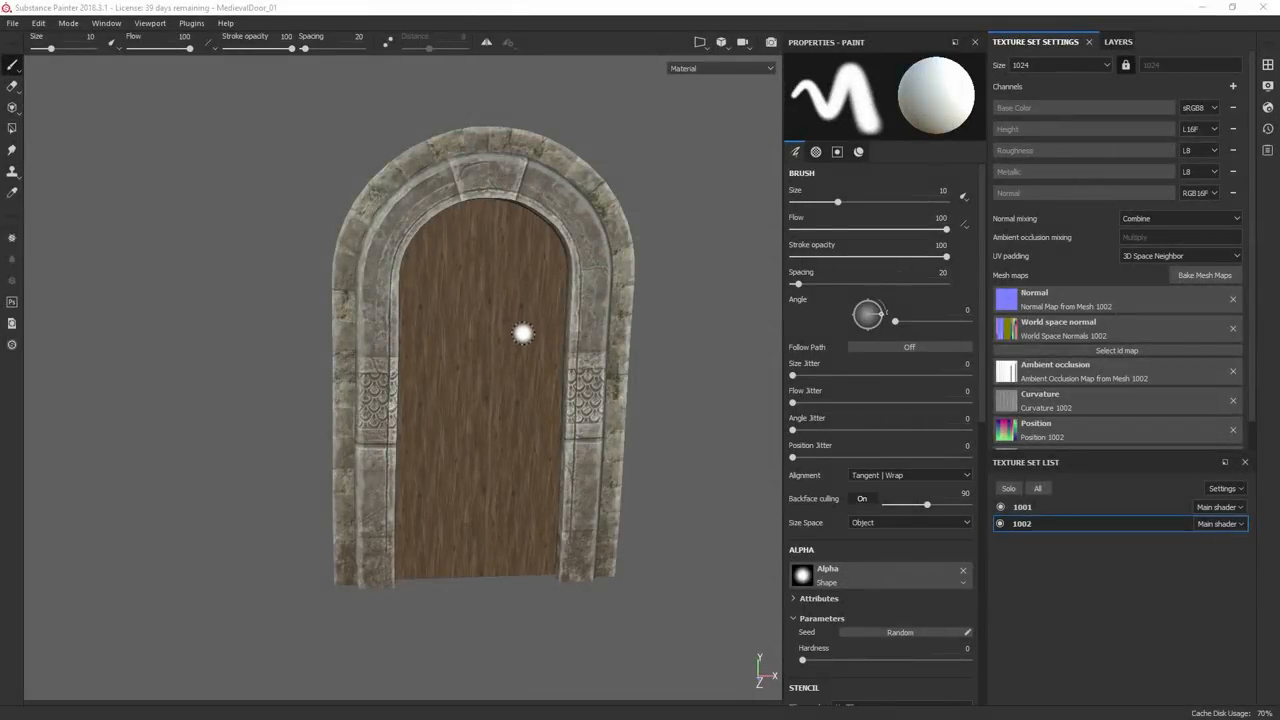
# Step: Scroll down through the Allegorithmic blog post on Mark Foreman's medieval materials
pyautogui.moveTo(520, 330); pyautogui.dragTo(530, 324)
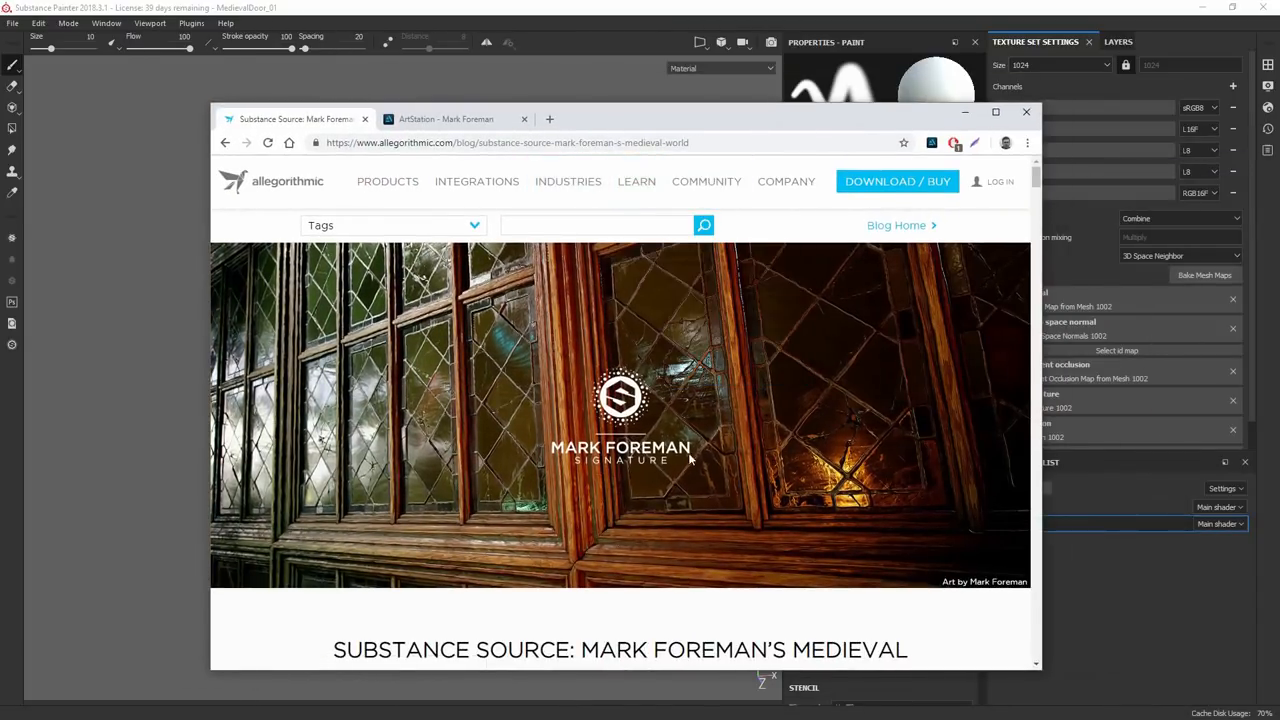
pyautogui.scroll(-3)
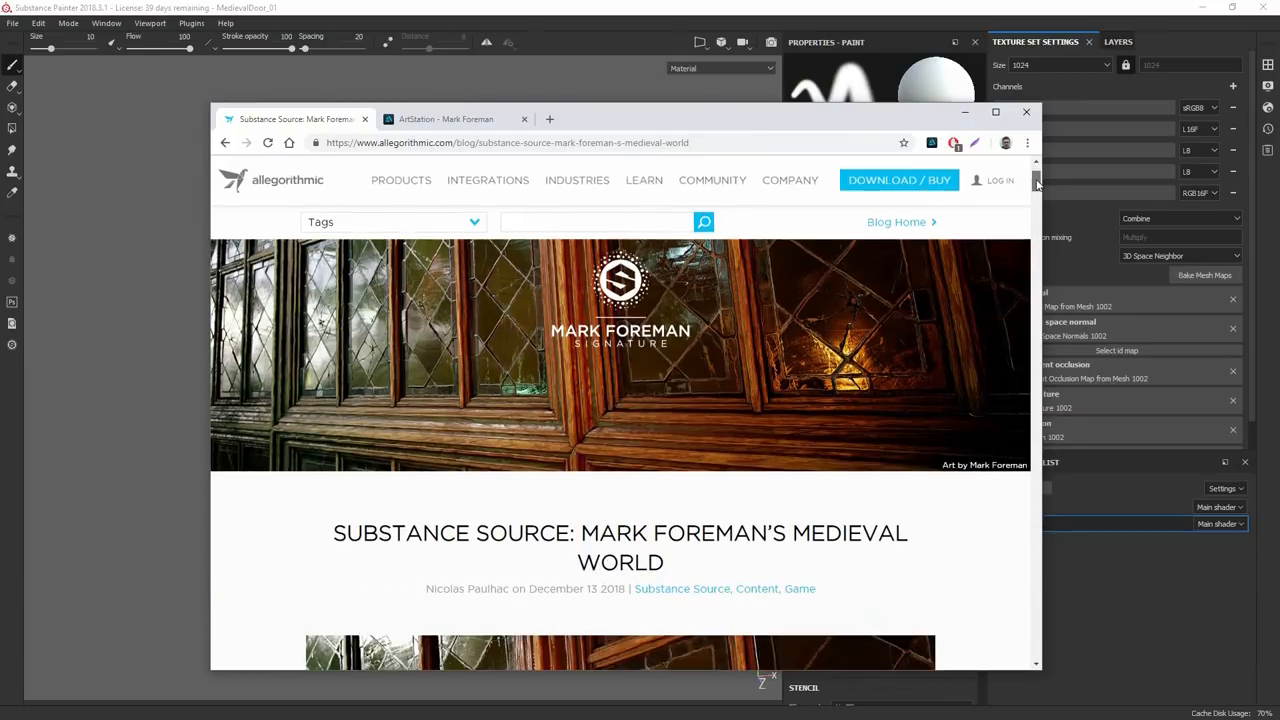
pyautogui.scroll(-3)
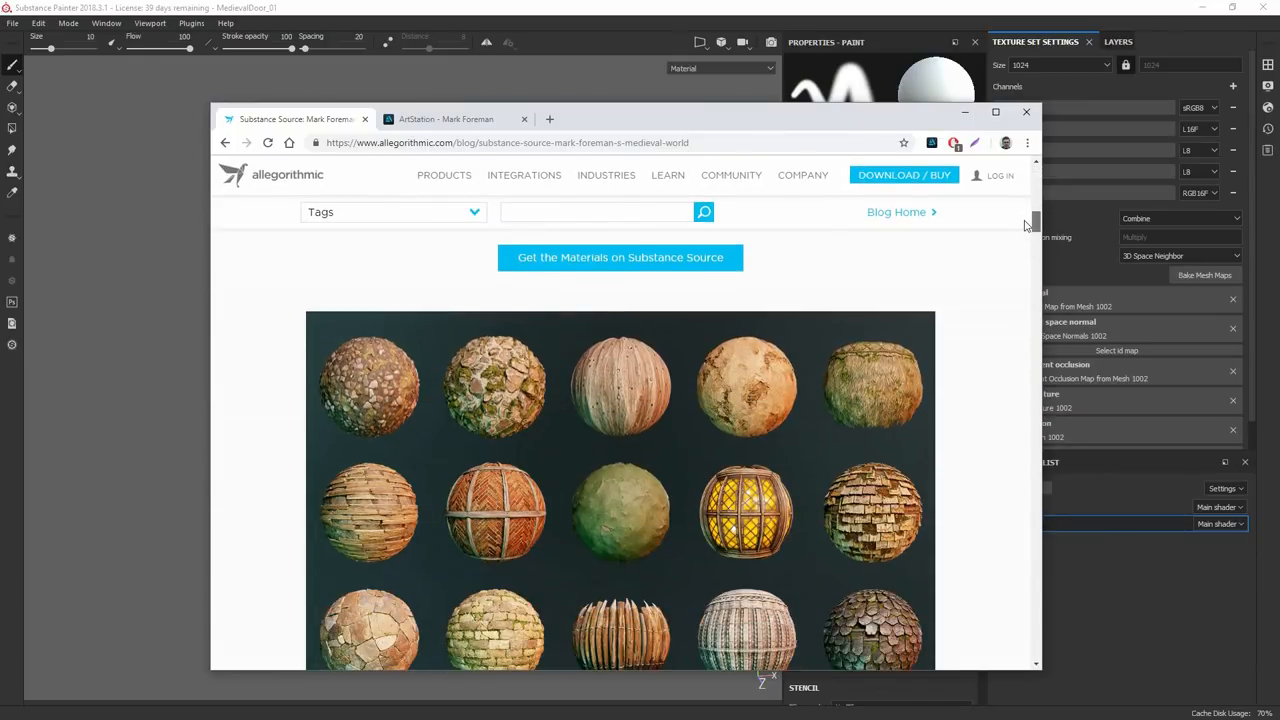
pyautogui.scroll(-3)
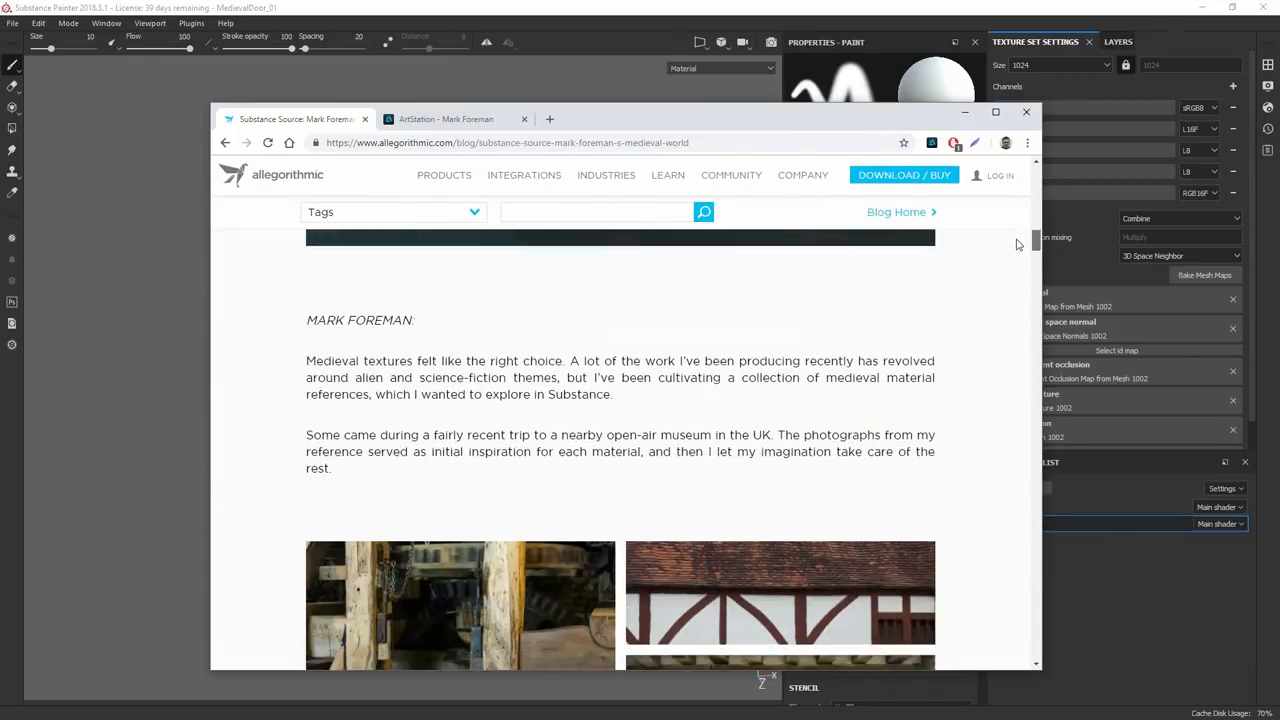
pyautogui.scroll(-3)
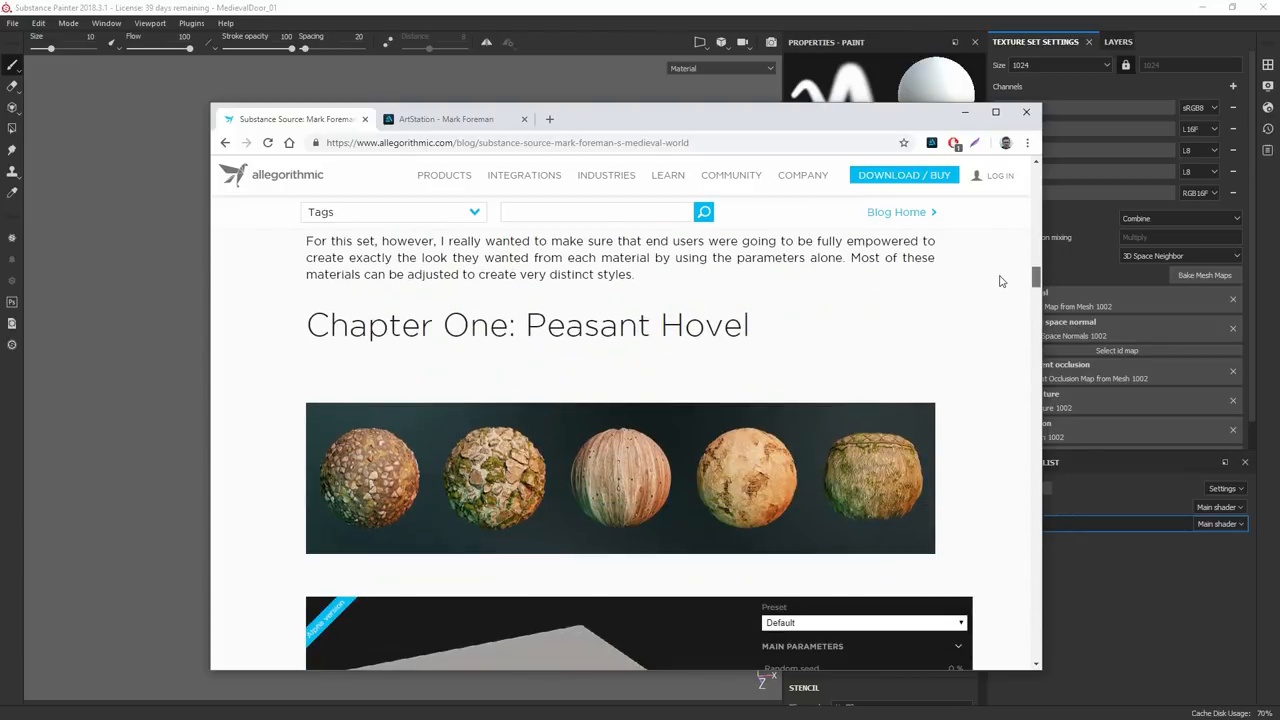
pyautogui.scroll(-3)
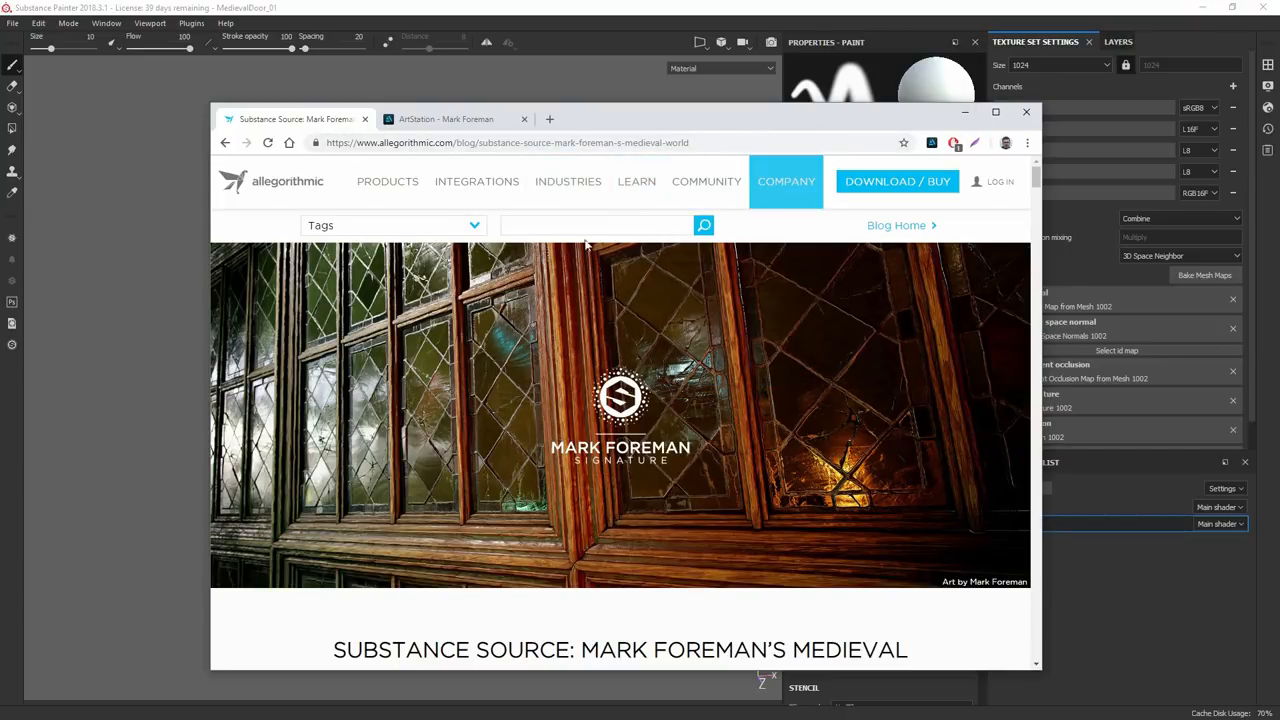
pyautogui.moveTo(618, 312)
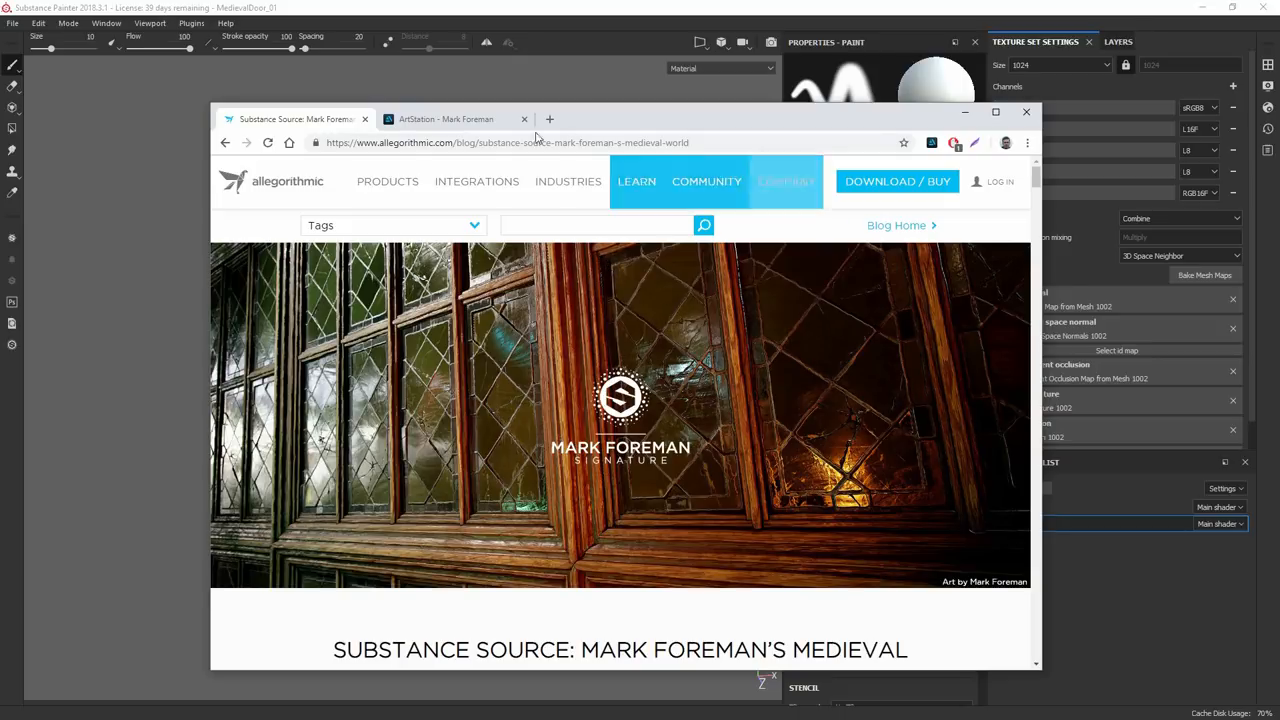
# Step: Glance at Mark Foreman's ArtStation profile, then return to the blog post and keep browsing
pyautogui.click(444, 120)
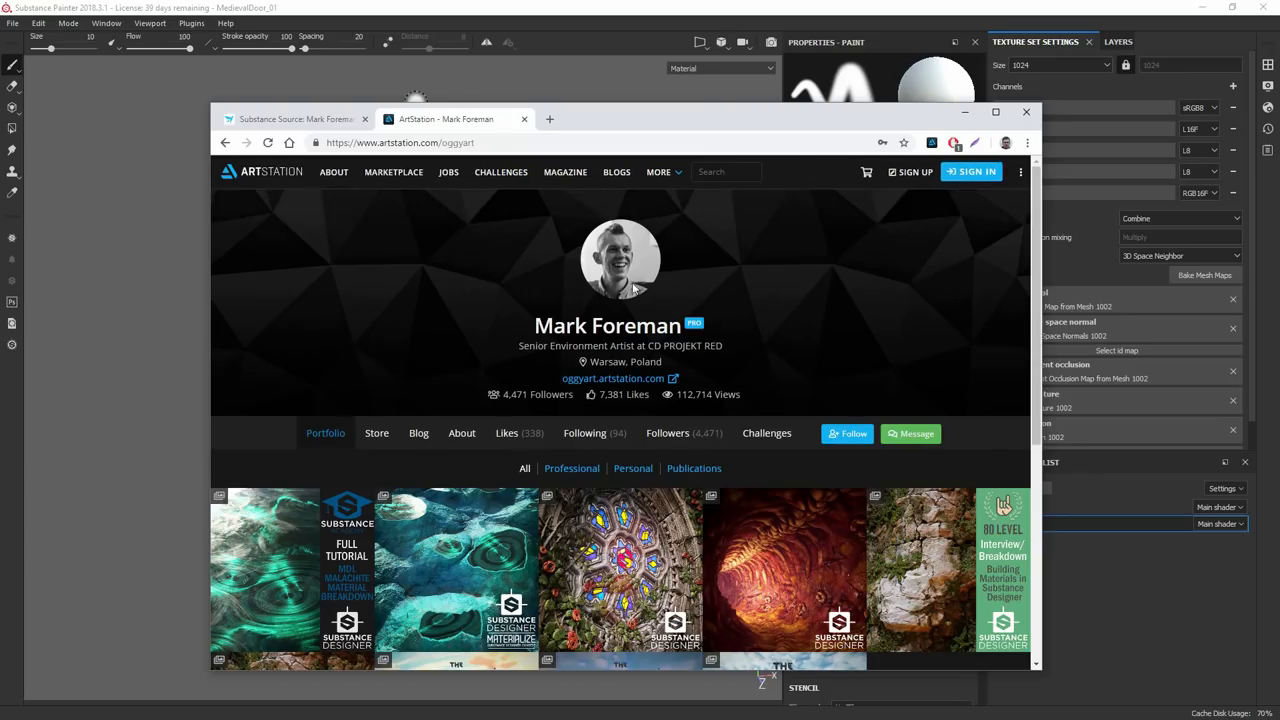
pyautogui.scroll(-3)
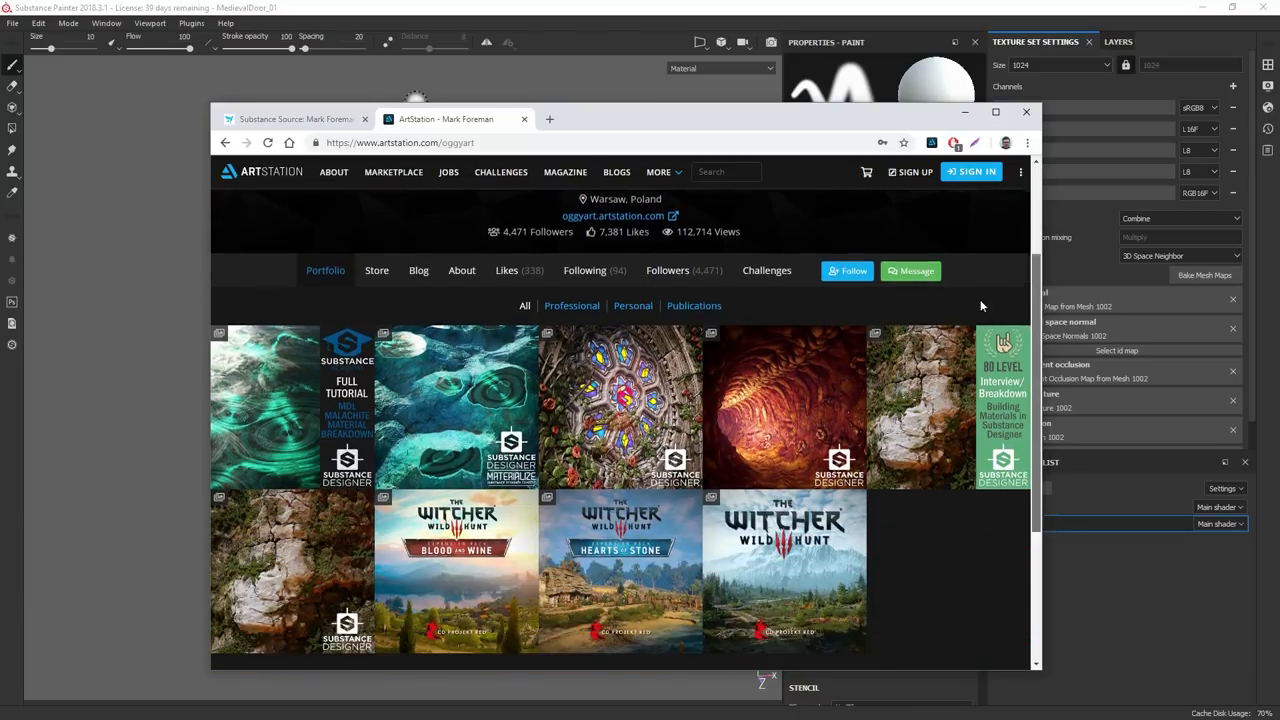
pyautogui.scroll(3)
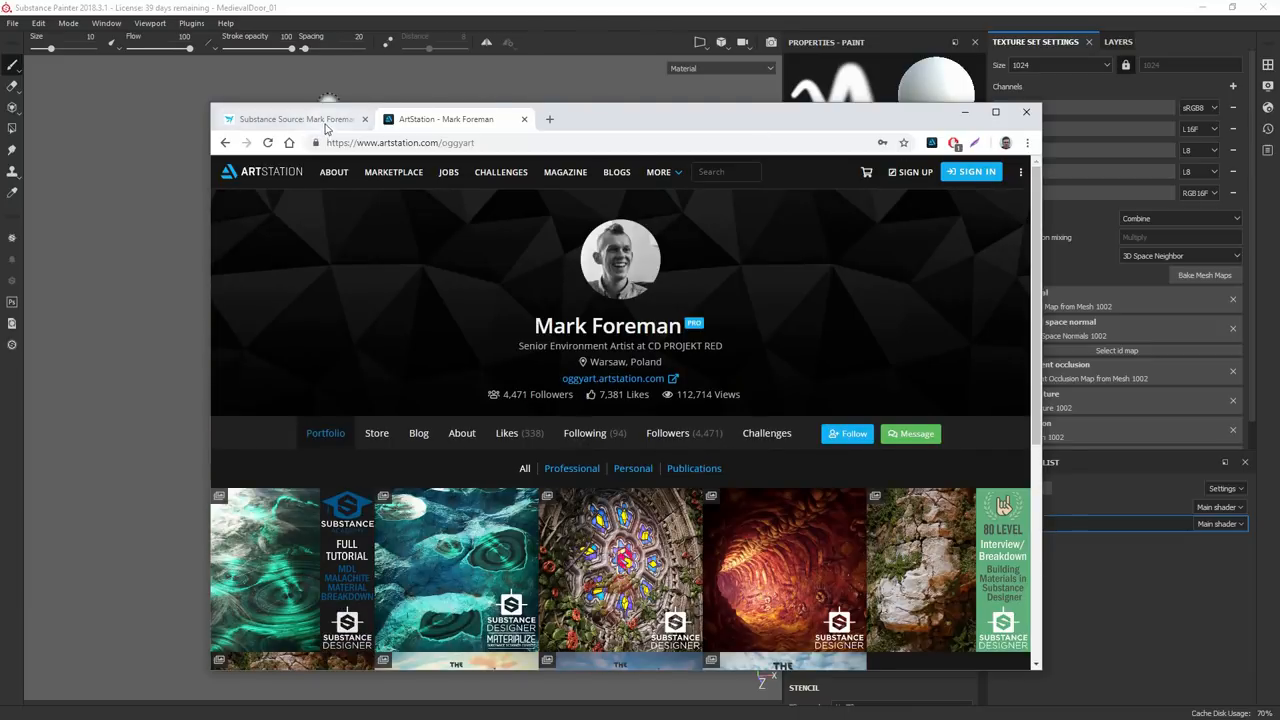
pyautogui.click(296, 120)
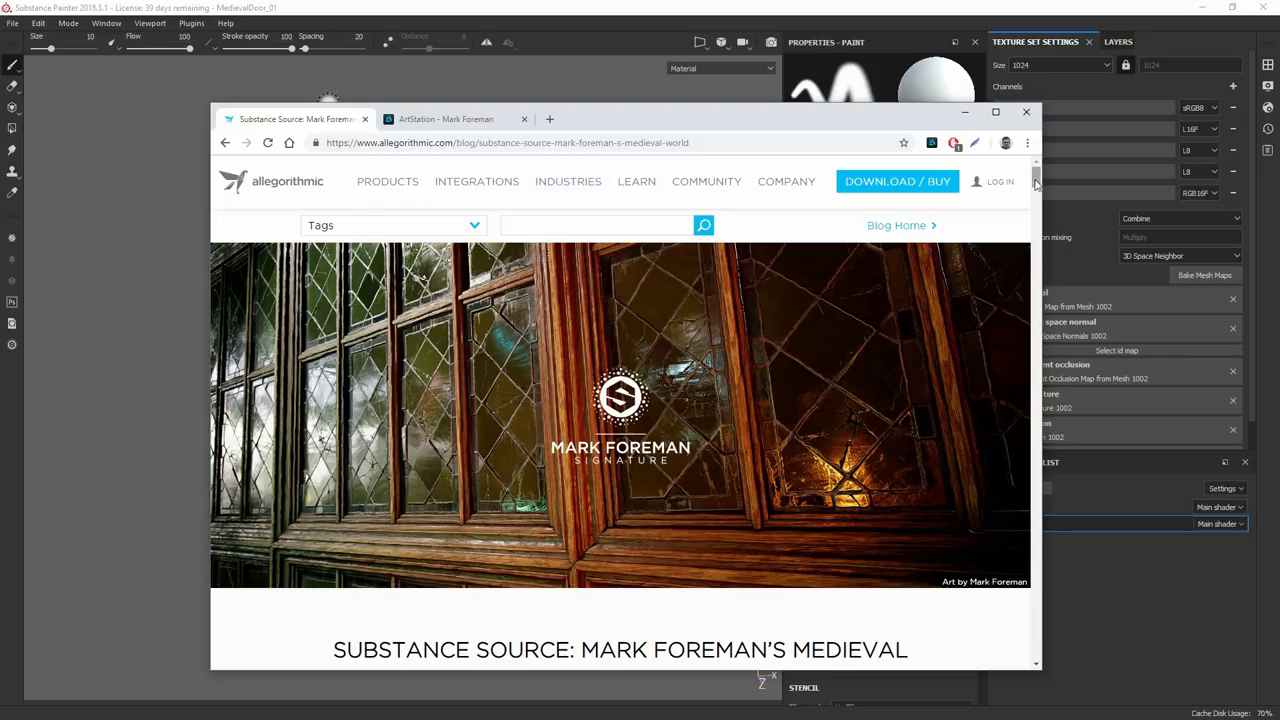
pyautogui.scroll(-3)
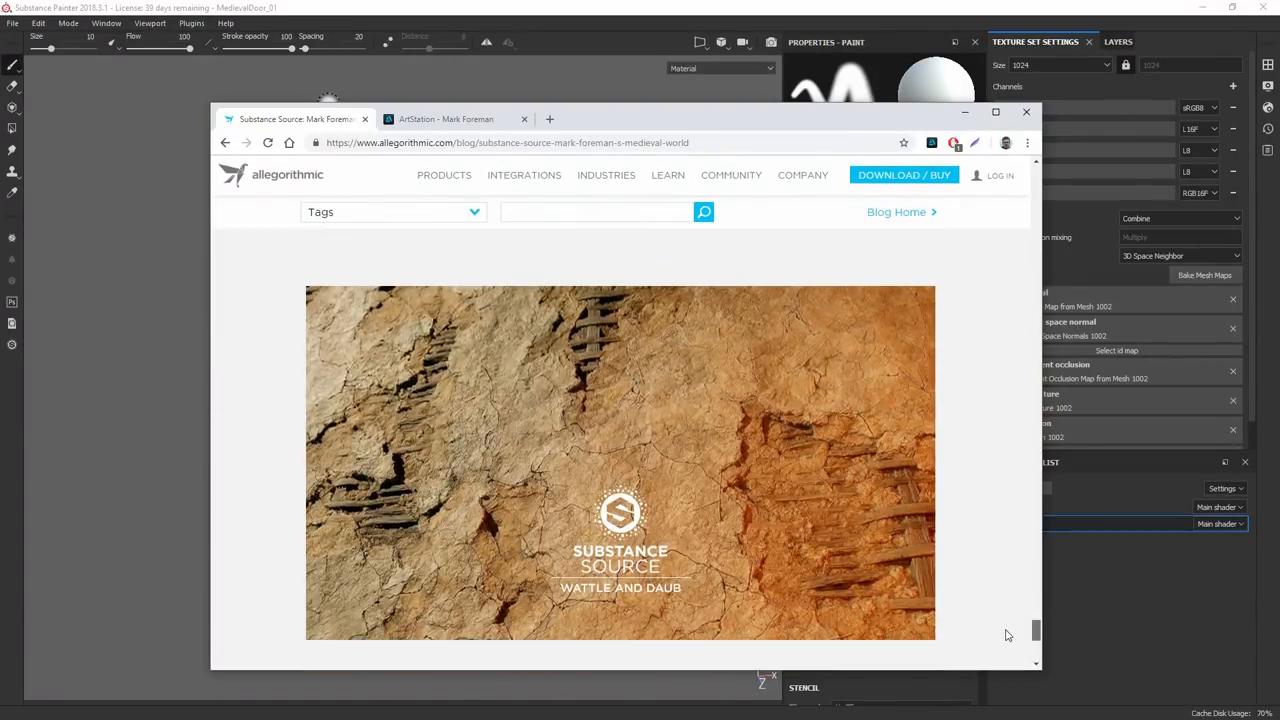
pyautogui.scroll(3)
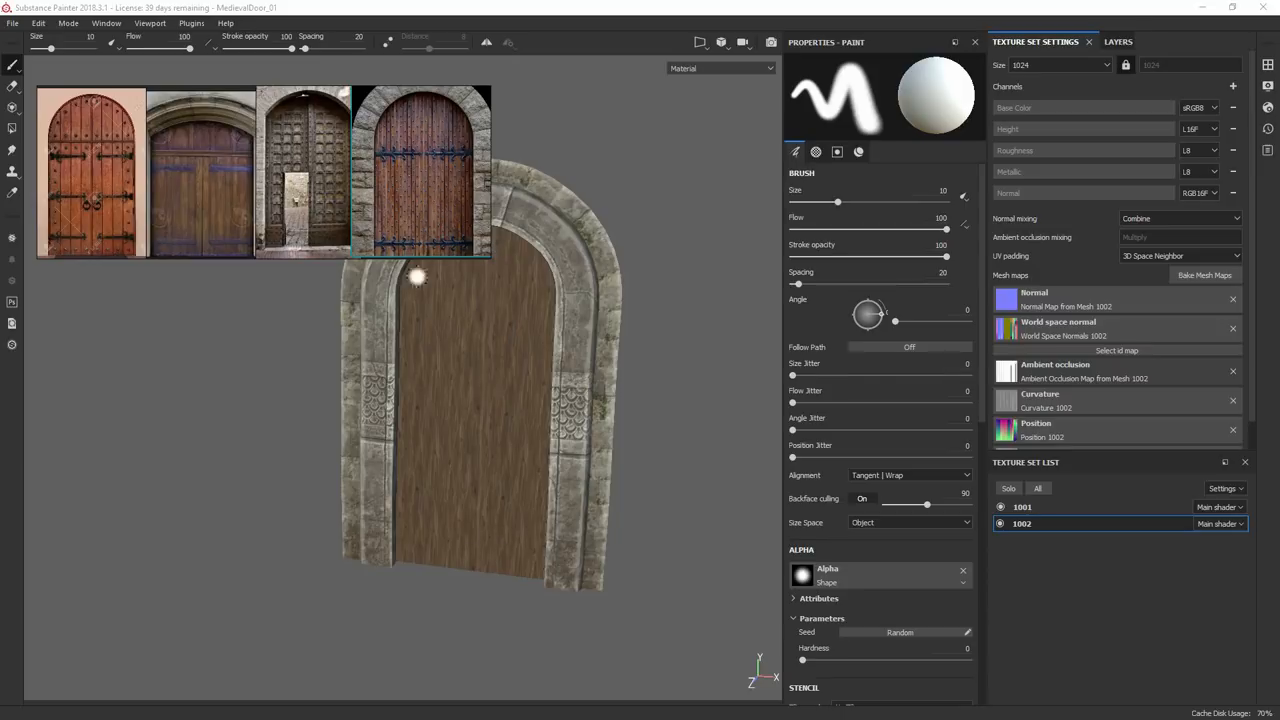
pyautogui.moveTo(336, 216)
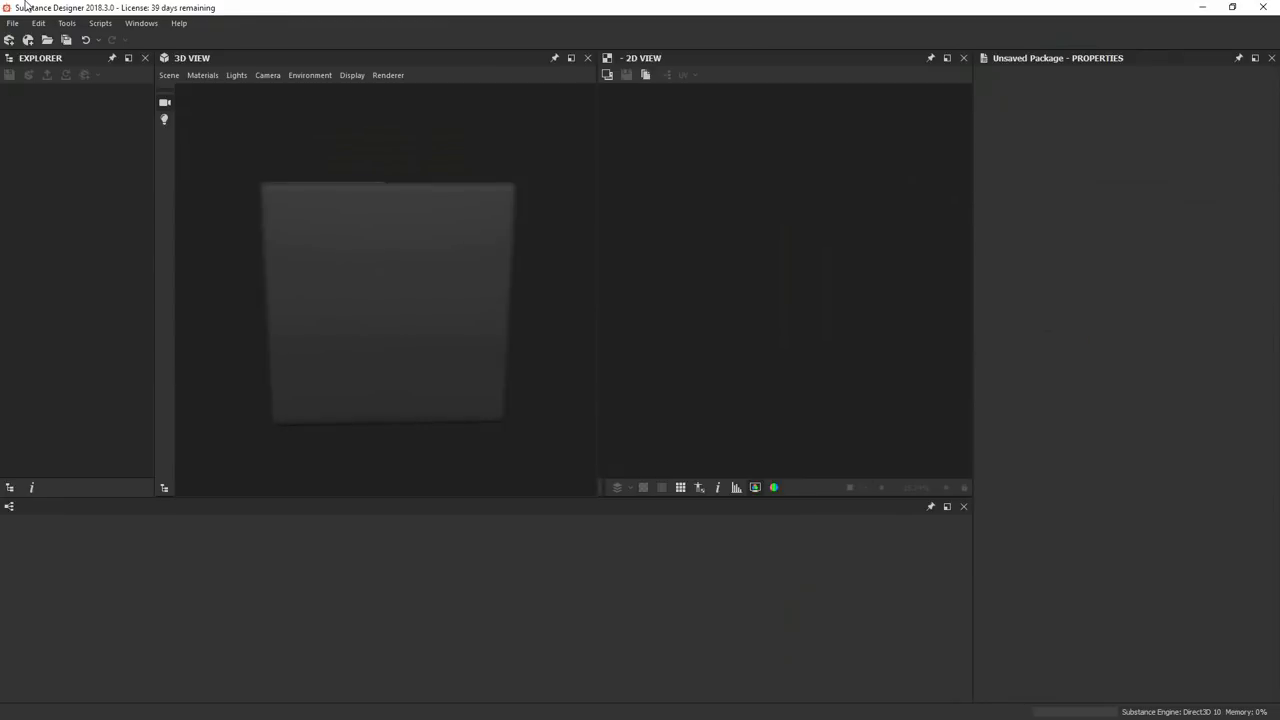
# Step: Create a new substance from a template with the graph name Door and confirm it
pyautogui.click(12, 22)
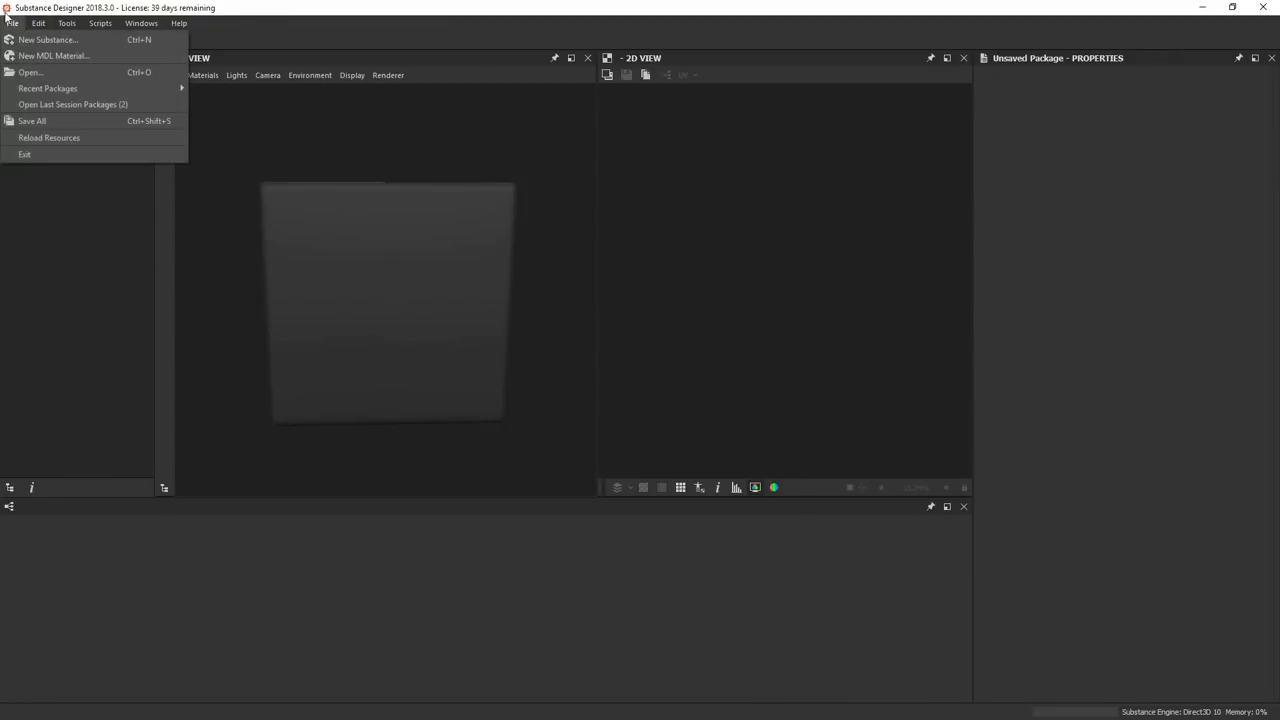
pyautogui.click(48, 40)
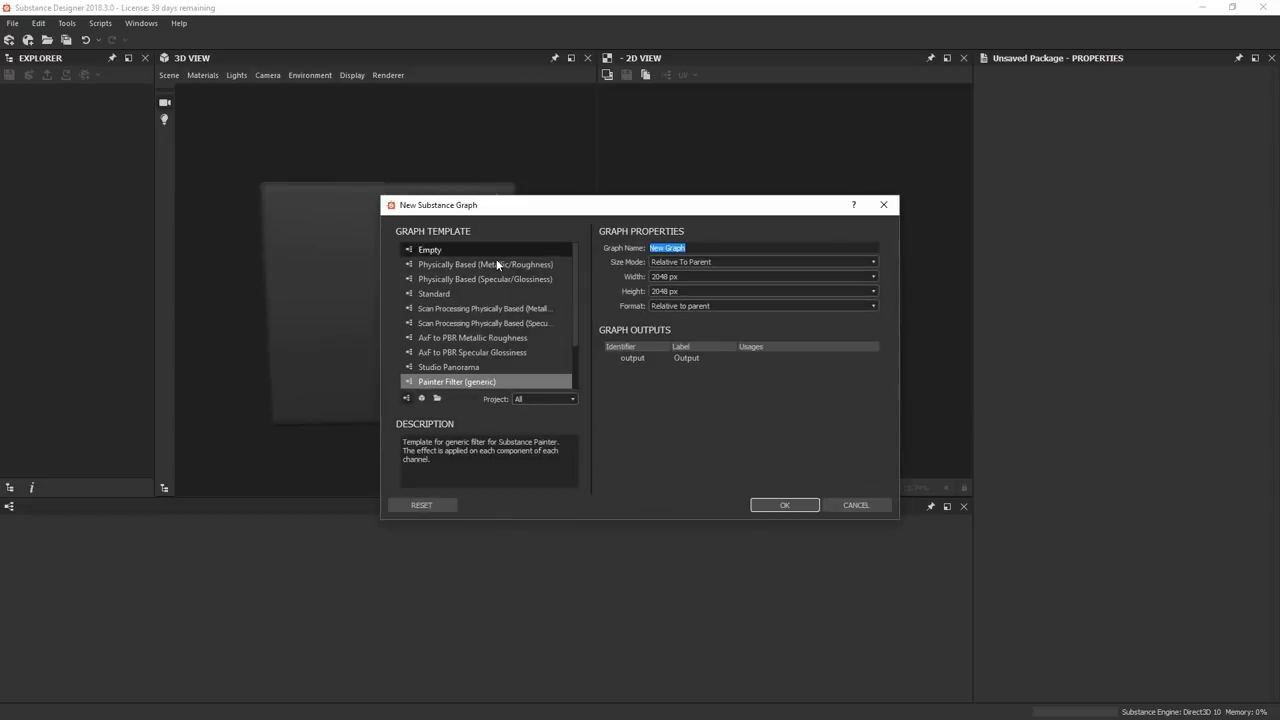
pyautogui.moveTo(578, 298)
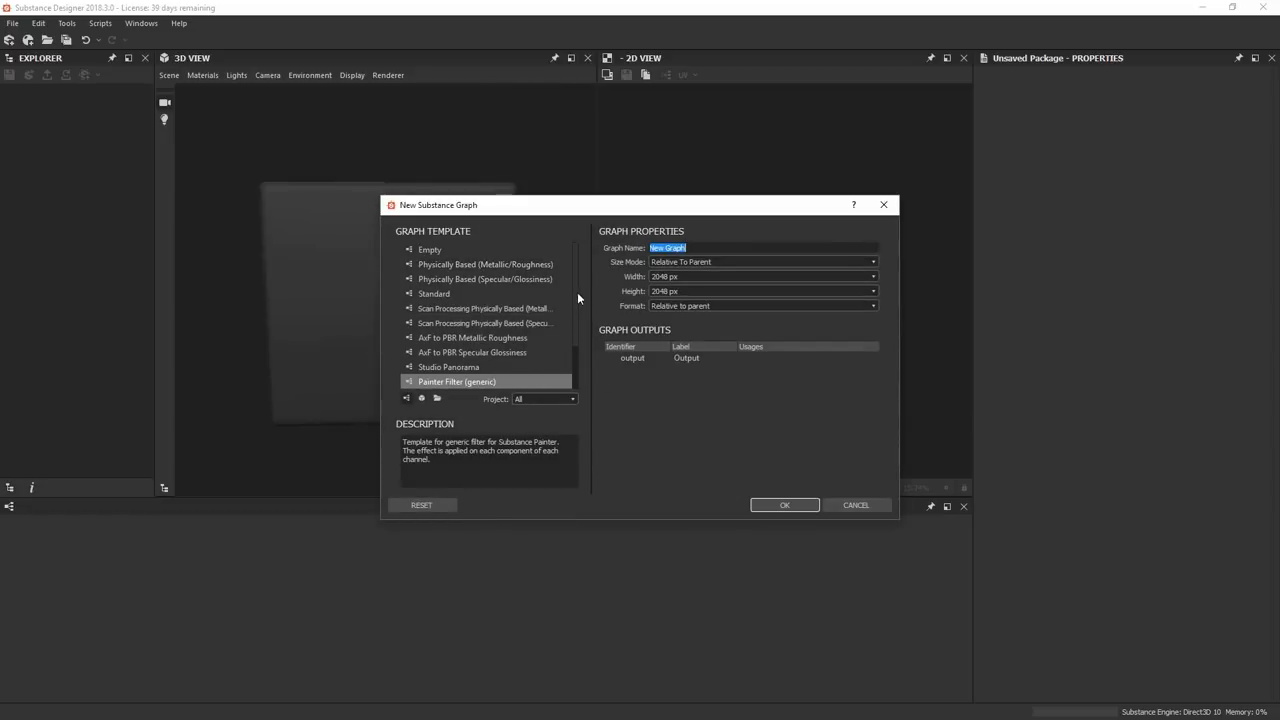
pyautogui.click(434, 292)
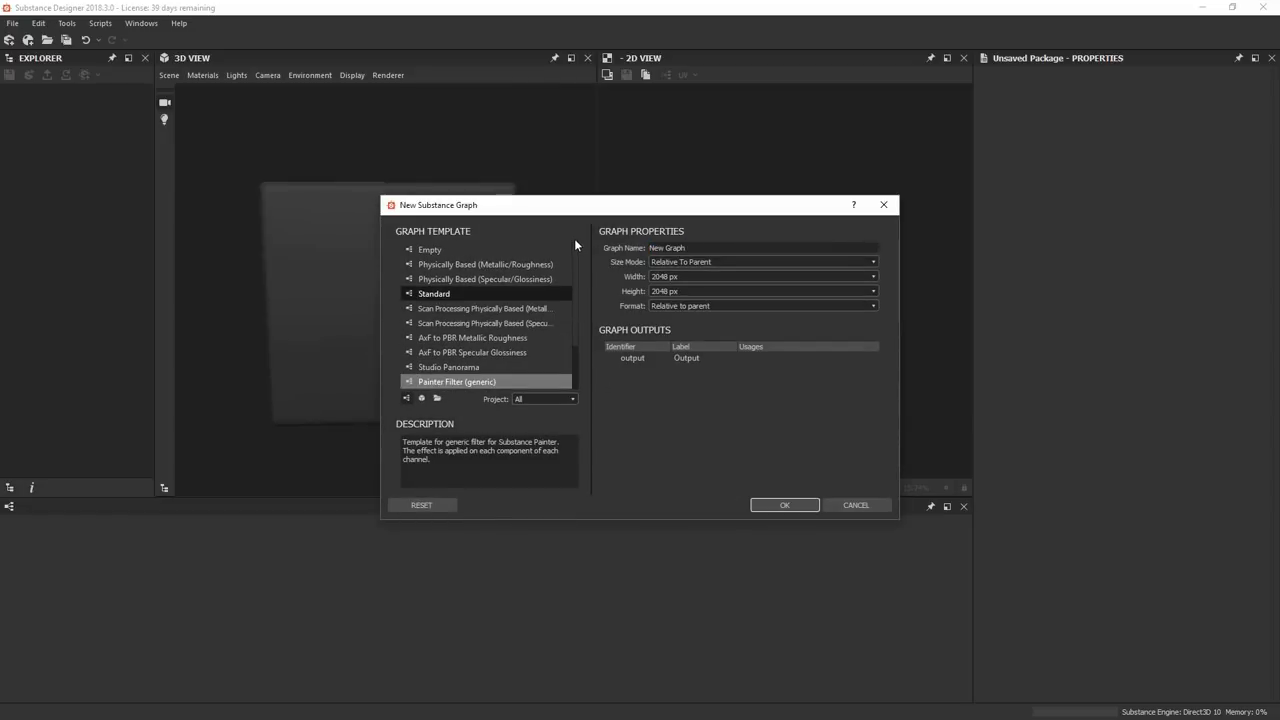
pyautogui.scroll(-3)
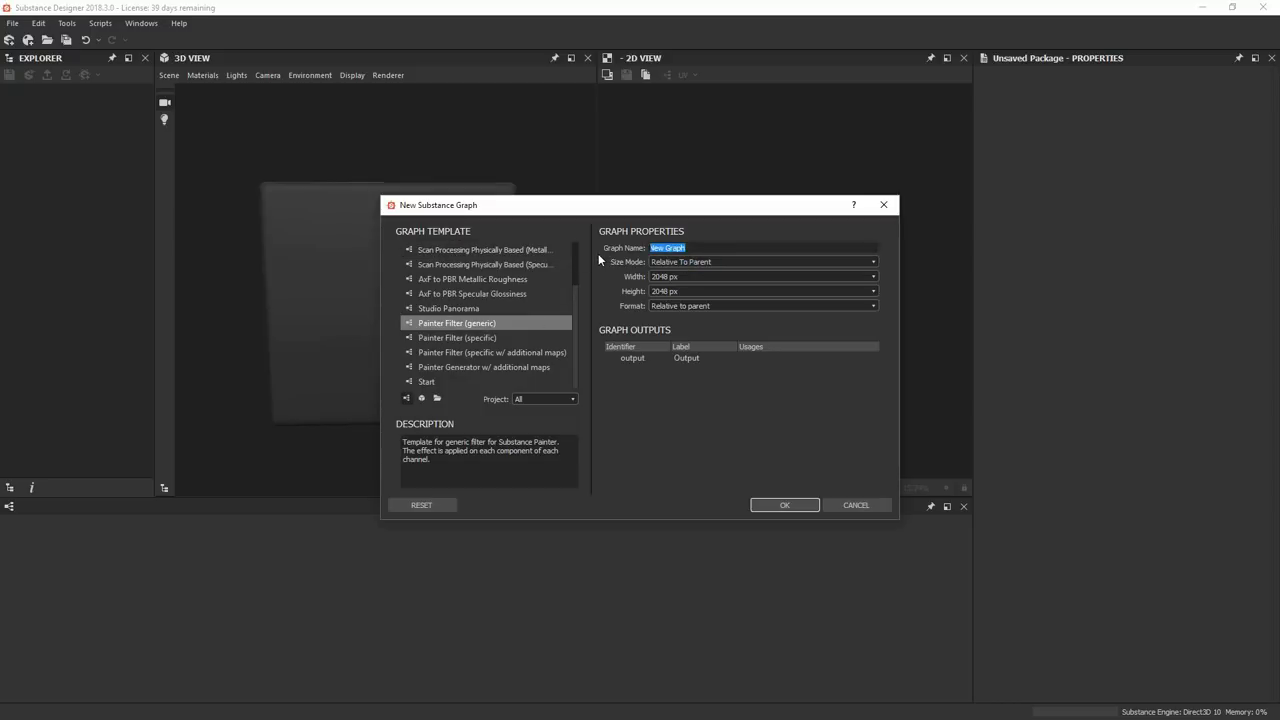
pyautogui.write('Door')
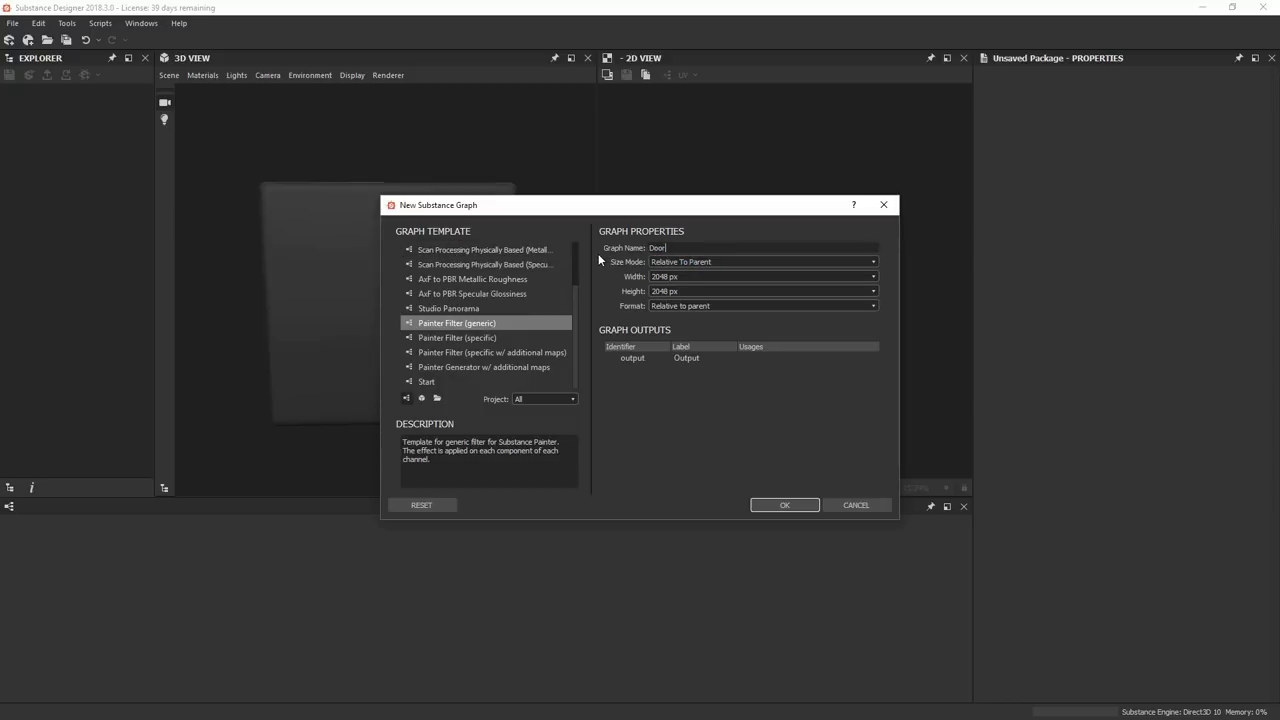
pyautogui.click(784, 504)
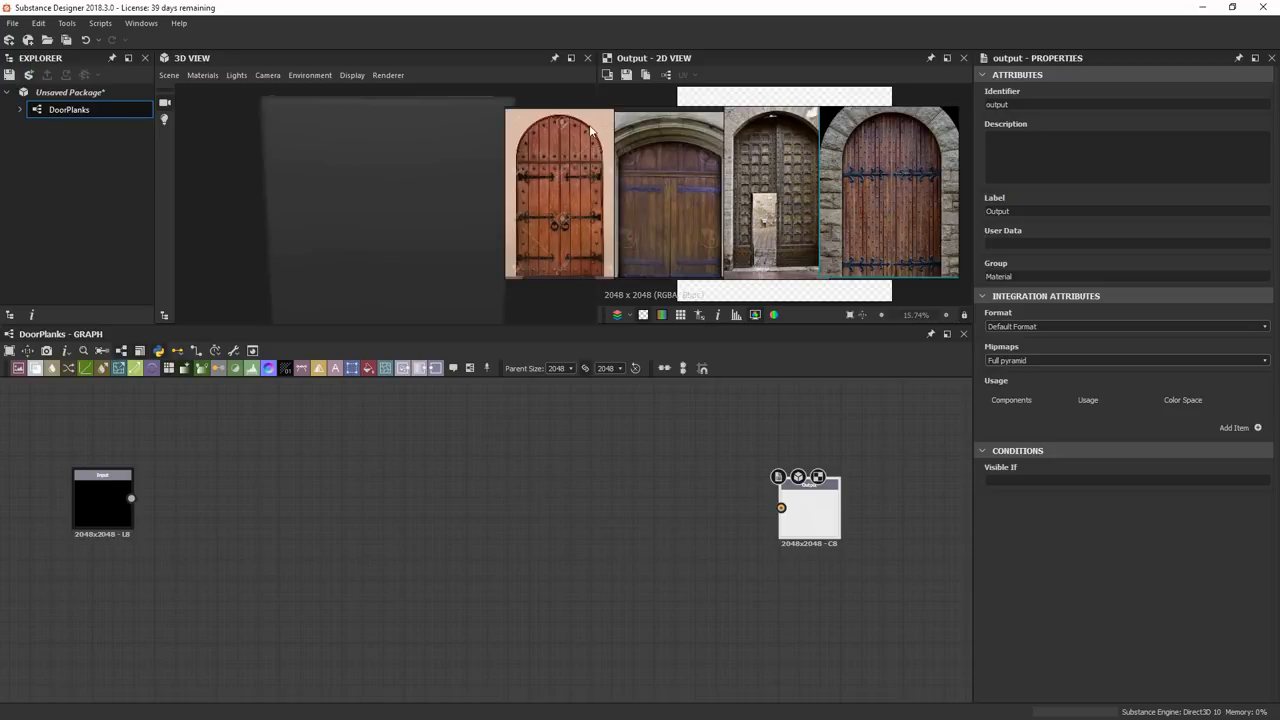
pyautogui.moveTo(622, 272)
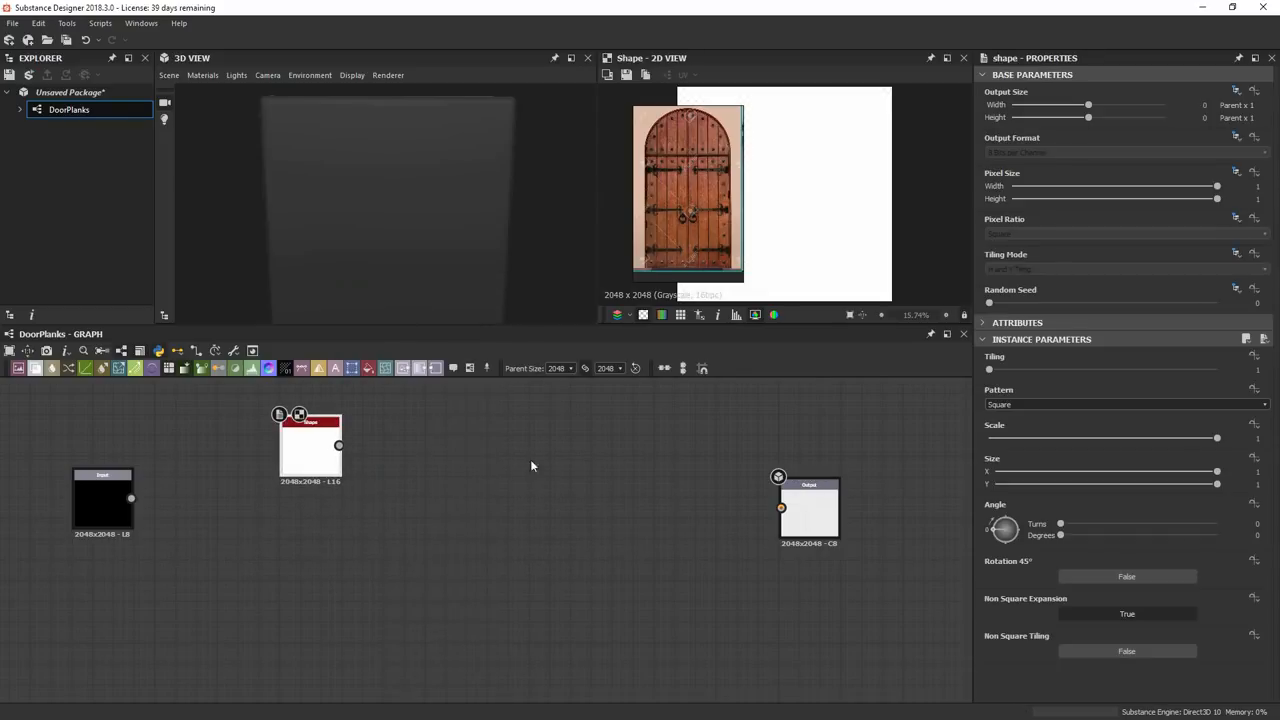
# Step: Drop a square Shape node into the new DoorPlanks graph
pyautogui.click(1124, 404)
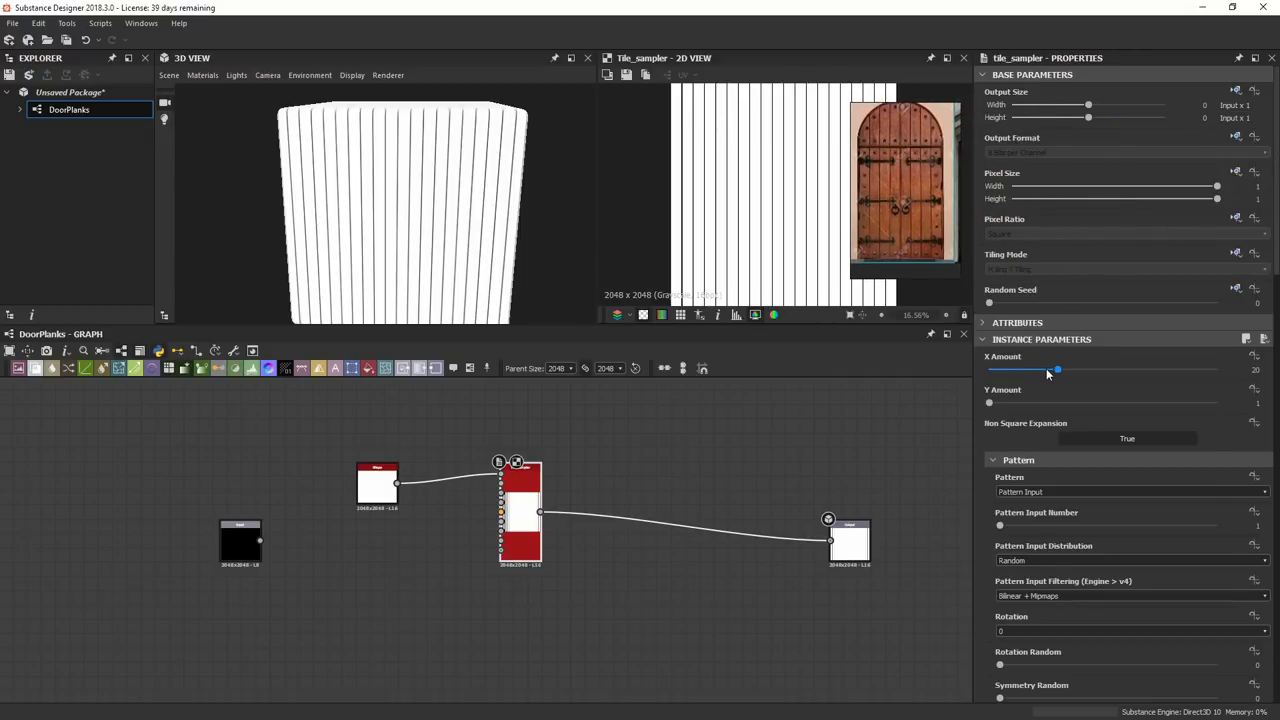
# Step: Reduce the Tile Sampler X amount to a few wide planks and expose it as Plank_Amount
pyautogui.moveTo(1056, 368); pyautogui.dragTo(1032, 368)
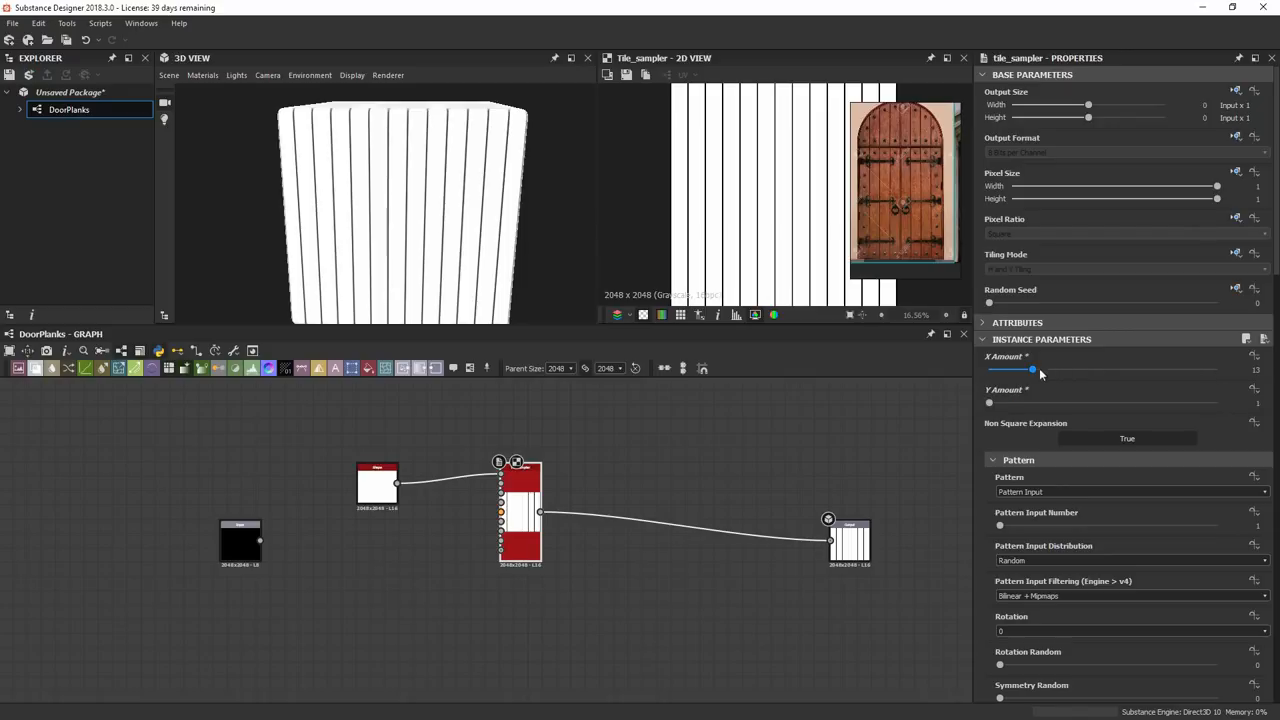
pyautogui.moveTo(1032, 370); pyautogui.dragTo(1160, 370)
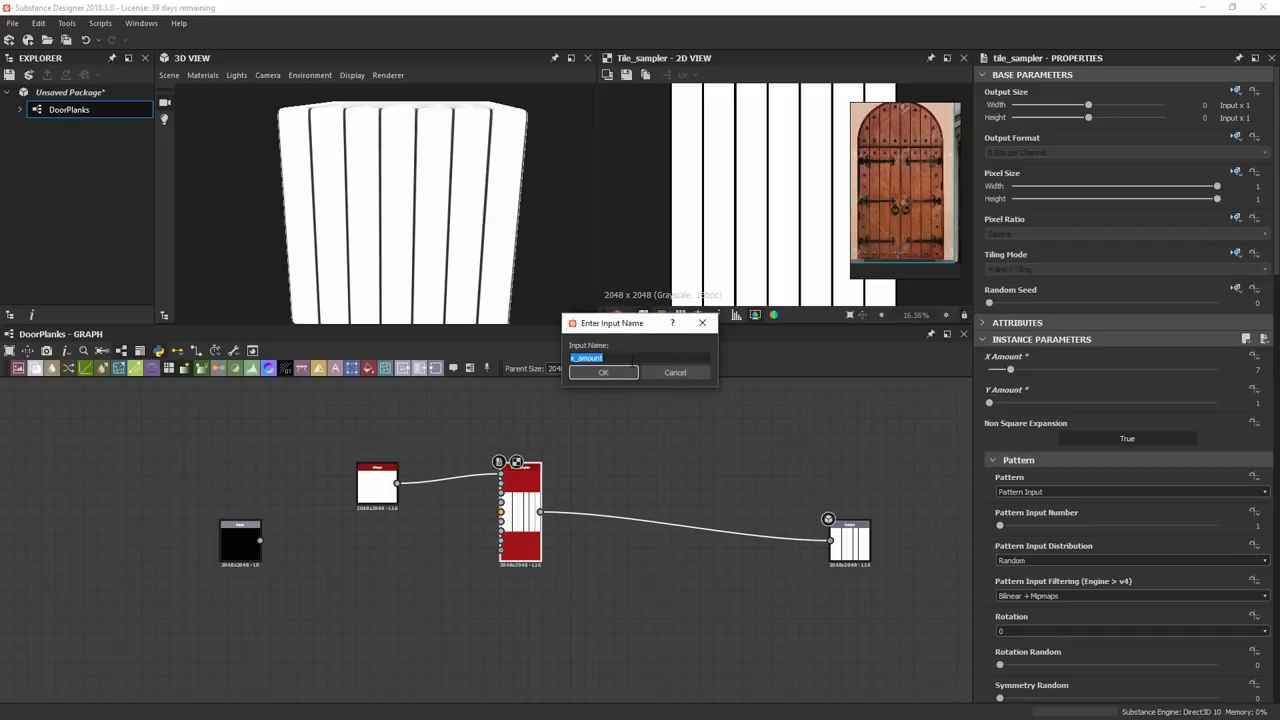
pyautogui.write('Plank_Amount')
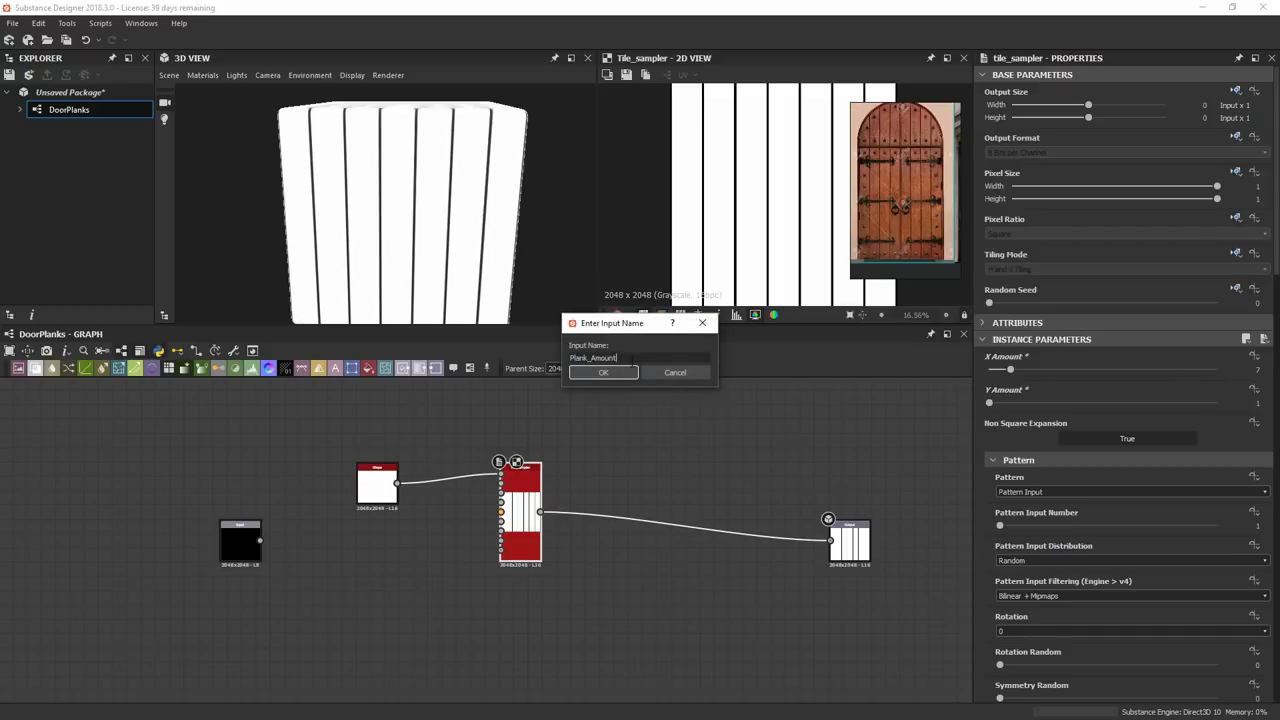
pyautogui.click(604, 372)
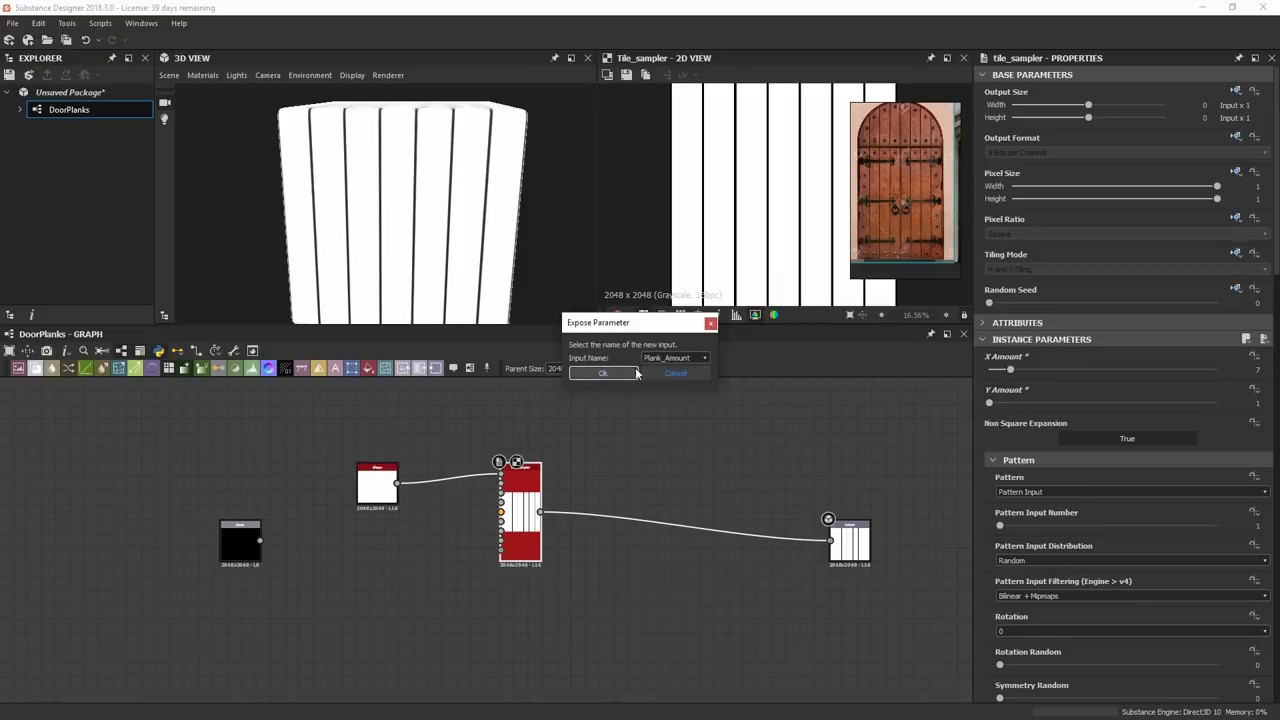
pyautogui.click(604, 374)
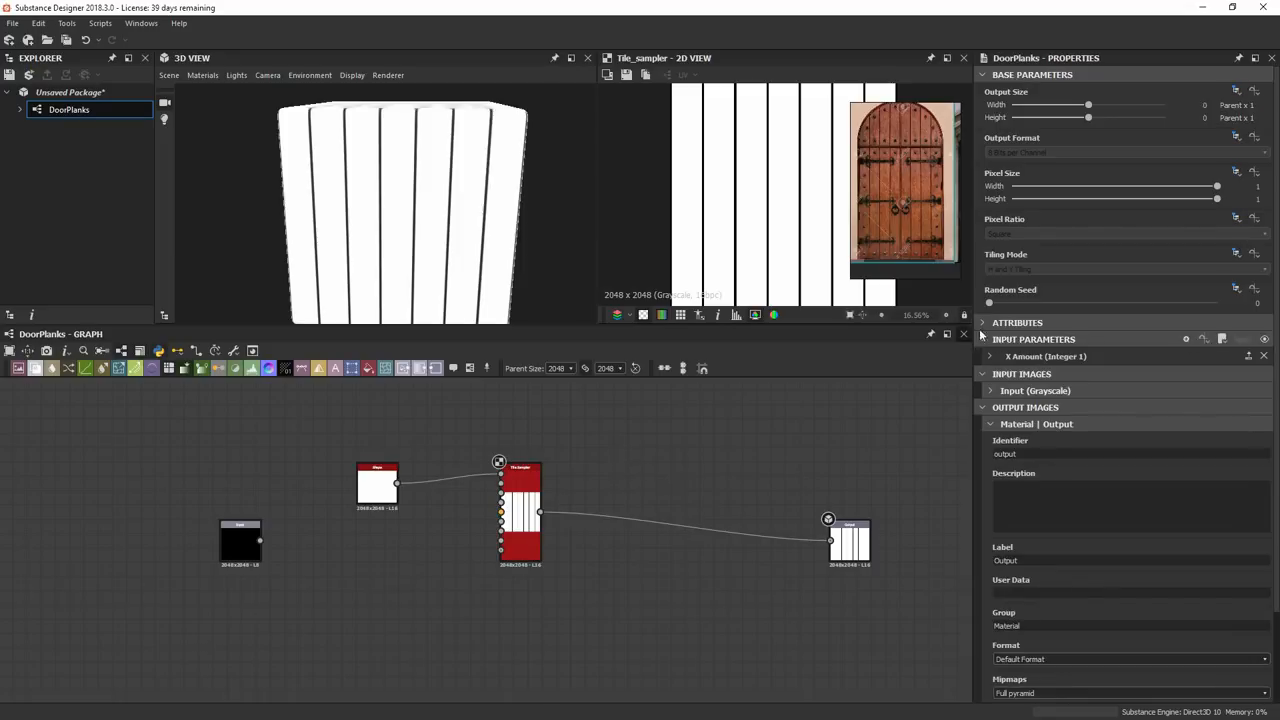
# Step: Make Plank_Amount an Integer 1 slider parameter with its maximum raised to 20
pyautogui.click(980, 322)
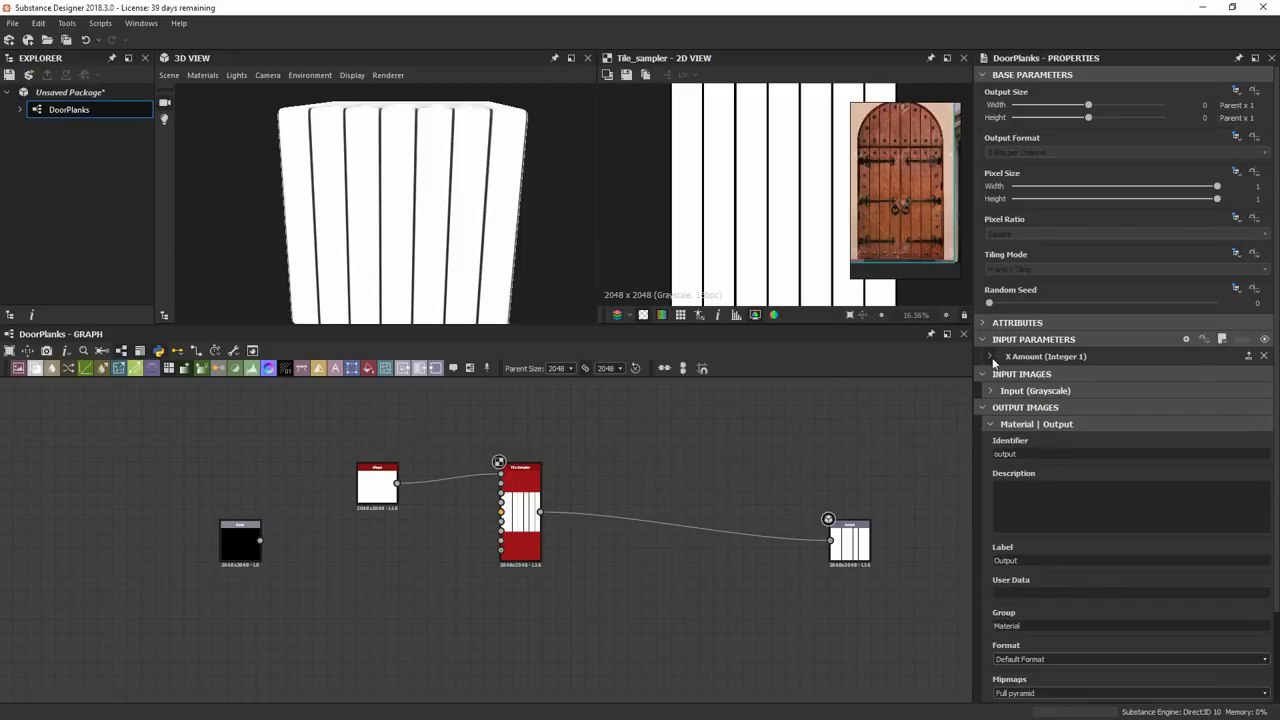
pyautogui.click(990, 356)
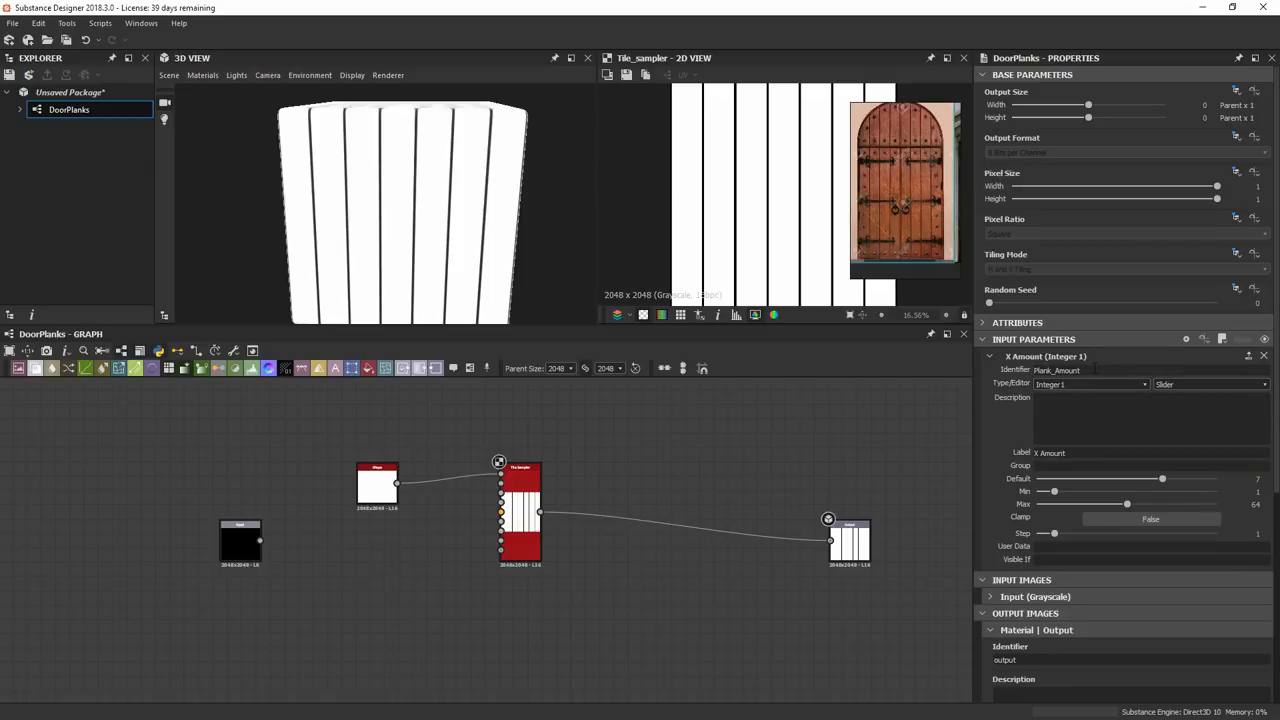
pyautogui.tripleClick(1056, 370)
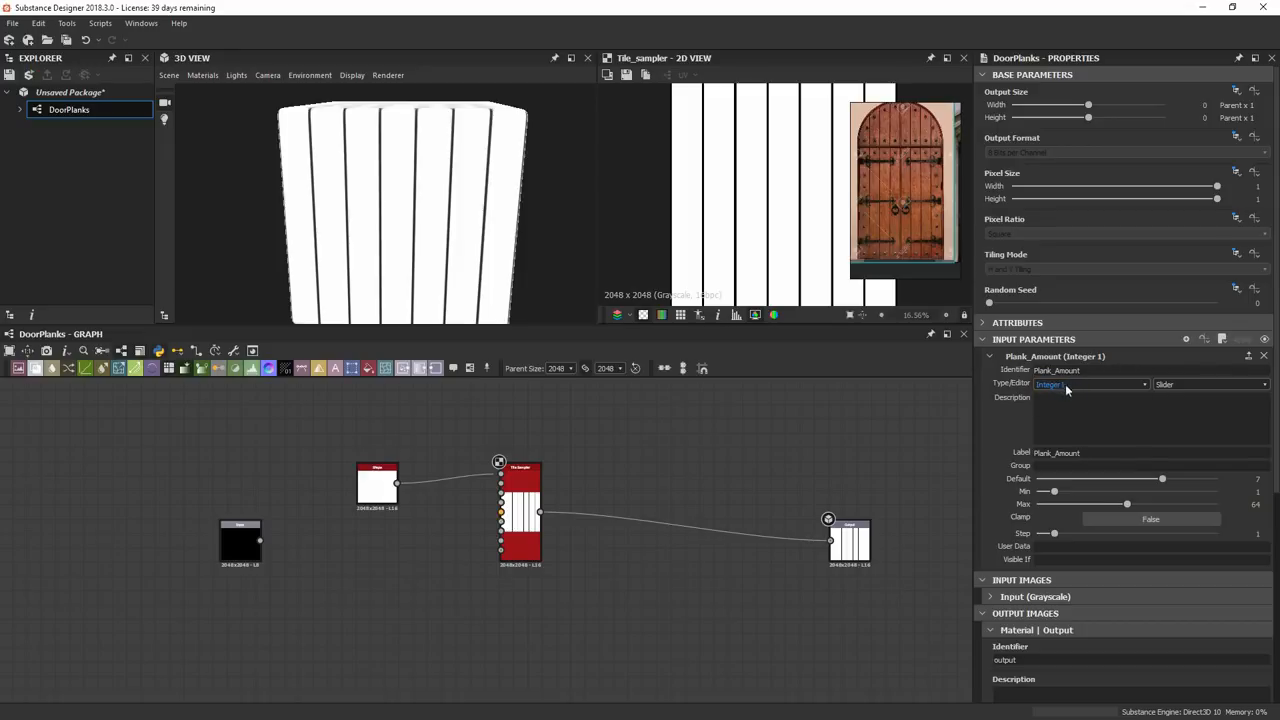
pyautogui.click(1088, 384)
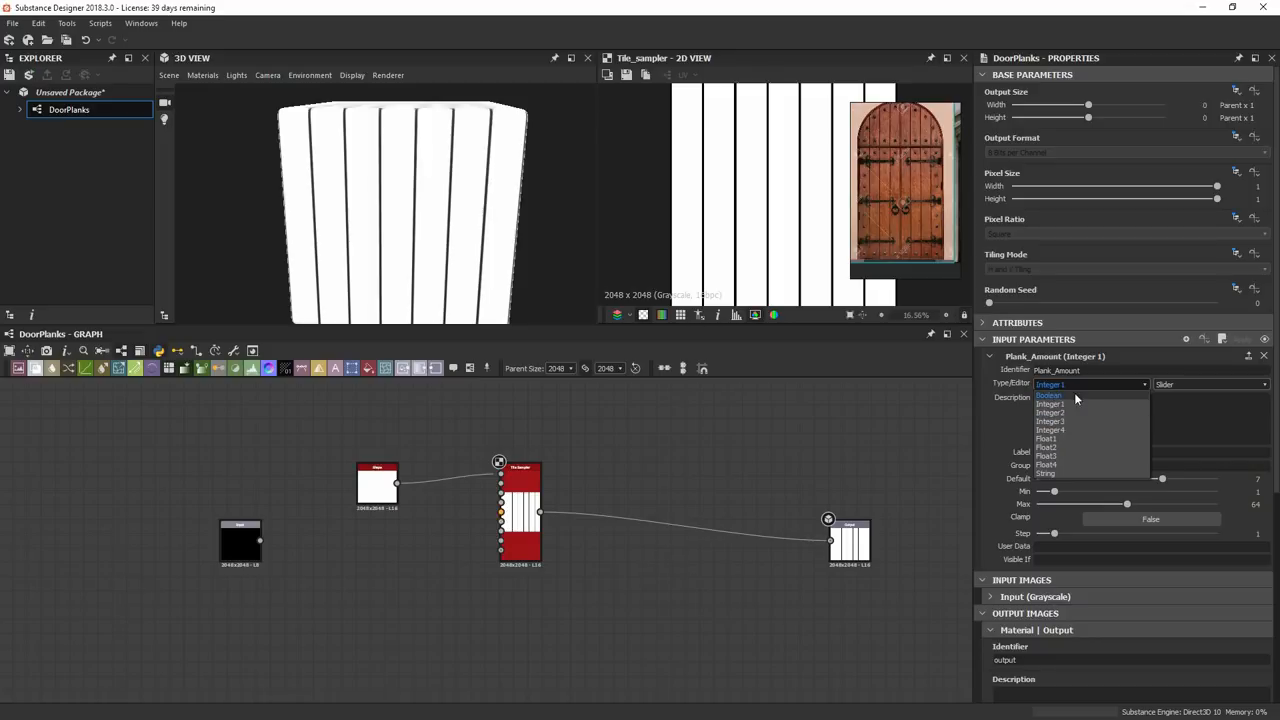
pyautogui.moveTo(1070, 428)
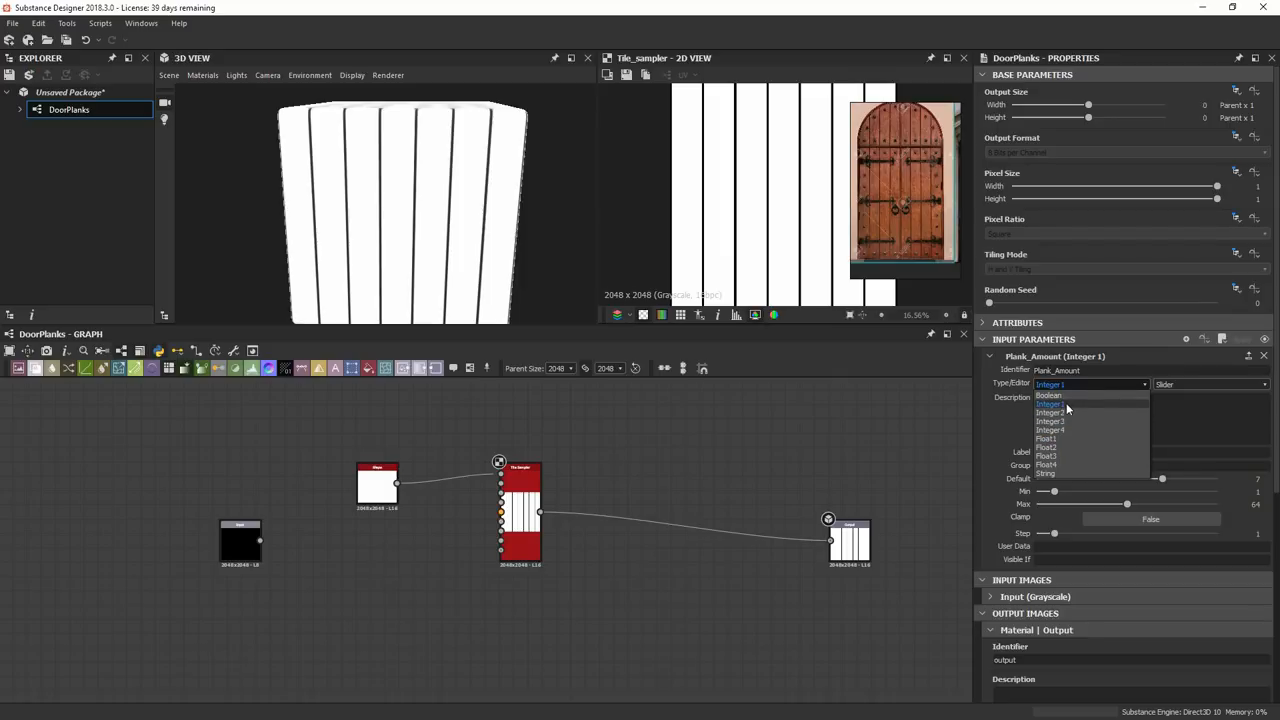
pyautogui.moveTo(1100, 486)
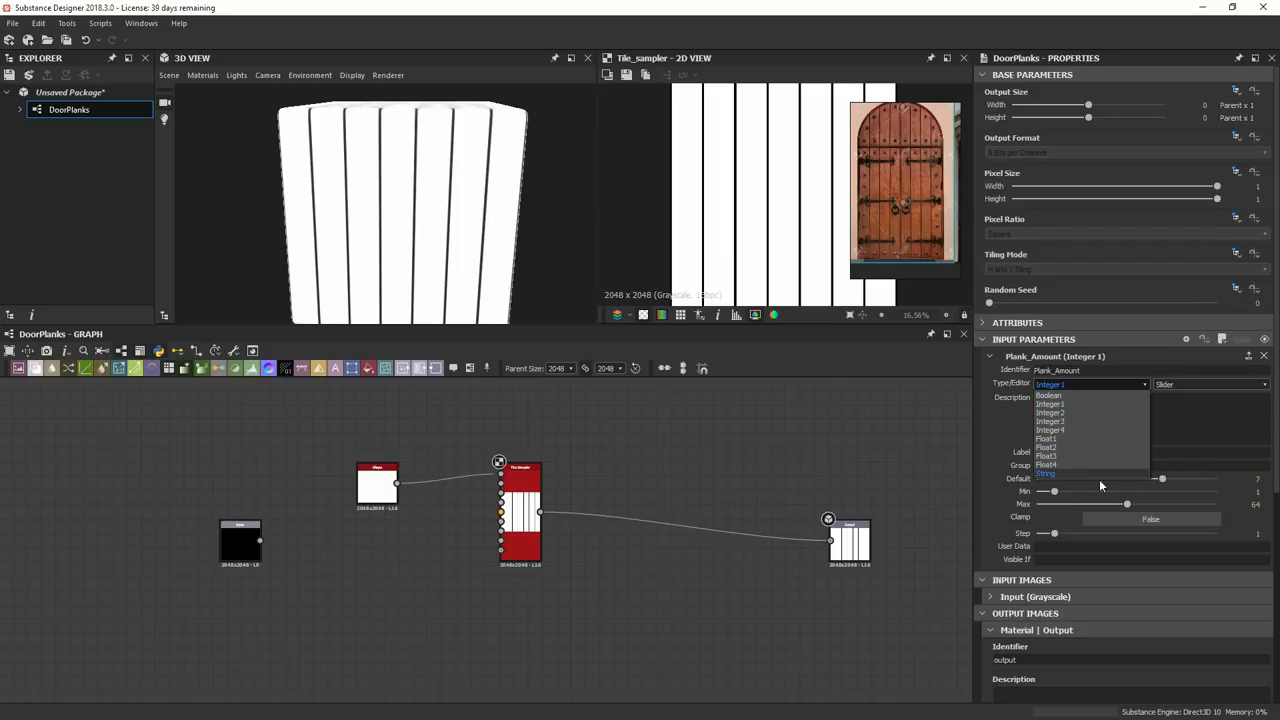
pyautogui.moveTo(1050, 412)
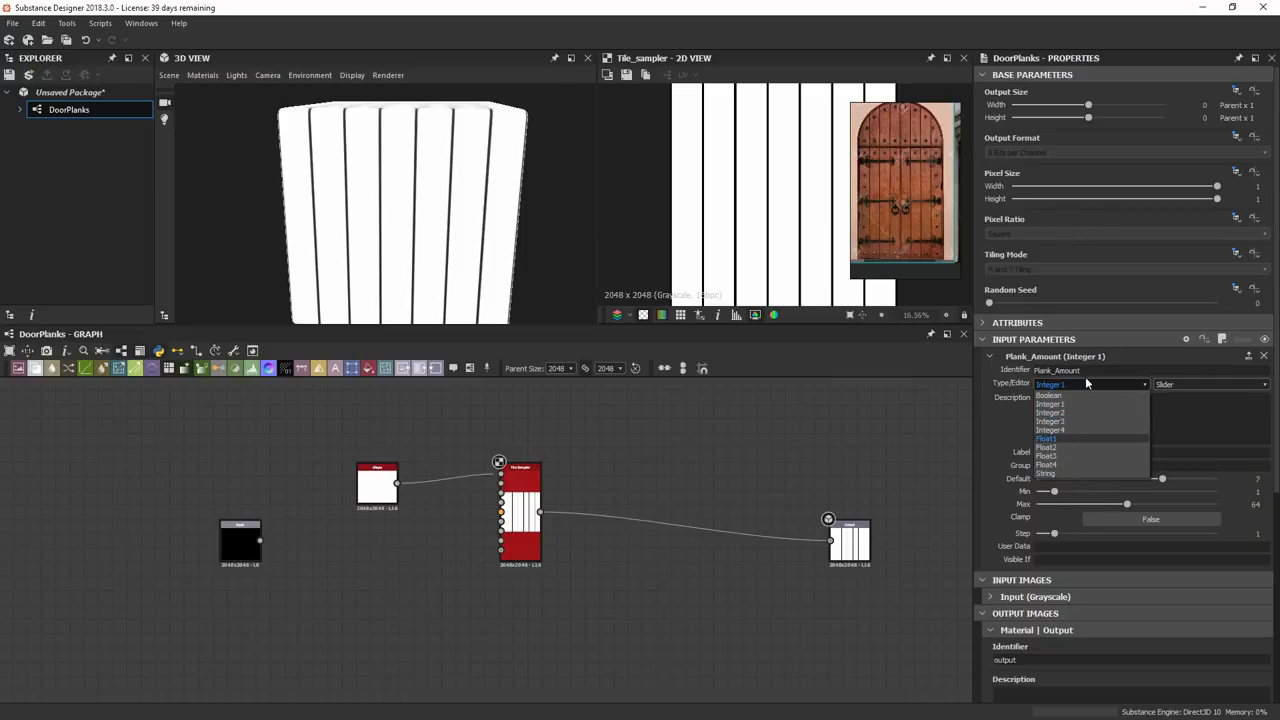
pyautogui.moveTo(1064, 444)
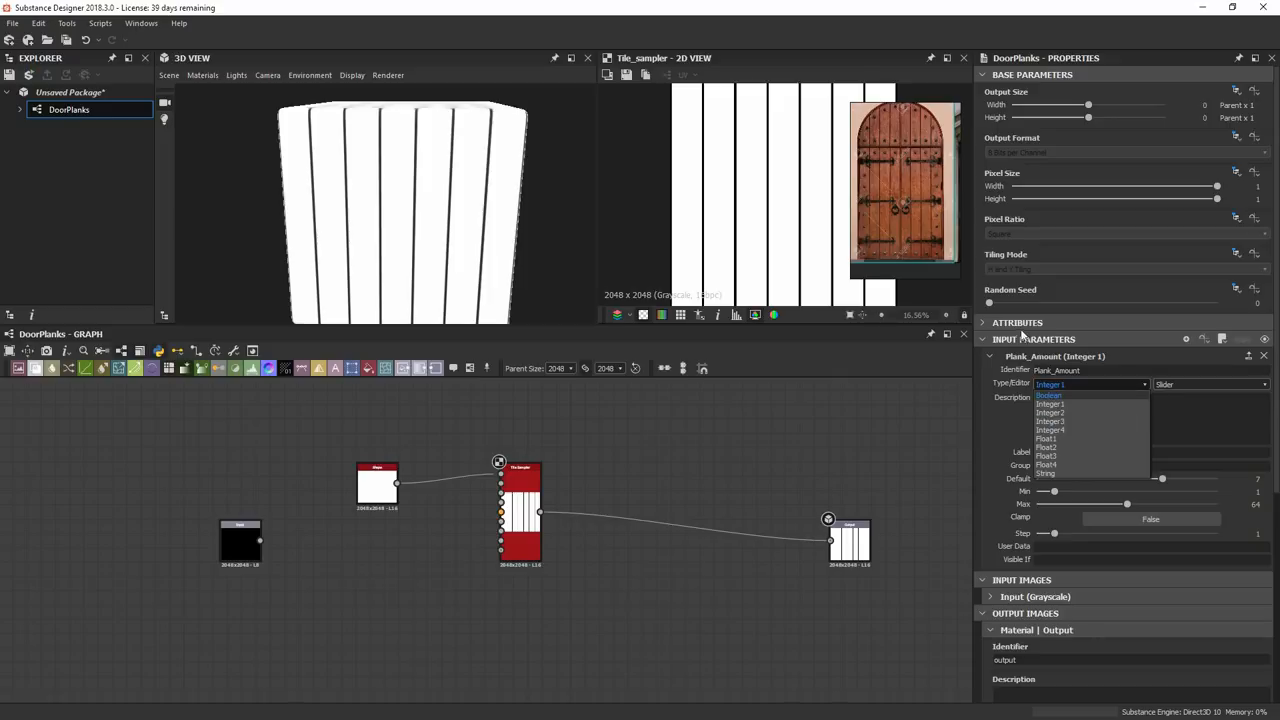
pyautogui.moveTo(1056, 412)
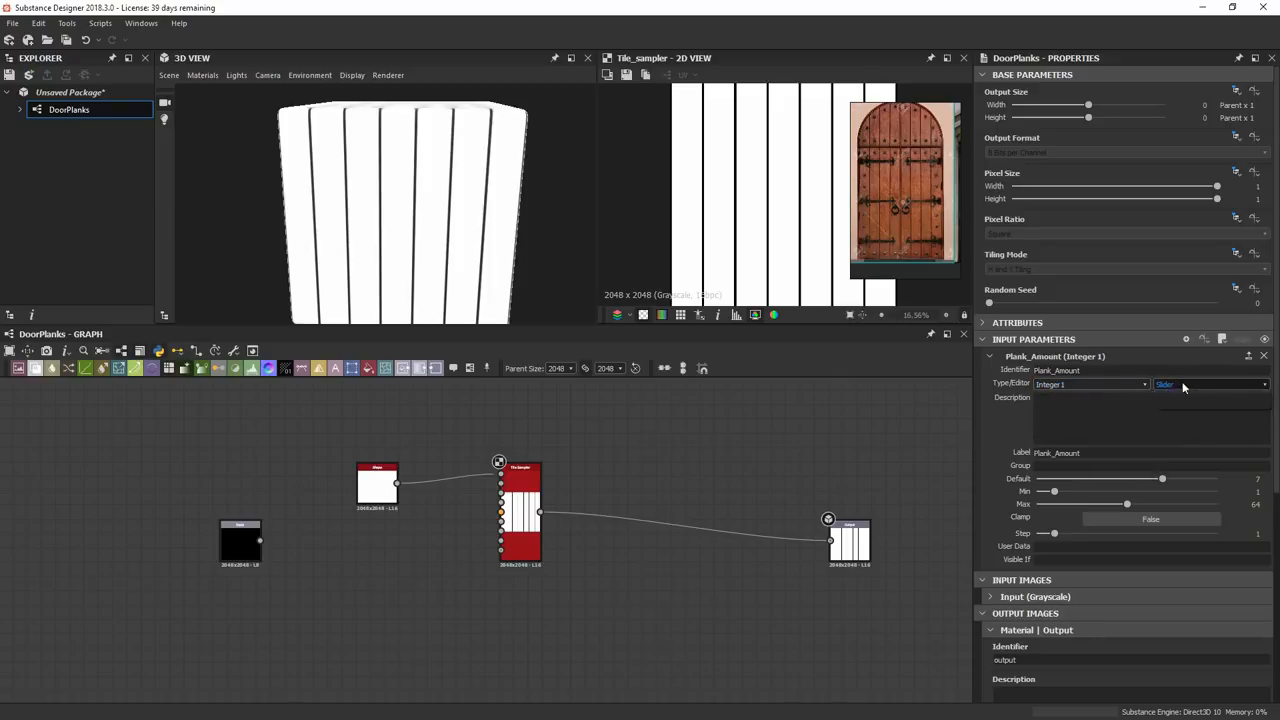
pyautogui.click(1210, 384)
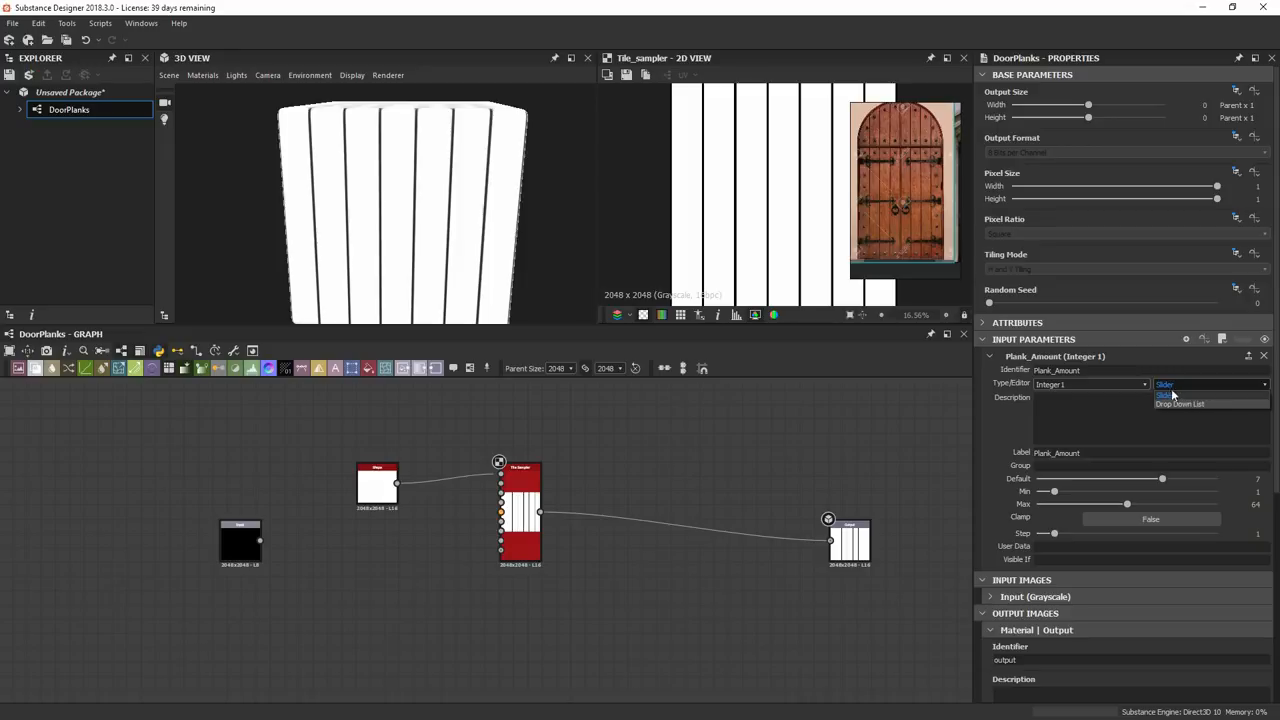
pyautogui.click(1164, 392)
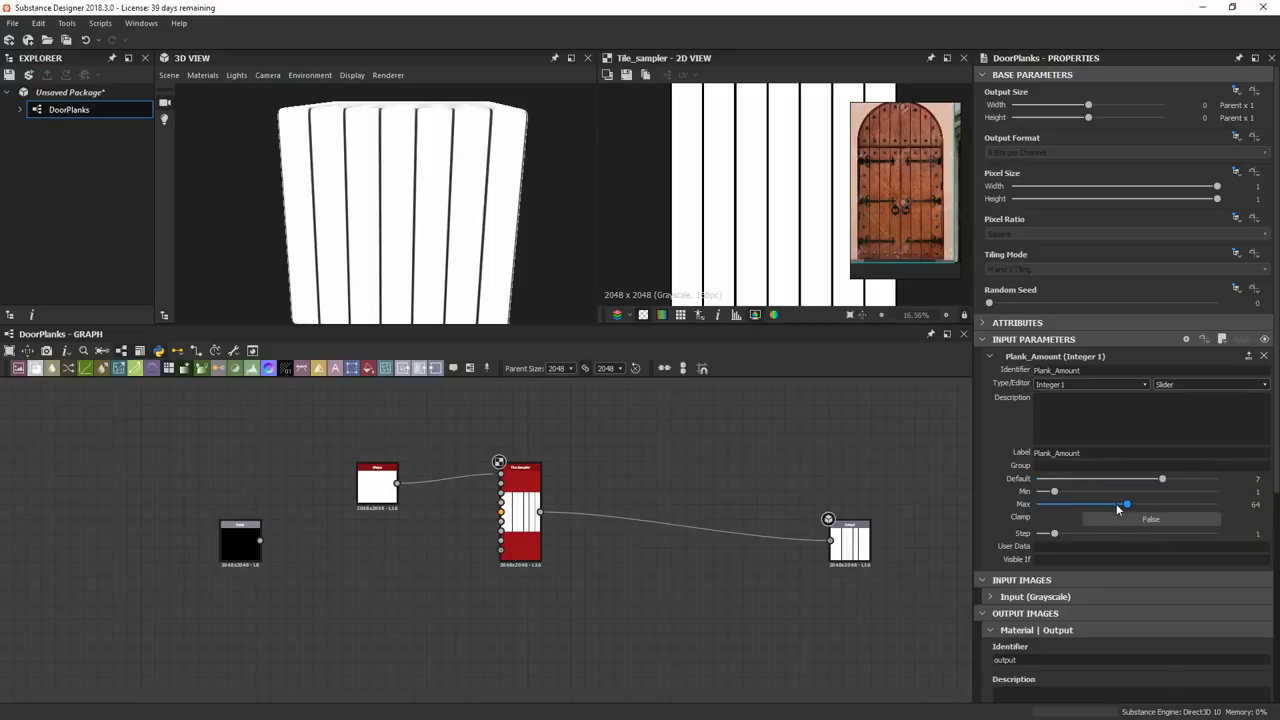
pyautogui.moveTo(1128, 504); pyautogui.dragTo(1078, 504)
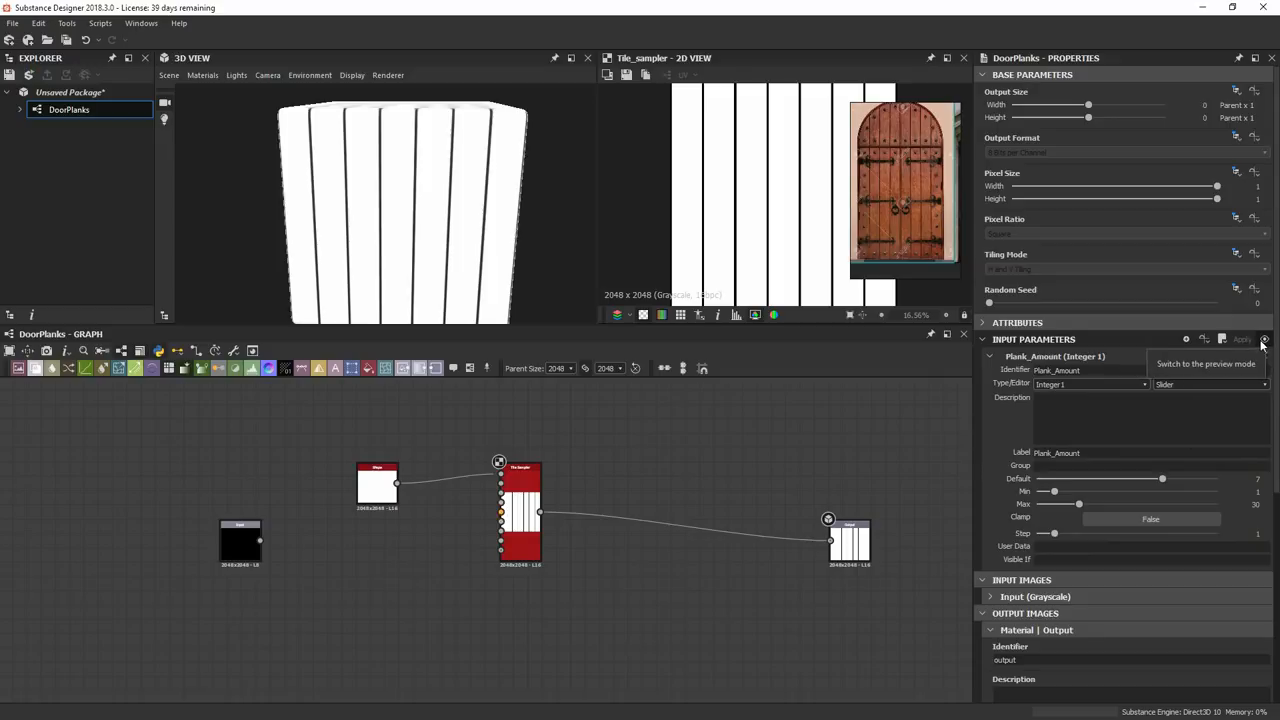
# Step: Test the plank count in preview mode, then expose the Tile Sampler's Y amount as Plank_Amount_Y
pyautogui.click(1264, 340)
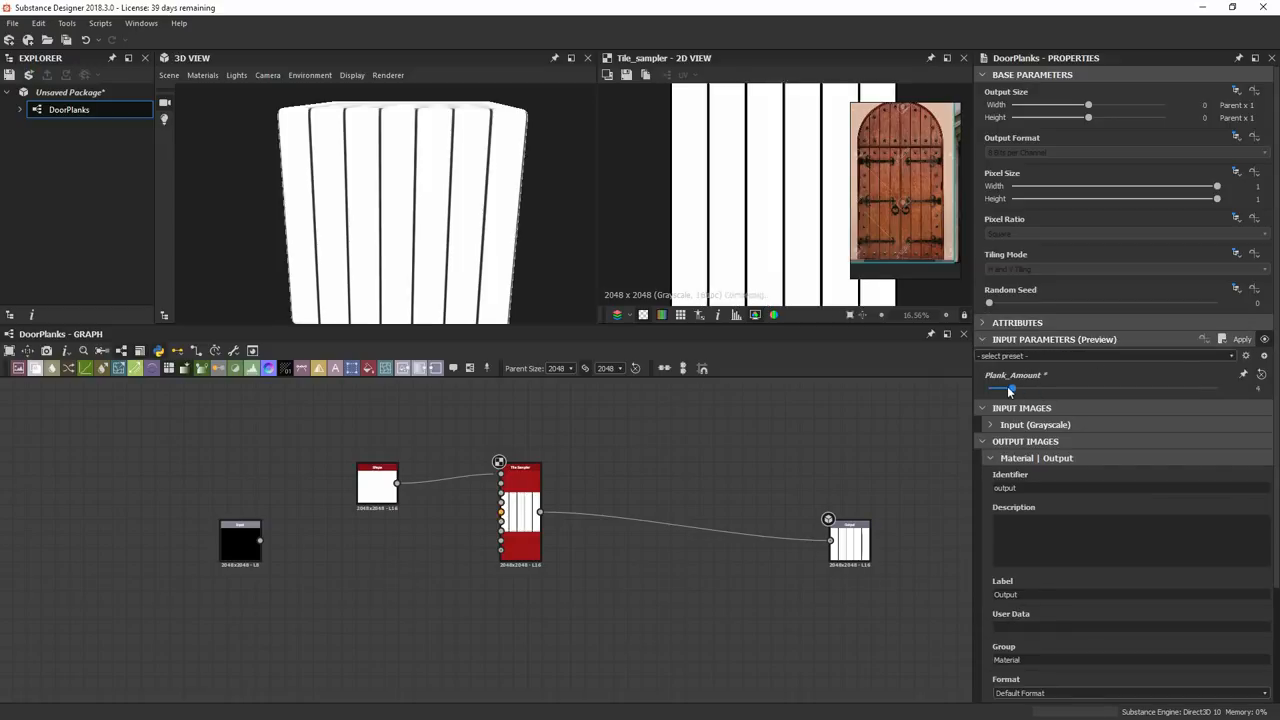
pyautogui.moveTo(1008, 388); pyautogui.dragTo(1090, 388)
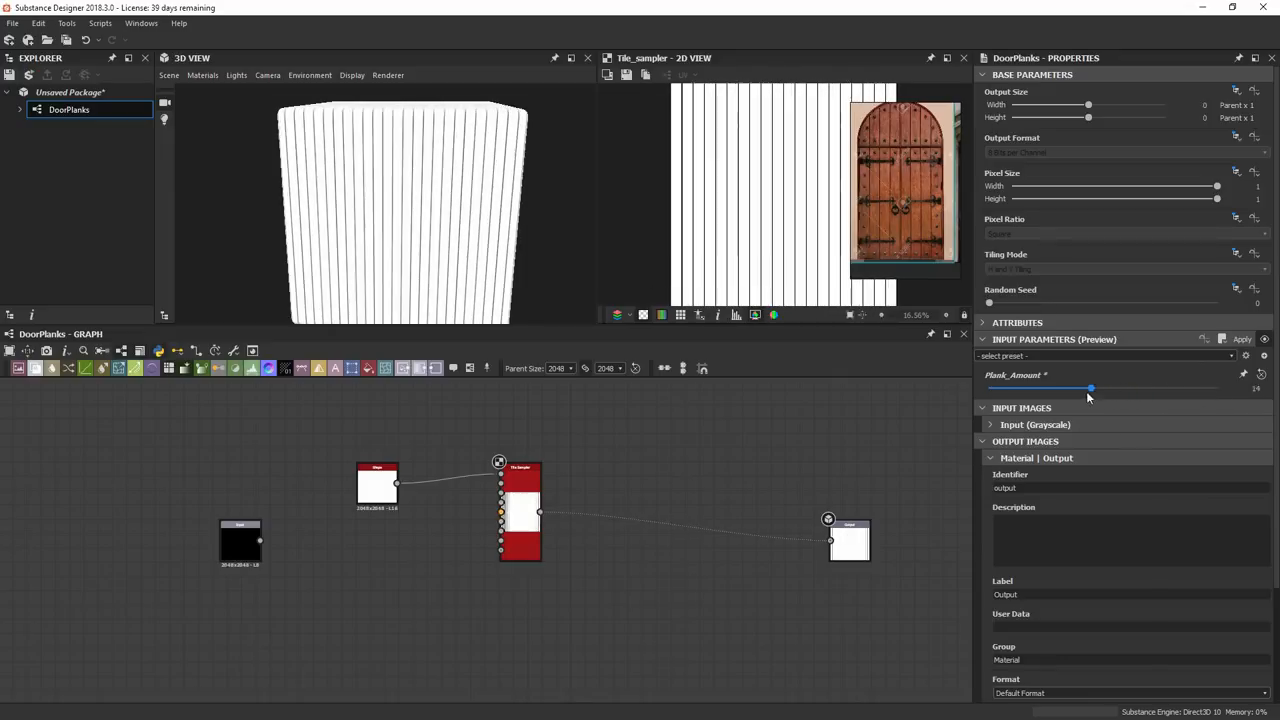
pyautogui.moveTo(1088, 388); pyautogui.dragTo(1044, 388)
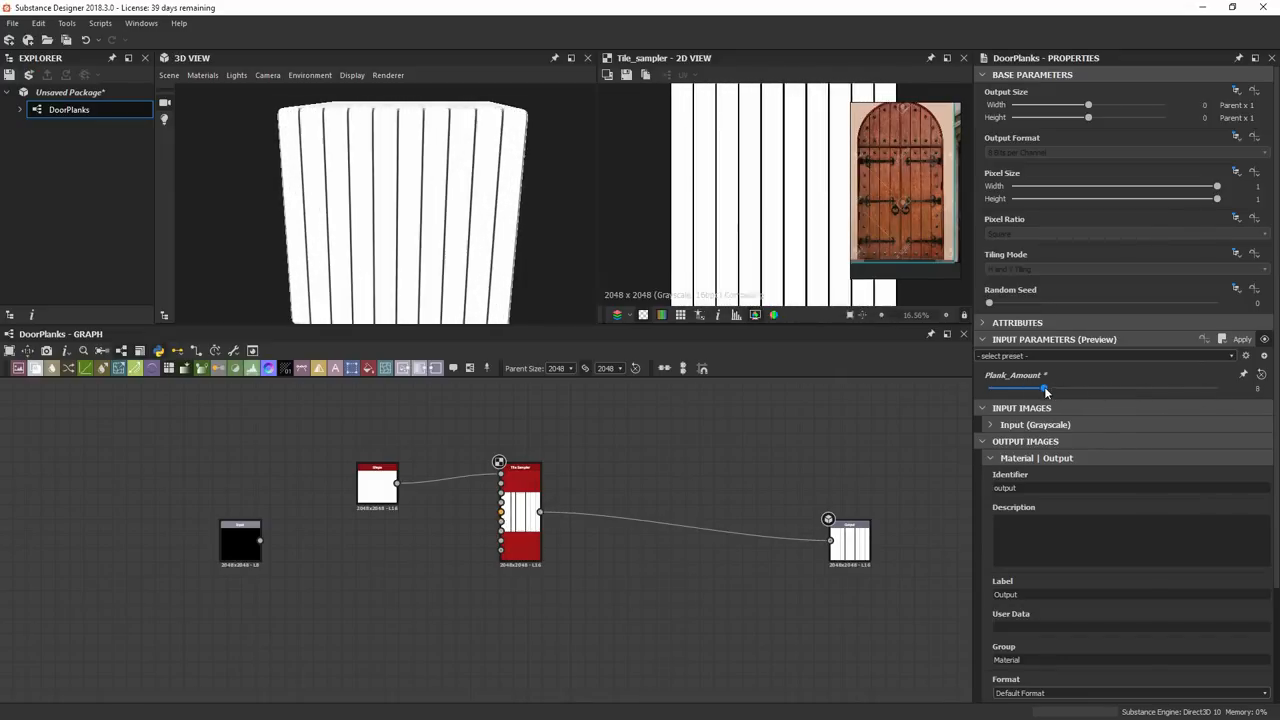
pyautogui.click(520, 510)
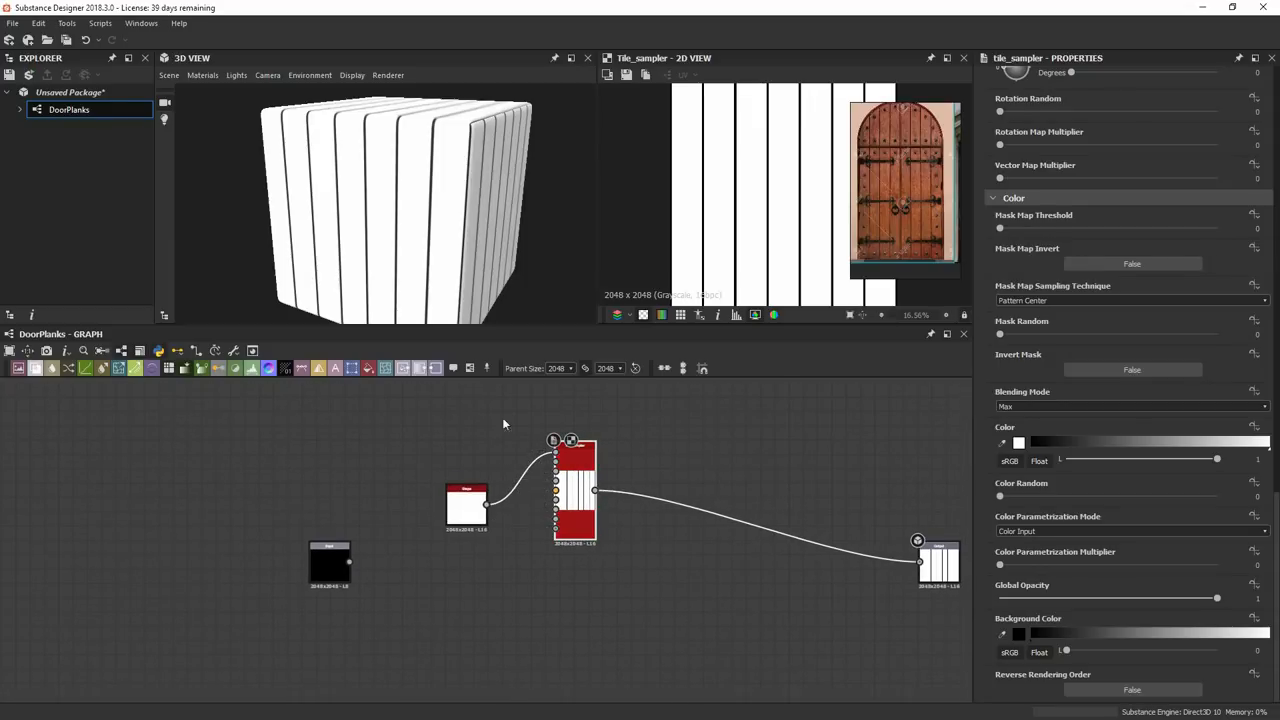
pyautogui.moveTo(612, 498)
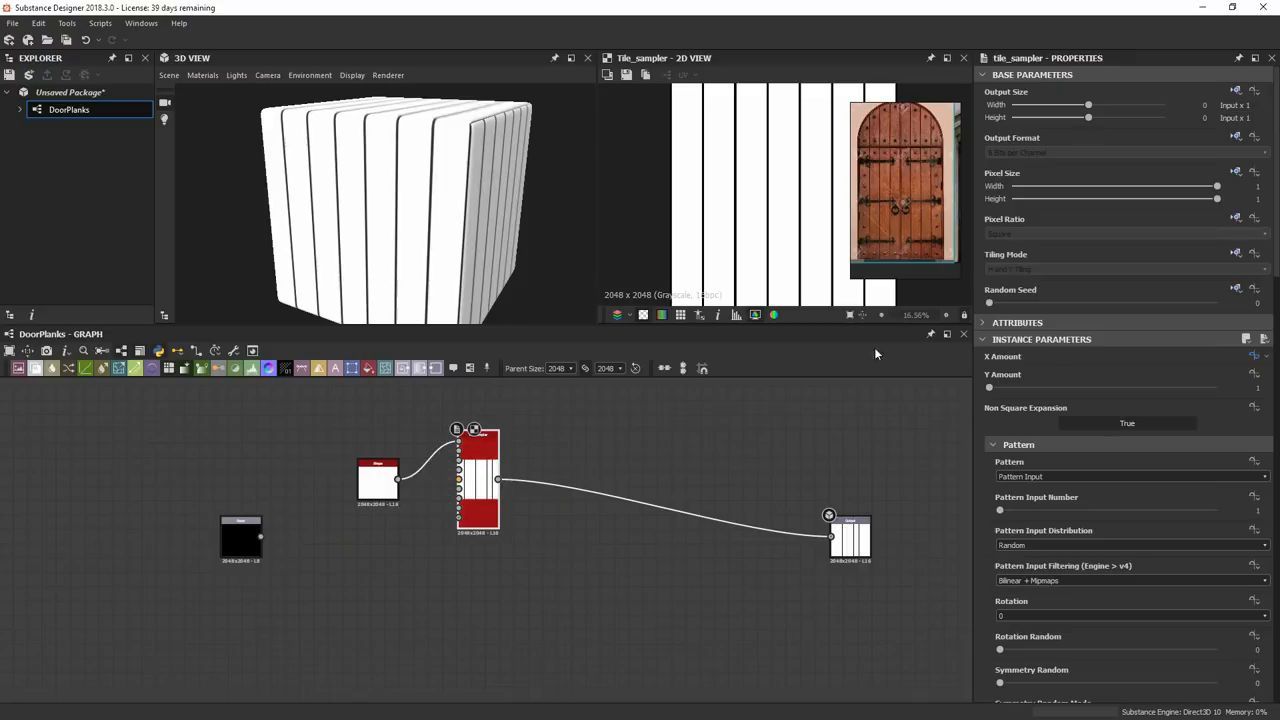
pyautogui.scroll(-3)
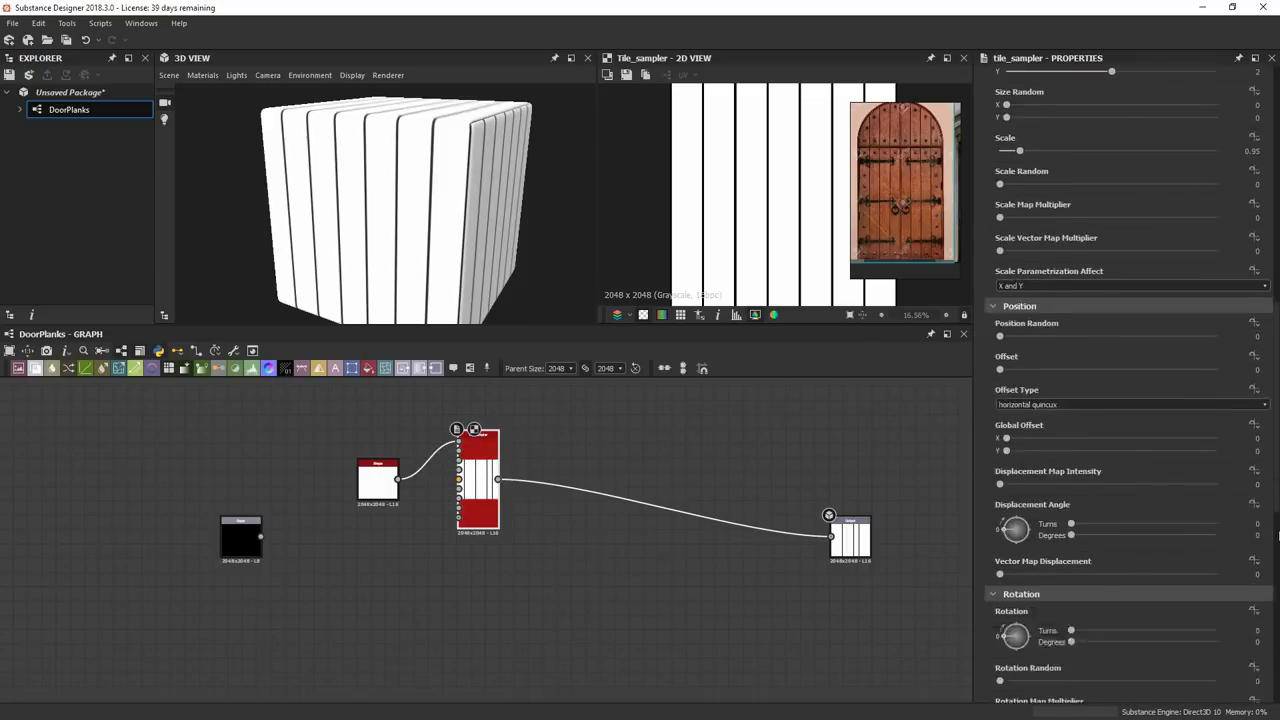
pyautogui.scroll(-3)
pyautogui.write('Plank')
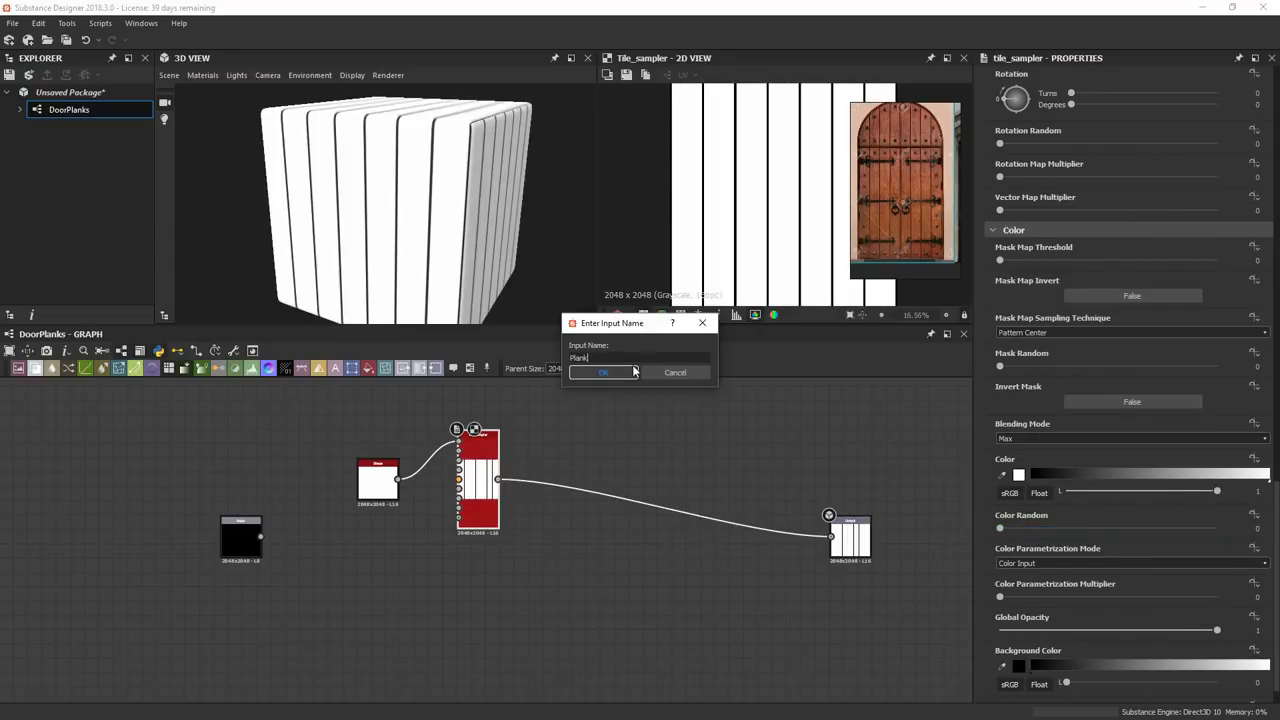
pyautogui.click(604, 372)
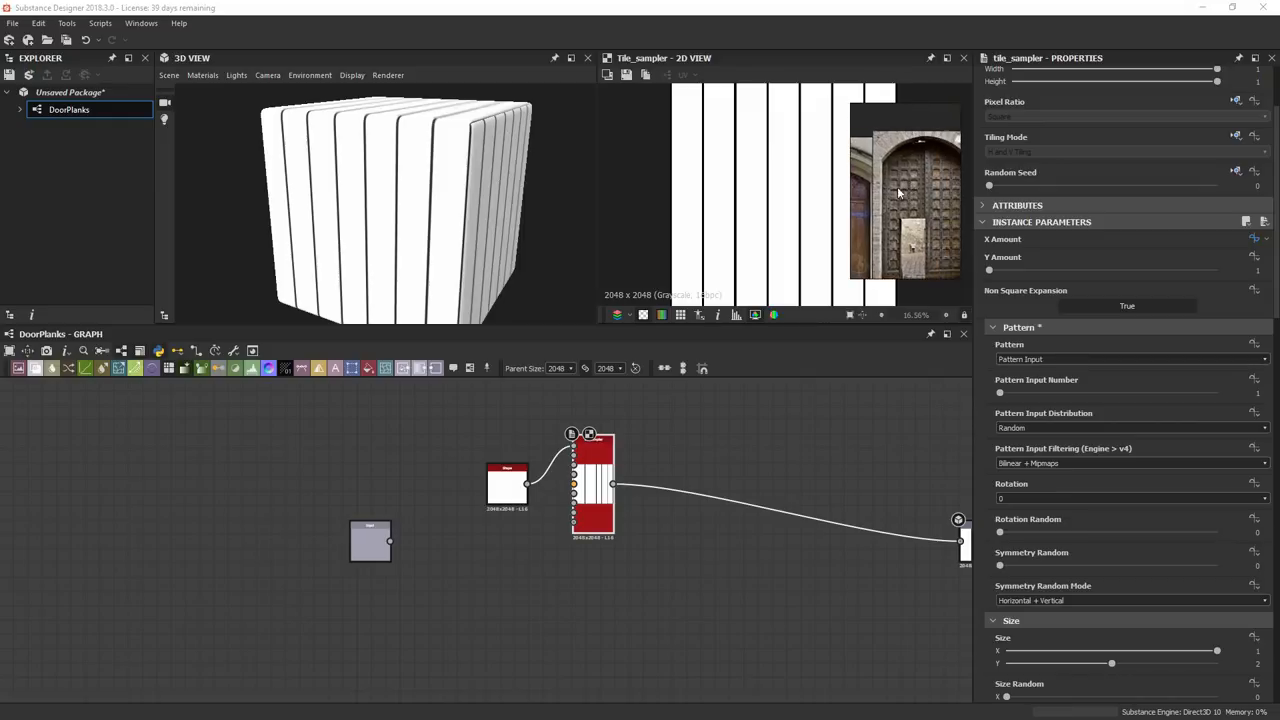
# Step: Expose color random and size as Plank_Color_Rand and Plank_Thickness, then test both plank counts
pyautogui.scroll(-3)
pyautogui.write('Plank_')
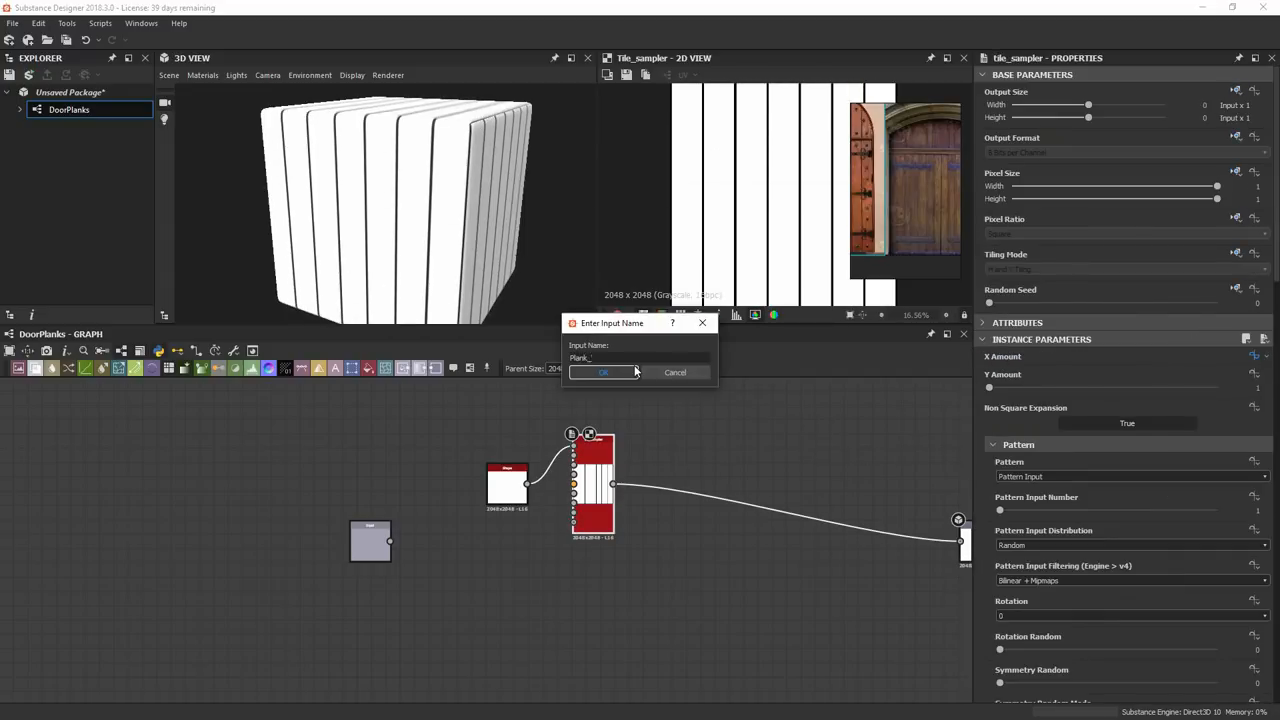
pyautogui.click(604, 372)
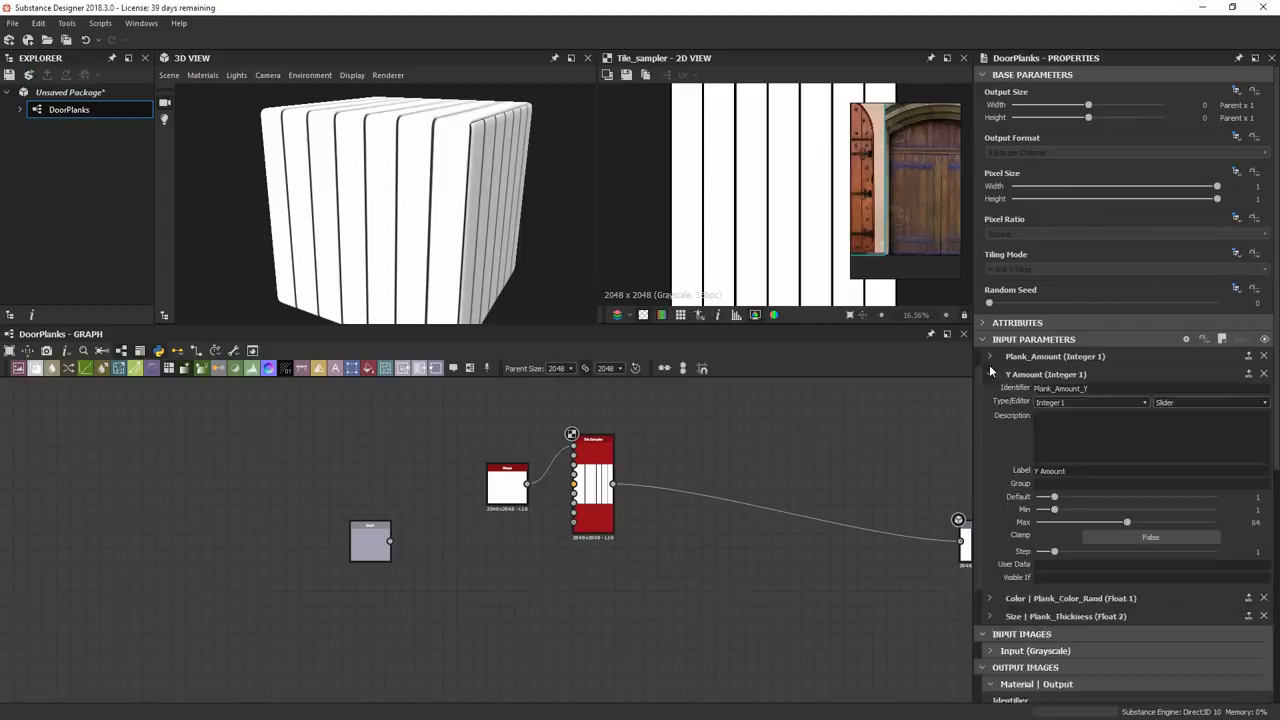
pyautogui.click(1264, 340)
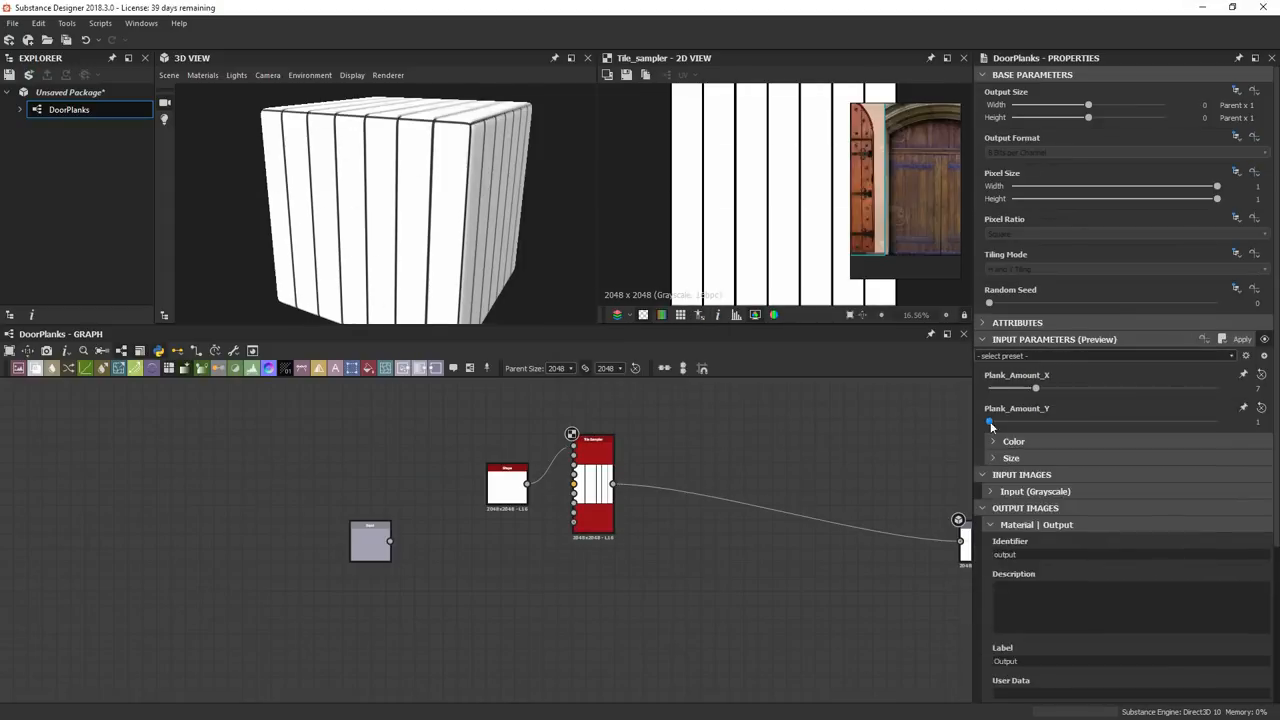
pyautogui.moveTo(1036, 388); pyautogui.dragTo(1066, 388)
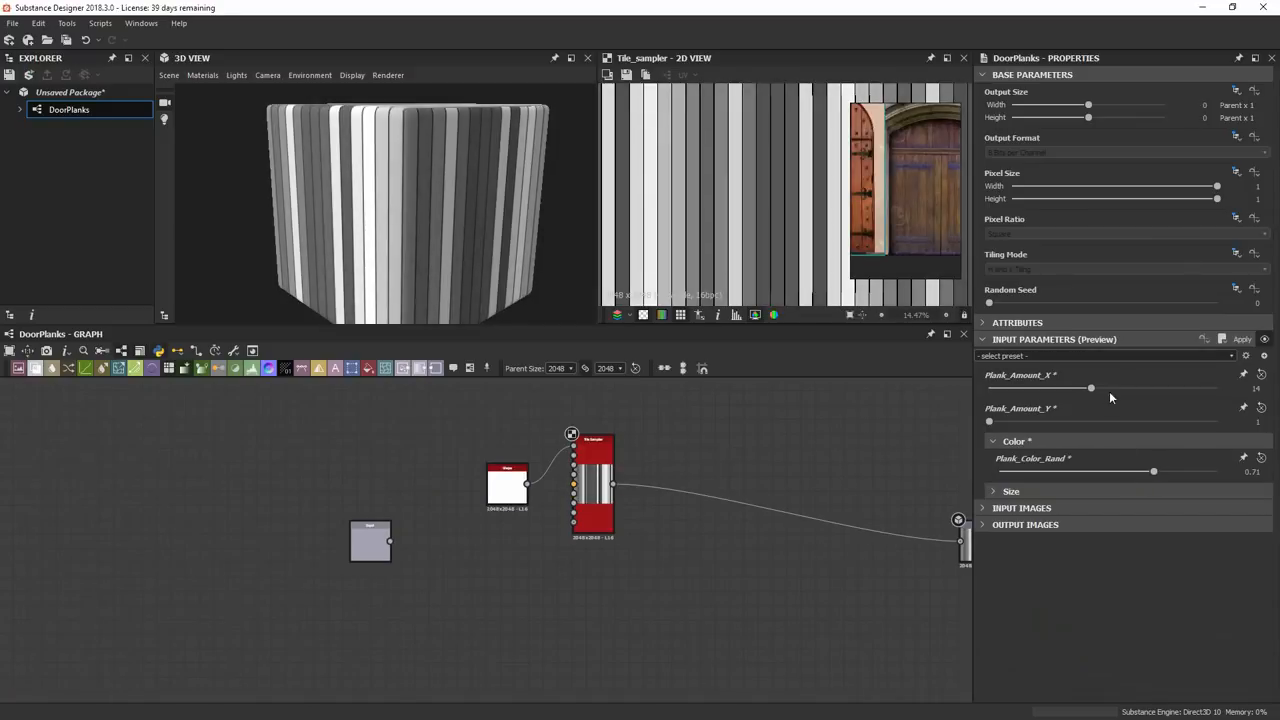
pyautogui.moveTo(1092, 388); pyautogui.dragTo(1104, 388)
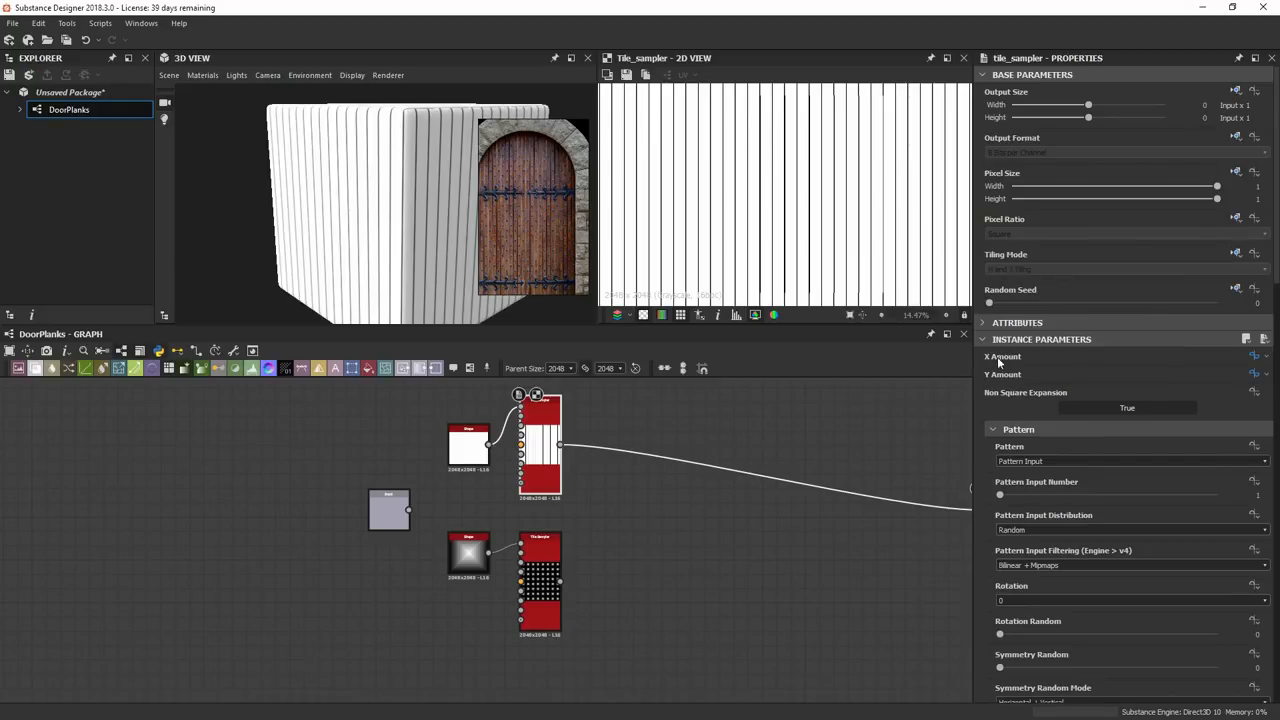
pyautogui.moveTo(1052, 370)
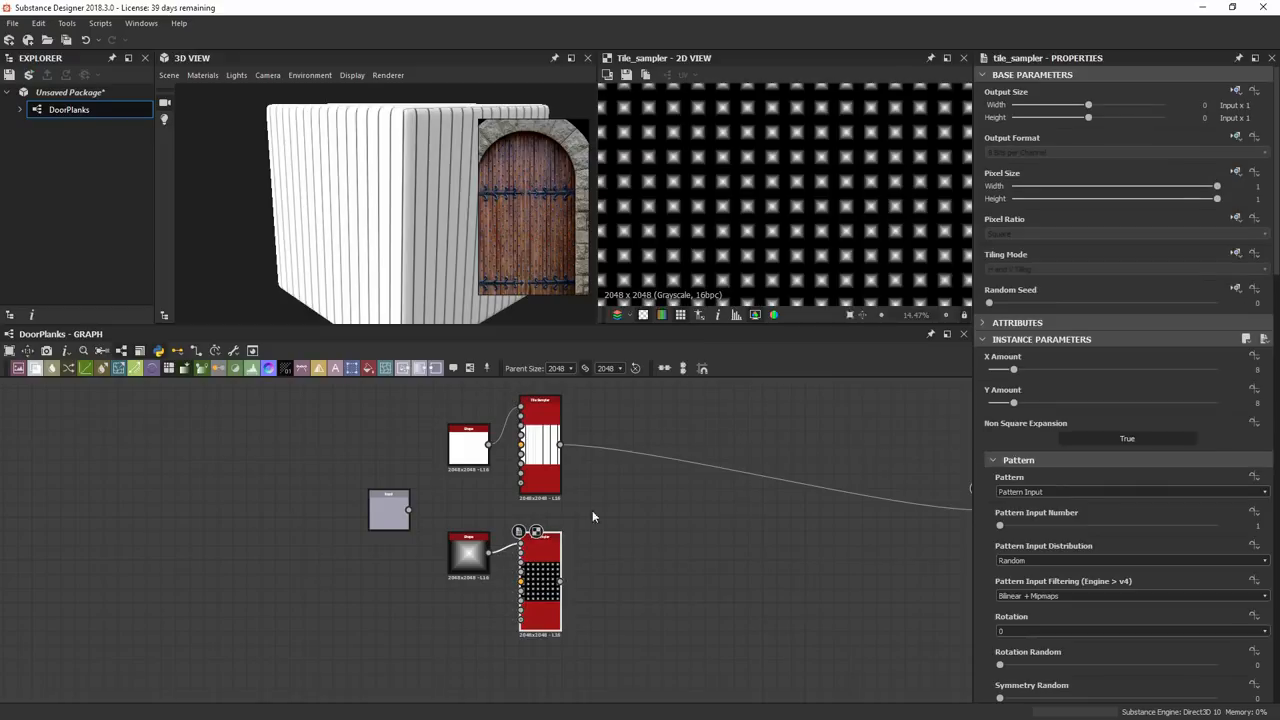
# Step: Blend the rivet grid onto the planks in Add (Linear Dodge), send it to the output and test Plank_Amount_X
pyautogui.click(1256, 356)
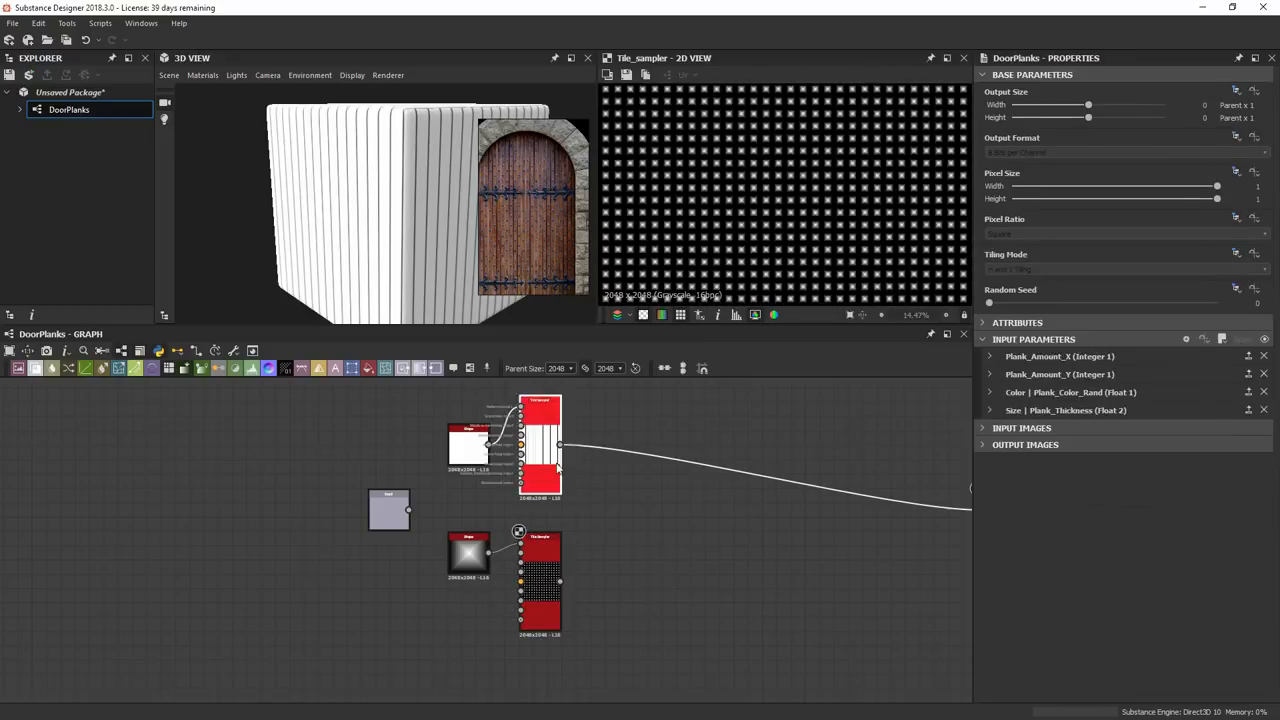
pyautogui.click(640, 496)
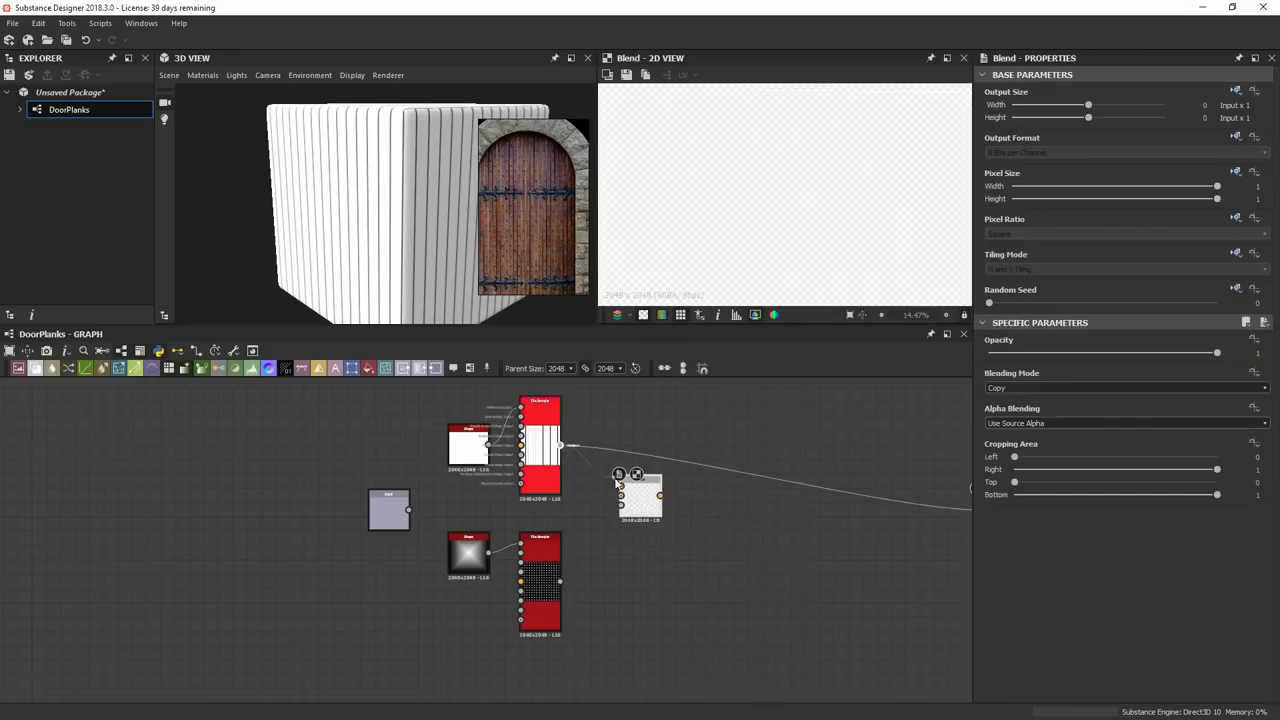
pyautogui.click(640, 504)
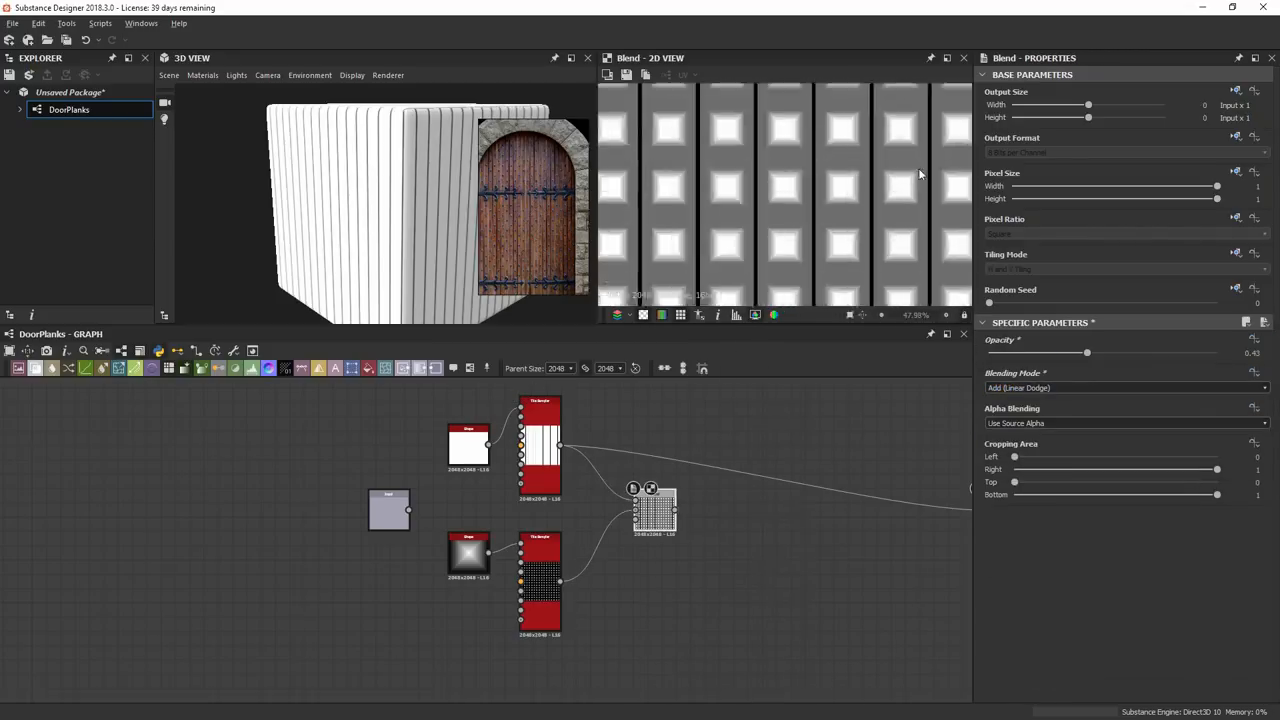
pyautogui.moveTo(1088, 352); pyautogui.dragTo(1144, 352)
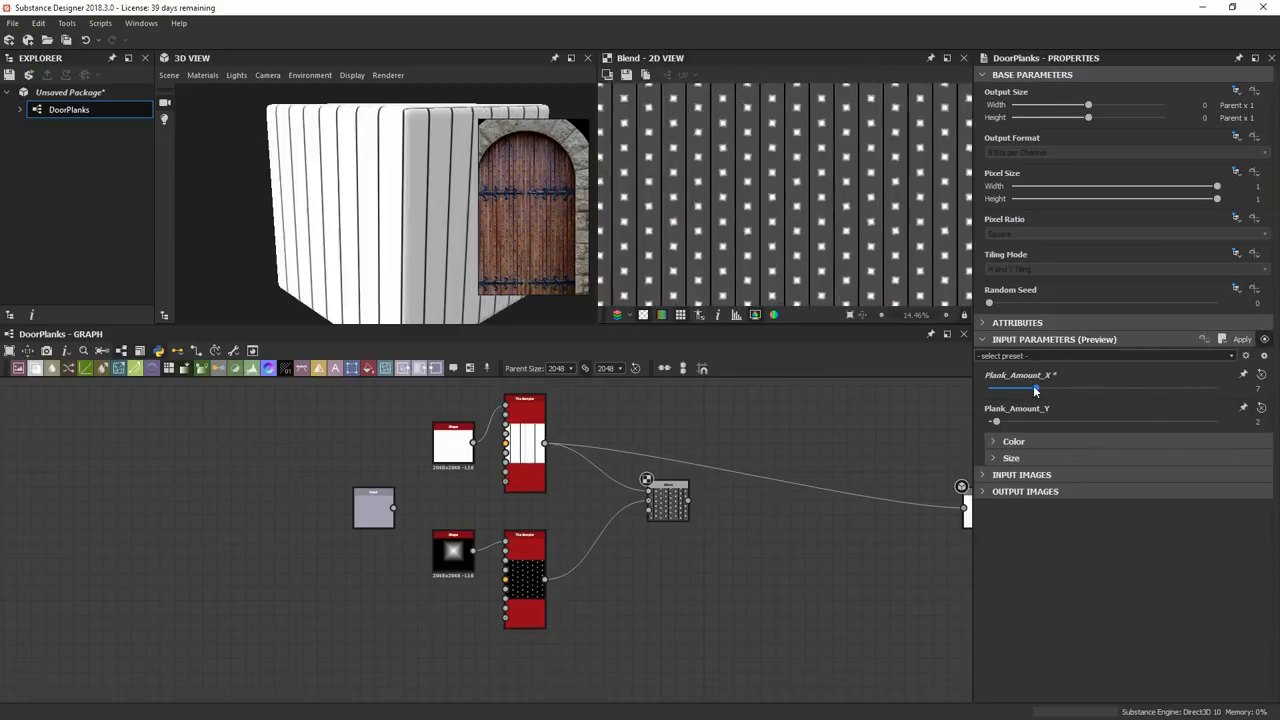
pyautogui.moveTo(1036, 390); pyautogui.dragTo(998, 390)
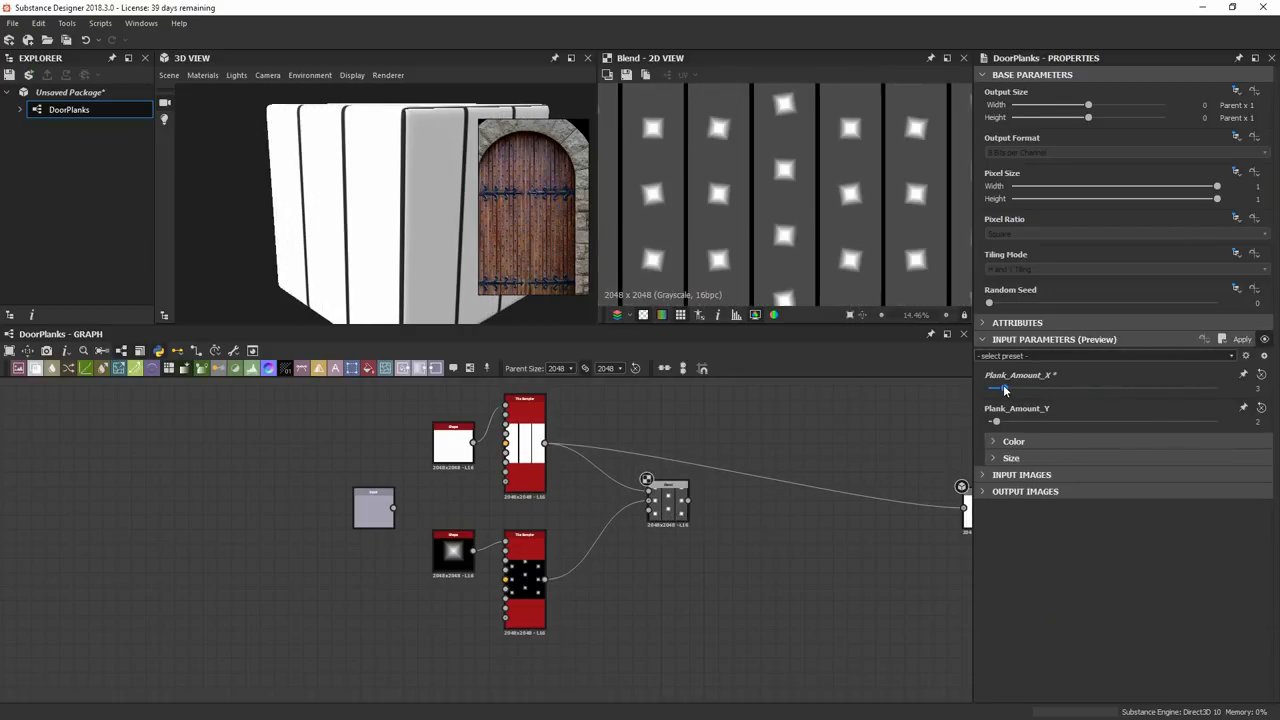
pyautogui.moveTo(996, 388); pyautogui.dragTo(1216, 388)
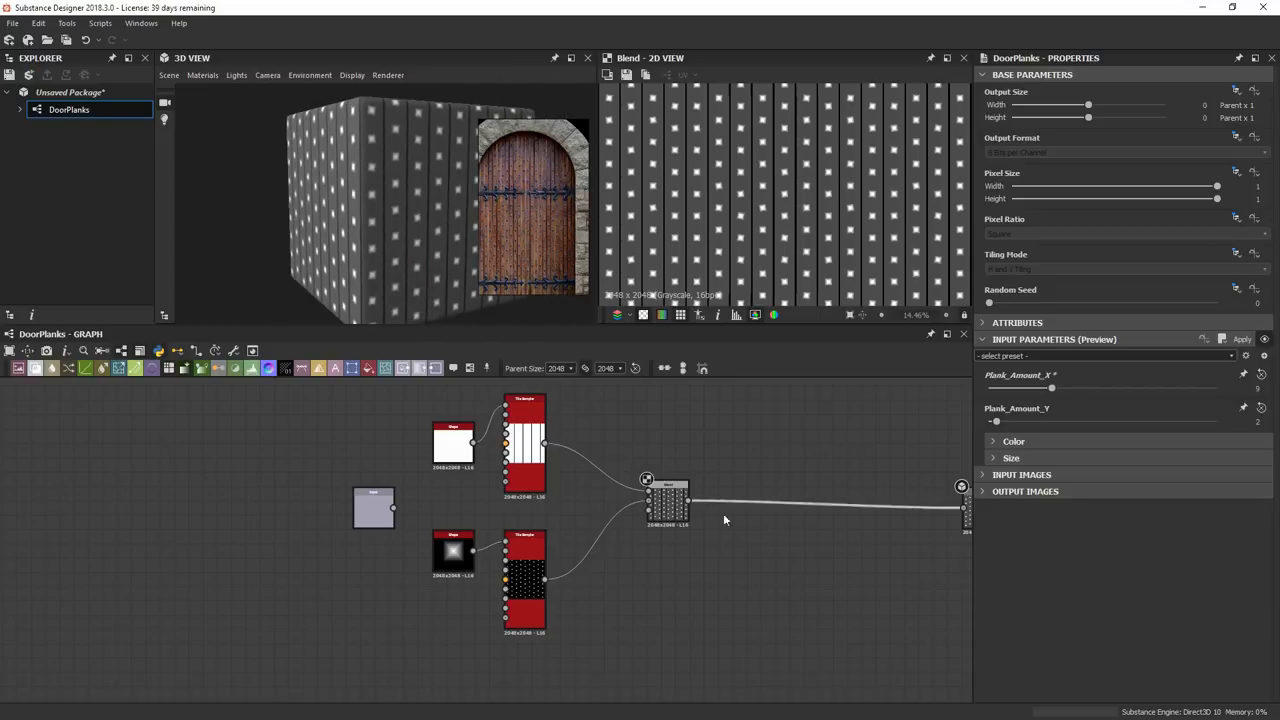
# Step: Tune the rivet blend strength and add a Multi-Switch Grayscale combining both plank branches
pyautogui.click(668, 504)
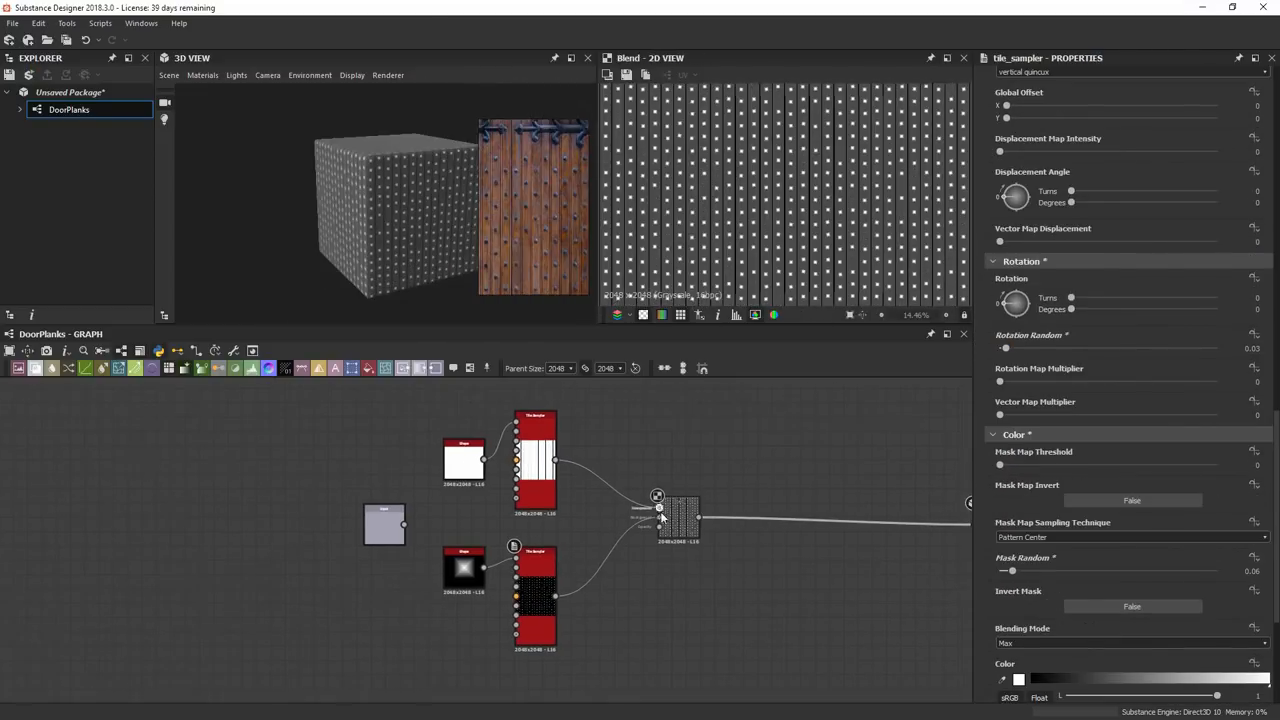
pyautogui.click(688, 518)
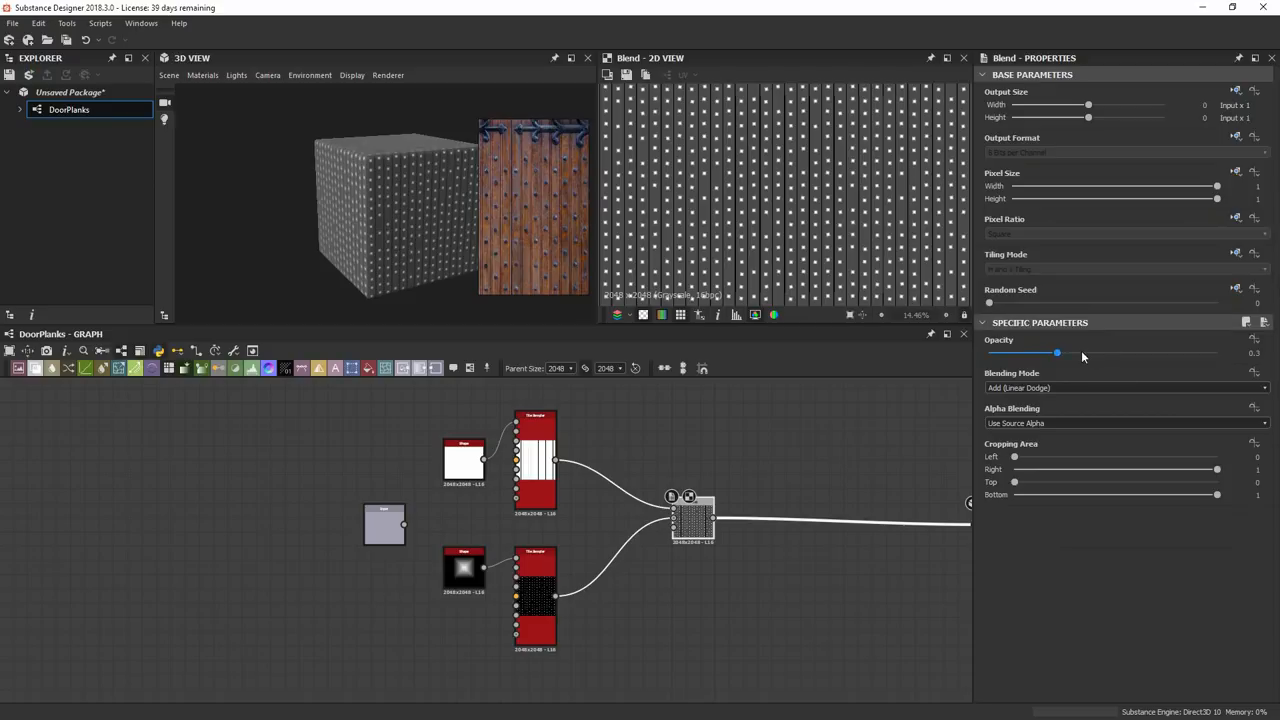
pyautogui.moveTo(1056, 352); pyautogui.dragTo(1216, 352)
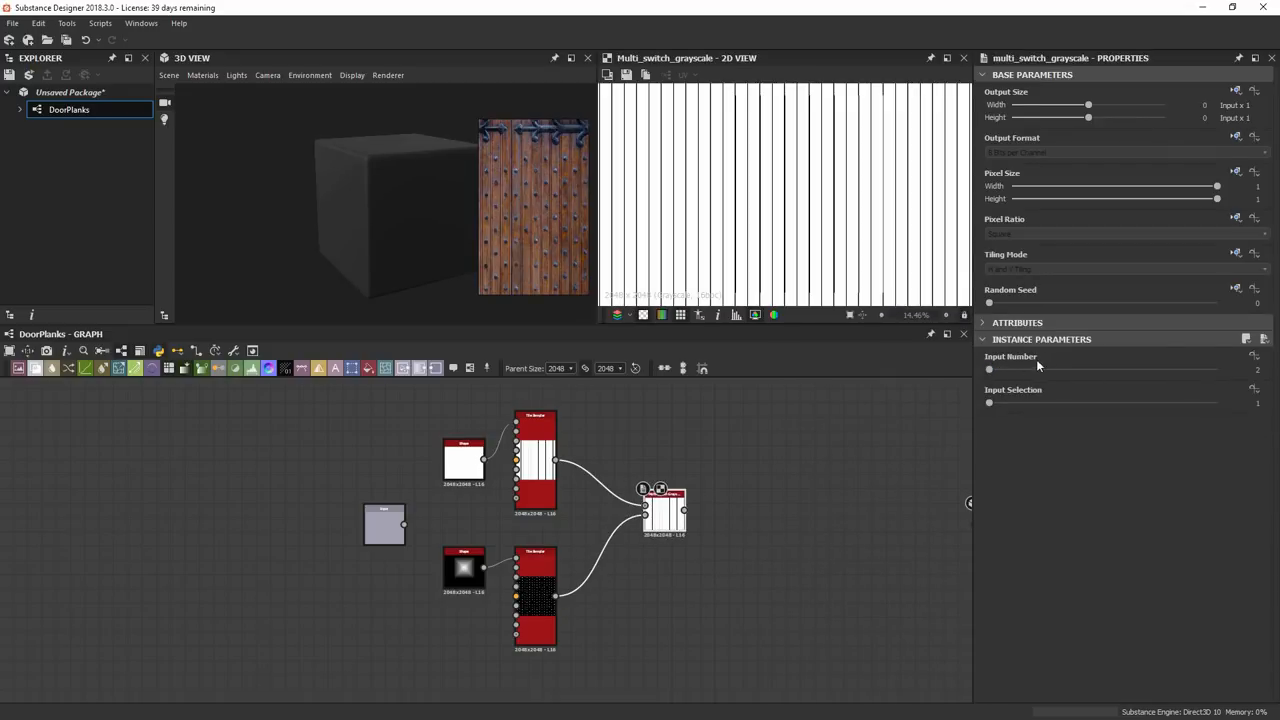
pyautogui.moveTo(1124, 386)
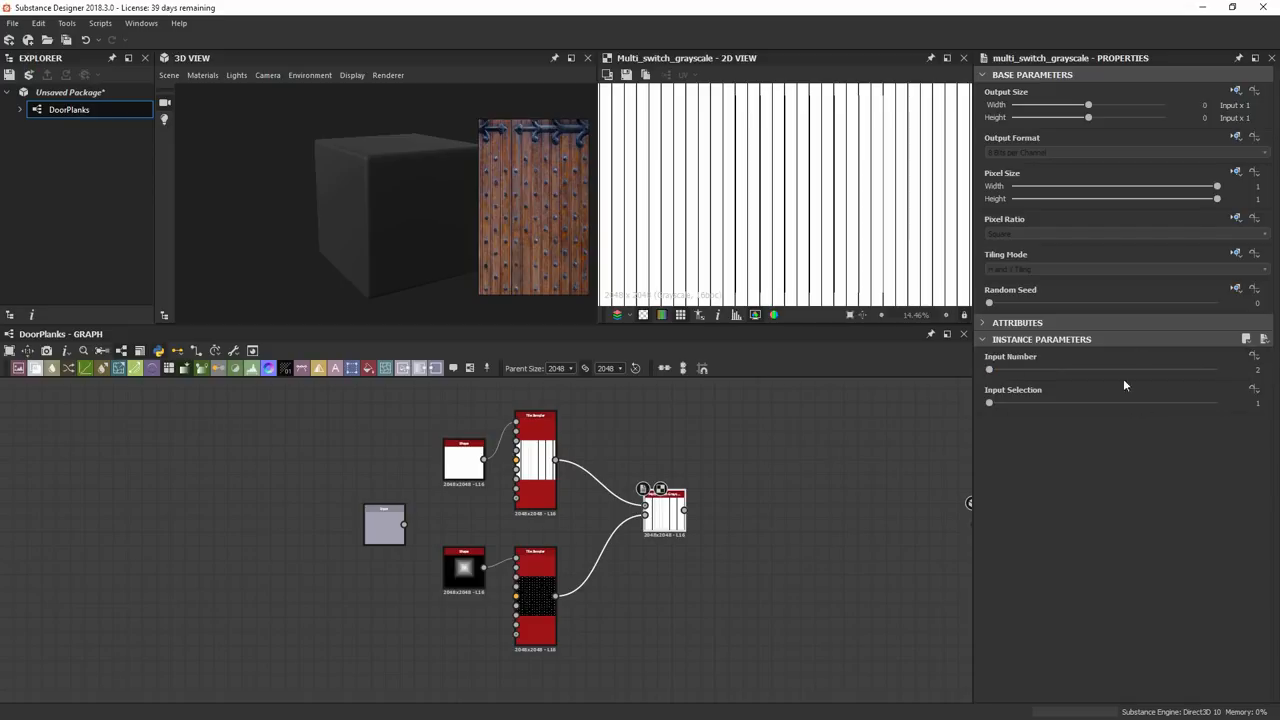
pyautogui.click(990, 402)
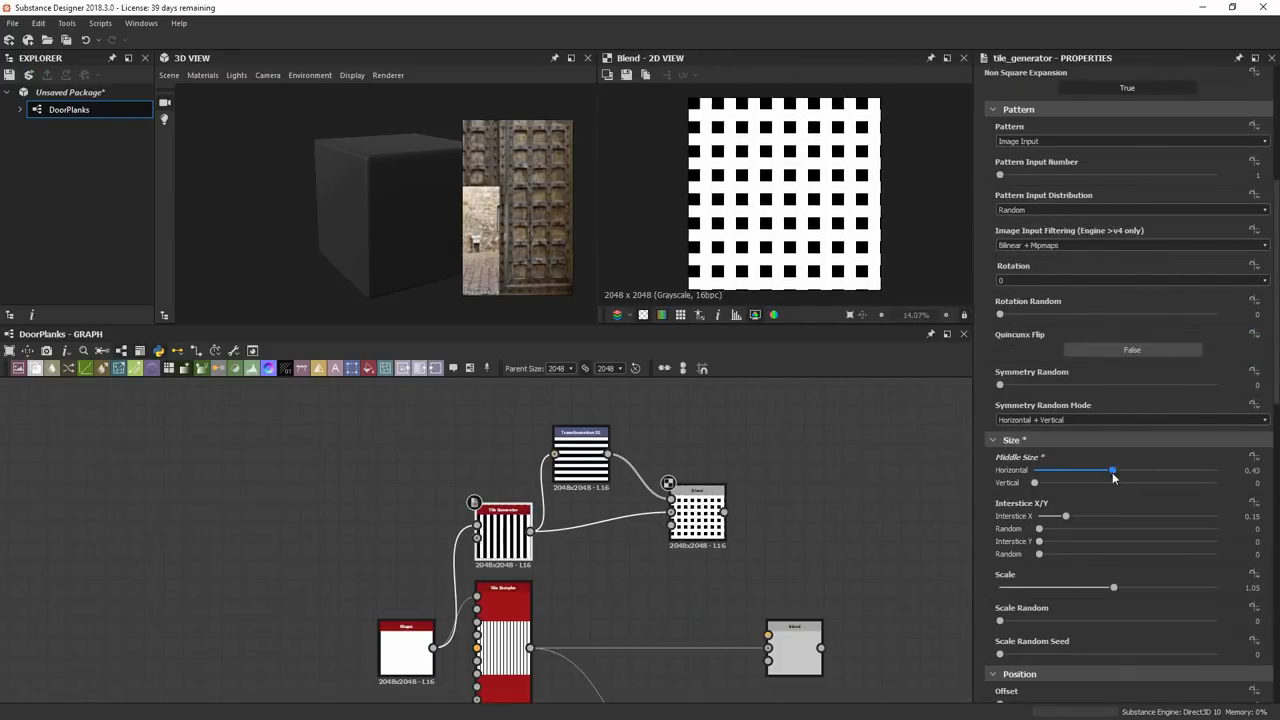
# Step: Enlarge the tile generator's Middle Size and expose it as a named graph input
pyautogui.moveTo(1112, 470); pyautogui.dragTo(1124, 470)
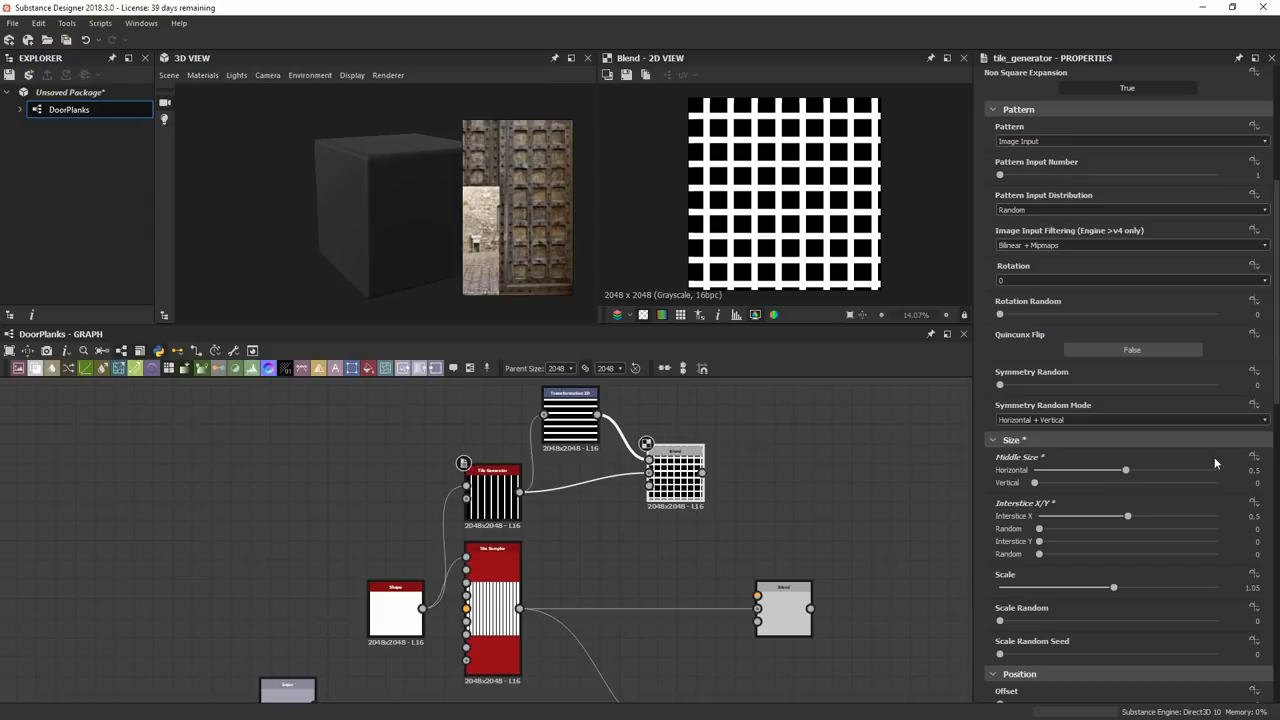
pyautogui.click(1256, 456)
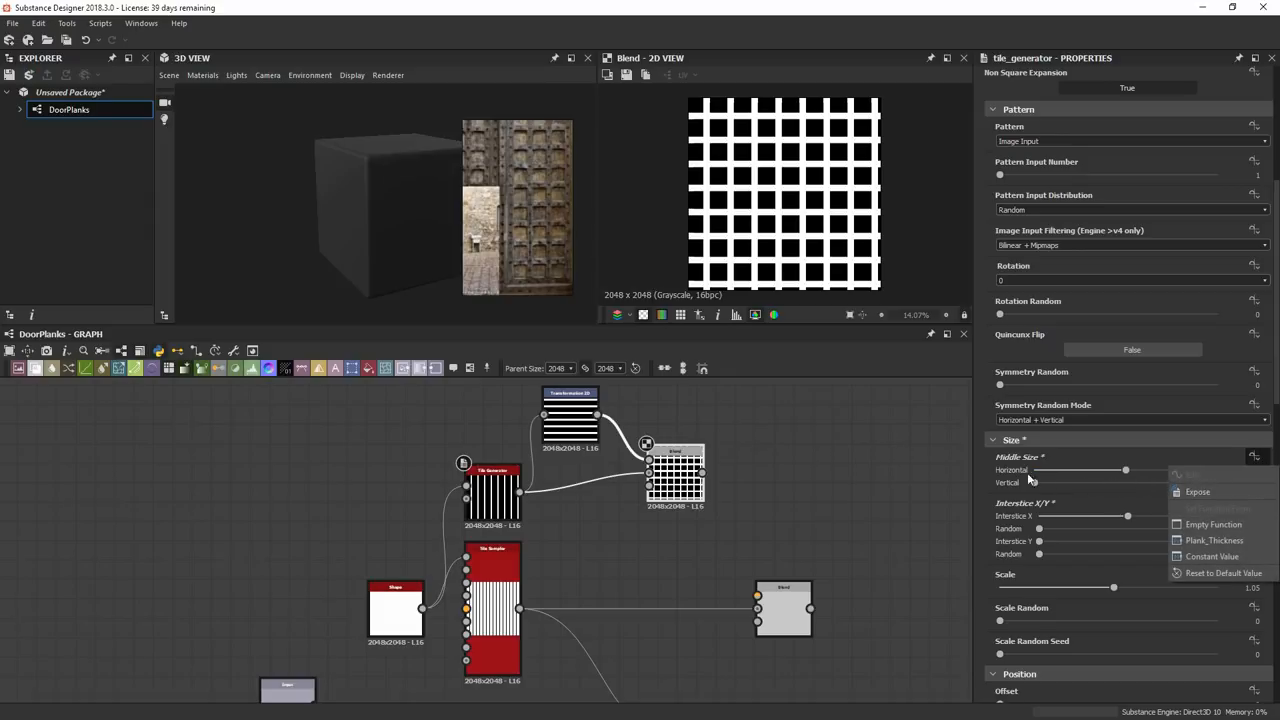
pyautogui.click(1198, 492)
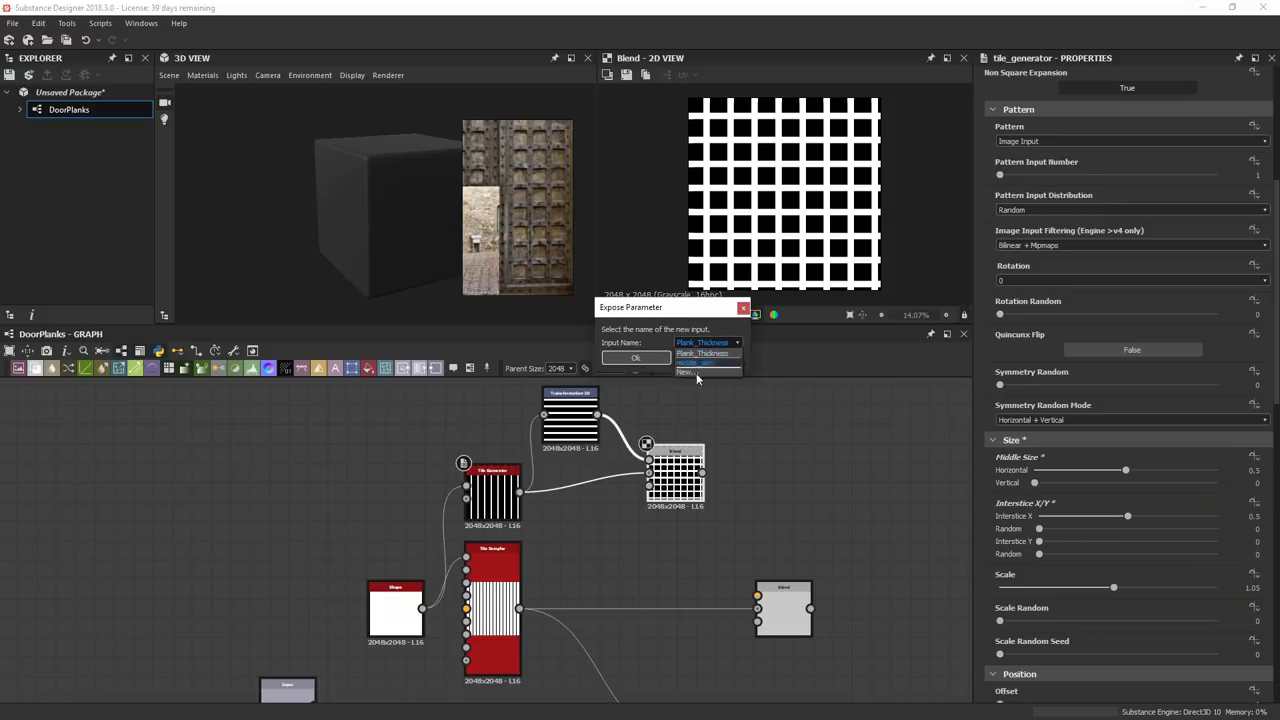
pyautogui.click(684, 372)
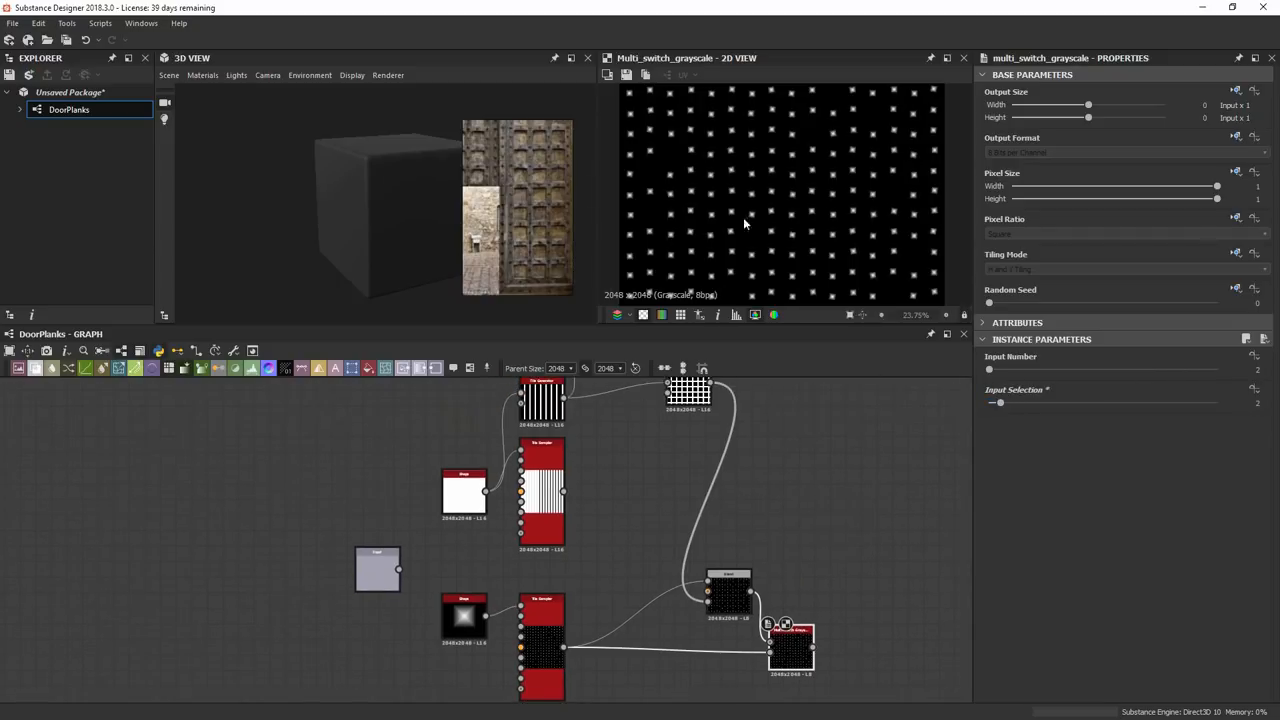
# Step: Expose the plank switch selection under a new name Plank_1 and the rivet switch selection as another input
pyautogui.click(544, 492)
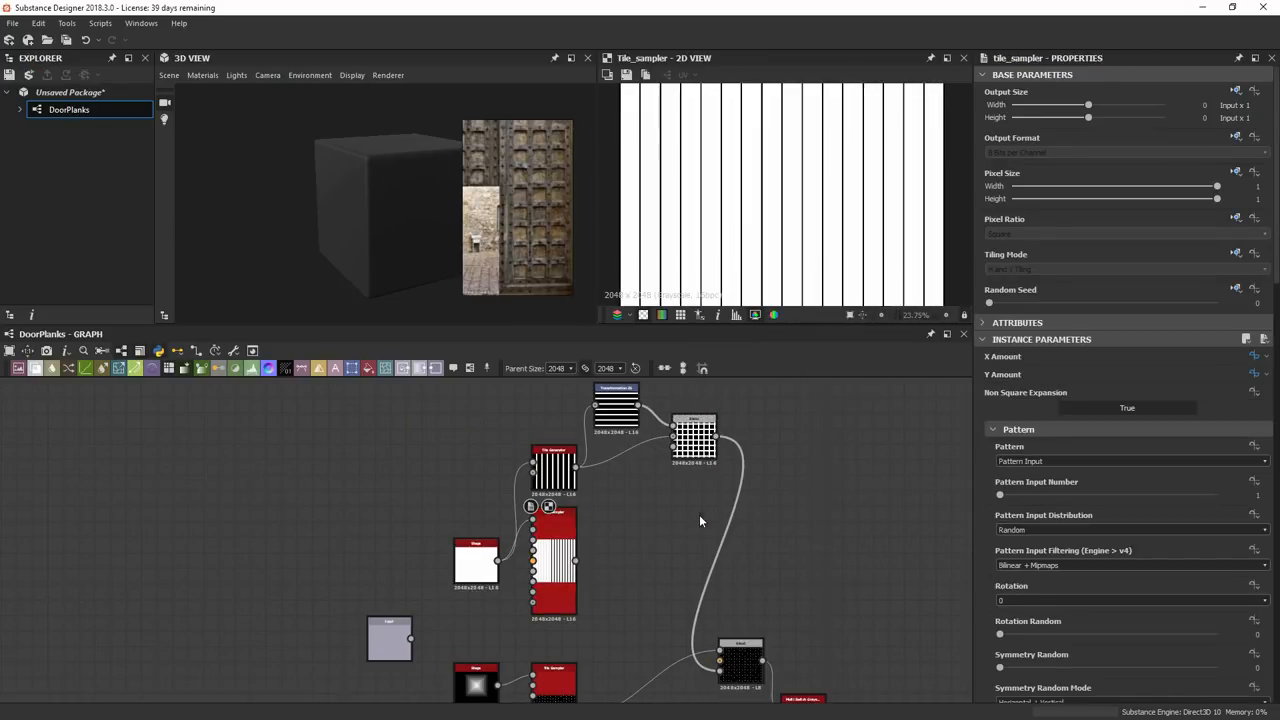
pyautogui.click(716, 530)
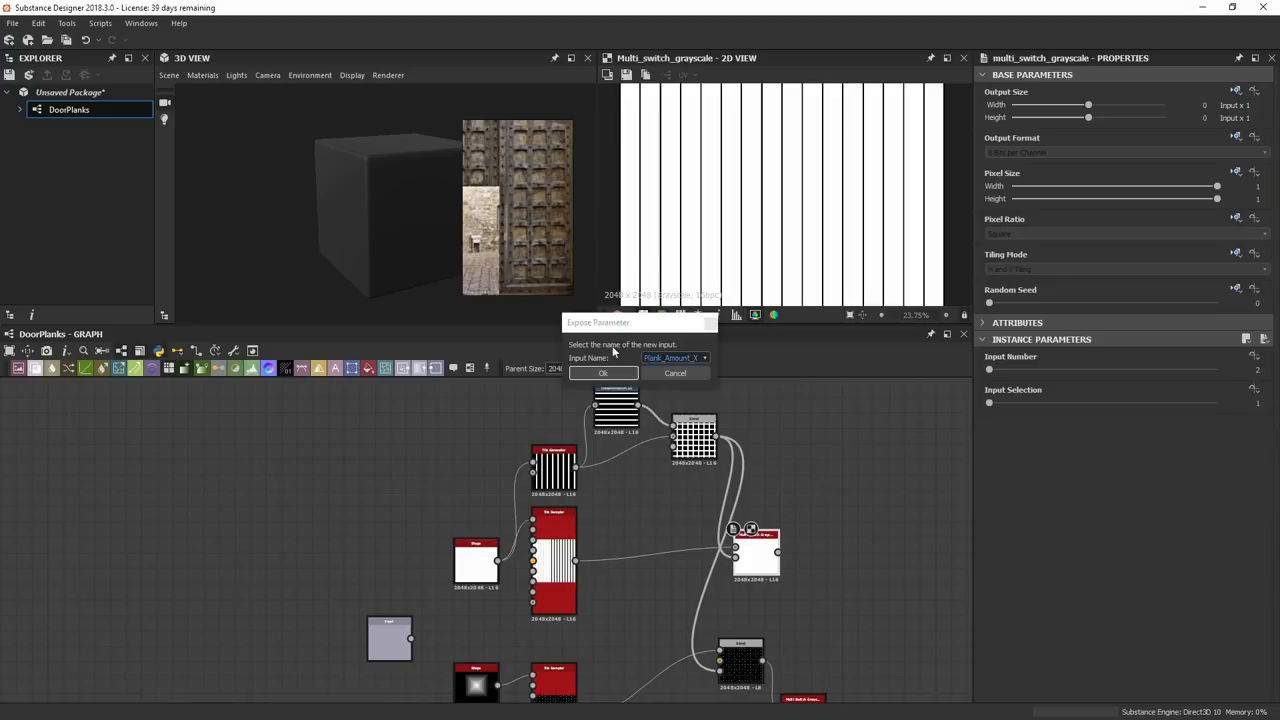
pyautogui.click(704, 358)
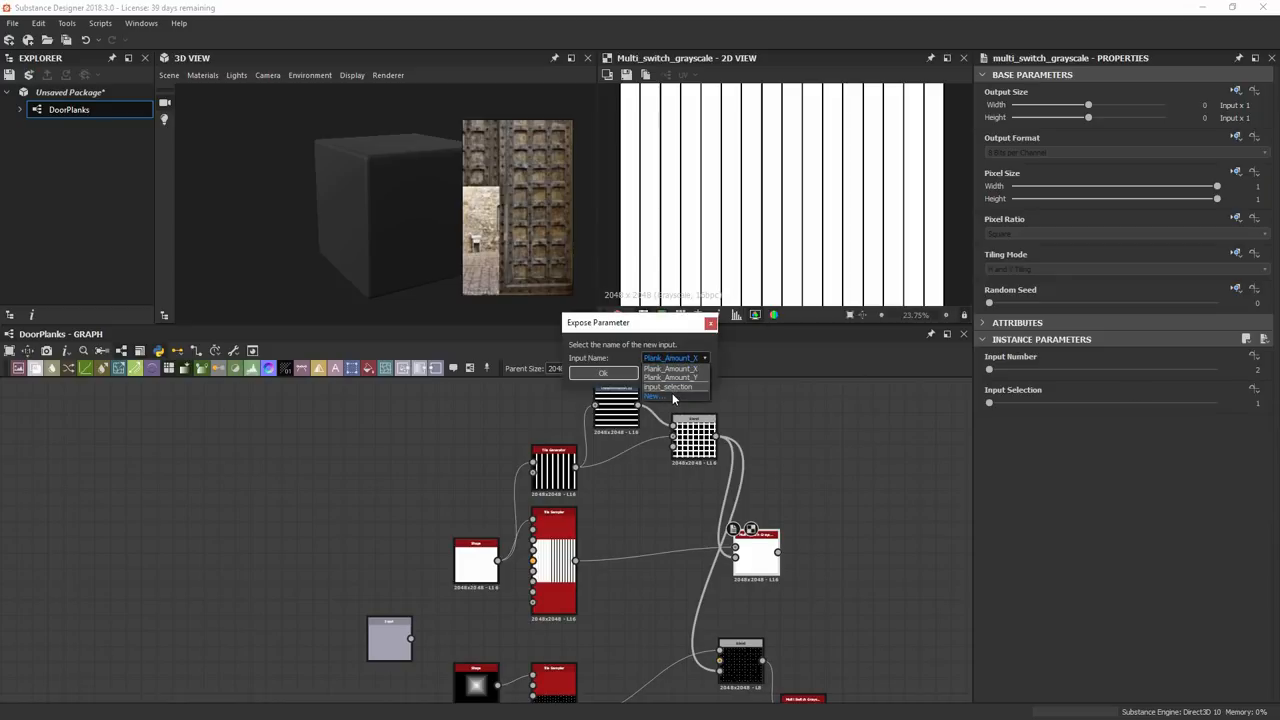
pyautogui.click(656, 396)
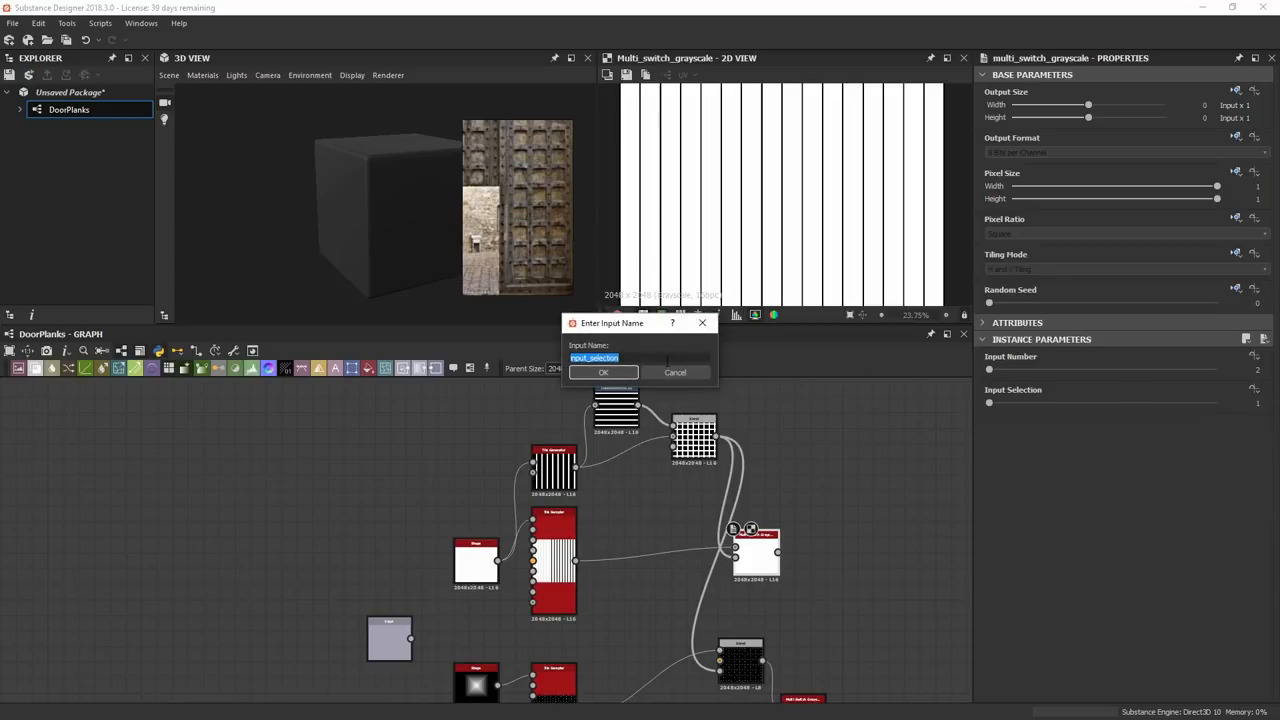
pyautogui.write('Plank_1')
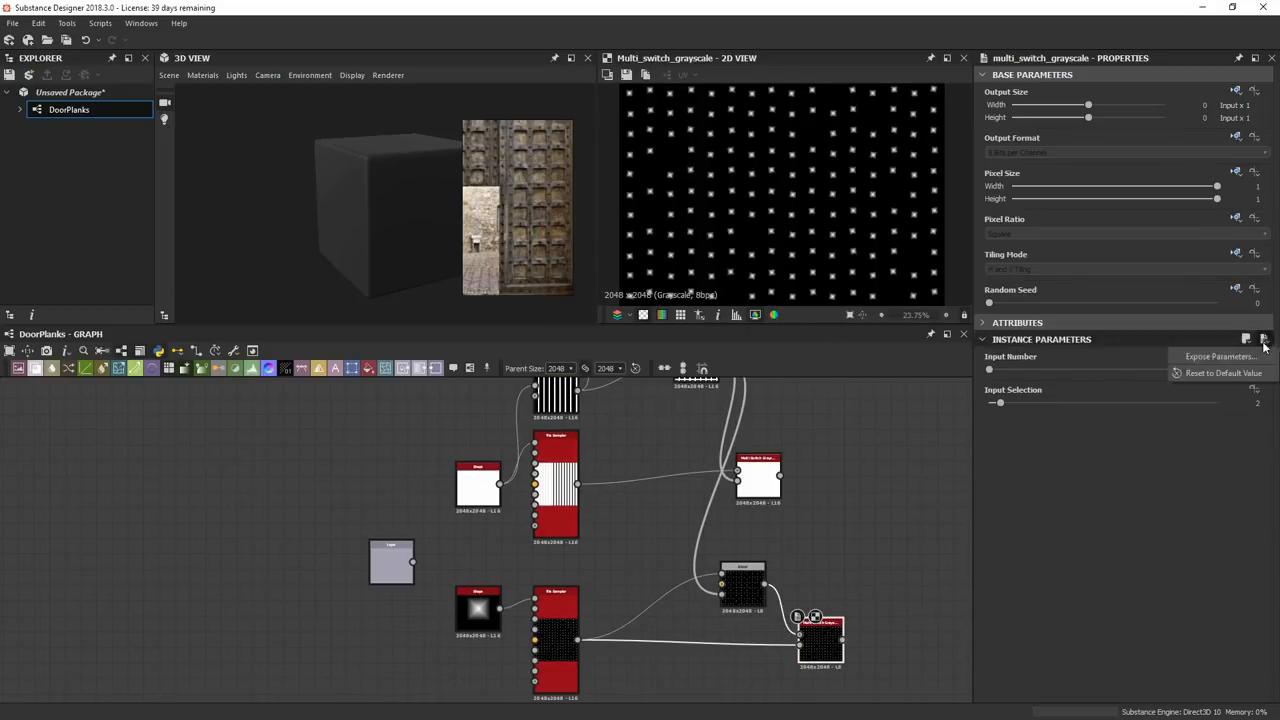
pyautogui.click(1220, 356)
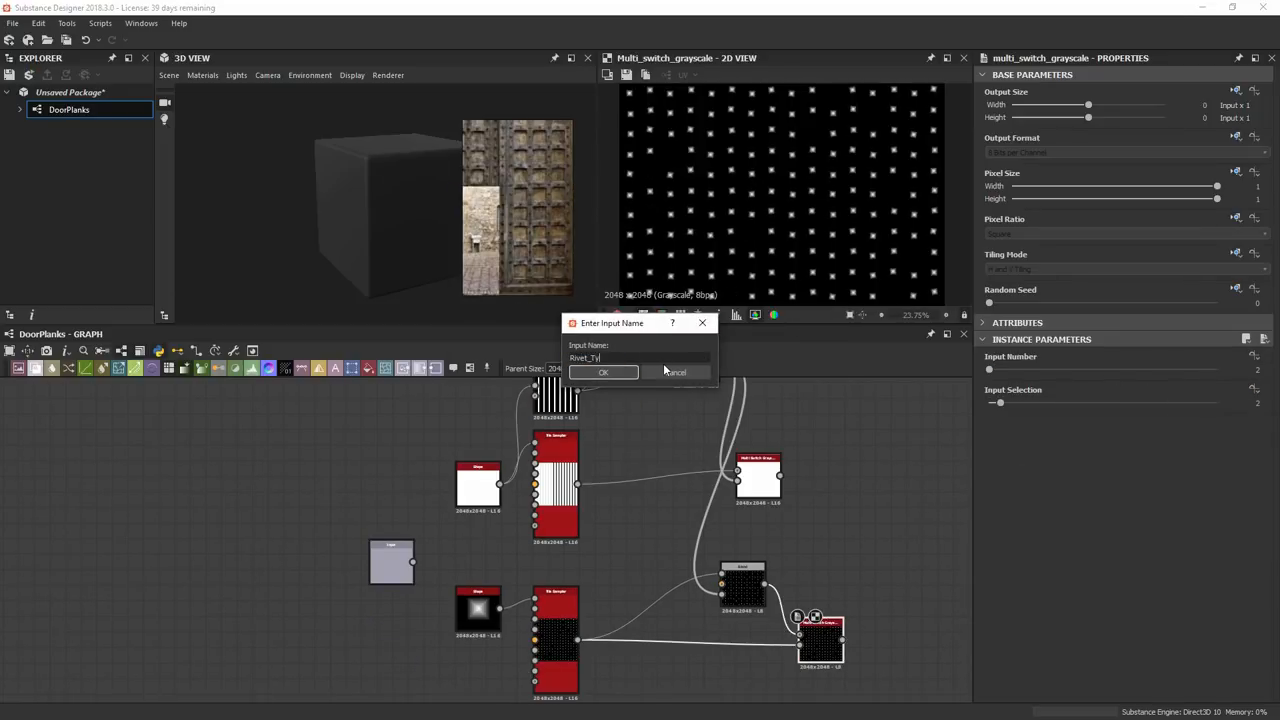
pyautogui.click(602, 372)
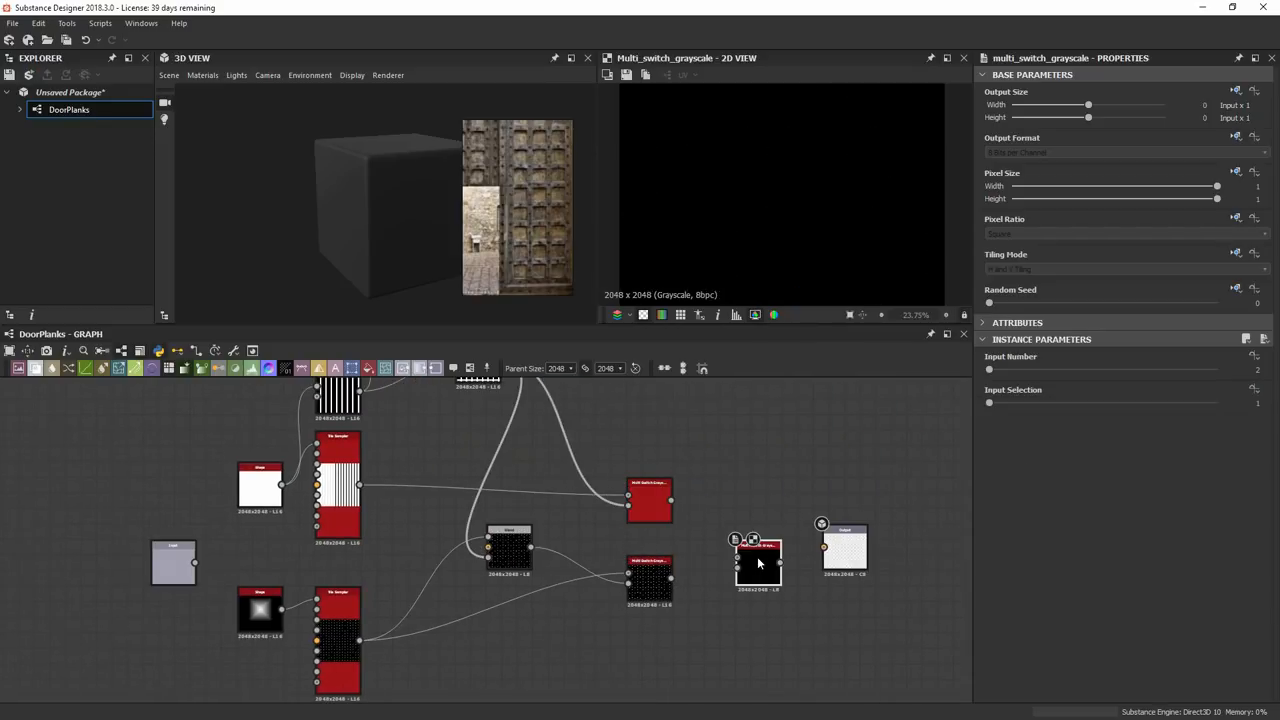
# Step: Wire the plank switch into the combining switch and expose its selection as Rivet_Plank_Switch
pyautogui.moveTo(758, 560); pyautogui.dragTo(740, 540)
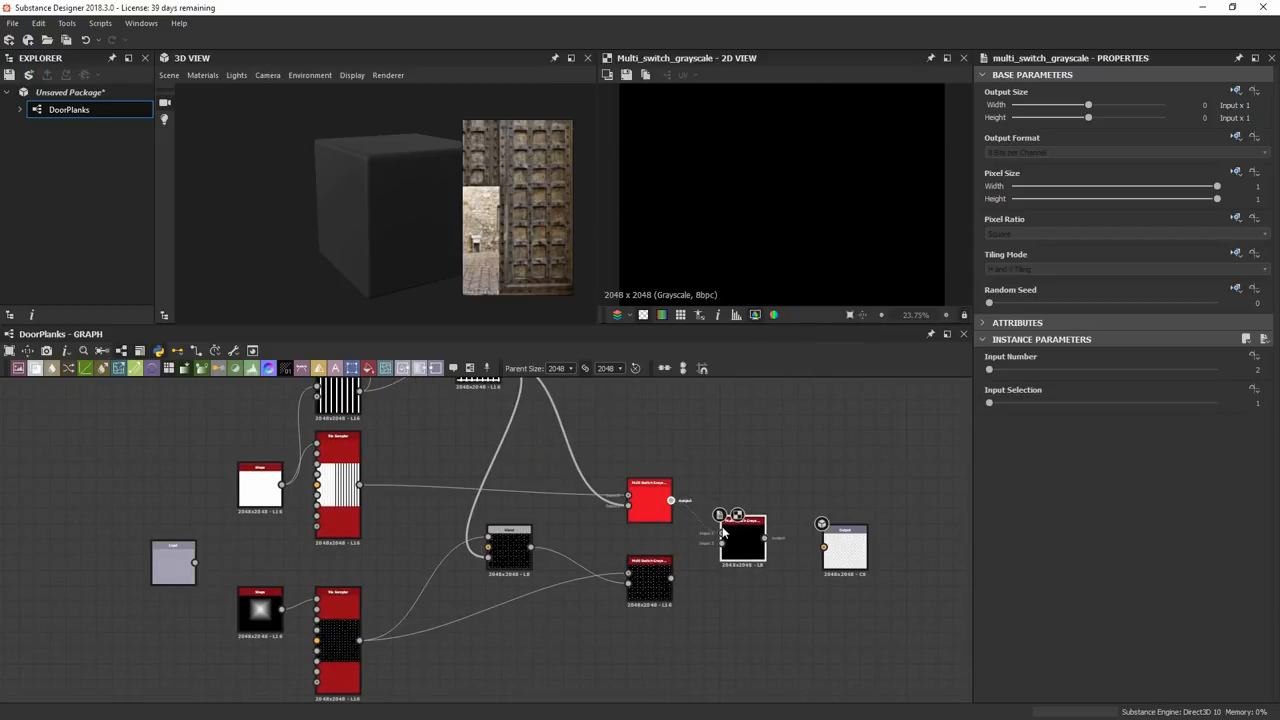
pyautogui.click(648, 500)
pyautogui.write('Rivet_Plank_Swi')
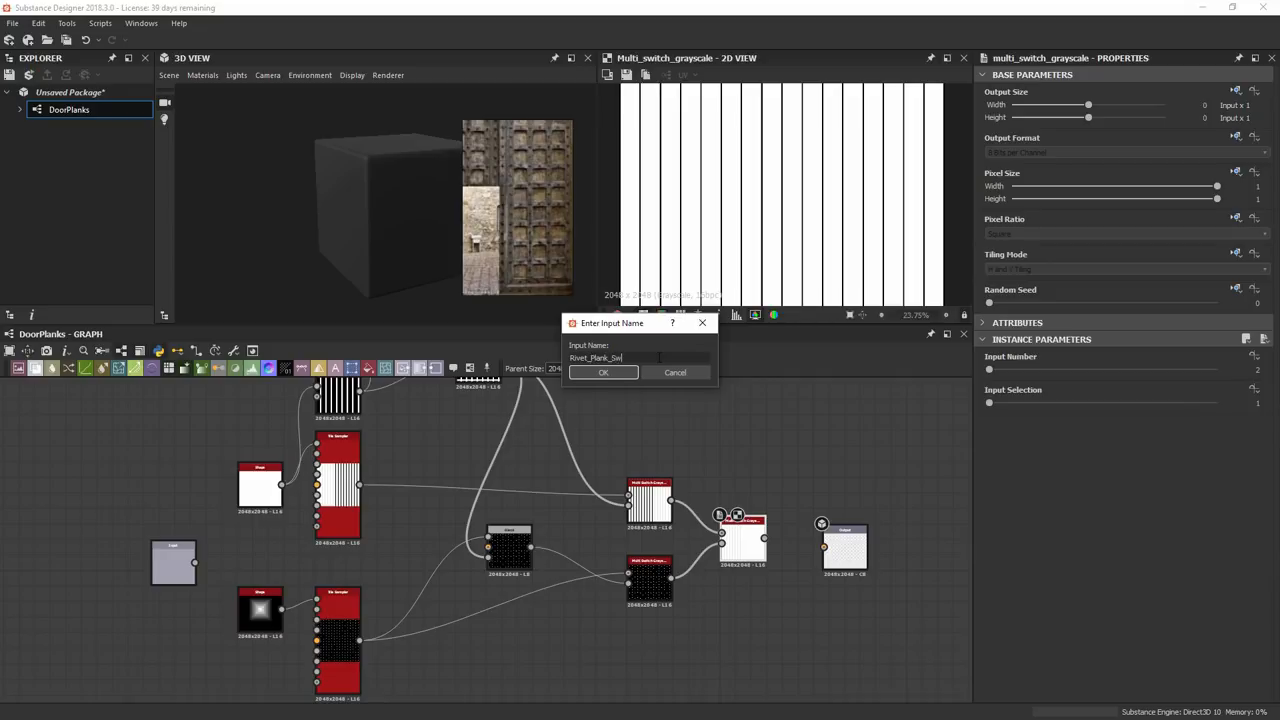
pyautogui.click(604, 372)
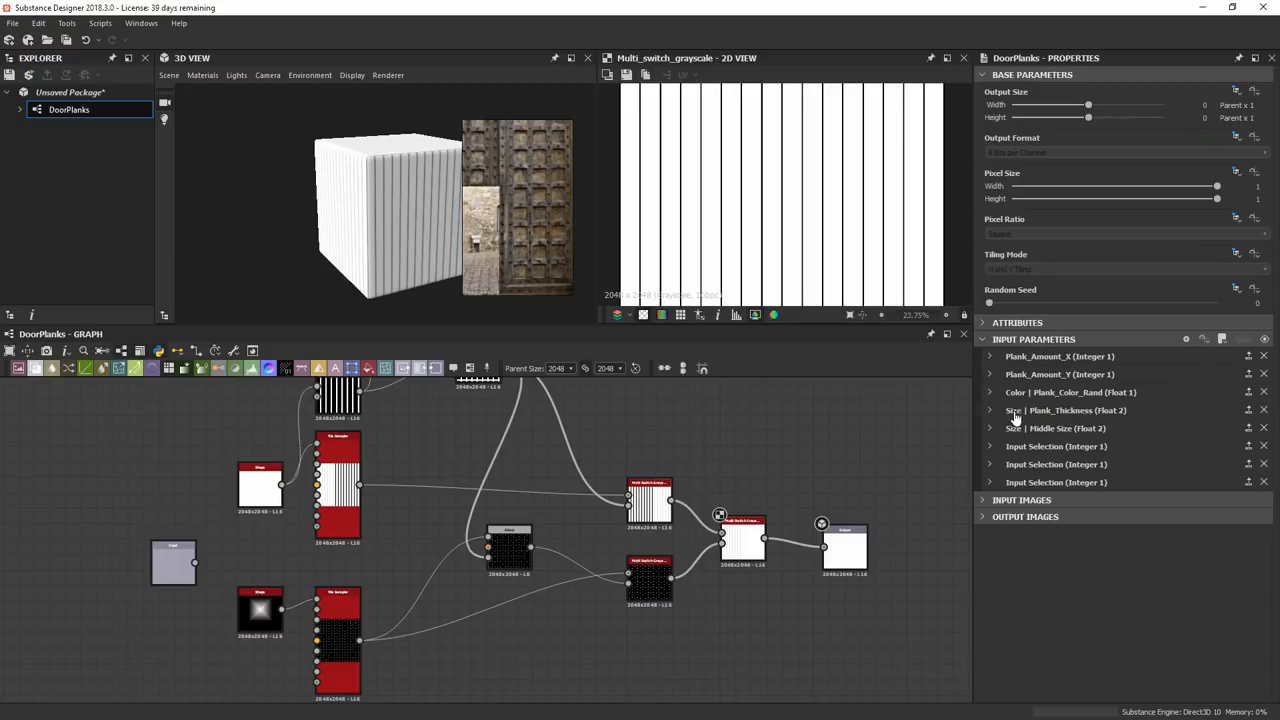
pyautogui.moveTo(1036, 448)
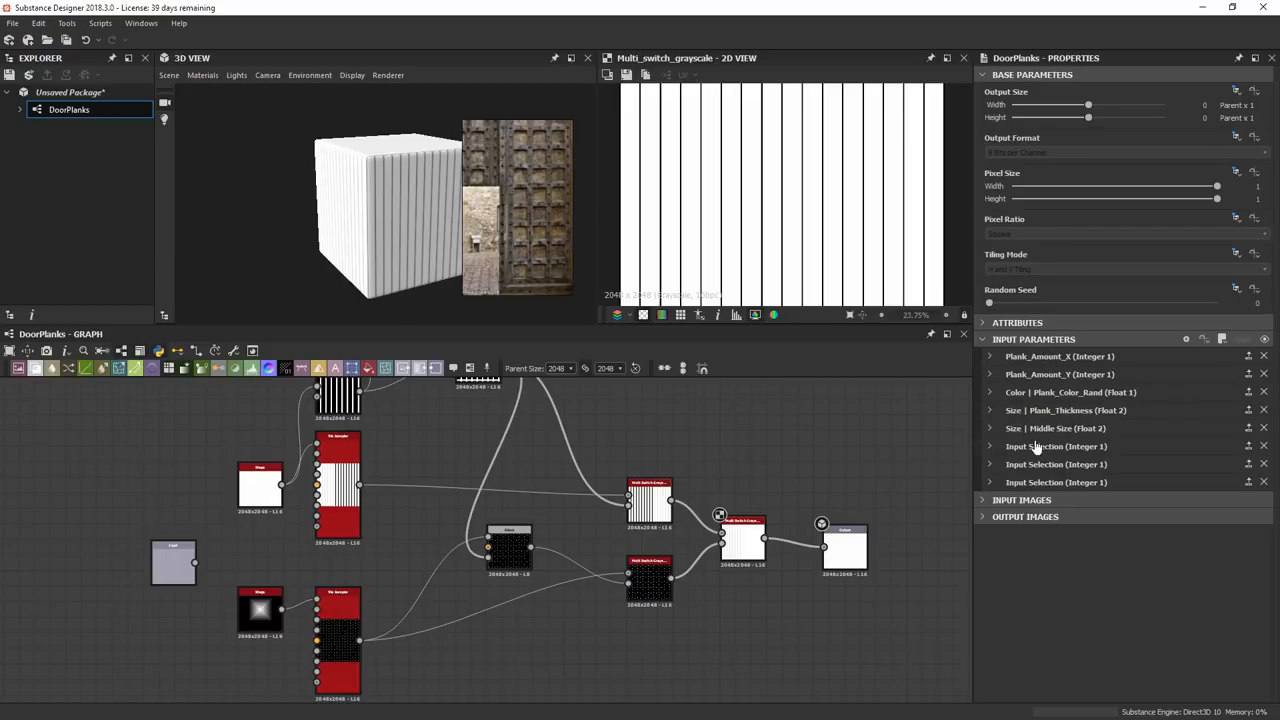
# Step: Clear the Group field on the inputs and rename the first selection input to Plank_Type
pyautogui.click(988, 392)
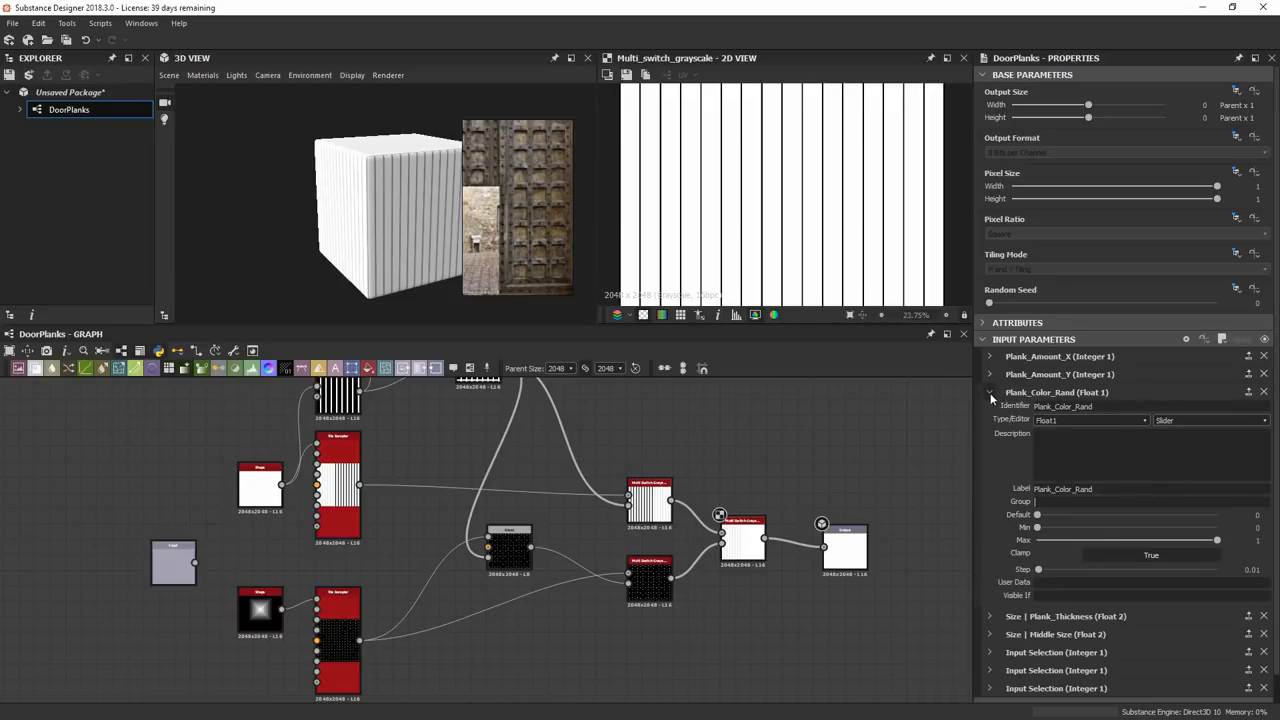
pyautogui.click(988, 392)
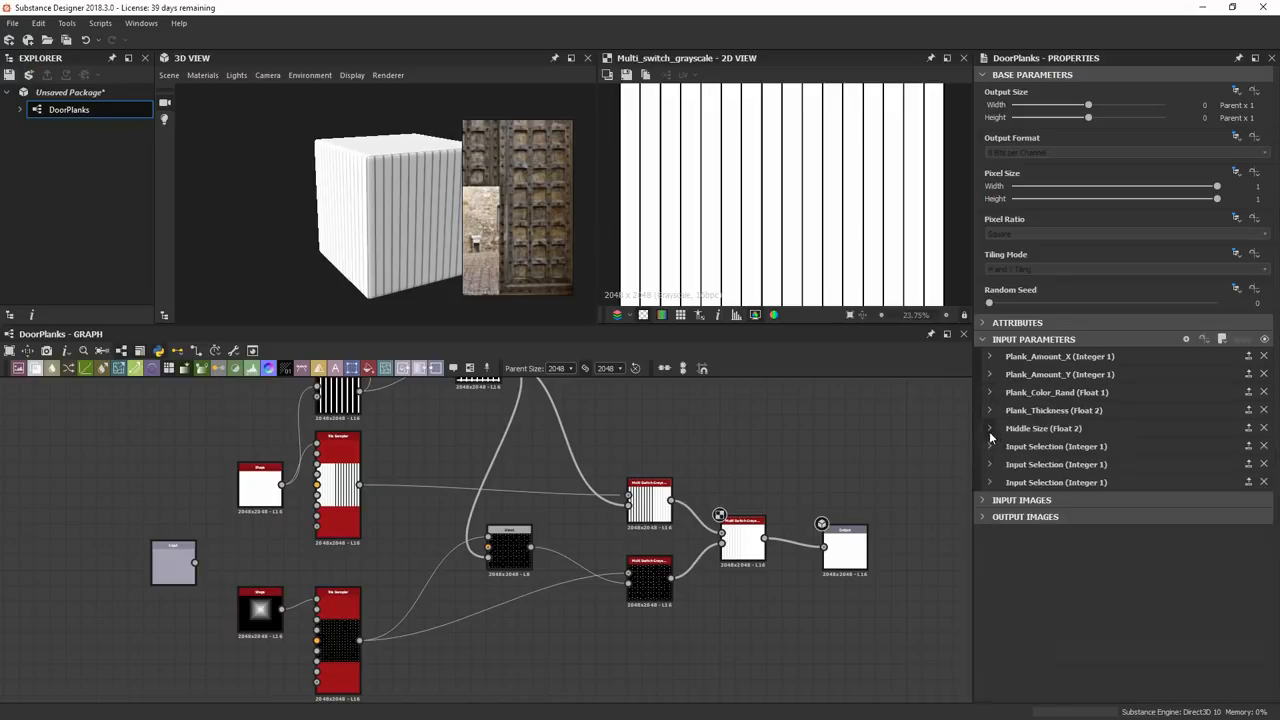
pyautogui.click(988, 446)
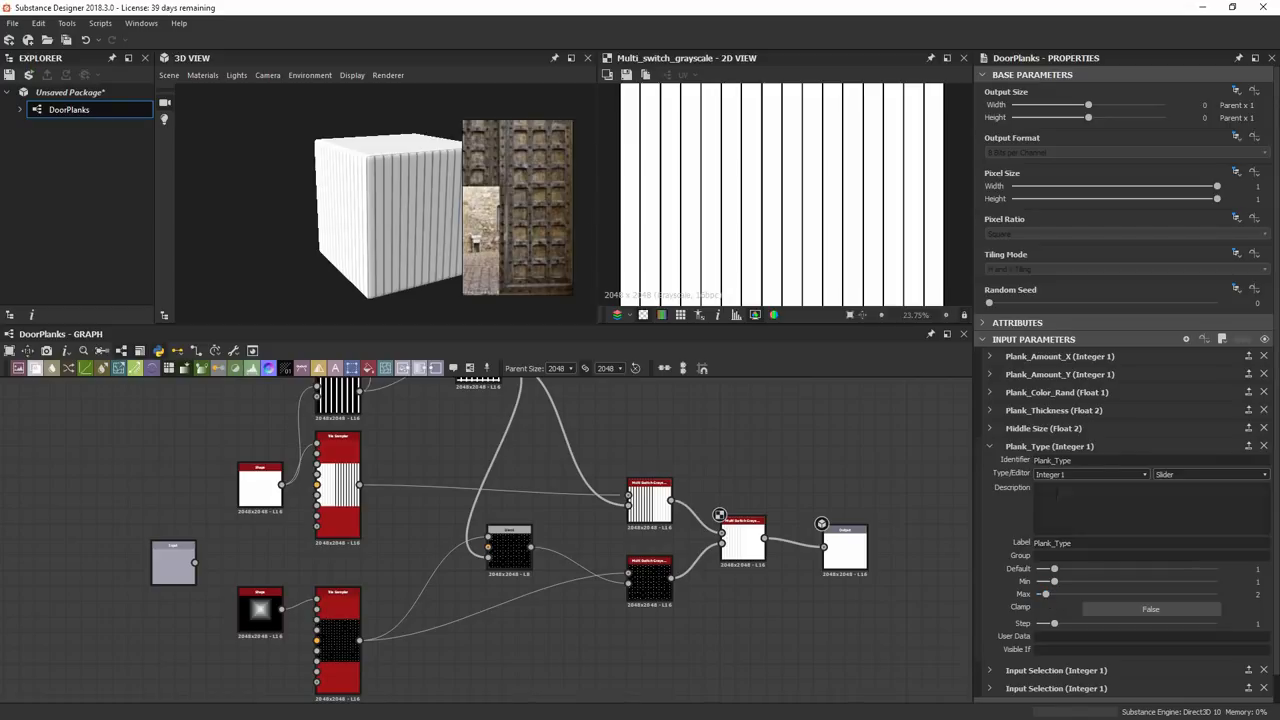
pyautogui.click(1048, 464)
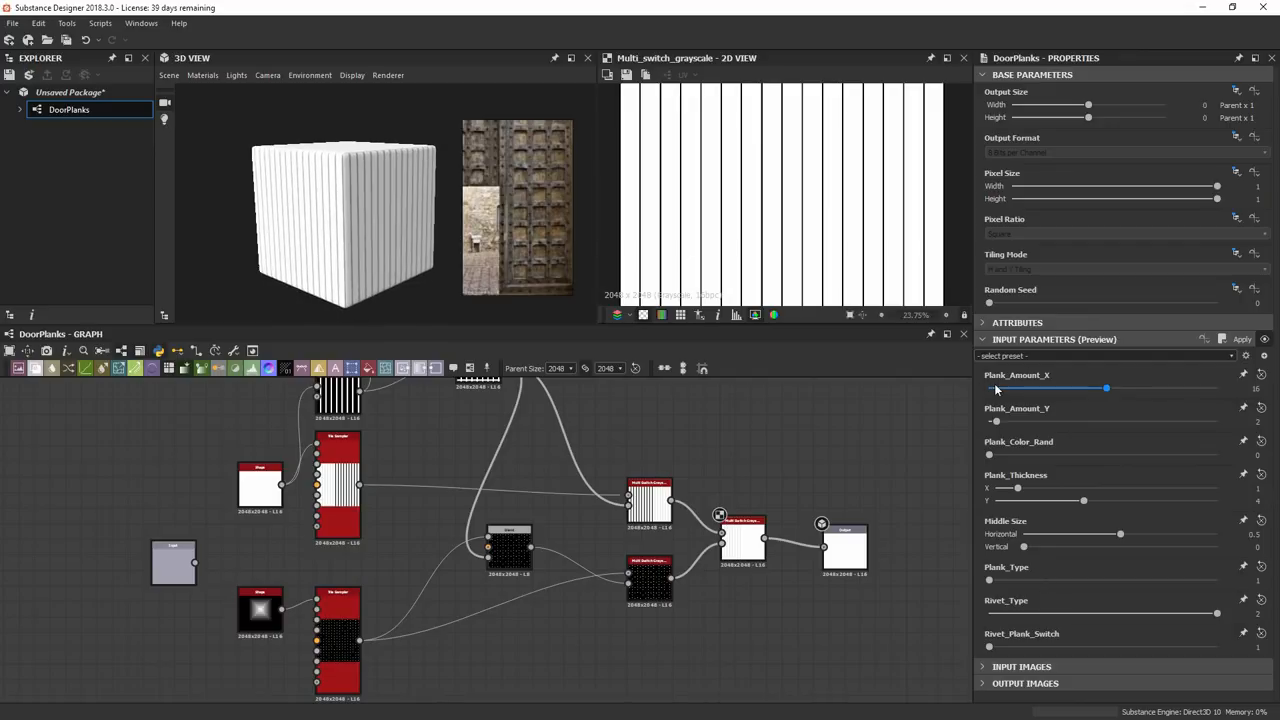
# Step: Preview Plank_Amount_X down to four planks and toggle Plank_Color_Rand grey variation on and off
pyautogui.moveTo(1104, 388); pyautogui.dragTo(1044, 388)
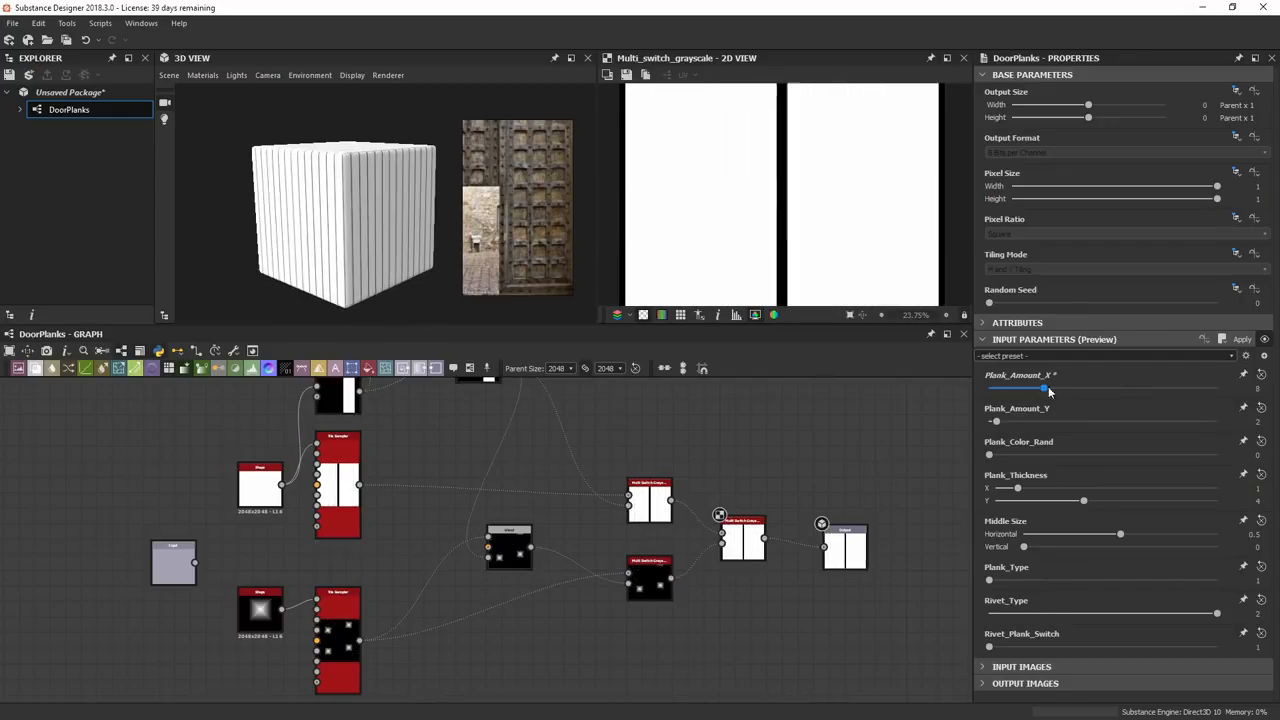
pyautogui.moveTo(1044, 388); pyautogui.dragTo(1012, 388)
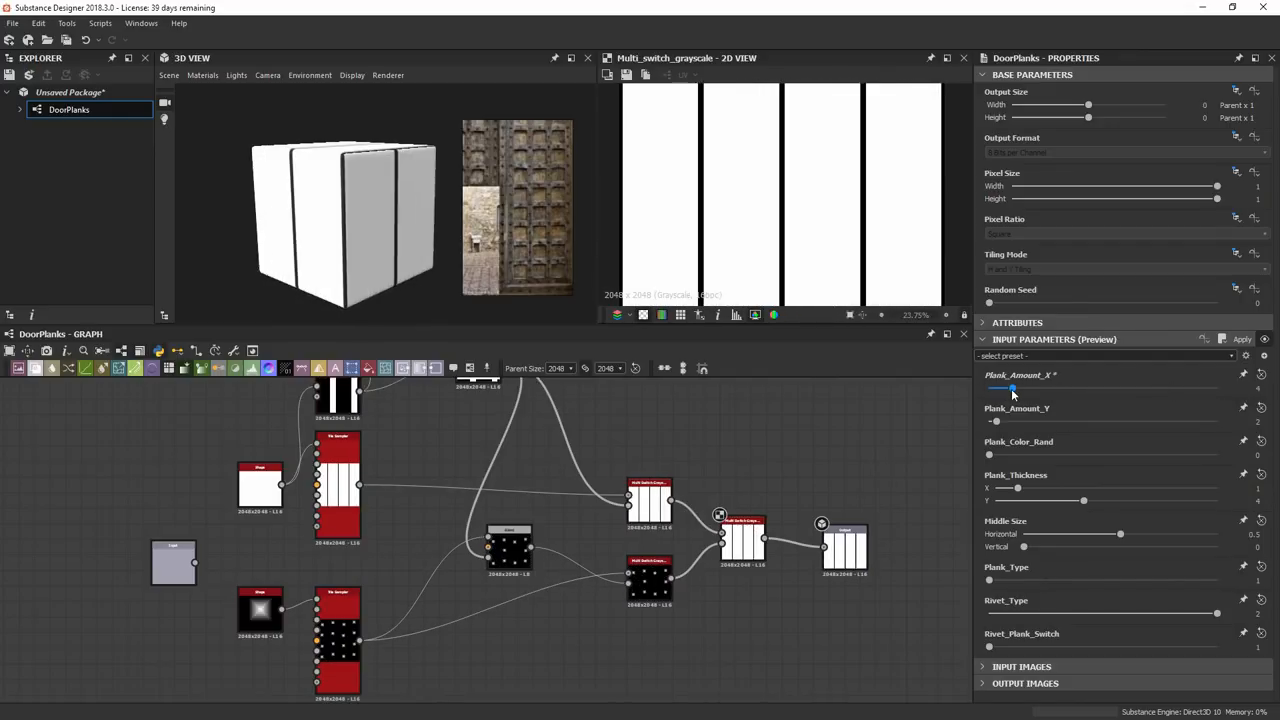
pyautogui.moveTo(990, 456); pyautogui.dragTo(1200, 456)
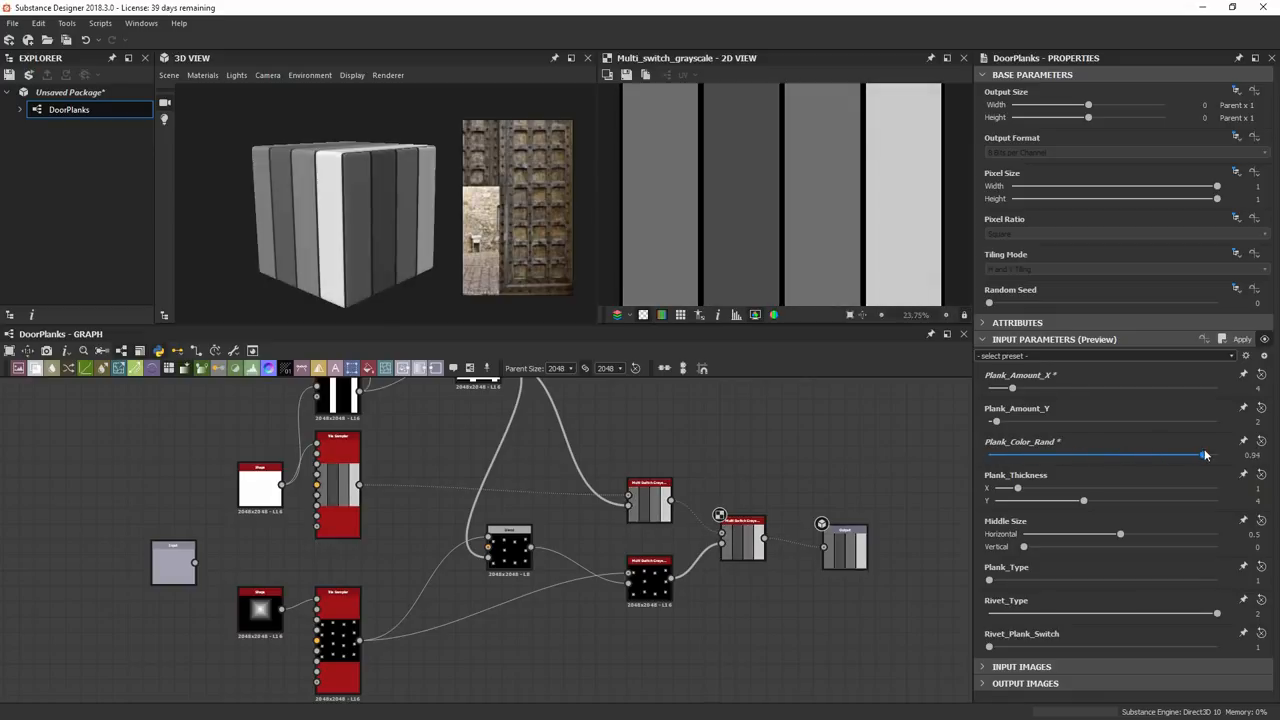
pyautogui.moveTo(1204, 456); pyautogui.dragTo(990, 456)
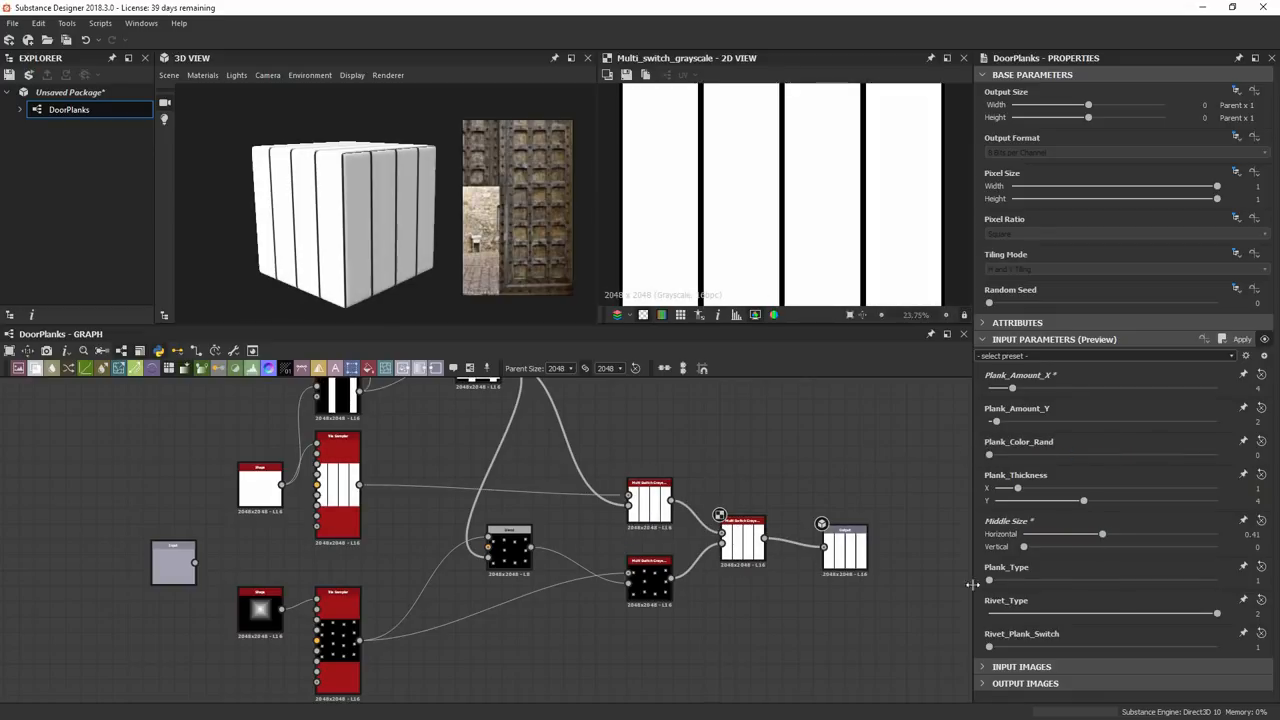
# Step: Test the Middle Size slider to form square openings, then shrink their vertical size
pyautogui.moveTo(1102, 532); pyautogui.dragTo(1178, 532)
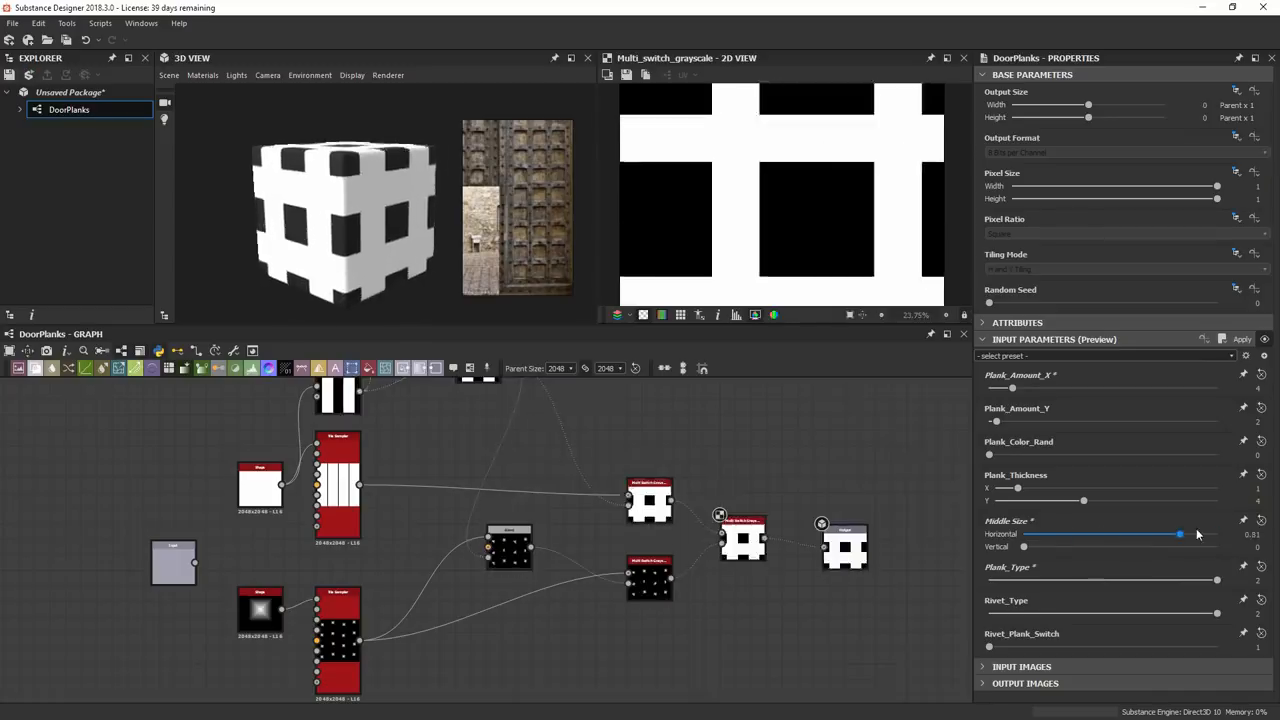
pyautogui.moveTo(1180, 532); pyautogui.dragTo(1120, 532)
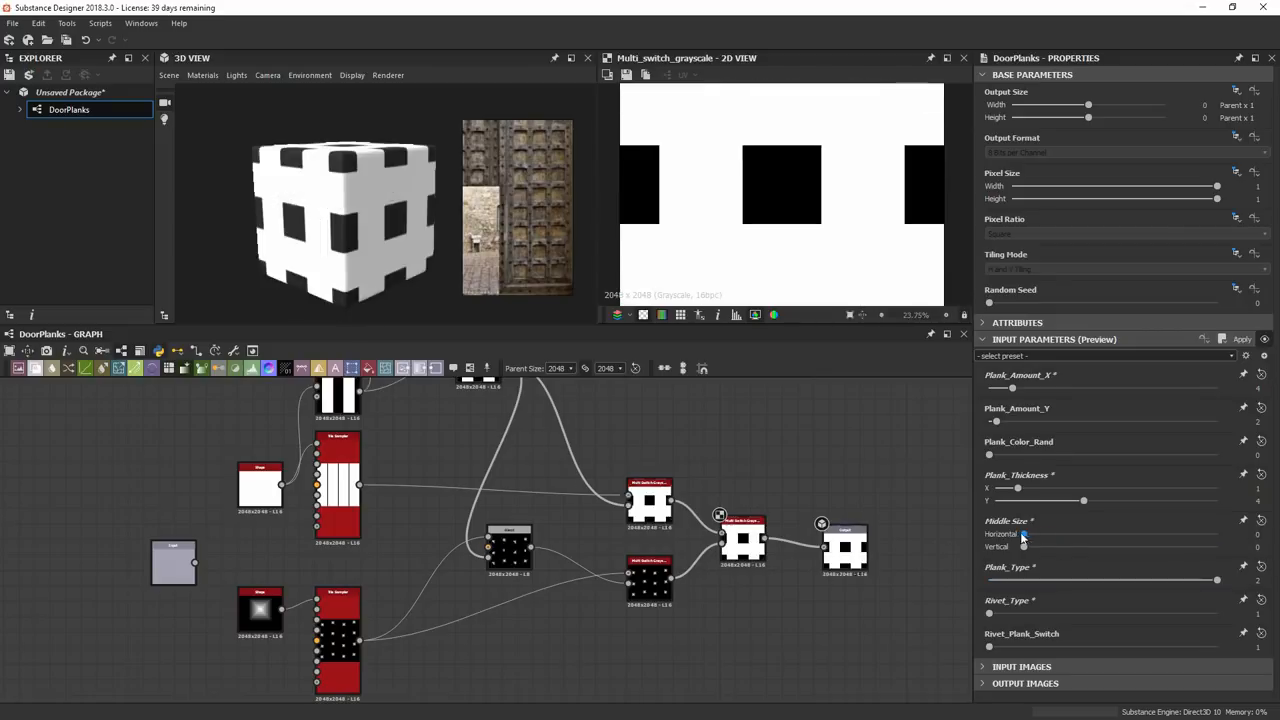
pyautogui.moveTo(996, 532); pyautogui.dragTo(1096, 532)
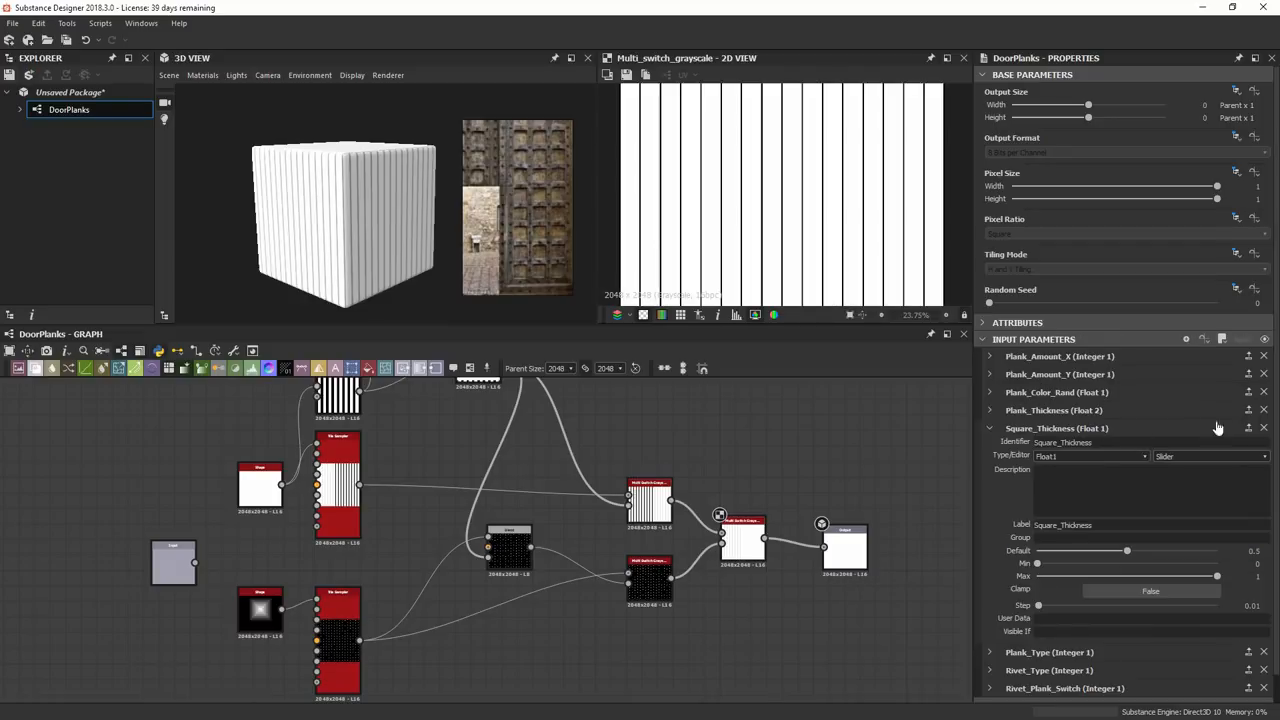
# Step: Delete the Square_Thickness input and select the unsaved package in the Explorer
pyautogui.click(988, 428)
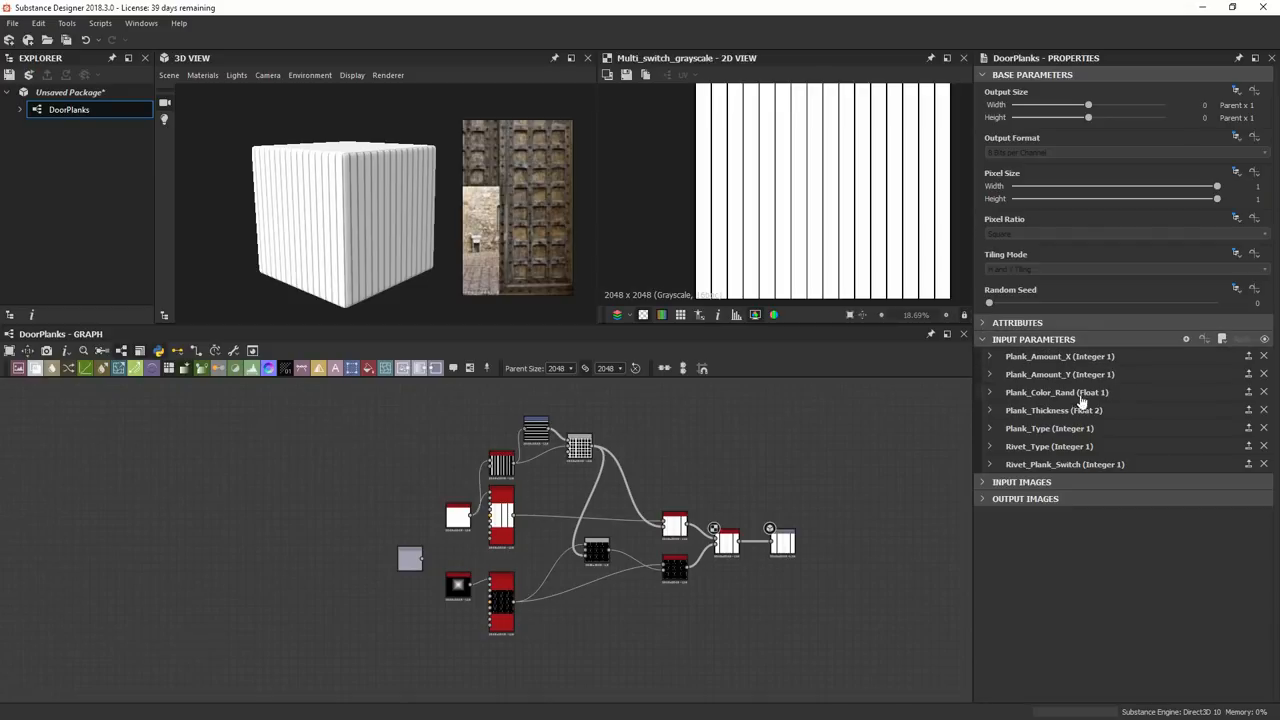
pyautogui.moveTo(1044, 410)
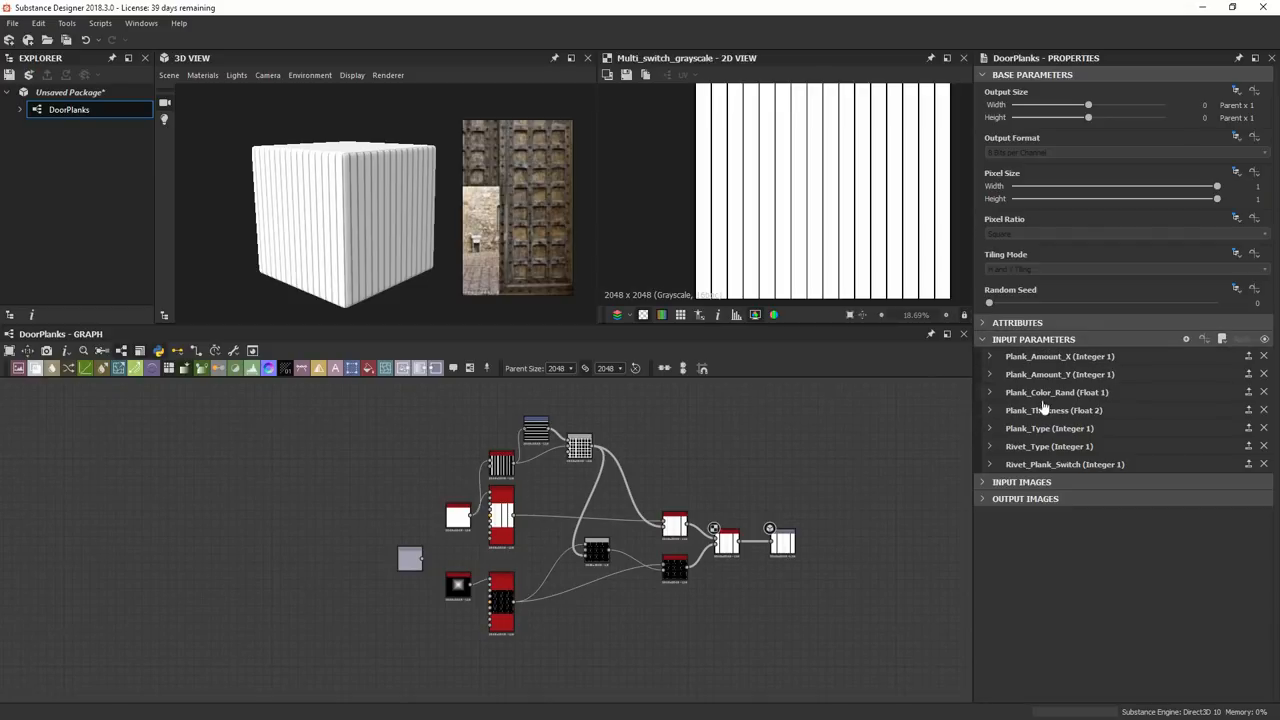
pyautogui.moveTo(1124, 470)
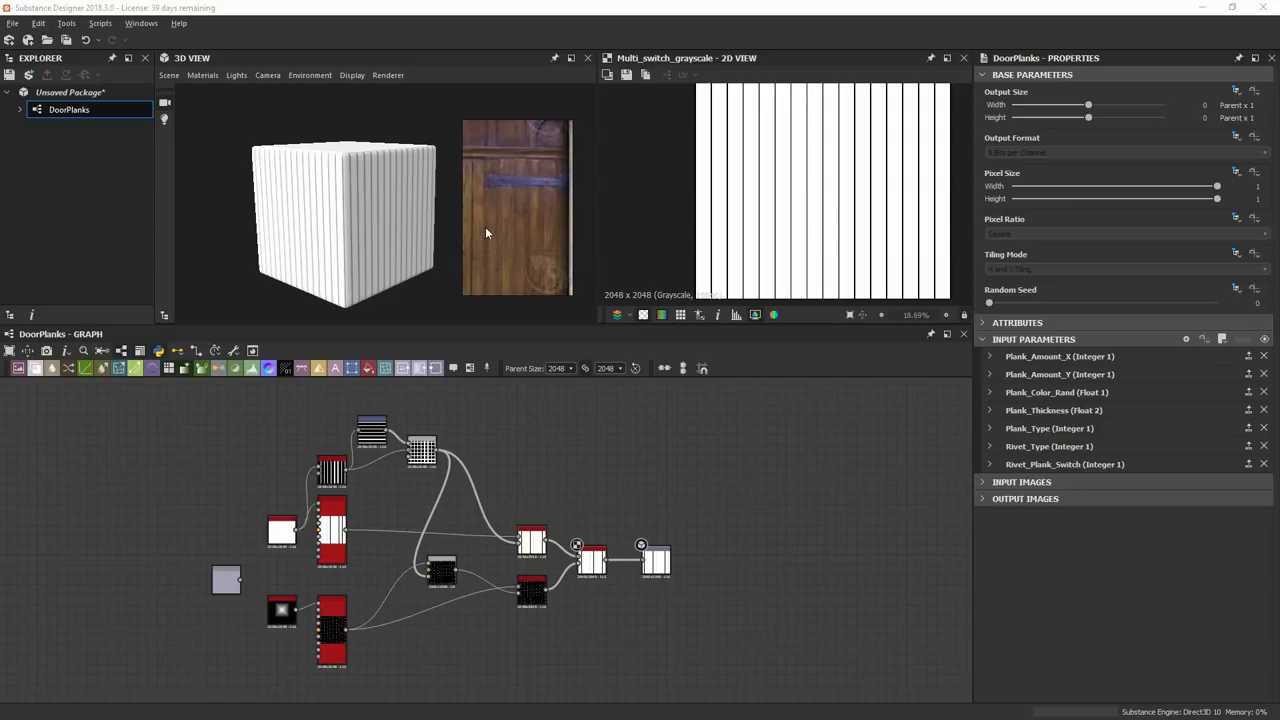
pyautogui.moveTo(486, 248)
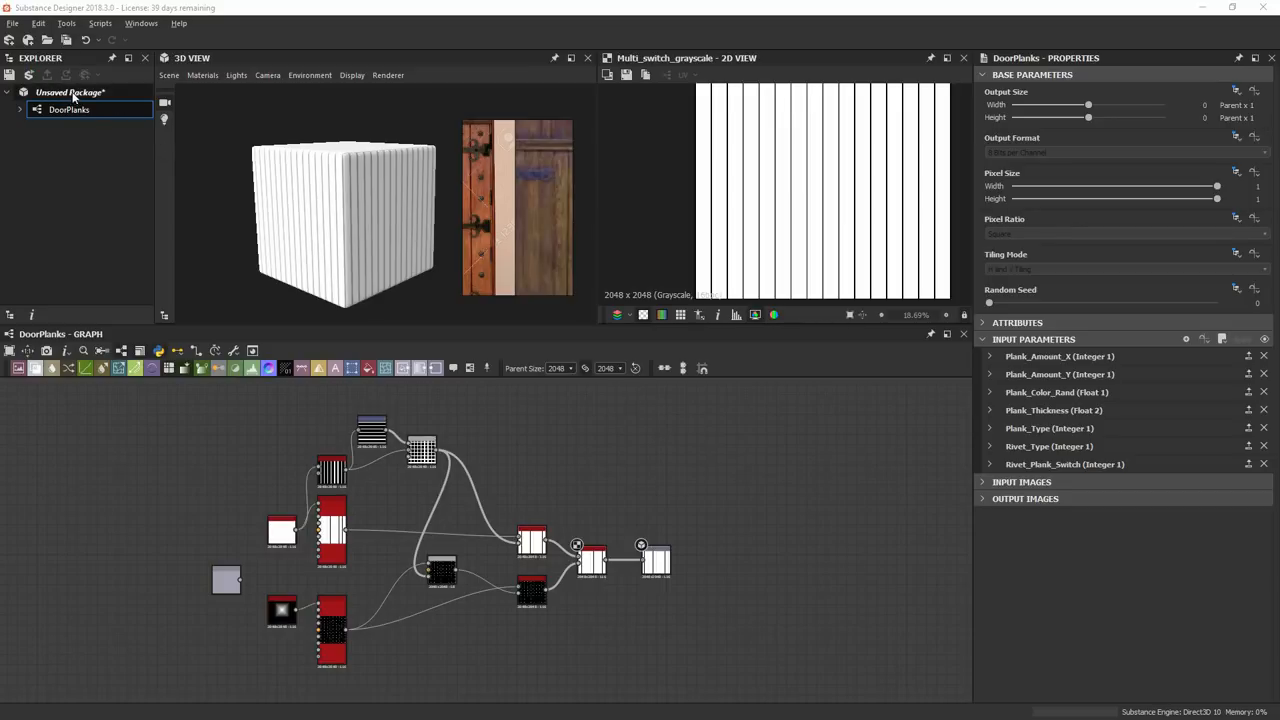
pyautogui.click(70, 92)
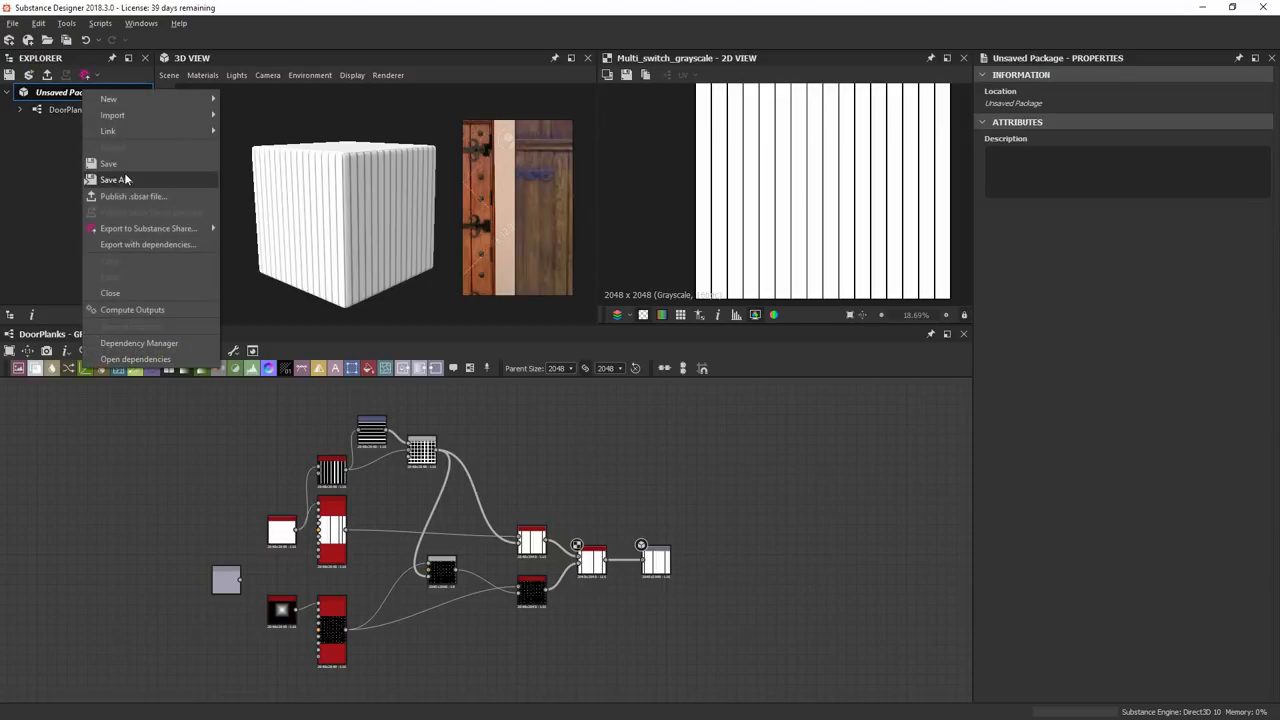
# Step: Save the package as Plank_Rivet and publish it as a .sbsar archive in the Designer folder
pyautogui.click(112, 180)
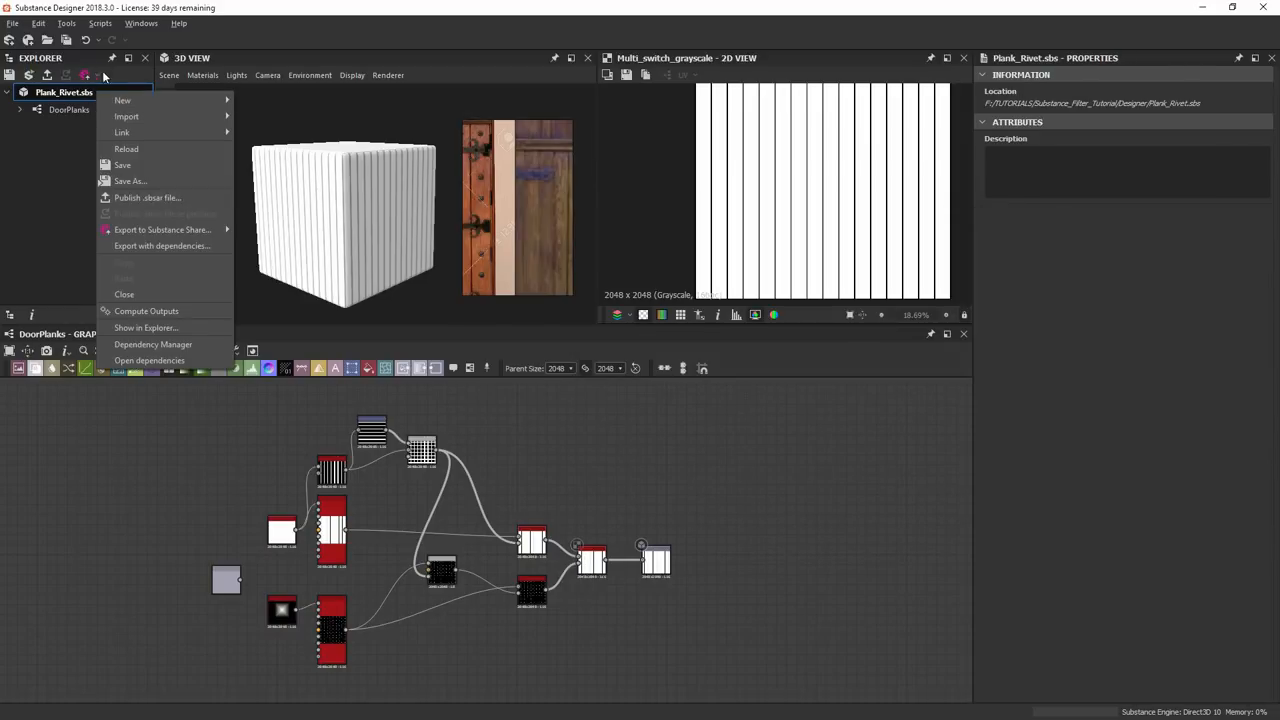
pyautogui.click(148, 198)
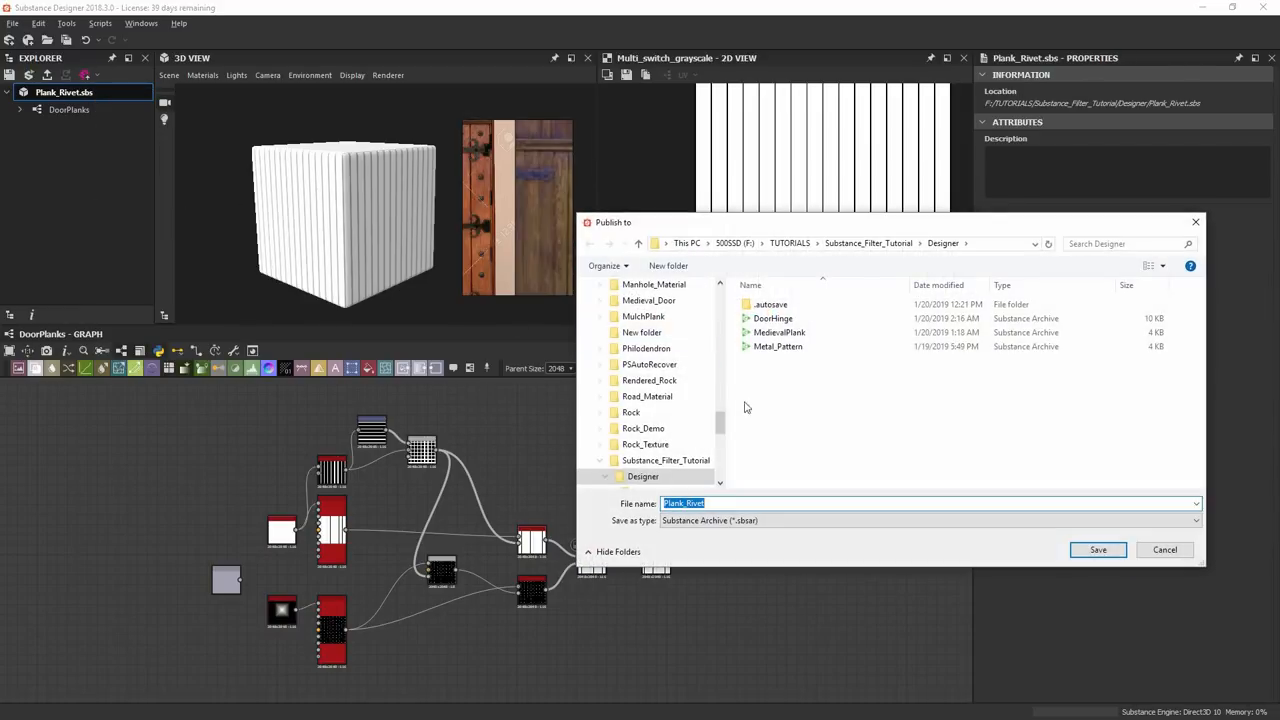
pyautogui.click(1096, 548)
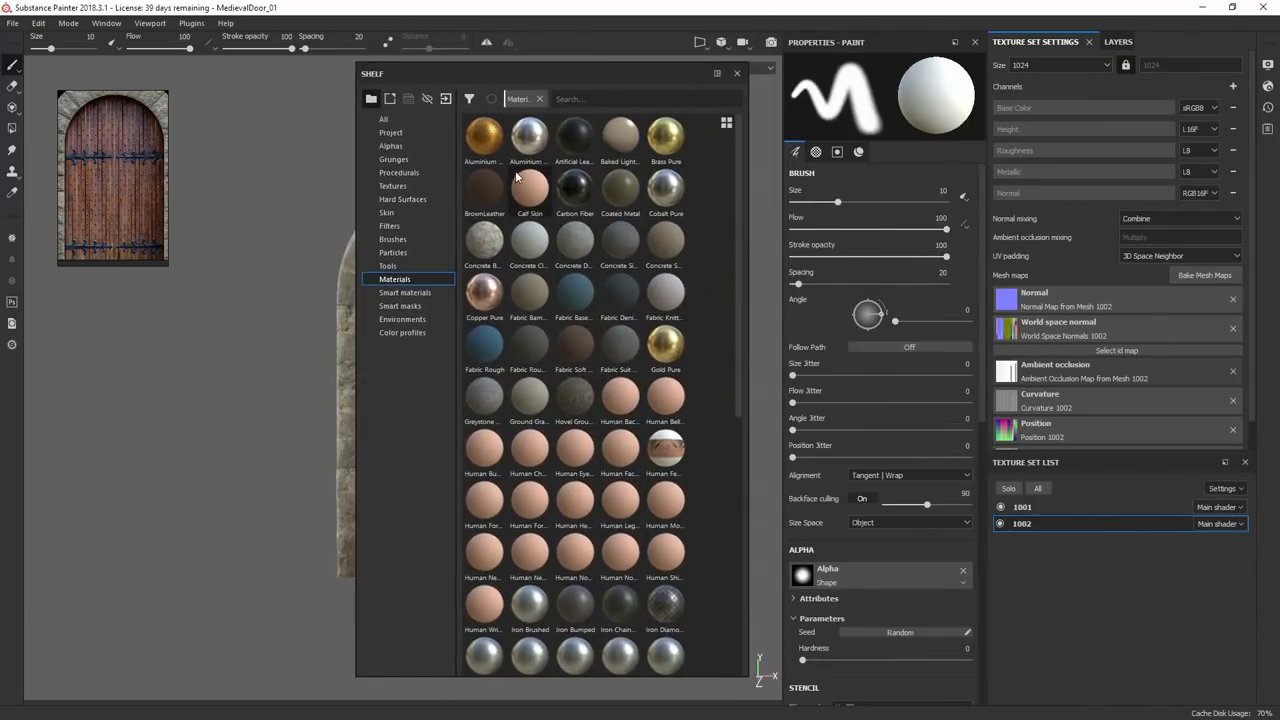
pyautogui.moveTo(448, 98)
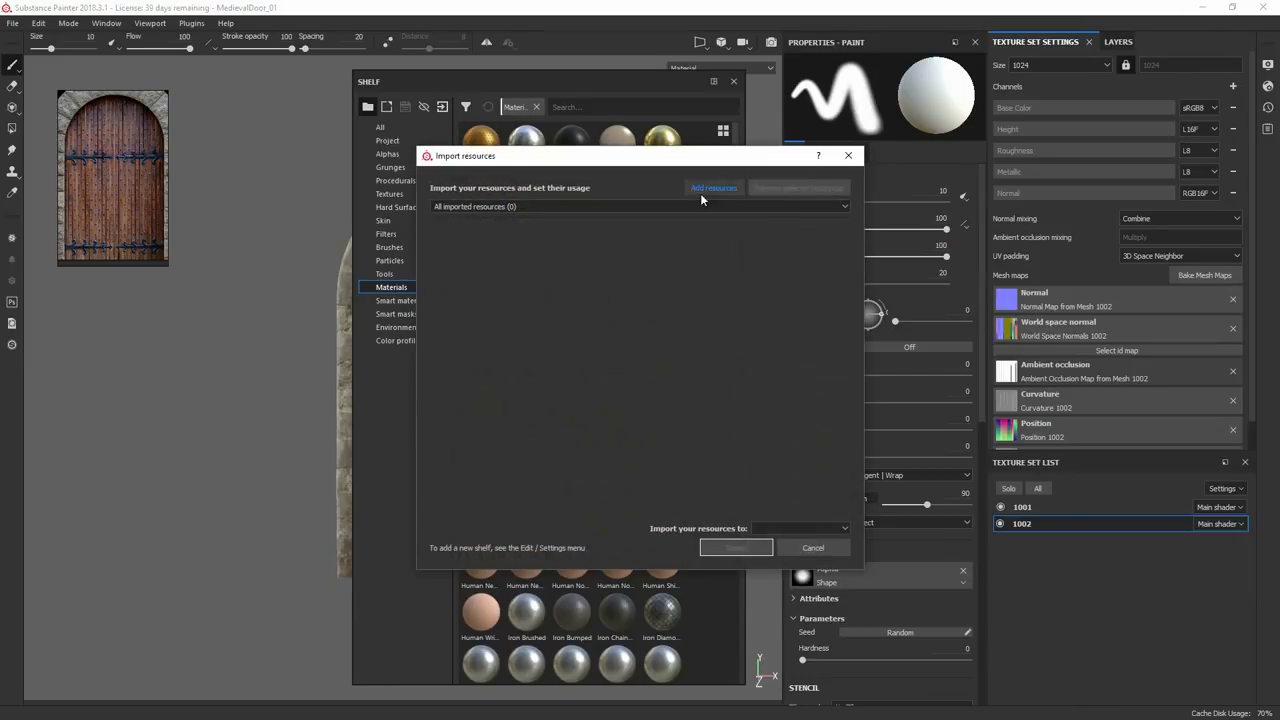
# Step: Import Plank_Rivet.sbsar as a resource into the medieval door project with its usage set
pyautogui.click(714, 188)
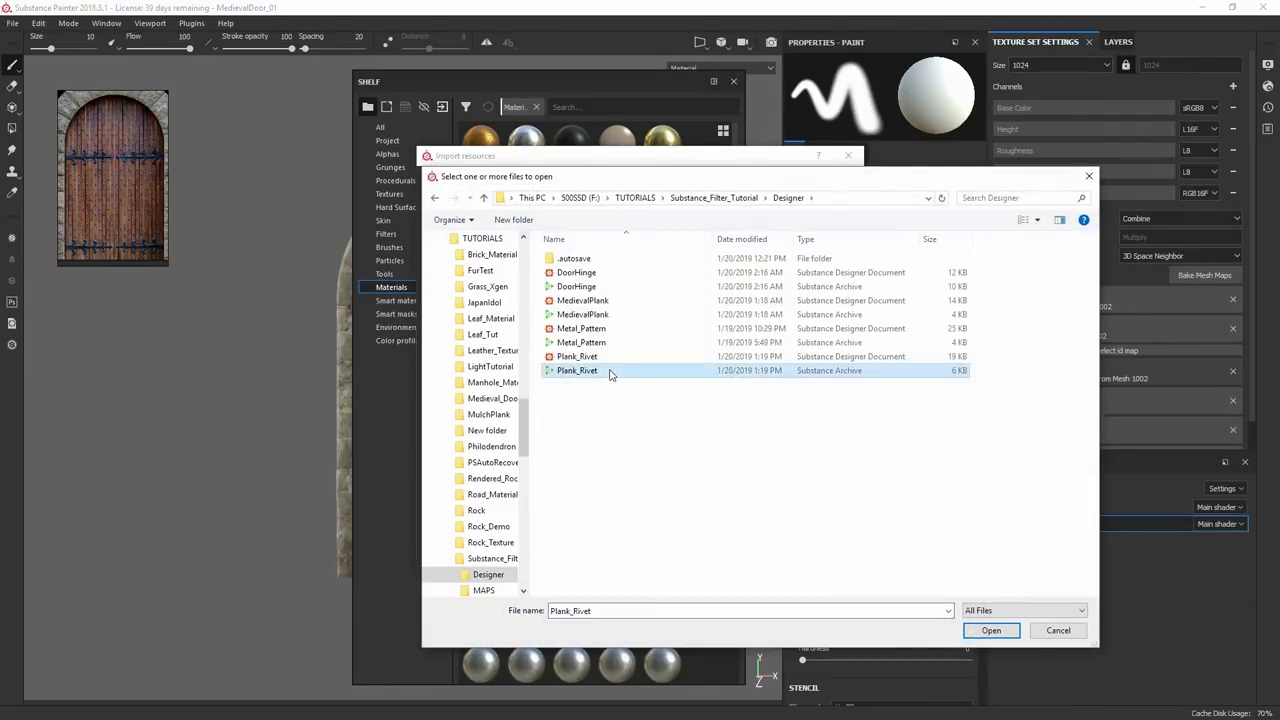
pyautogui.click(990, 630)
pyautogui.write('Medieval')
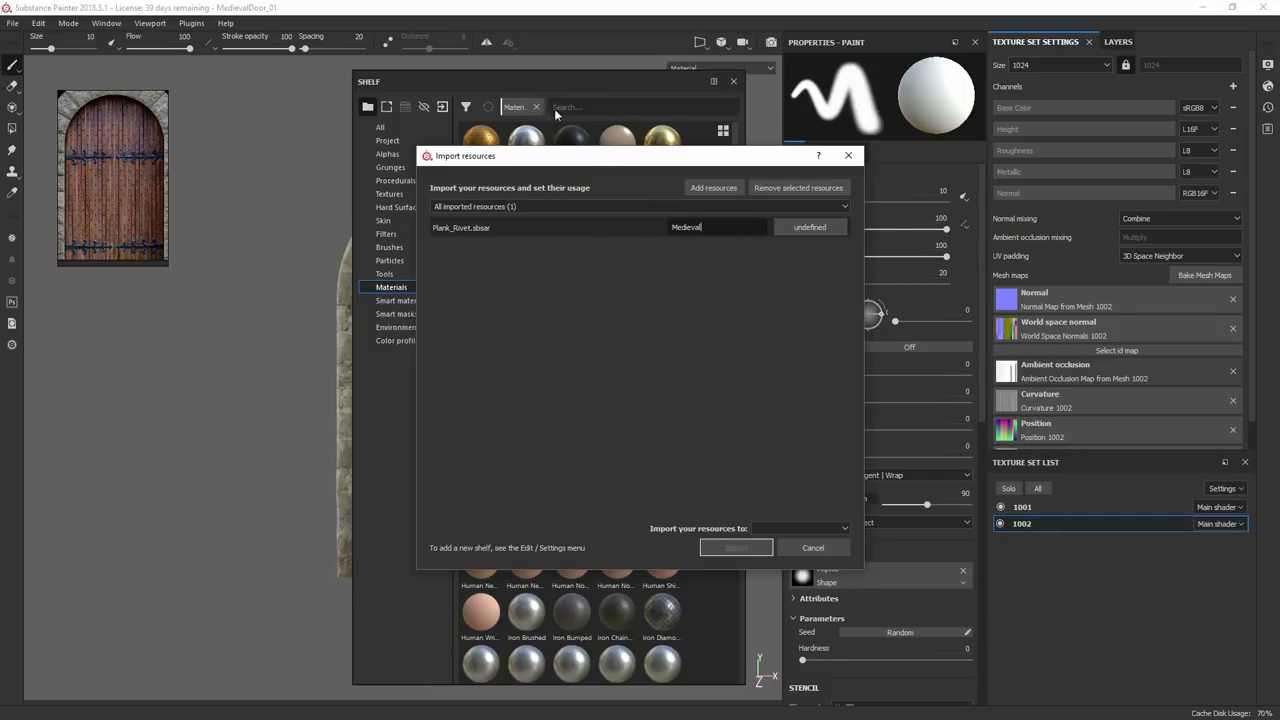
pyautogui.moveTo(500, 236)
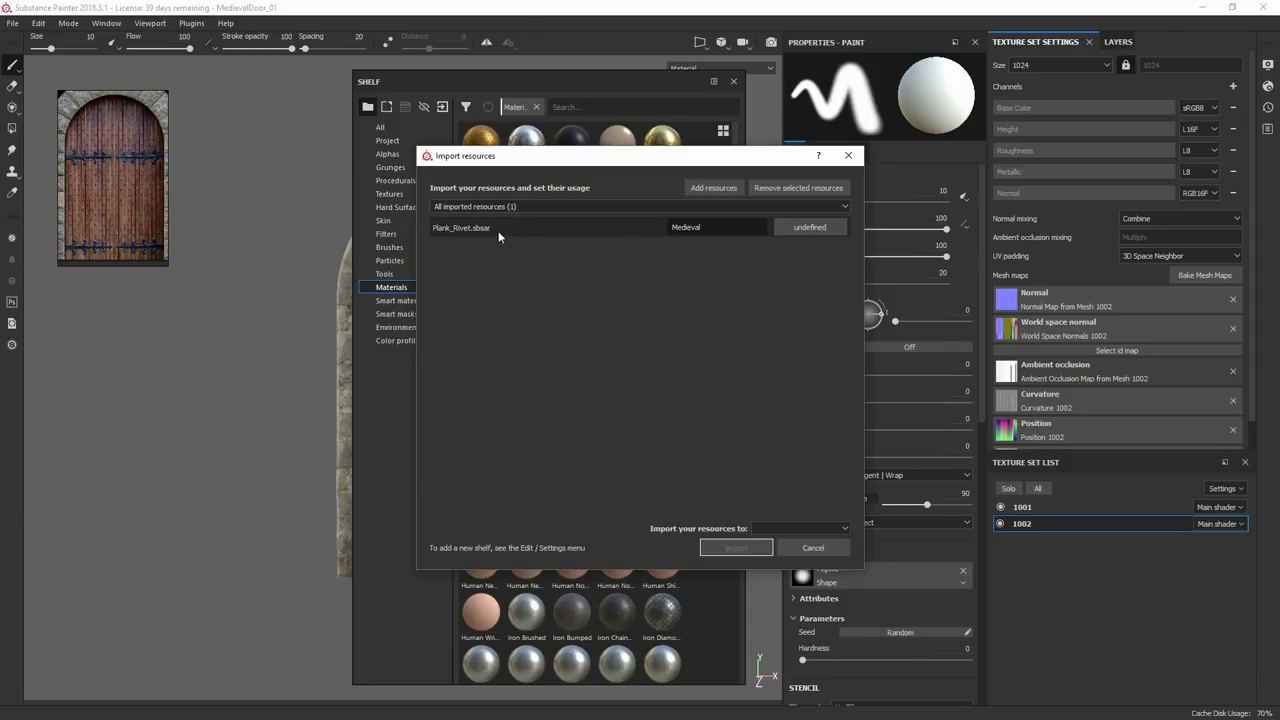
pyautogui.moveTo(572, 102)
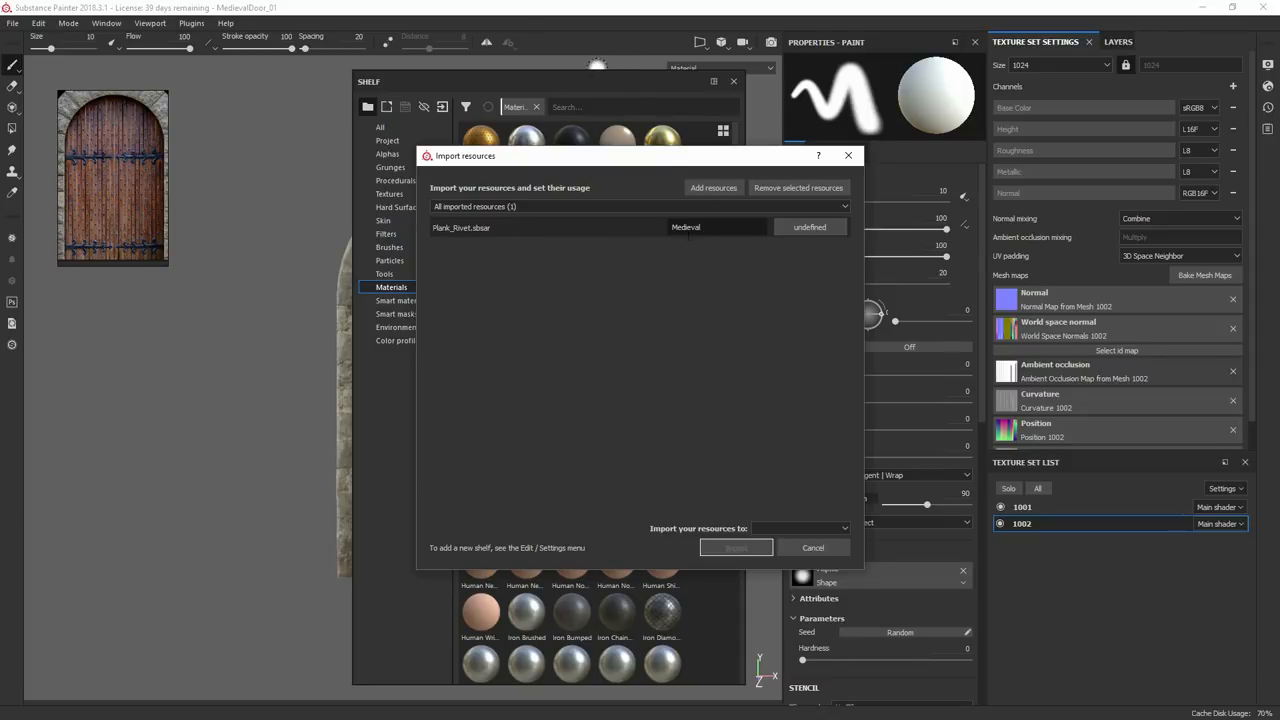
pyautogui.moveTo(720, 240)
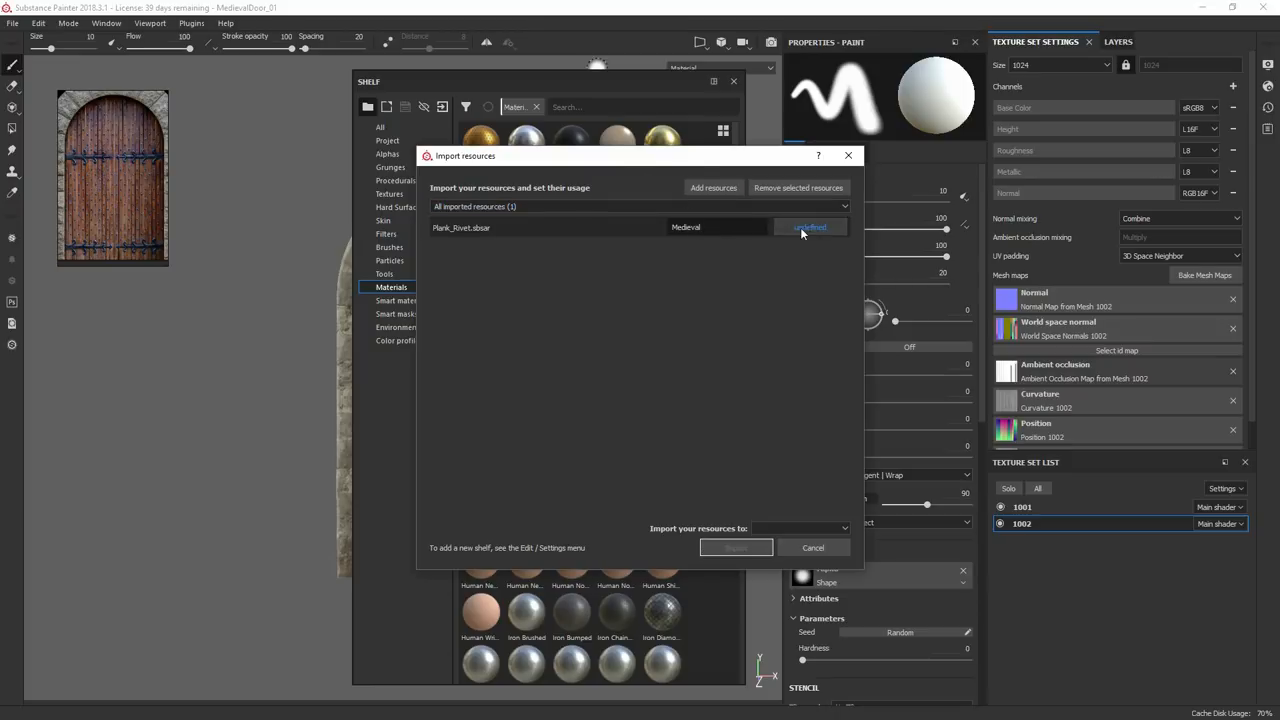
pyautogui.click(808, 228)
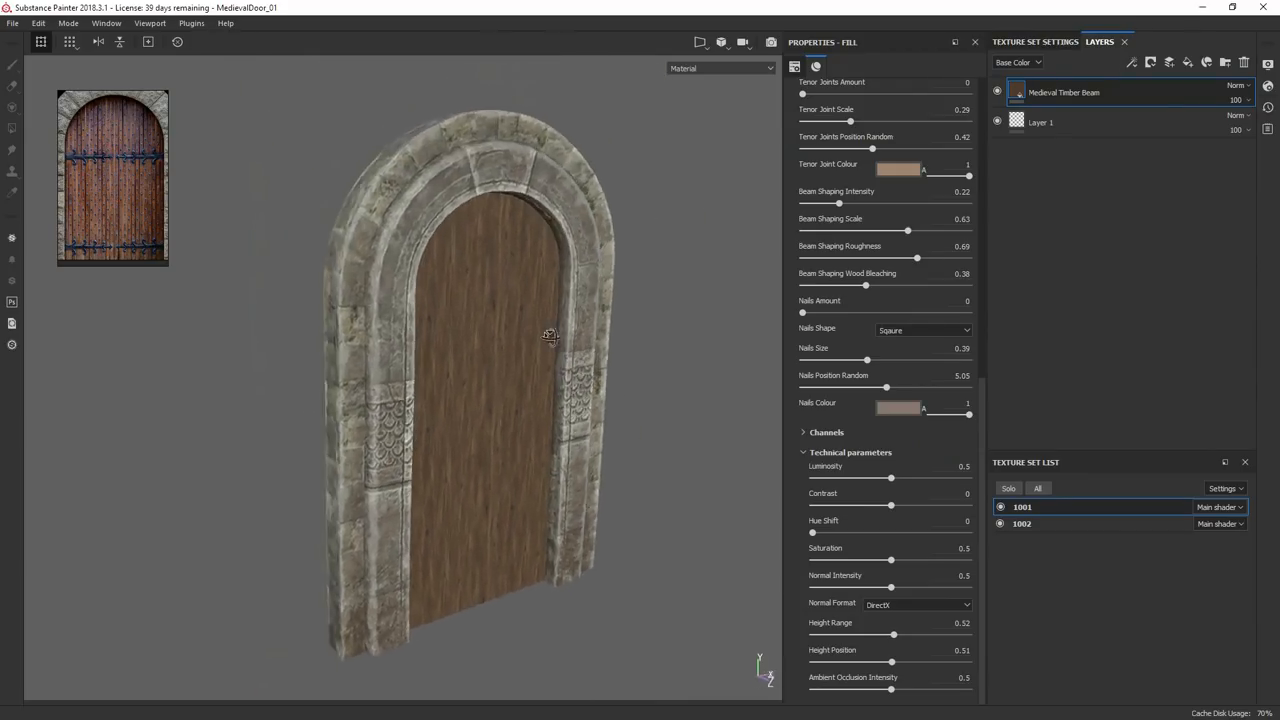
# Step: Duplicate the timber fill layer, mask it with DoorPlanks and adjust Plank_Amount_X and Plank_Type
pyautogui.moveTo(550, 336); pyautogui.dragTo(288, 336)
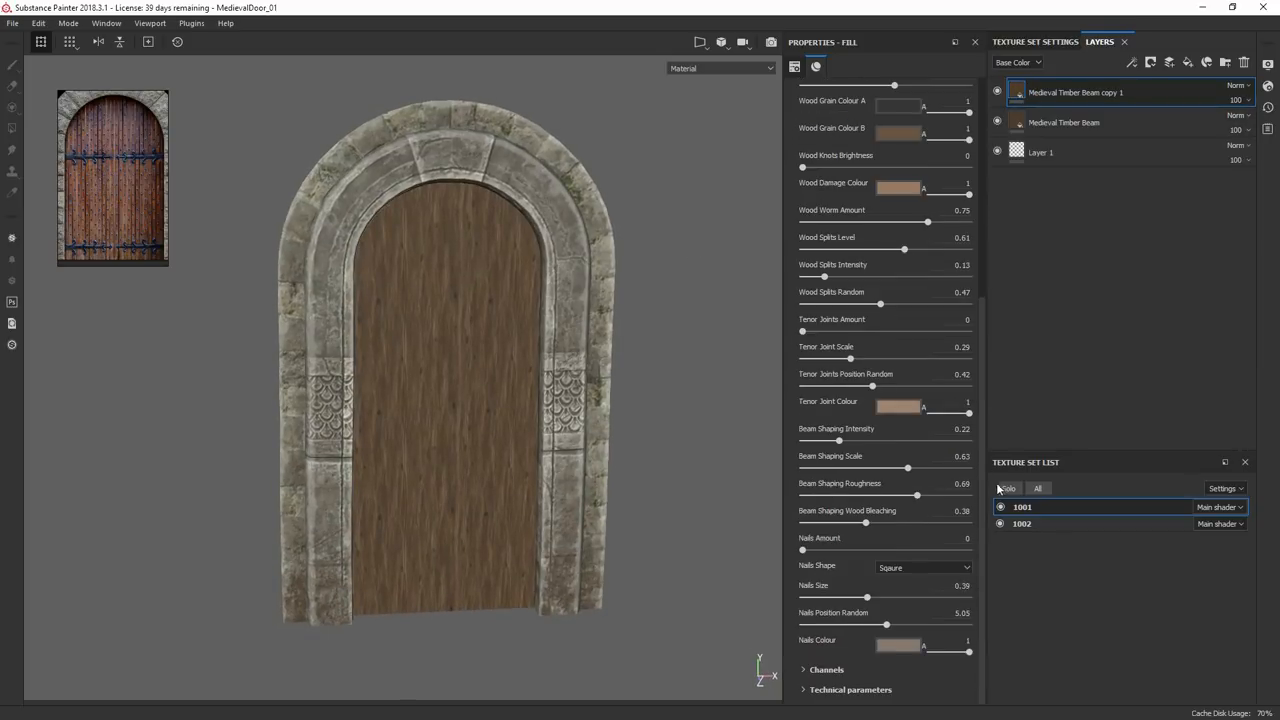
pyautogui.rightClick(1076, 92)
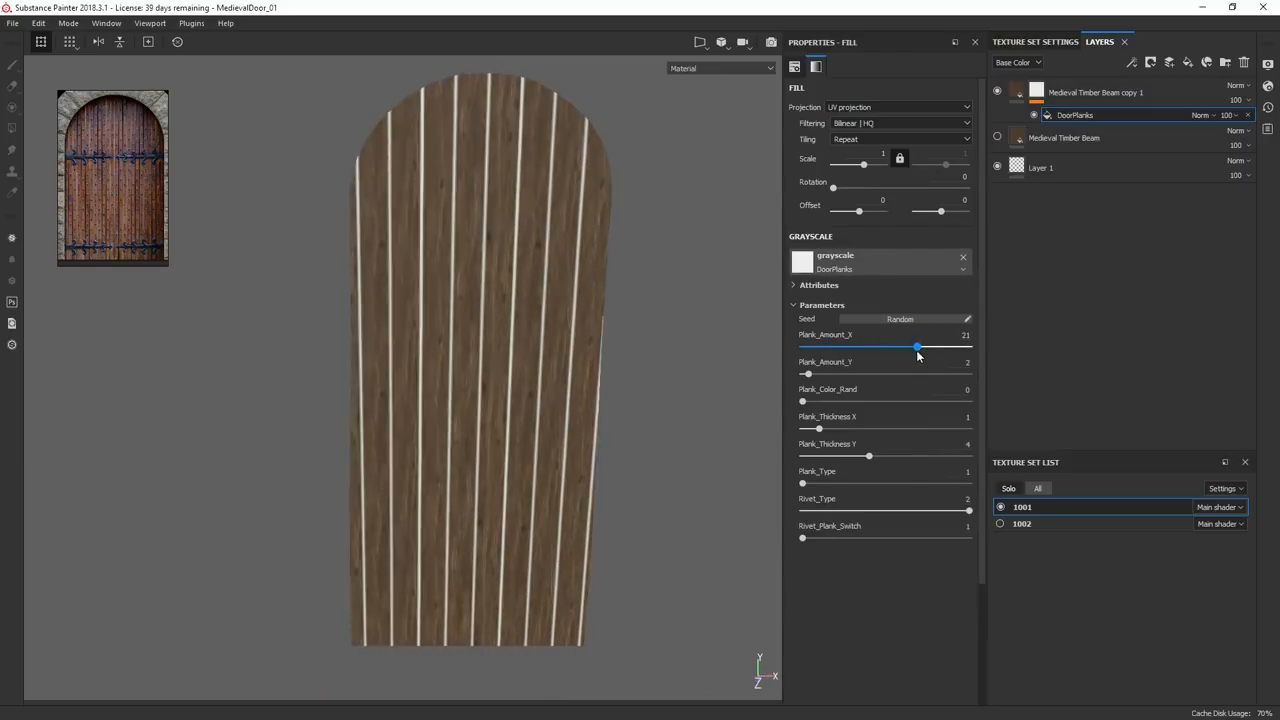
pyautogui.moveTo(916, 346); pyautogui.dragTo(882, 346)
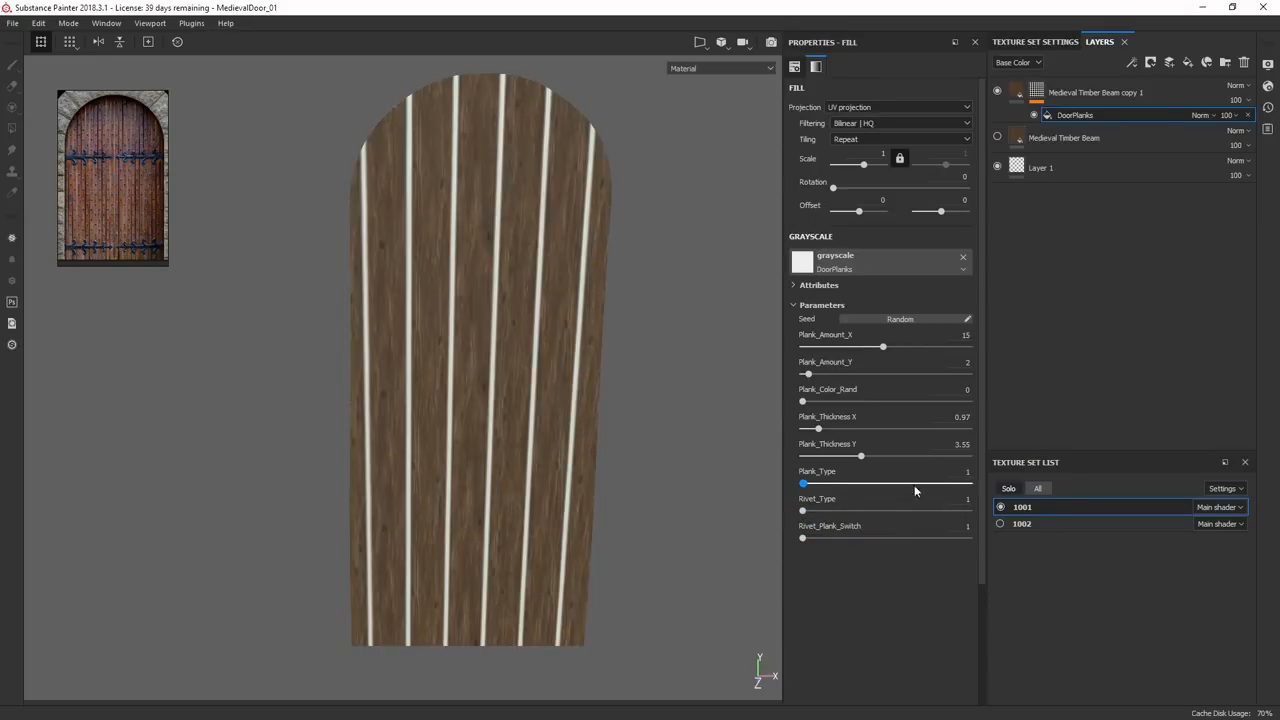
pyautogui.moveTo(884, 346); pyautogui.dragTo(894, 346)
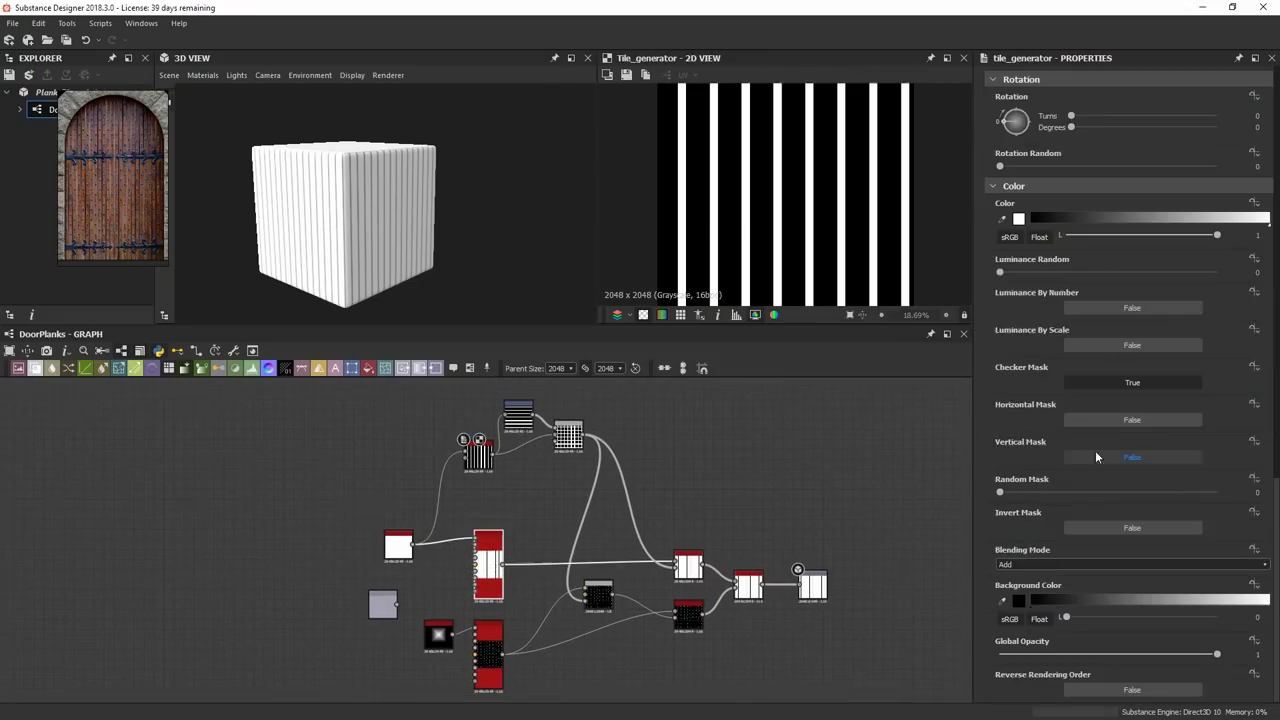
# Step: Toggle the Vertical and Checker Mask options on the DoorPlanks tile generator
pyautogui.click(1132, 382)
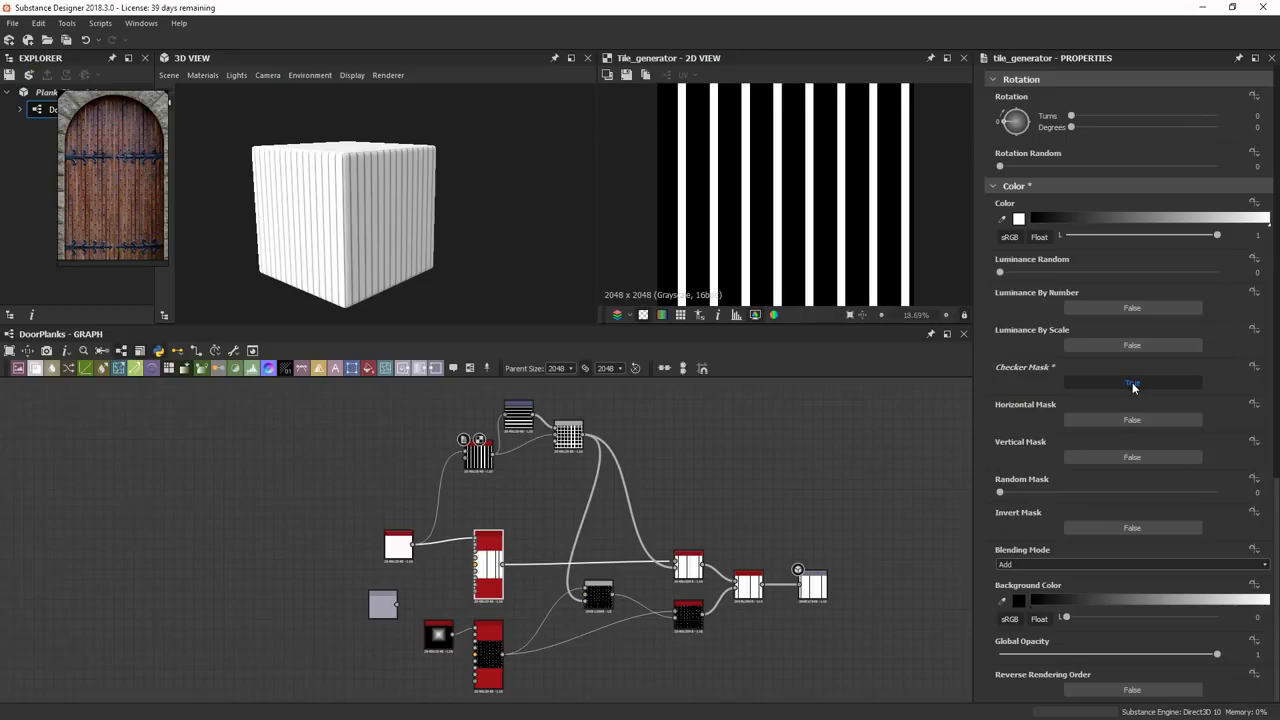
pyautogui.click(1132, 382)
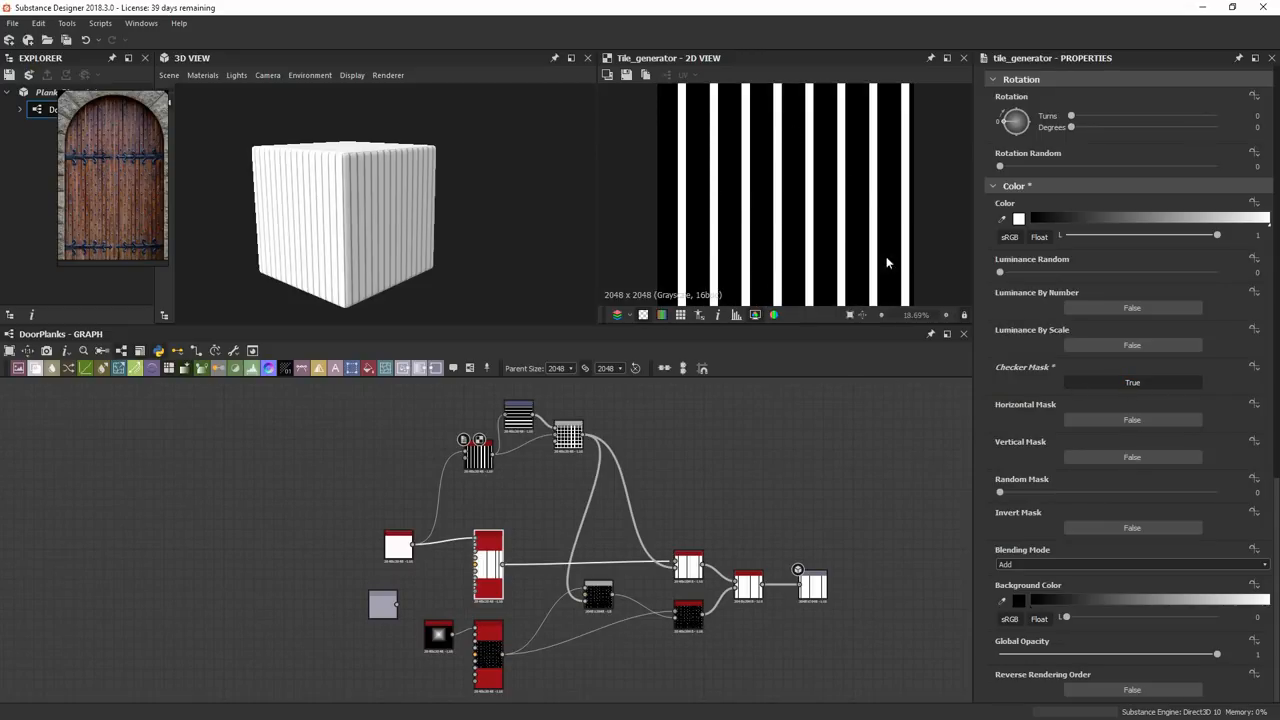
pyautogui.click(484, 556)
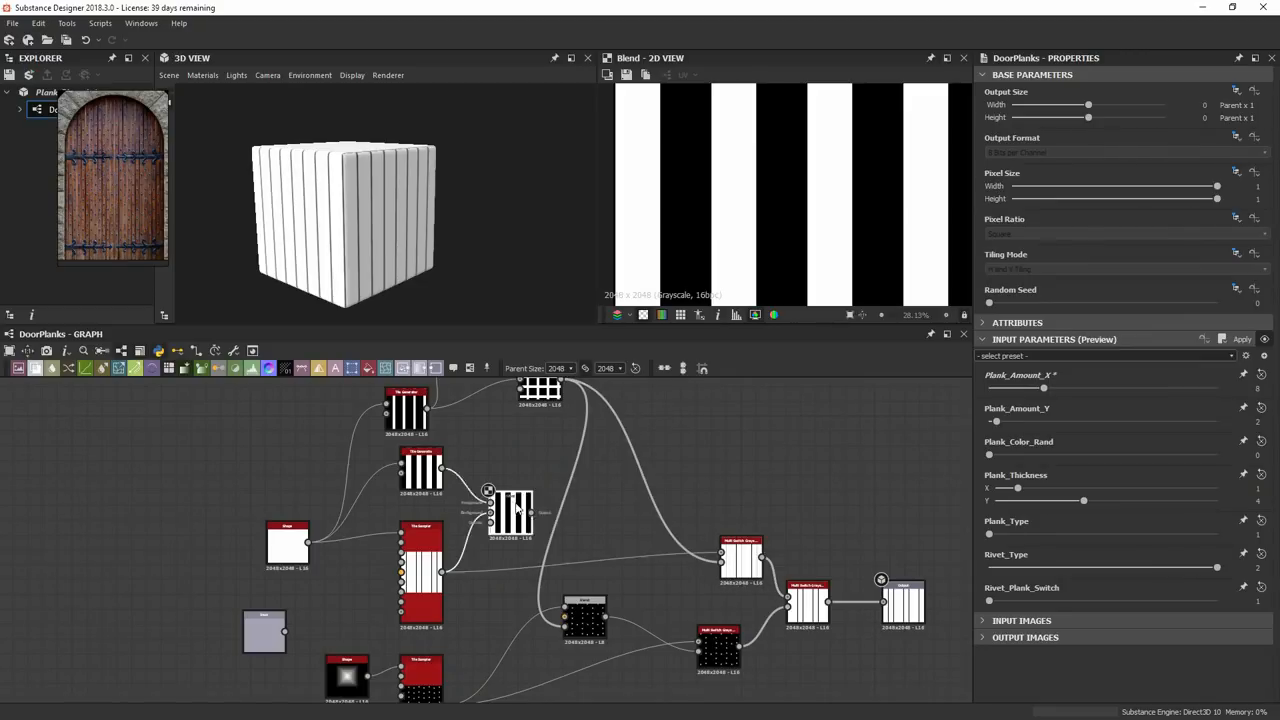
# Step: Change the Input Selection on the multi_switch_grayscale node
pyautogui.click(624, 490)
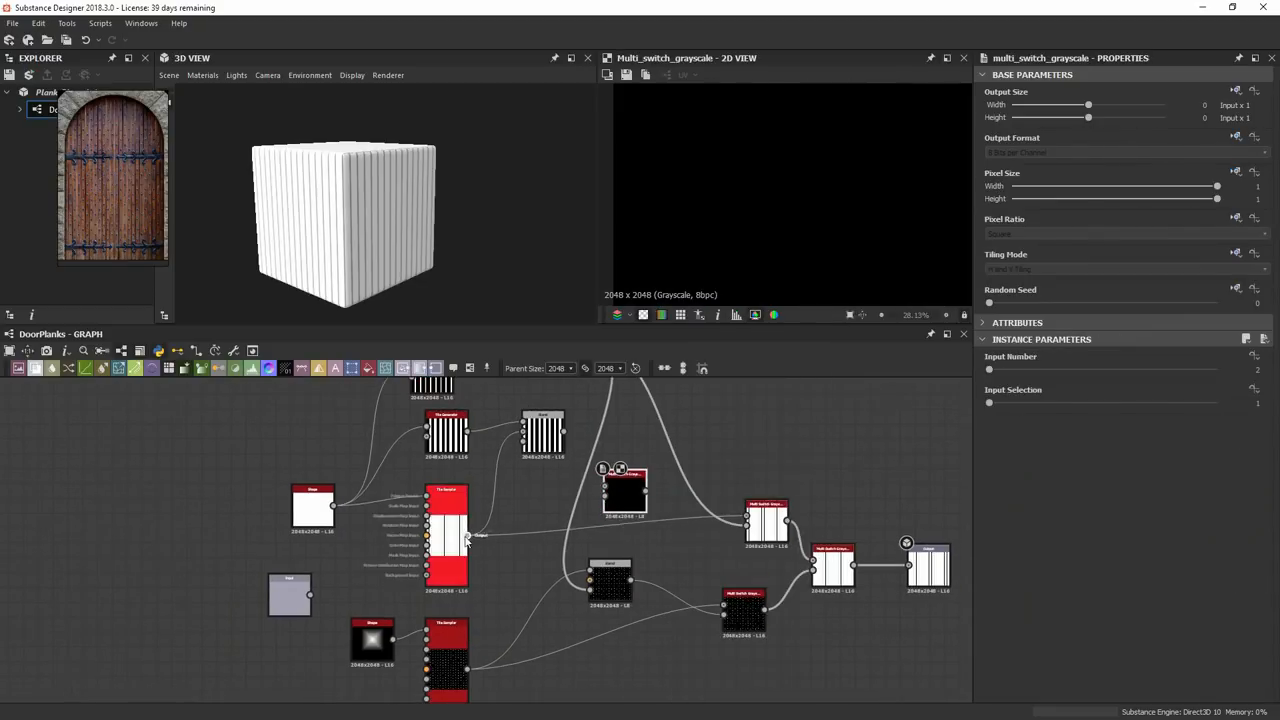
pyautogui.moveTo(988, 404); pyautogui.dragTo(1024, 404)
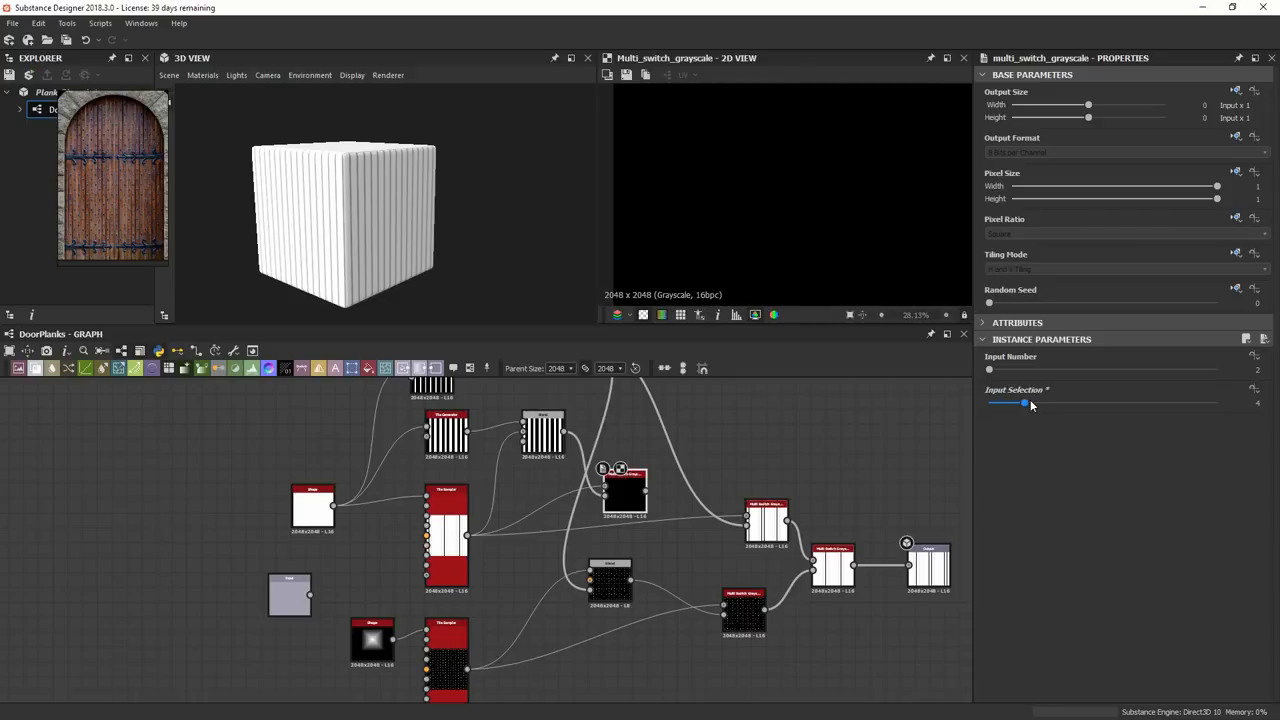
pyautogui.moveTo(1024, 404); pyautogui.dragTo(998, 404)
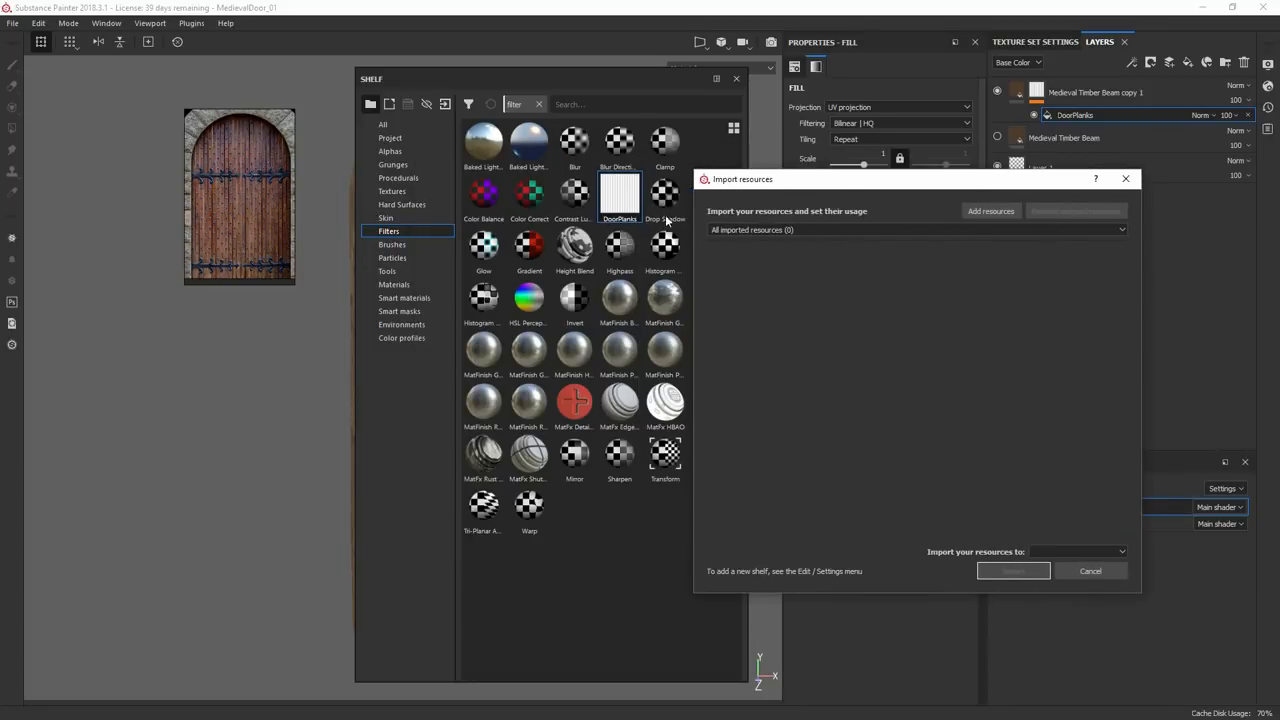
# Step: Re-import the updated Plank_Rivet.sbsar with the destination set to the Medieval project
pyautogui.click(988, 212)
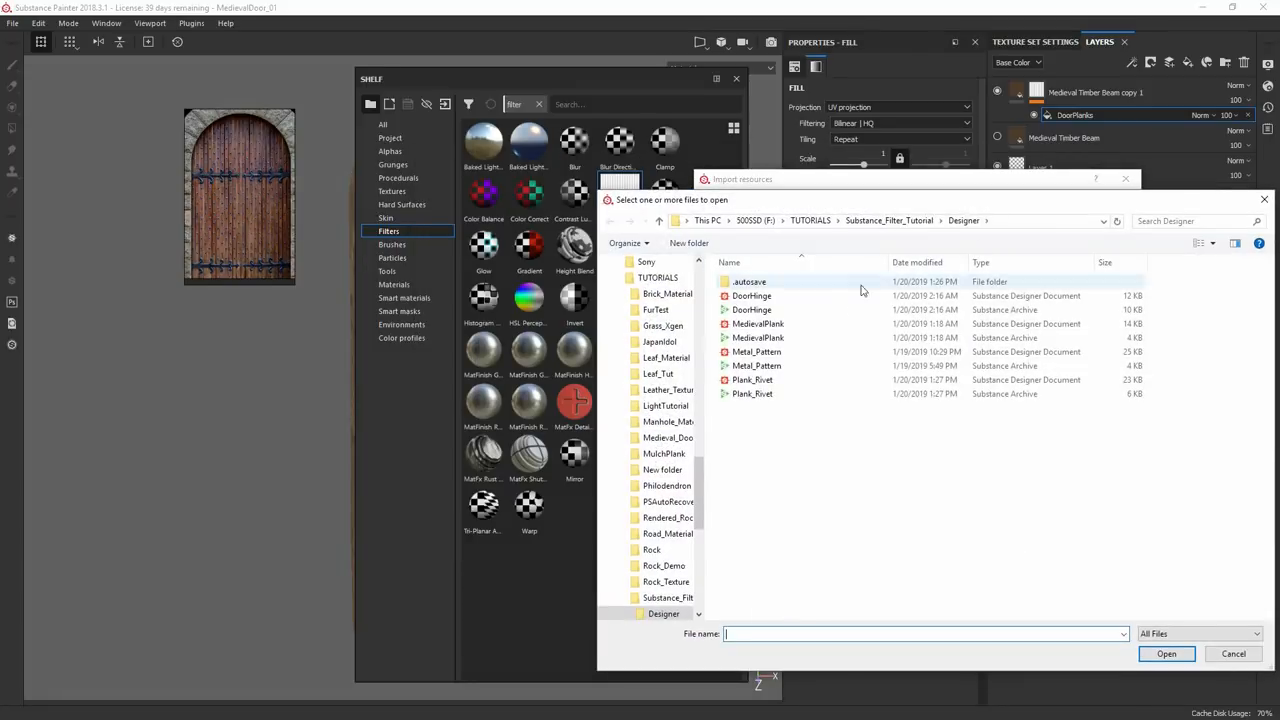
pyautogui.click(1166, 652)
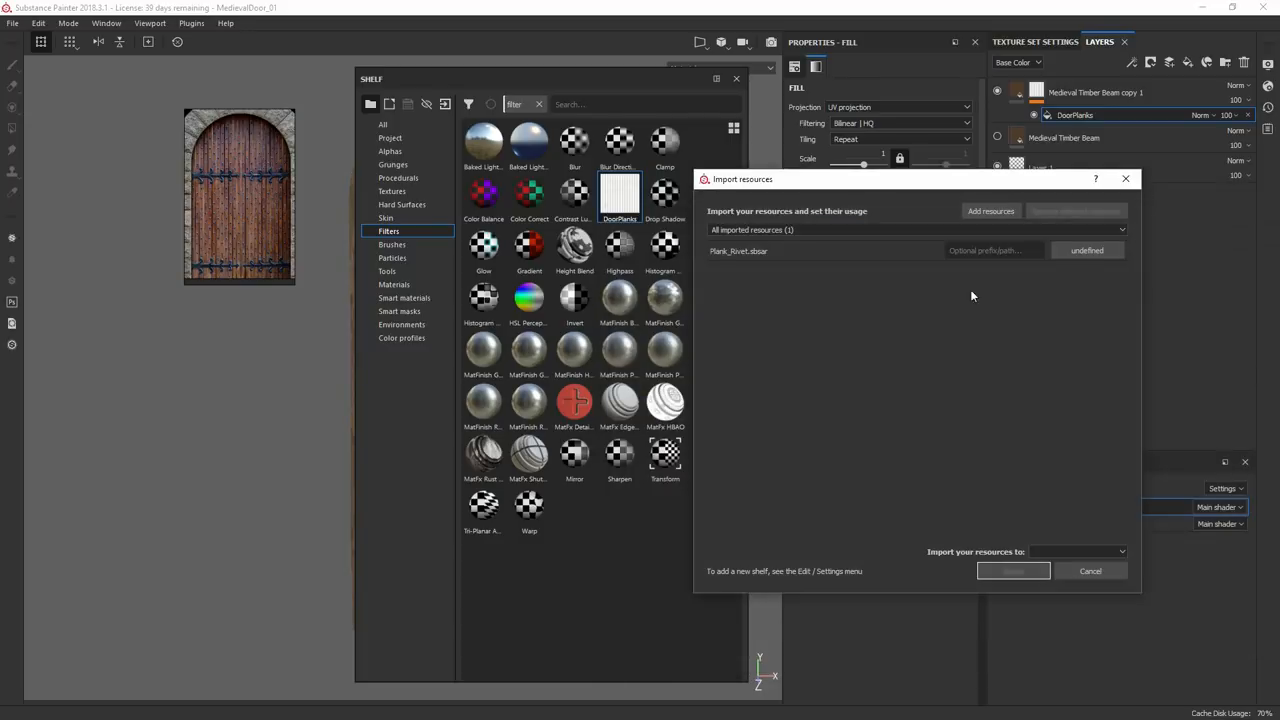
pyautogui.write('Medie')
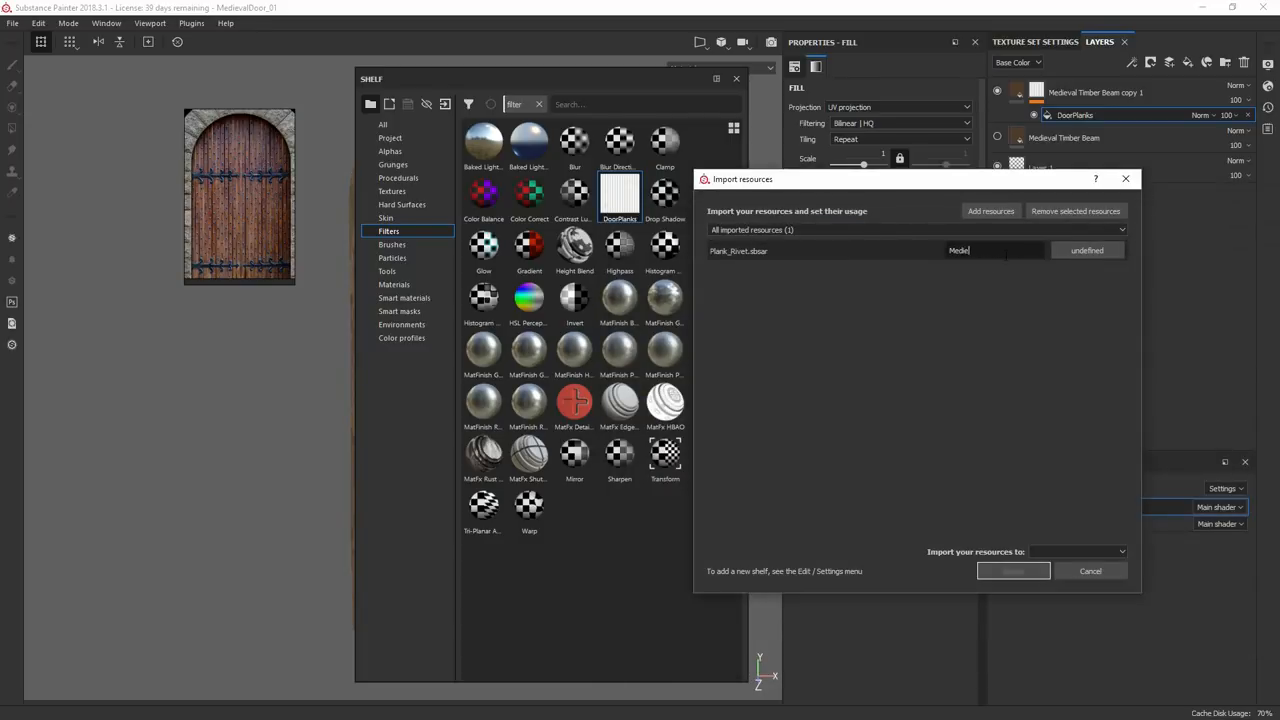
pyautogui.click(1088, 250)
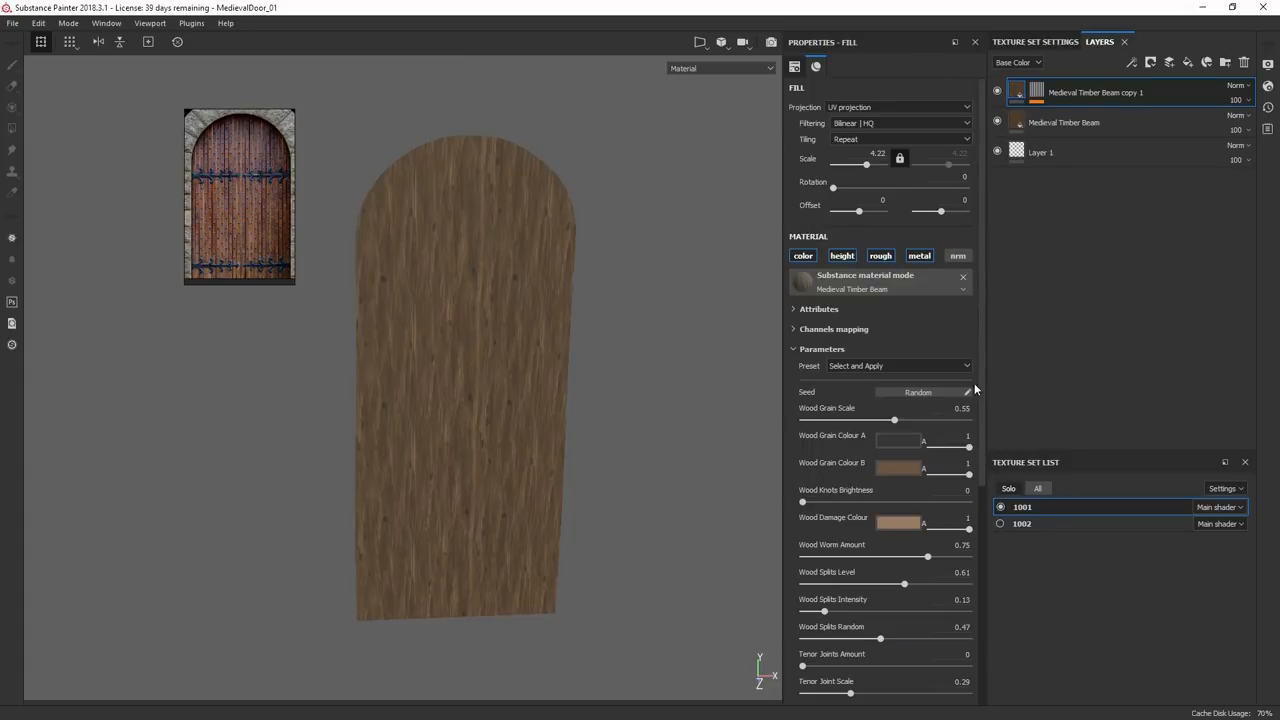
# Step: Give Layer 2 a black mask filled with DoorPlanks and randomise per-plank shading via Plank_Color_Rand
pyautogui.scroll(3)
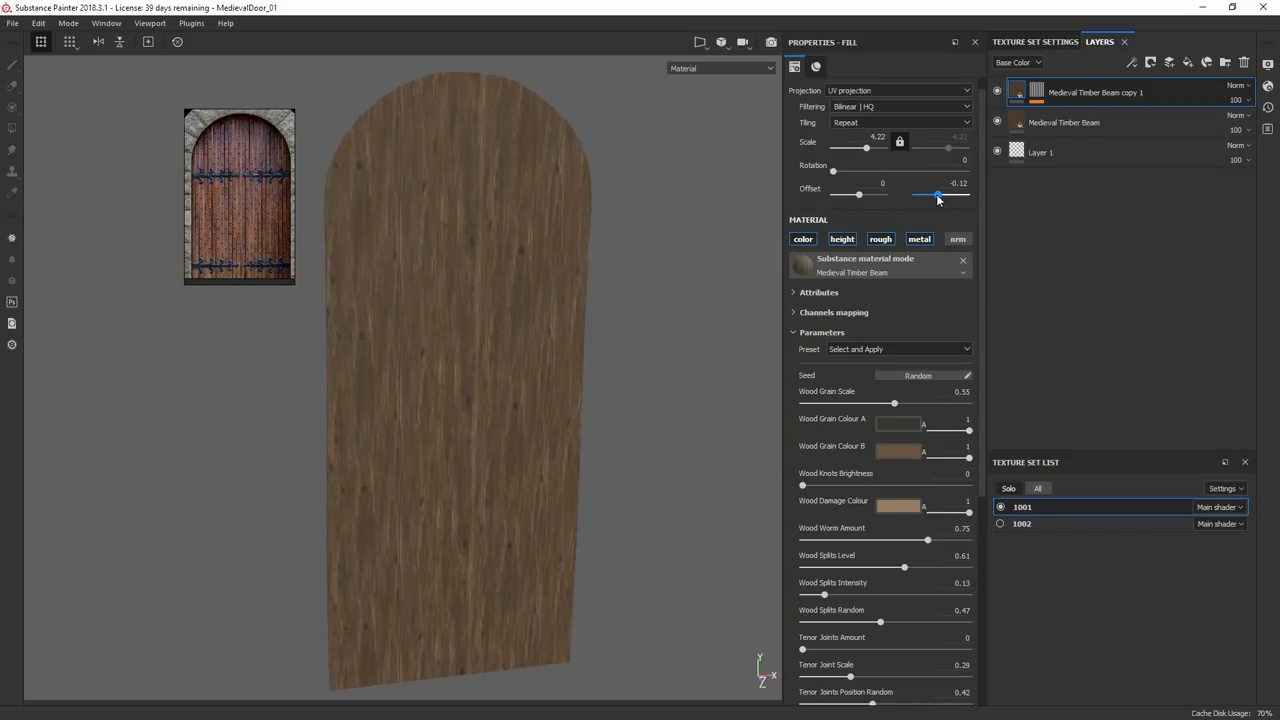
pyautogui.scroll(-3)
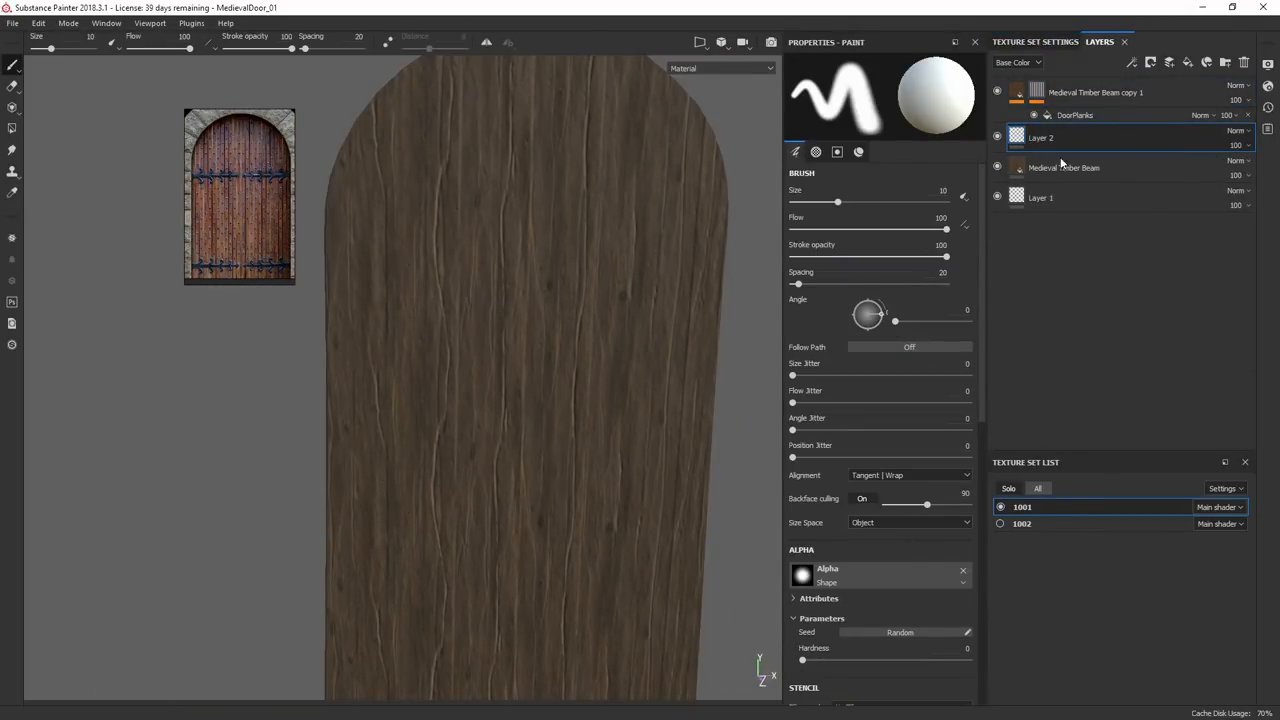
pyautogui.click(1096, 92)
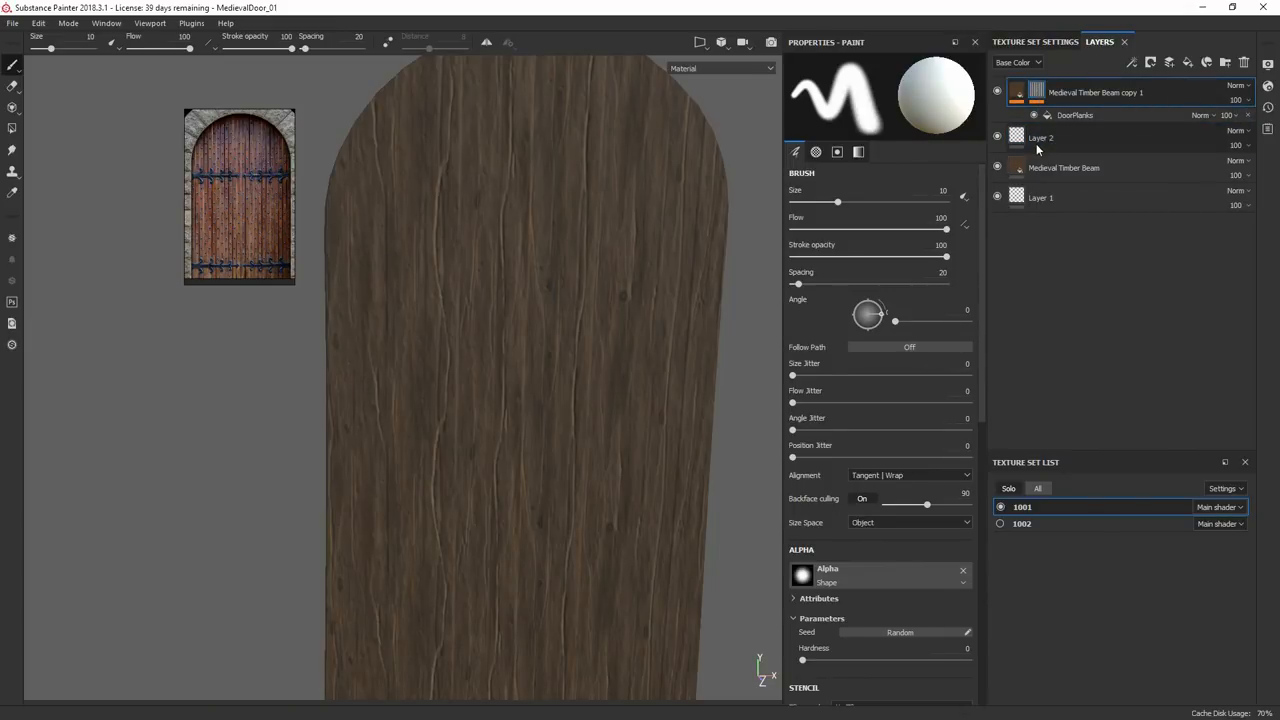
pyautogui.rightClick(1036, 136)
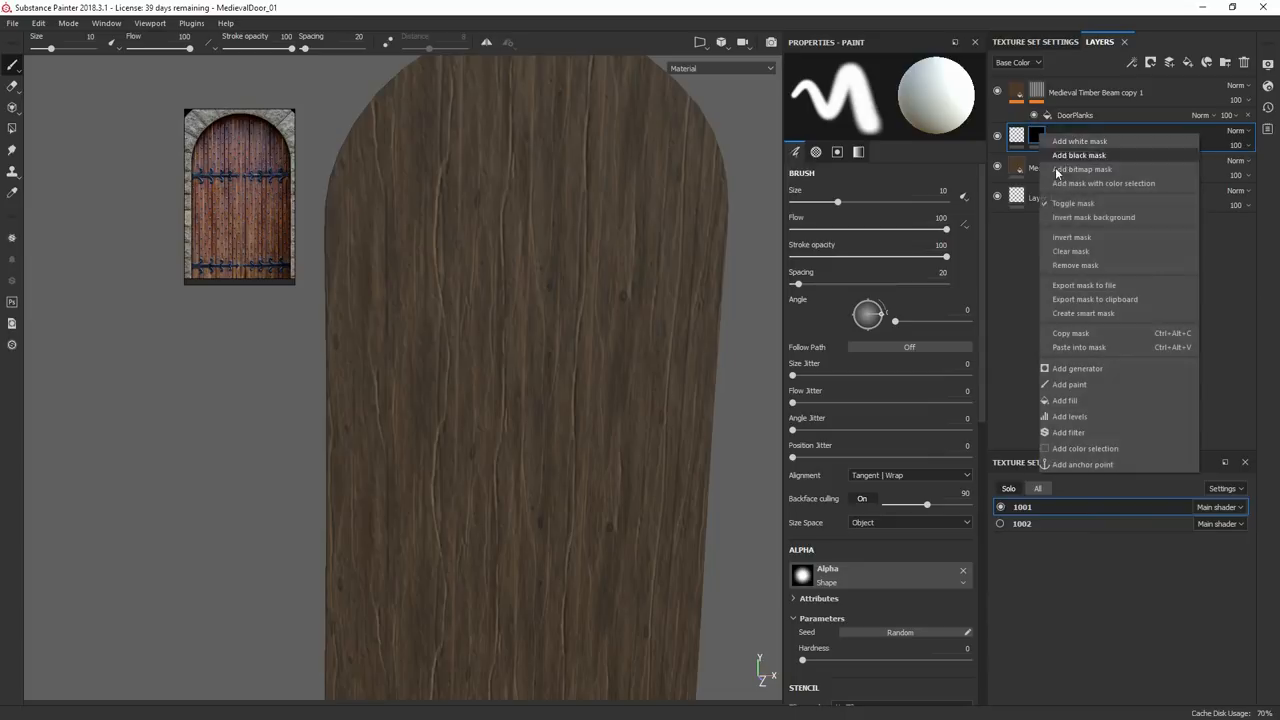
pyautogui.click(1080, 156)
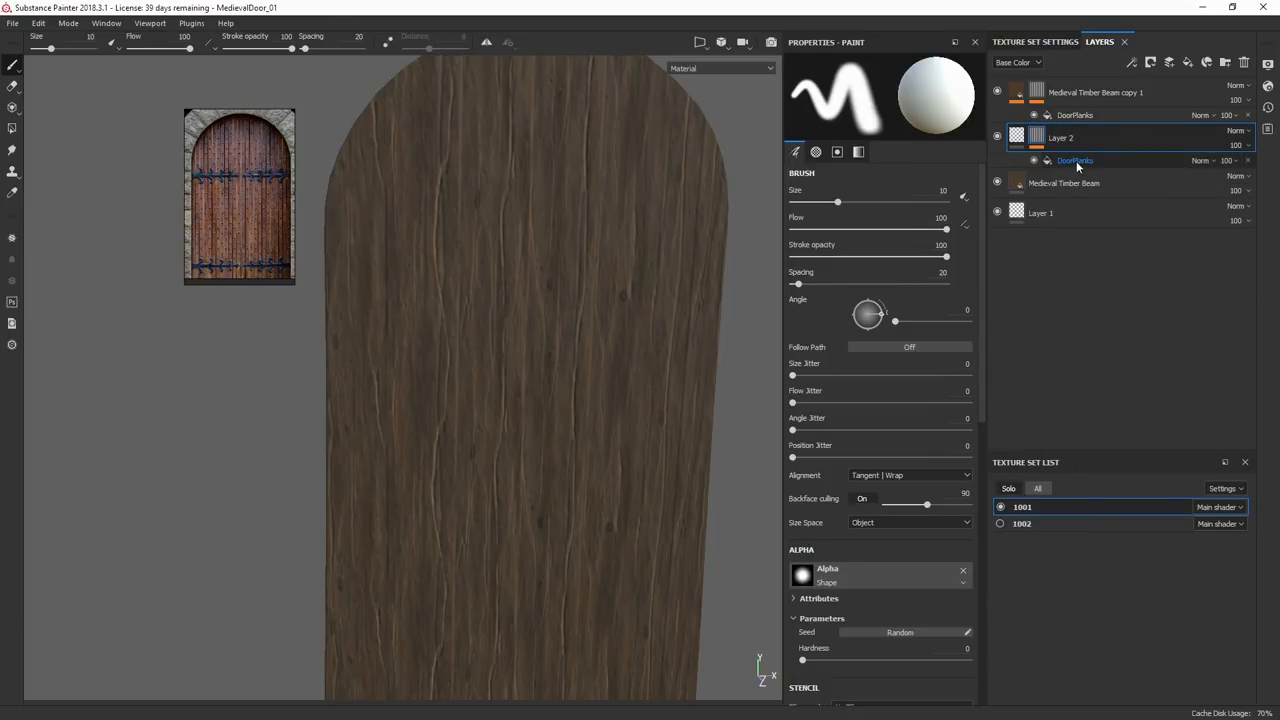
pyautogui.click(1076, 160)
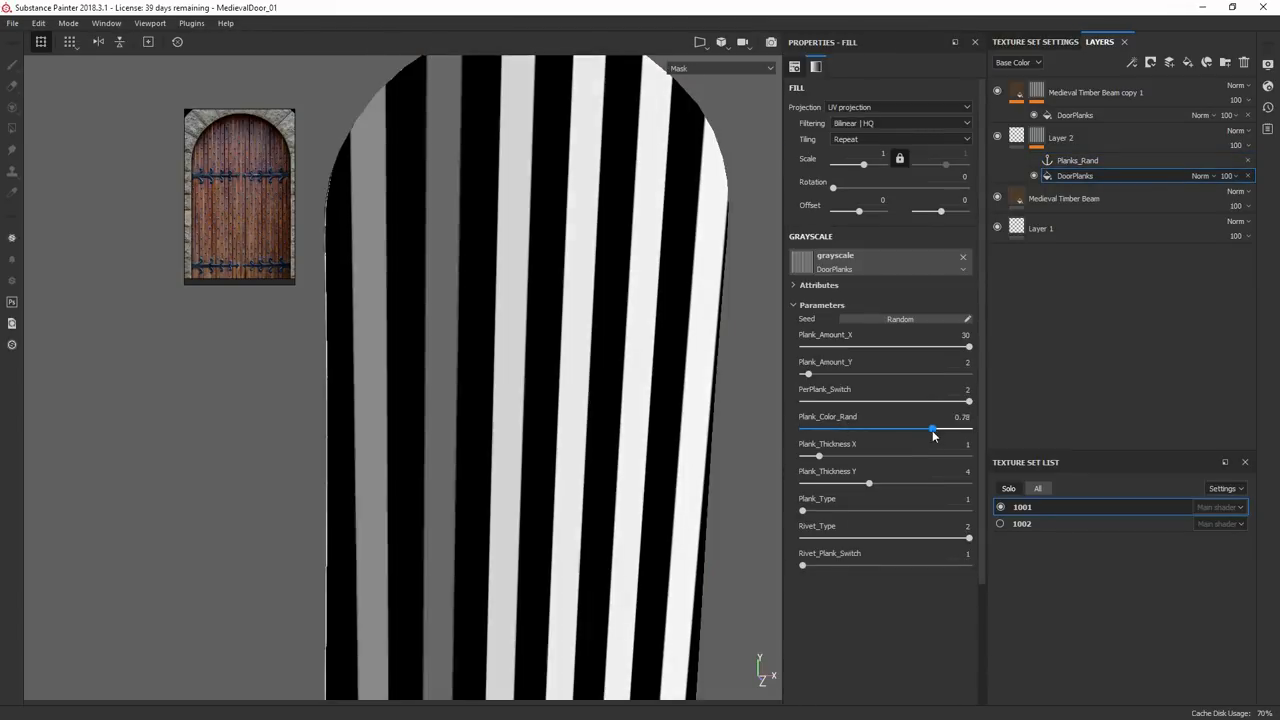
pyautogui.moveTo(932, 428); pyautogui.dragTo(914, 428)
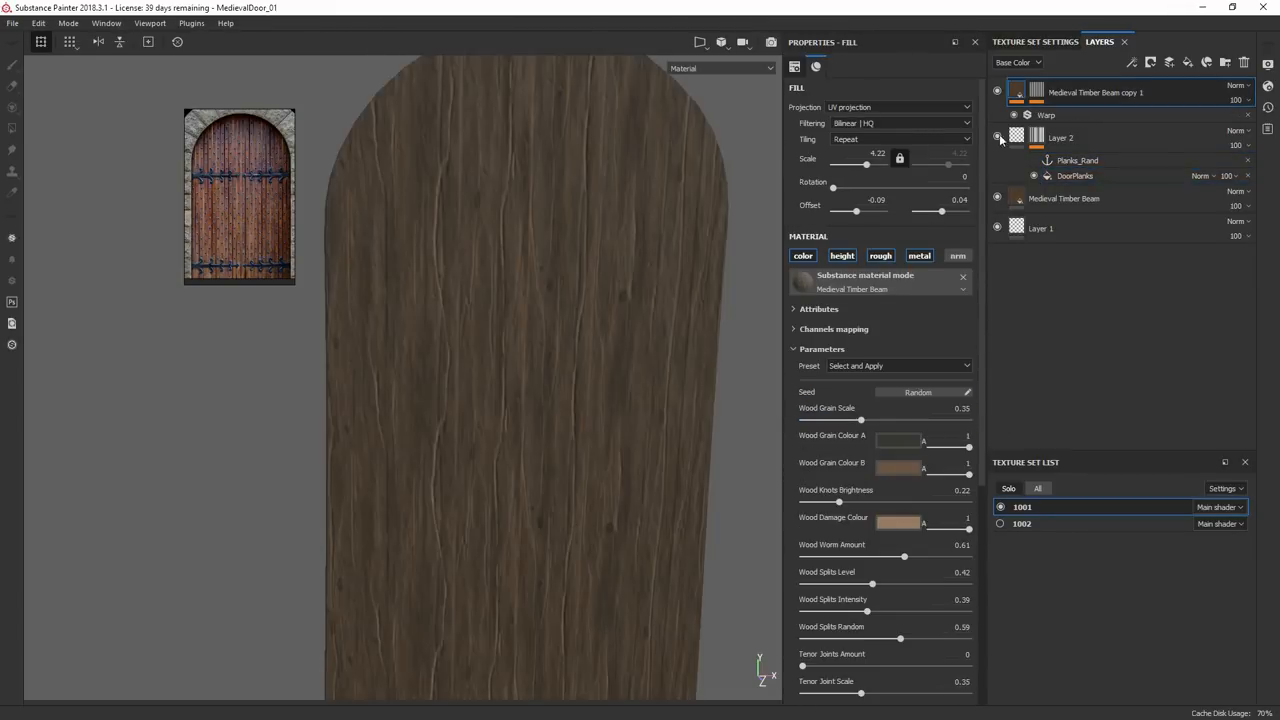
pyautogui.click(1046, 114)
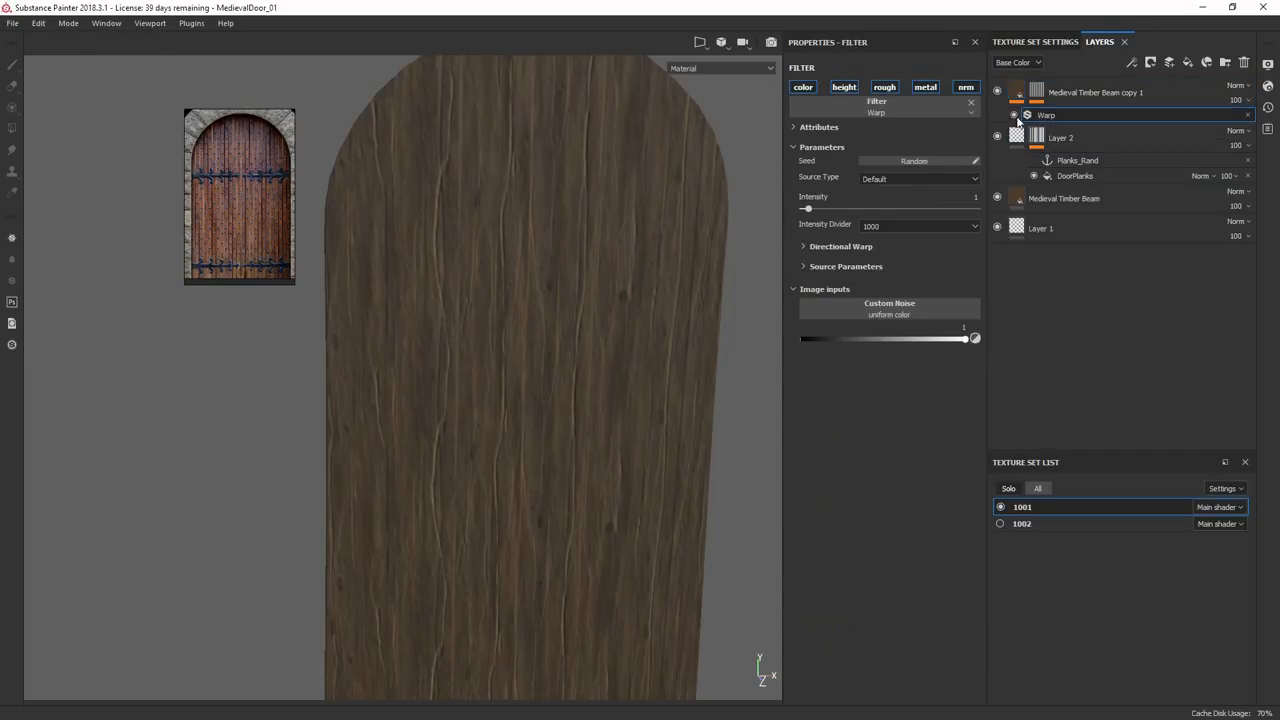
# Step: Drive the Warp filter with the Planks_Rand anchor and set Intensity Divider to 1
pyautogui.click(888, 314)
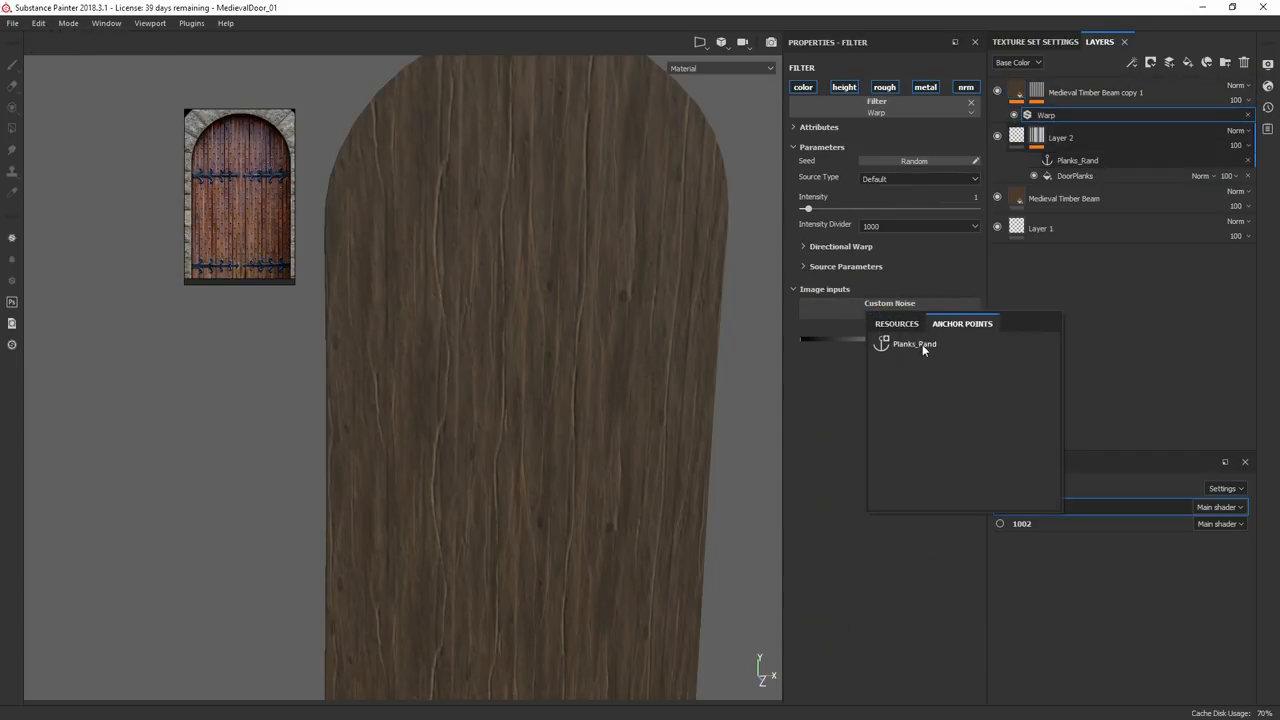
pyautogui.click(912, 344)
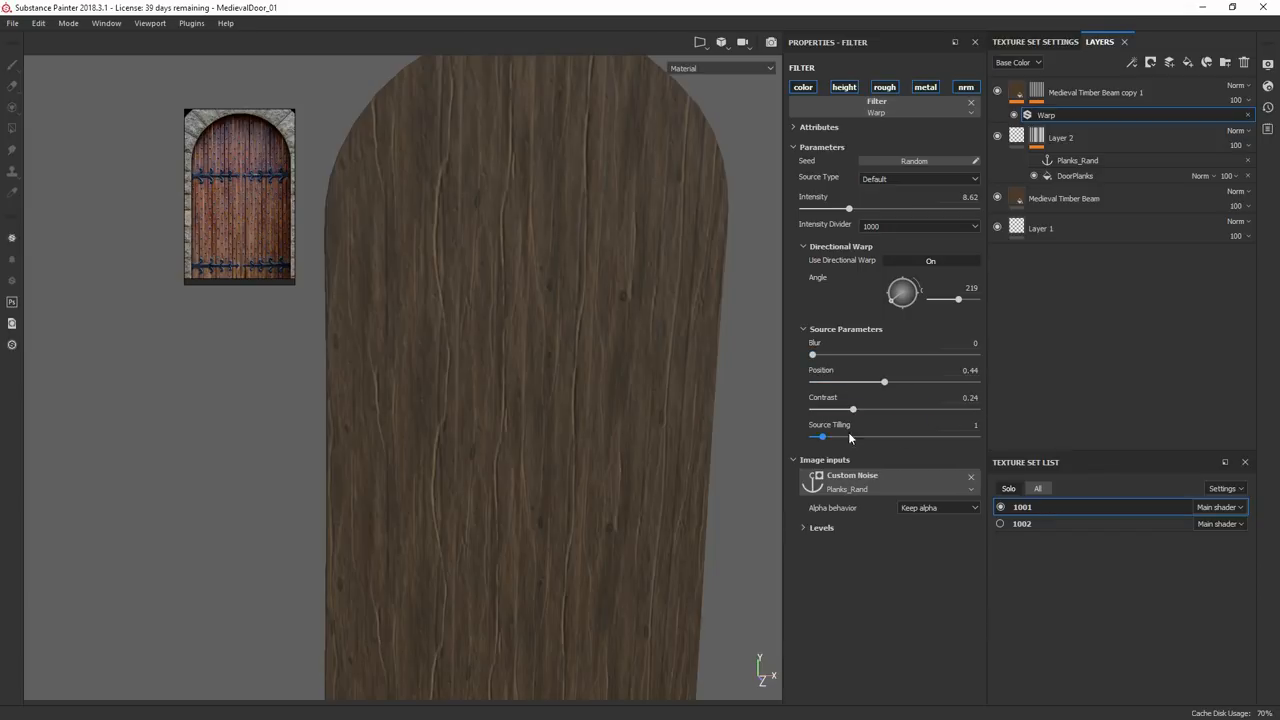
pyautogui.click(916, 224)
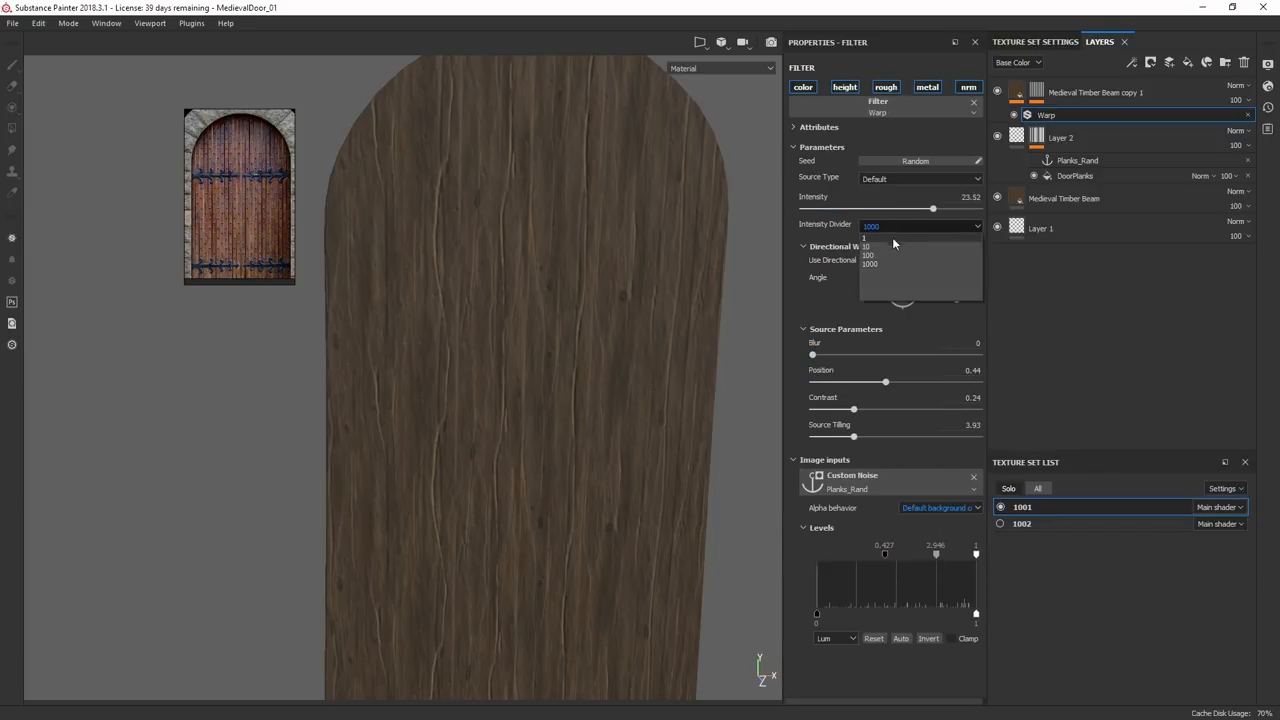
pyautogui.click(864, 240)
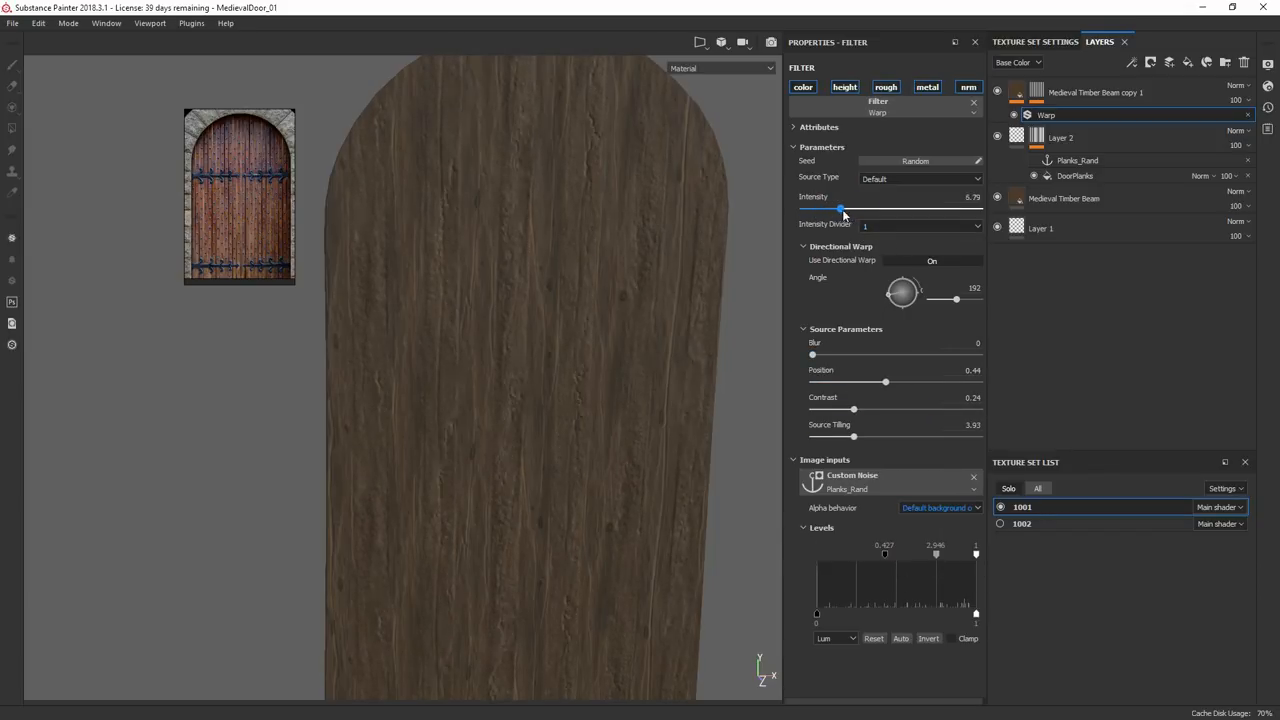
# Step: Lower the warp intensity and adjust the directional warp angle
pyautogui.click(932, 260)
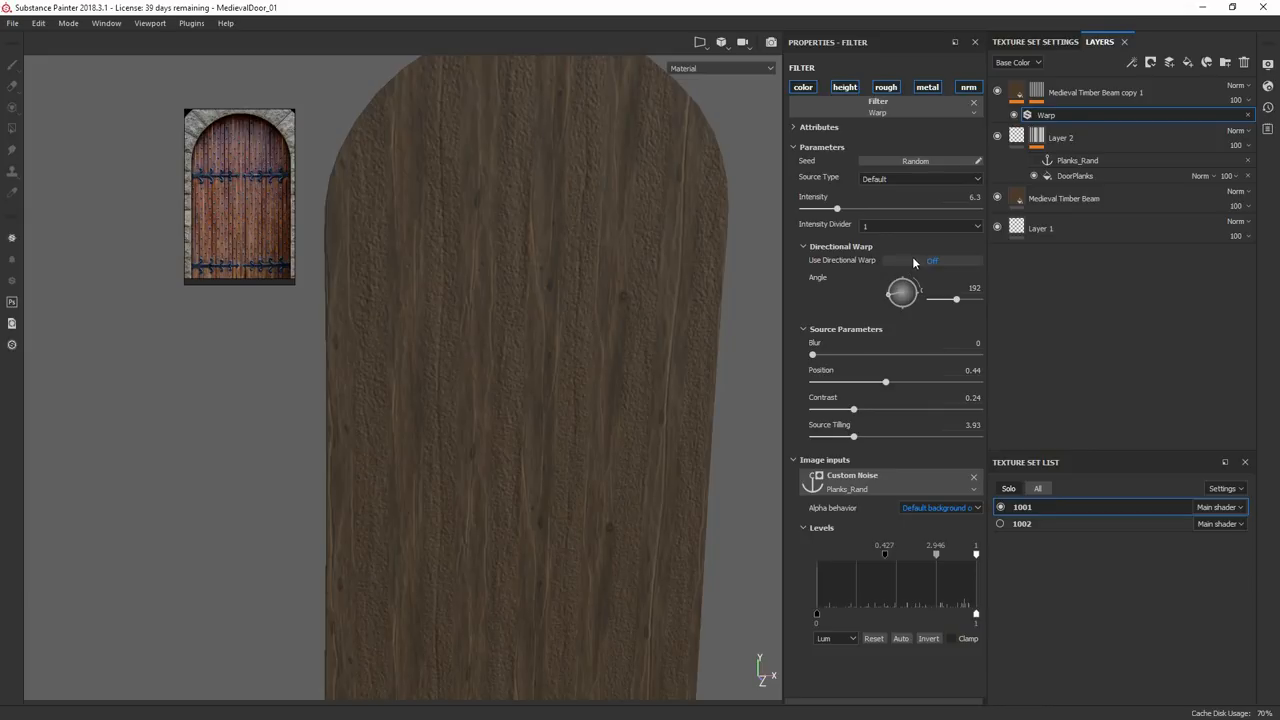
pyautogui.click(932, 260)
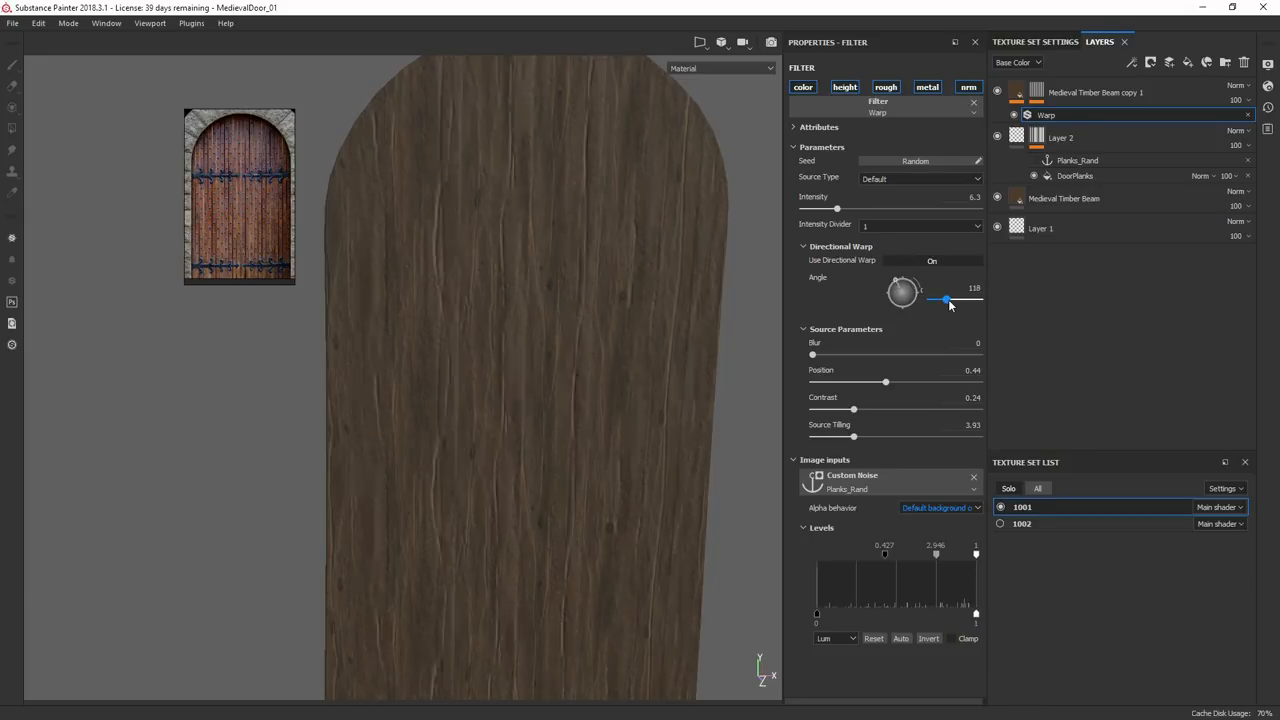
pyautogui.click(1096, 92)
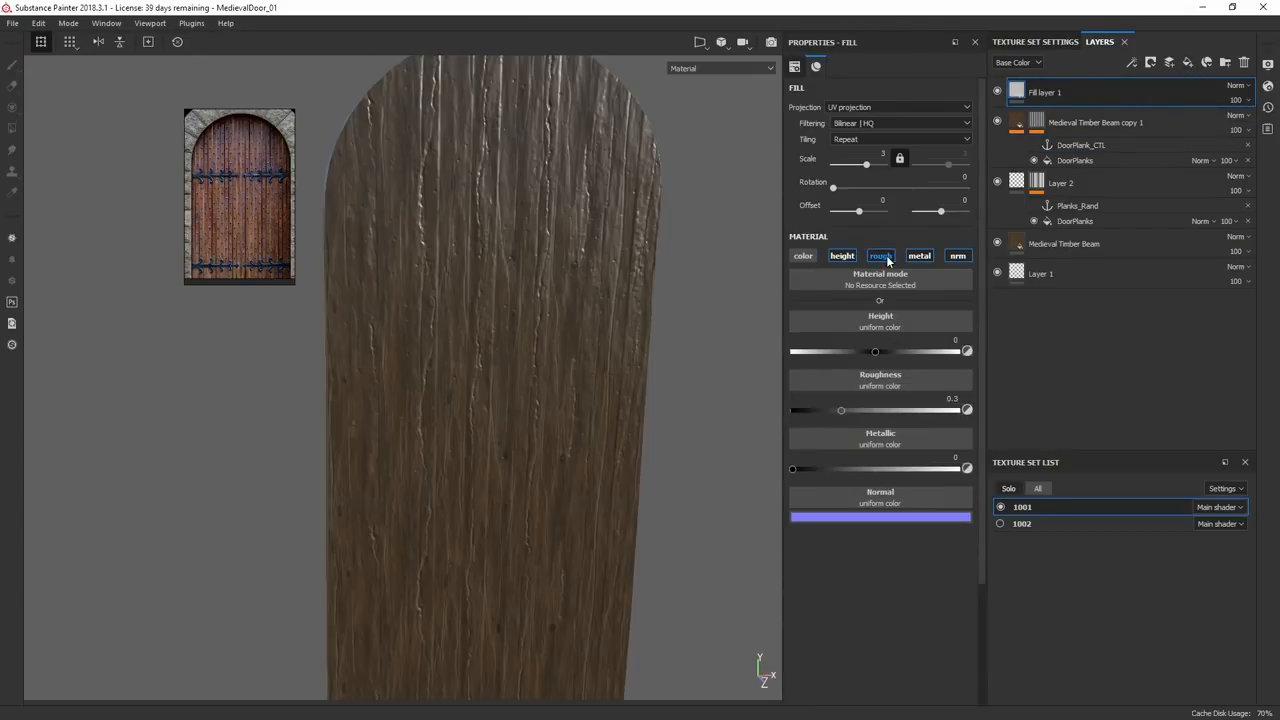
# Step: Make the fill layer height-only, mask it with the plank anchor point, and set Height to about -0.2
pyautogui.click(842, 256)
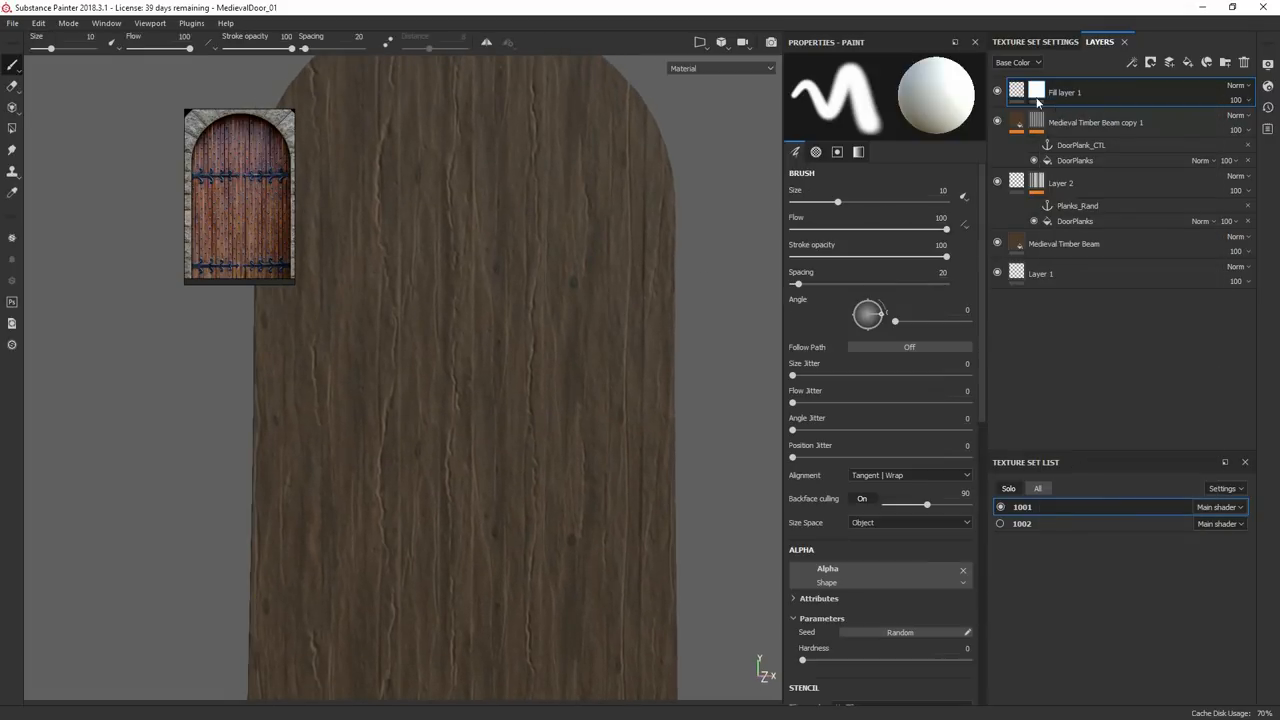
pyautogui.rightClick(1064, 92)
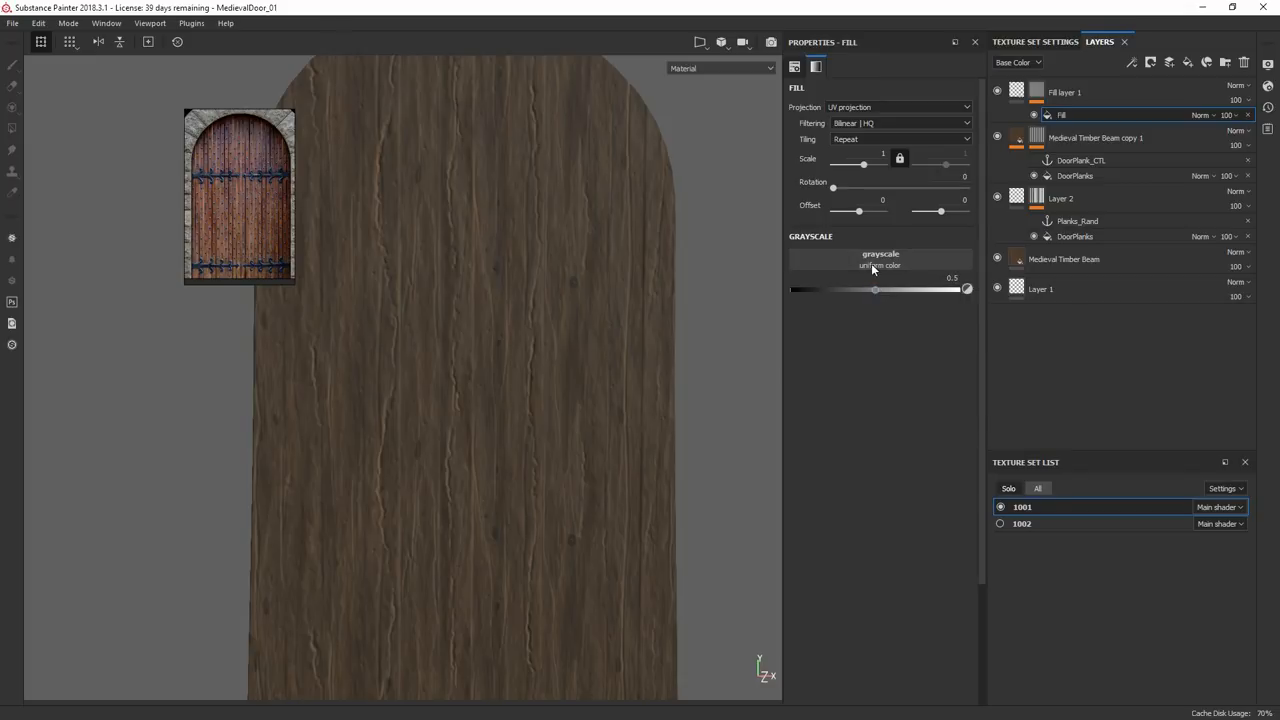
pyautogui.click(880, 264)
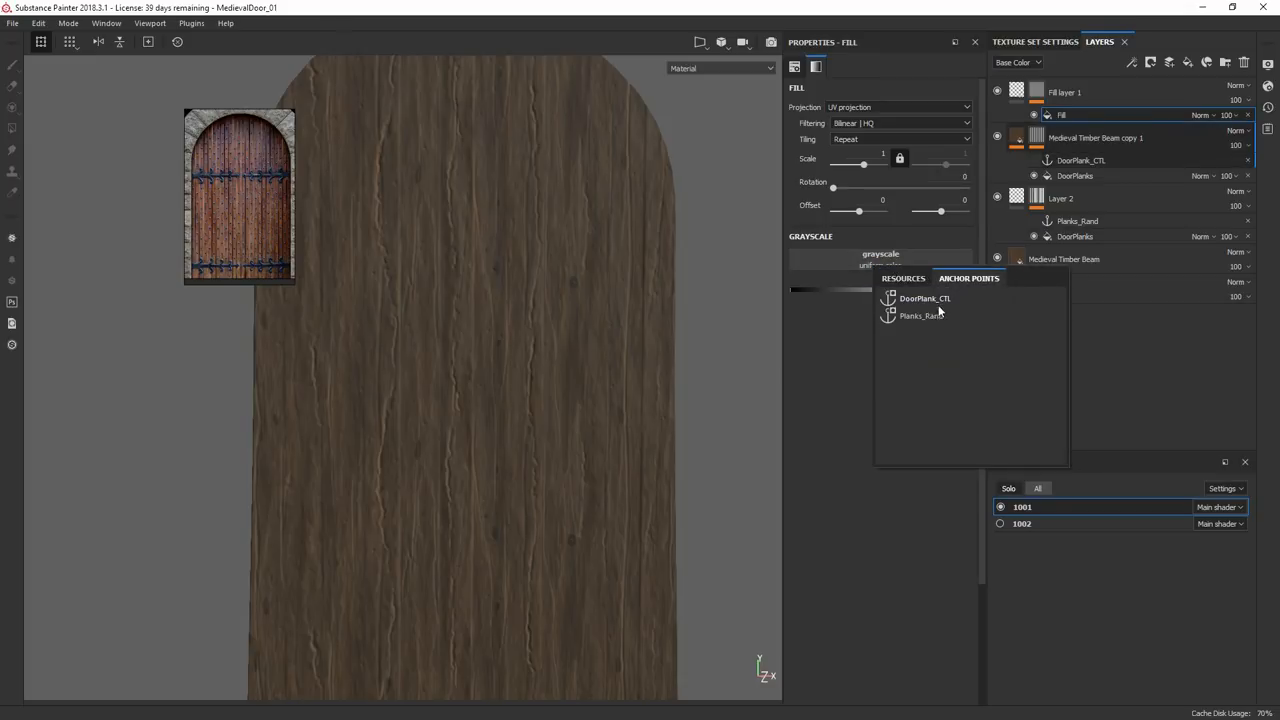
pyautogui.click(924, 298)
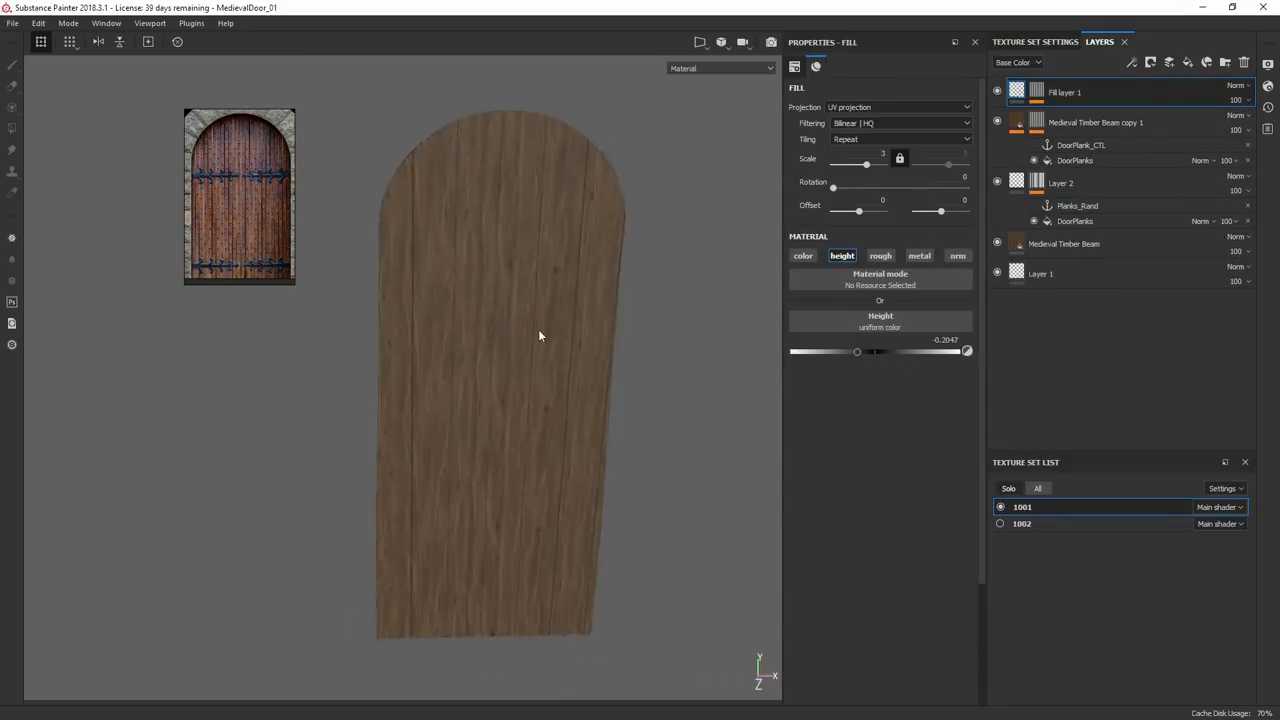
pyautogui.moveTo(856, 352); pyautogui.dragTo(844, 352)
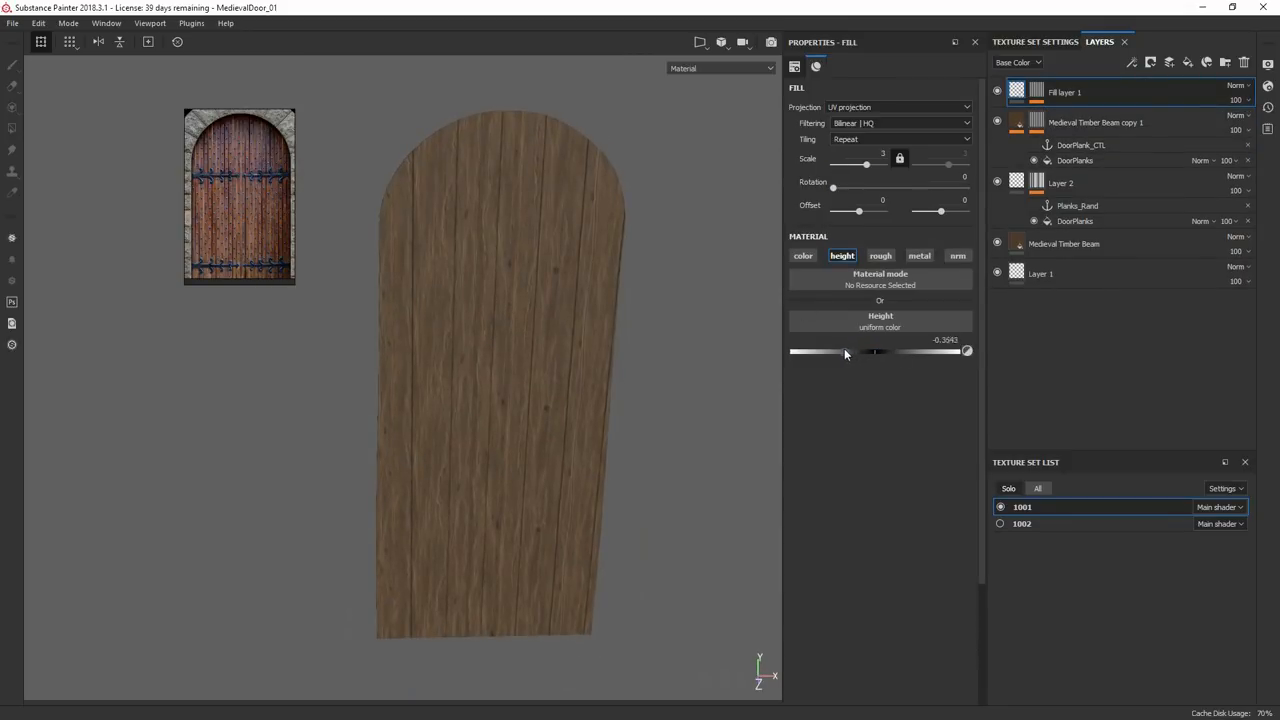
pyautogui.click(720, 68)
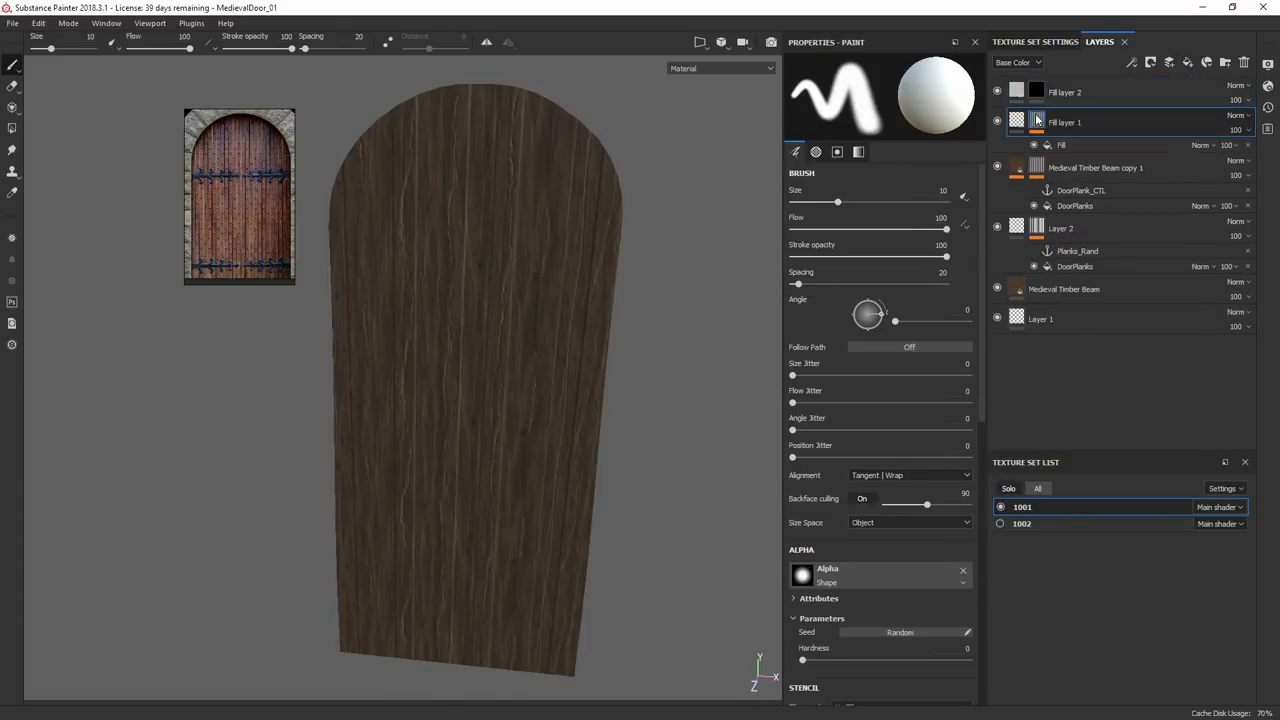
# Step: Review the DoorPlanks generator settings on Layer 2 and the timber layer
pyautogui.click(1064, 92)
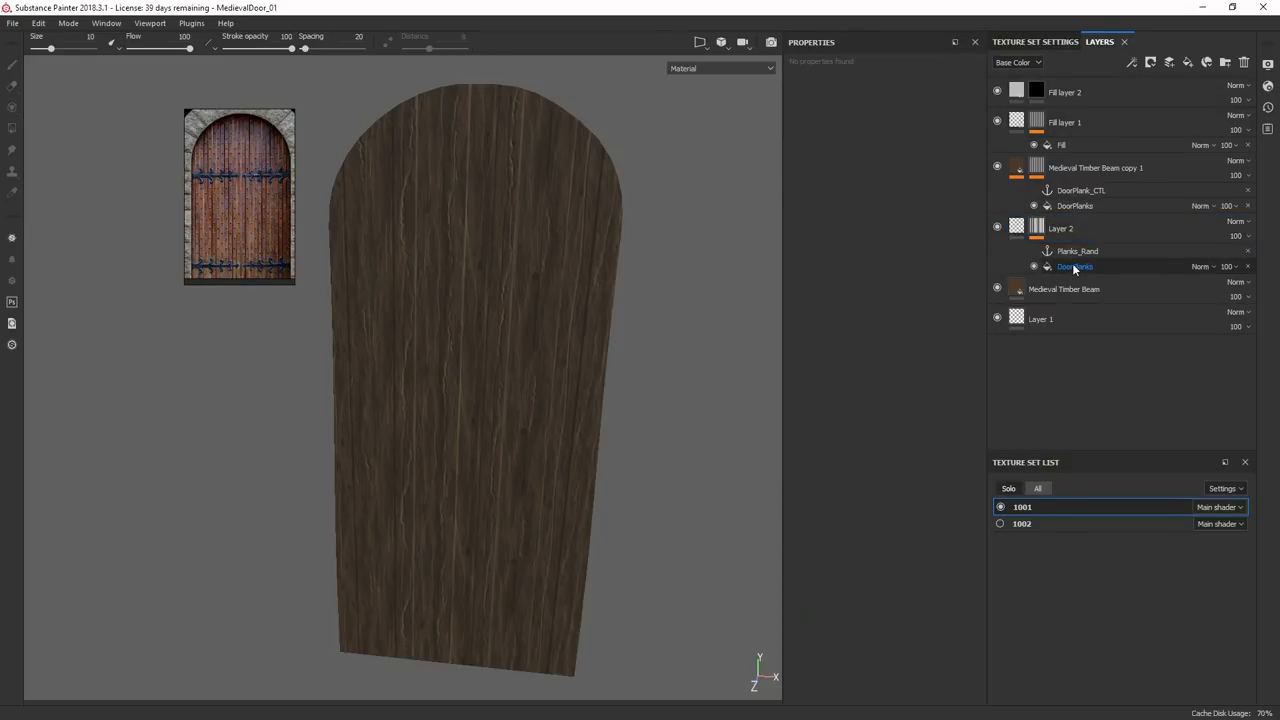
pyautogui.click(1076, 266)
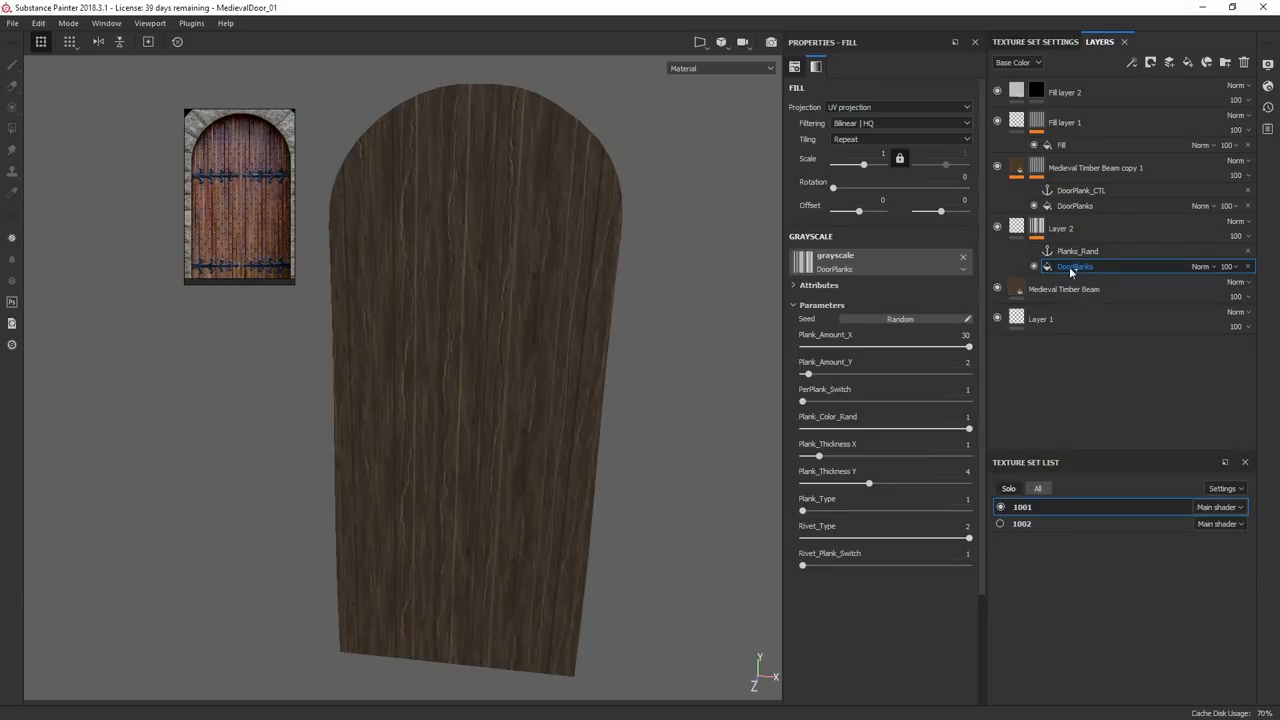
pyautogui.click(1078, 252)
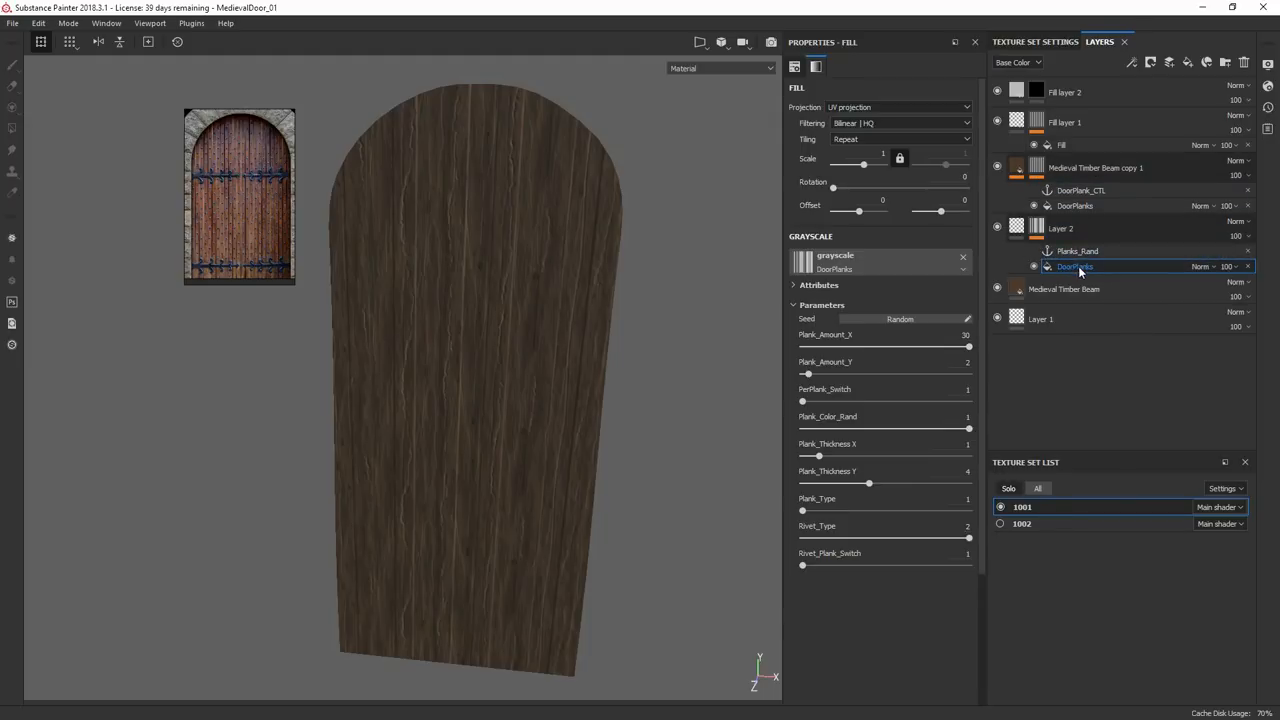
pyautogui.click(1076, 204)
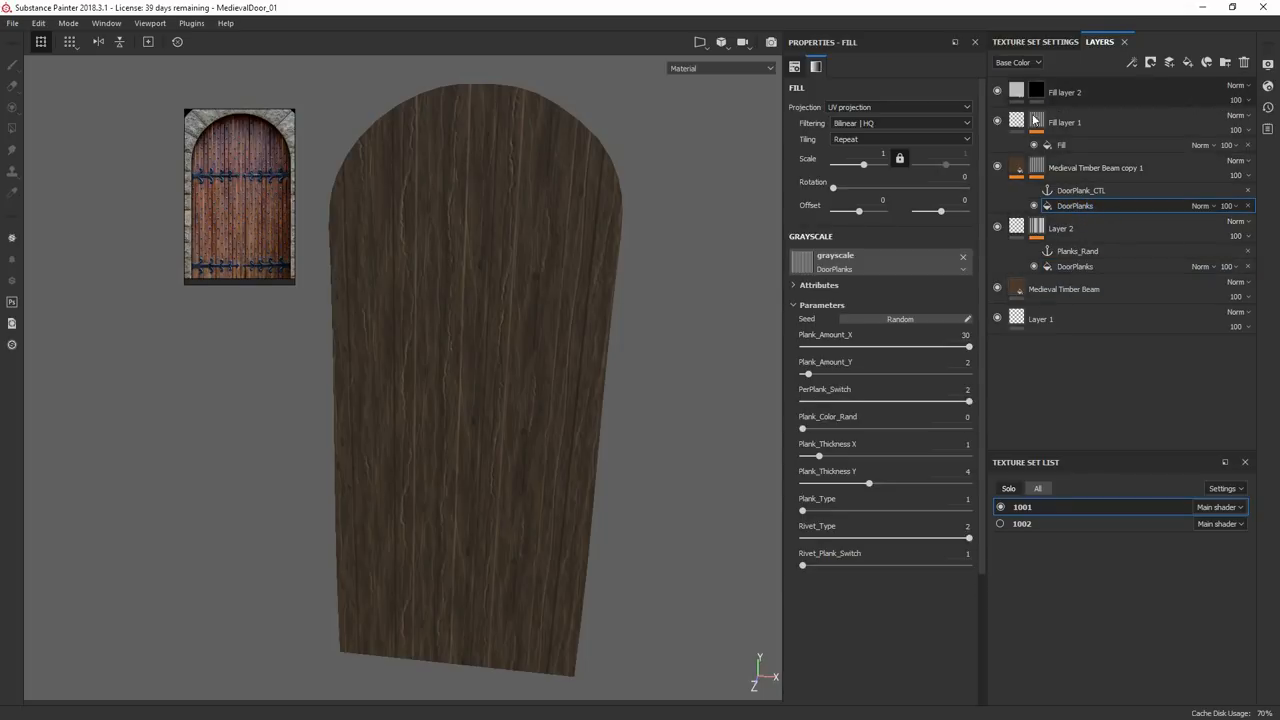
pyautogui.click(1036, 92)
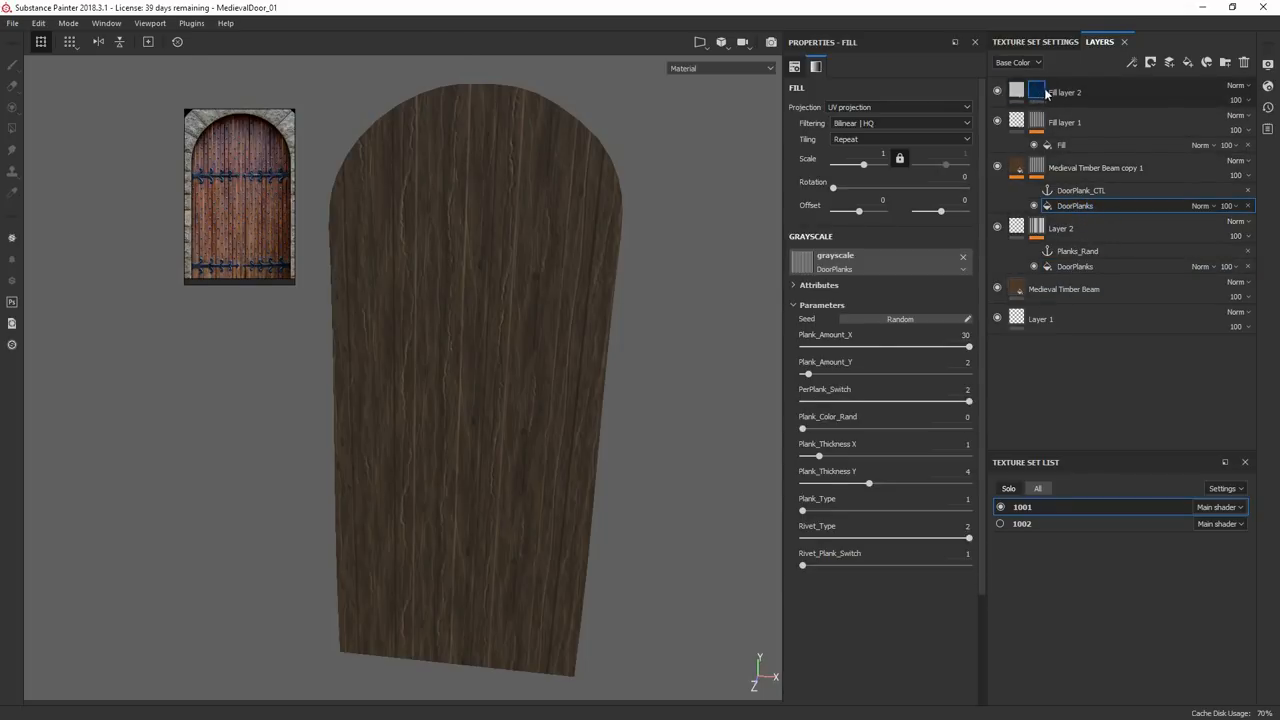
# Step: Mask the top fill layer with the DoorPlanks anchor and group the plank layers into a PlankOffset folder
pyautogui.click(1060, 228)
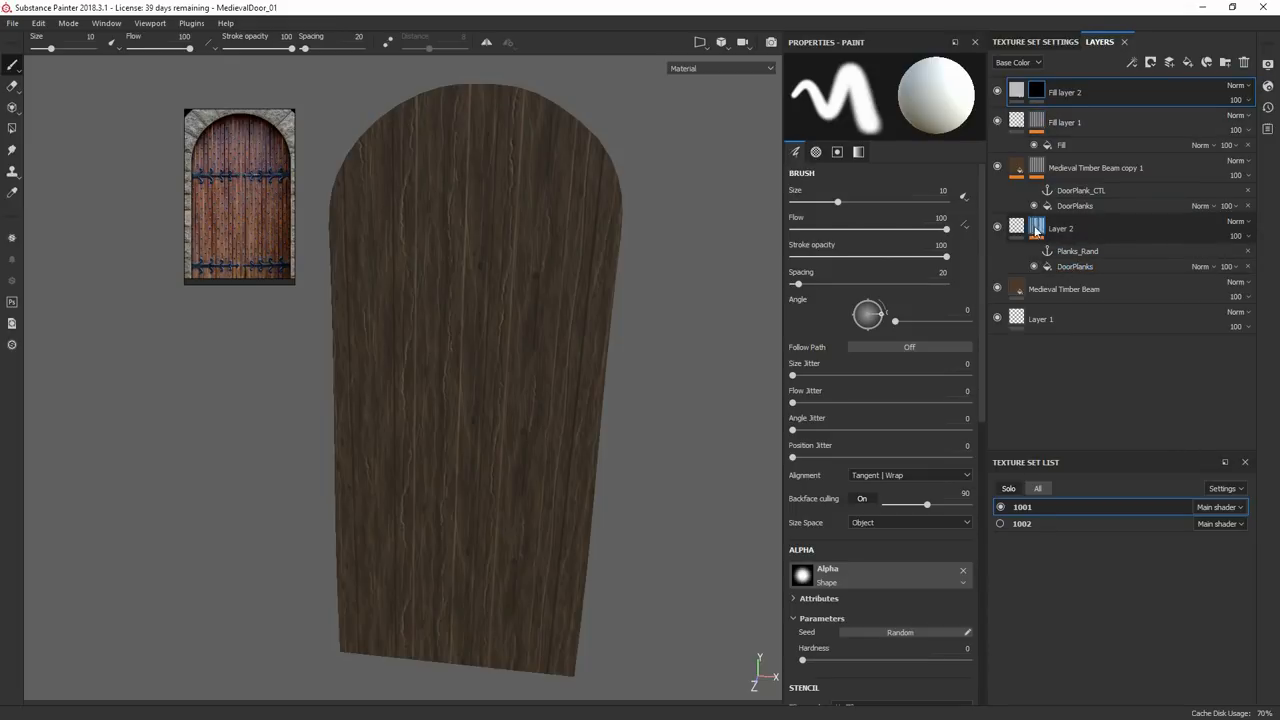
pyautogui.rightClick(1036, 228)
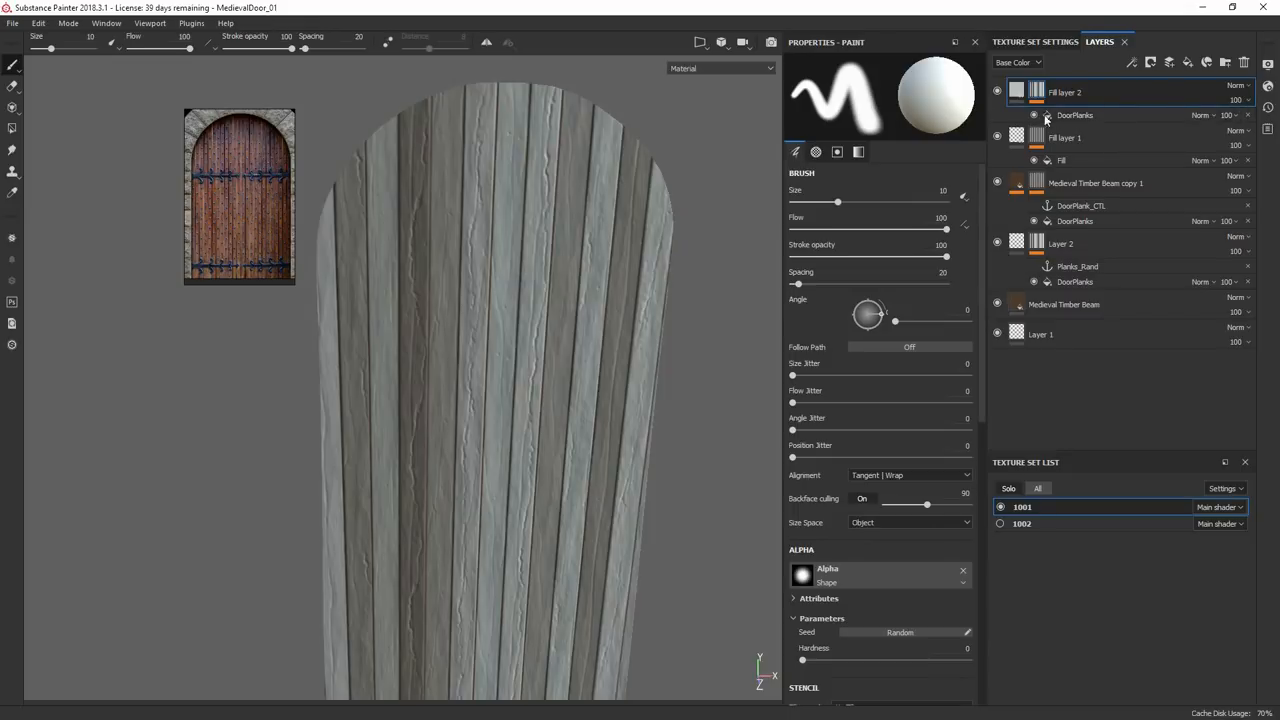
pyautogui.click(1076, 114)
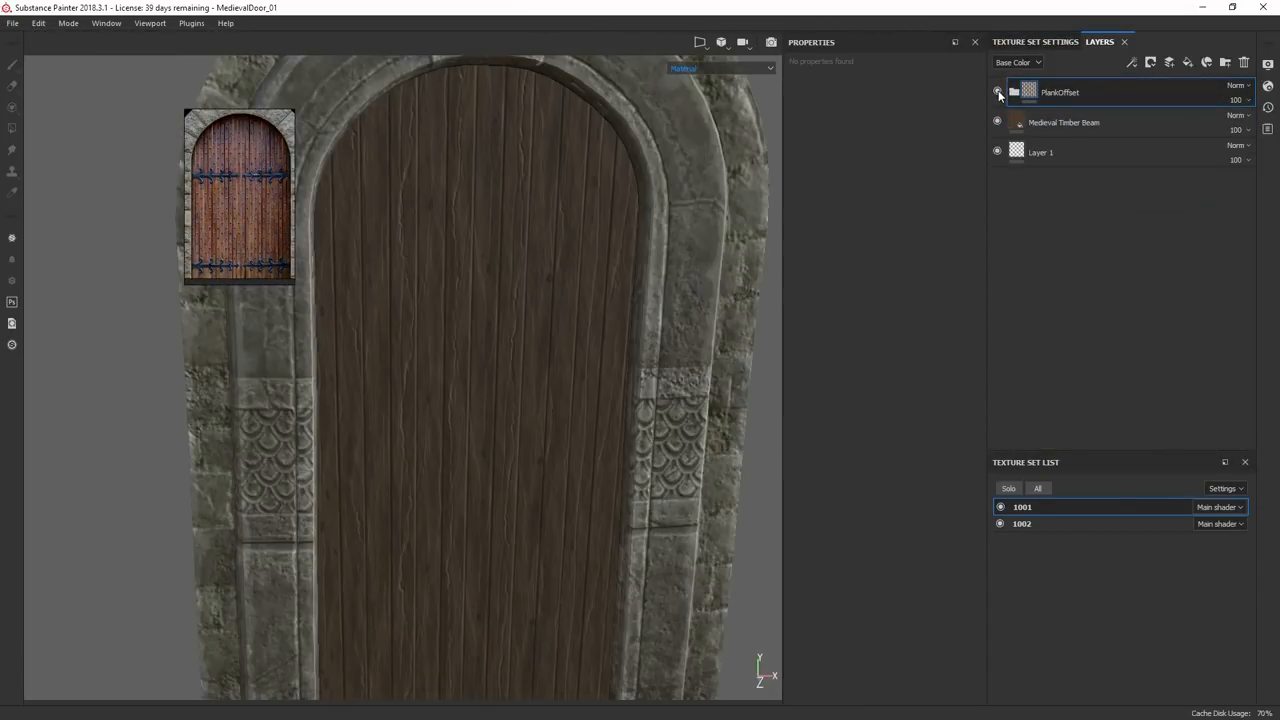
# Step: Inspect the plank edges, select the roughness-only Fill layer 3 in PlankOffset, and add a paint layer above it
pyautogui.click(996, 92)
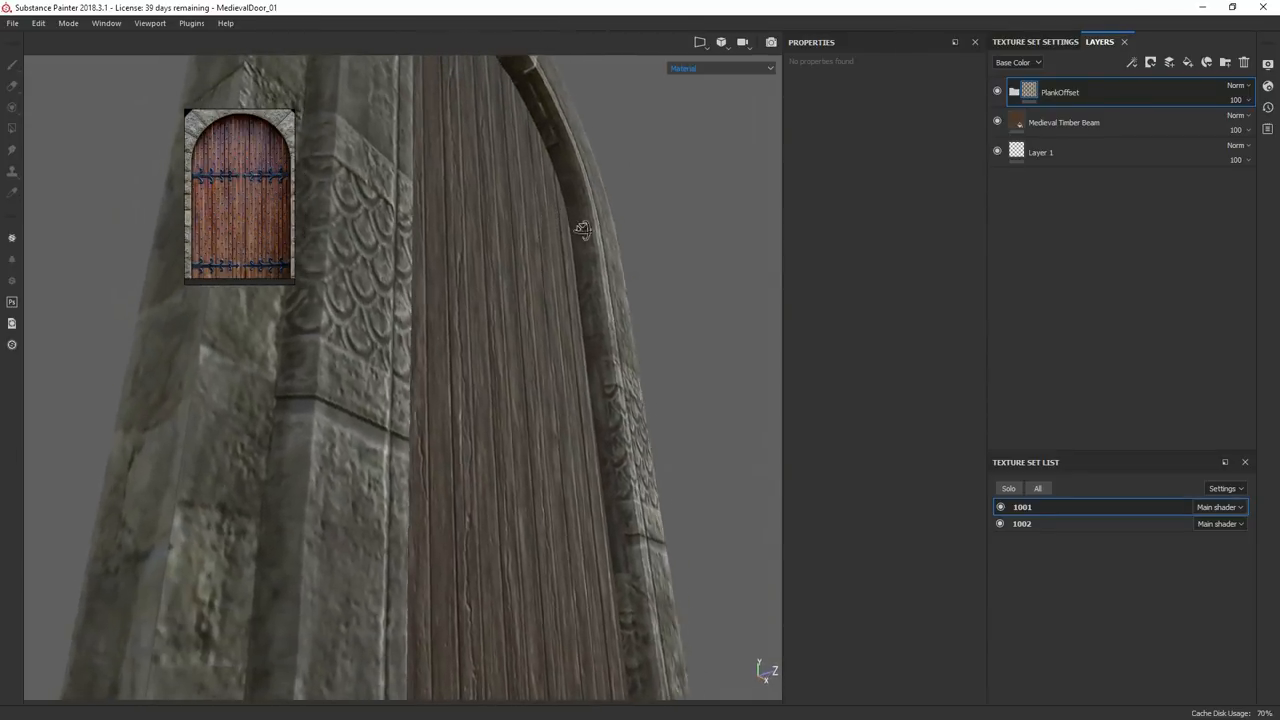
pyautogui.moveTo(584, 228); pyautogui.dragTo(552, 268)
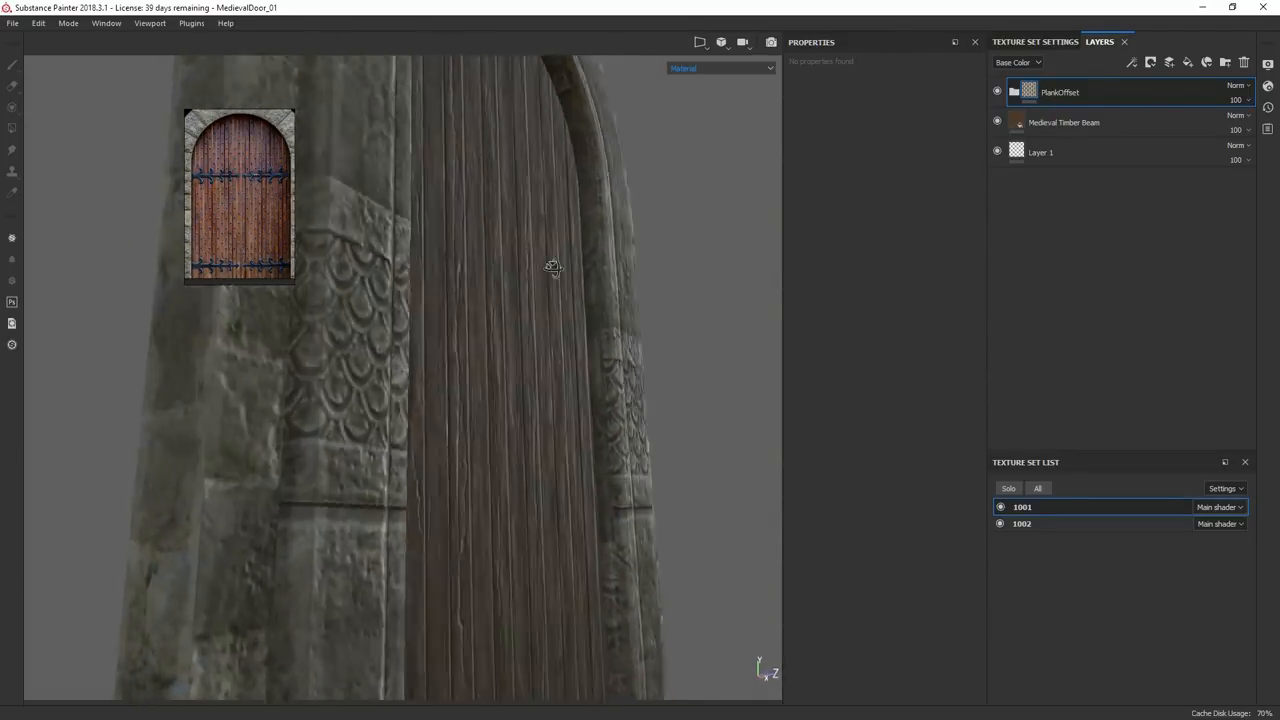
pyautogui.moveTo(552, 268); pyautogui.dragTo(604, 284)
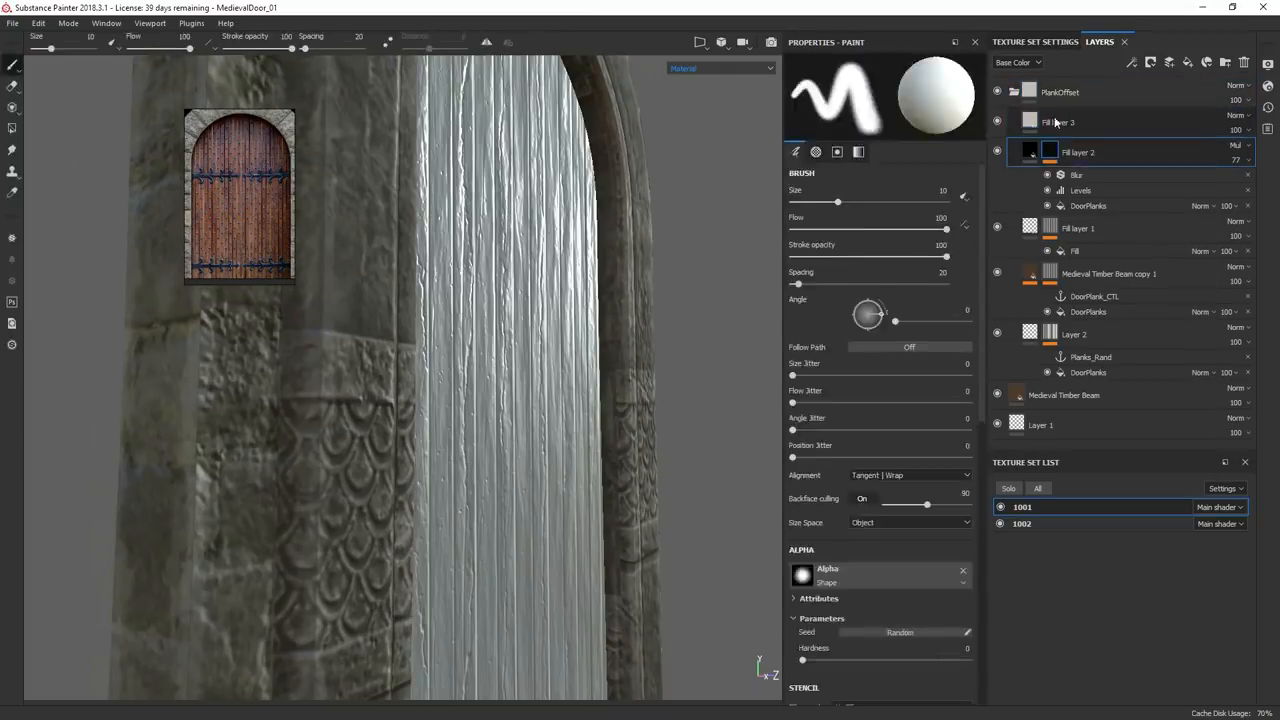
pyautogui.click(1076, 122)
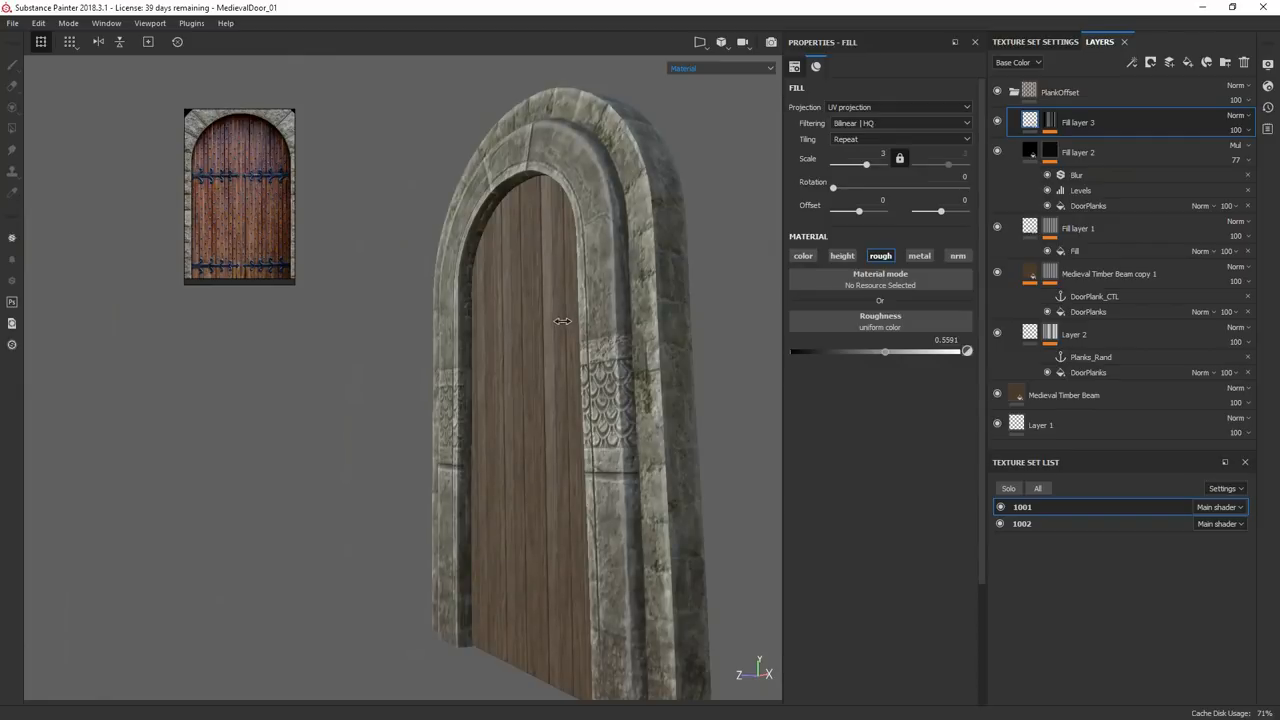
pyautogui.moveTo(564, 320); pyautogui.dragTo(564, 364)
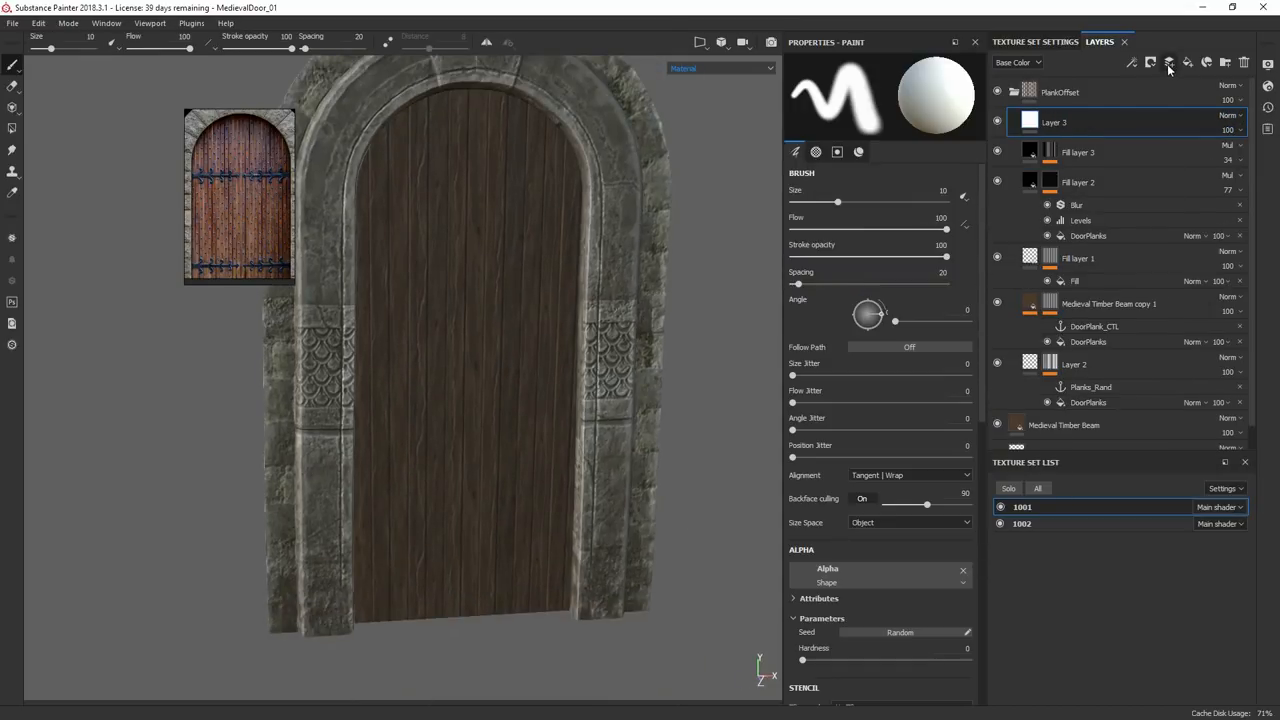
# Step: Add an HSL Perceptive filter to Layer 3 and raise lightness so the planks turn a lighter brown
pyautogui.click(1050, 152)
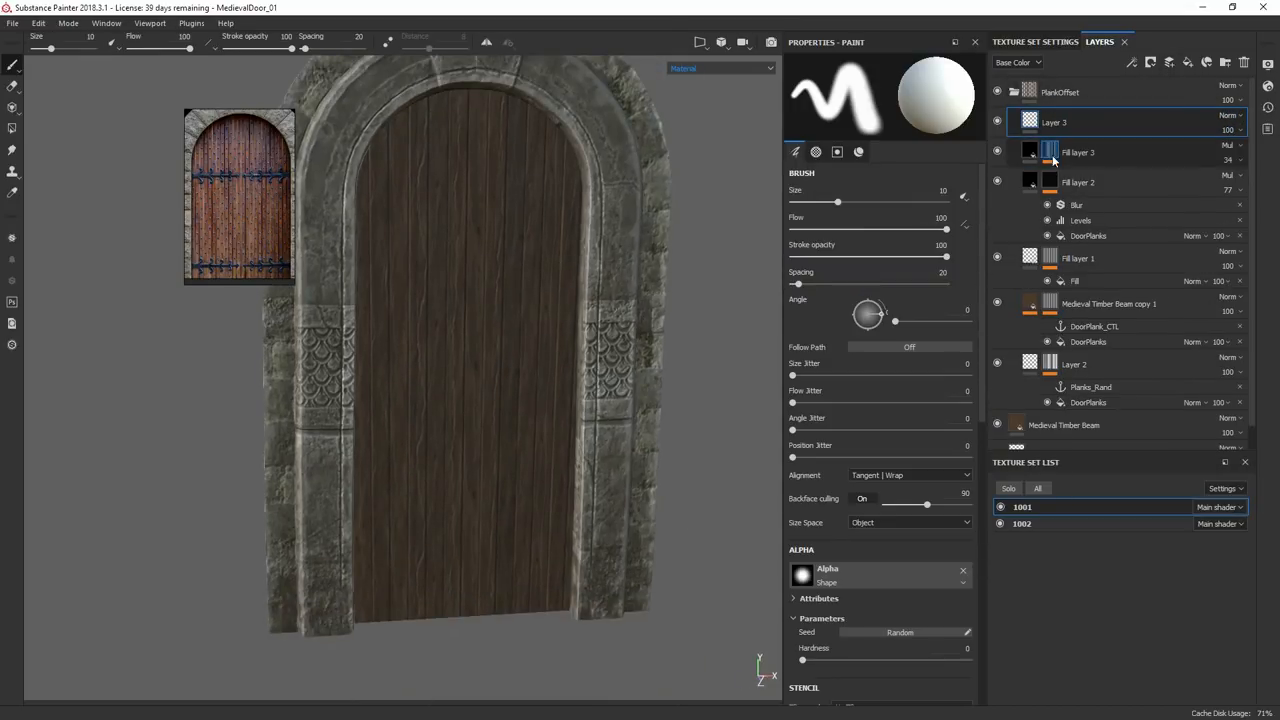
pyautogui.click(1048, 152)
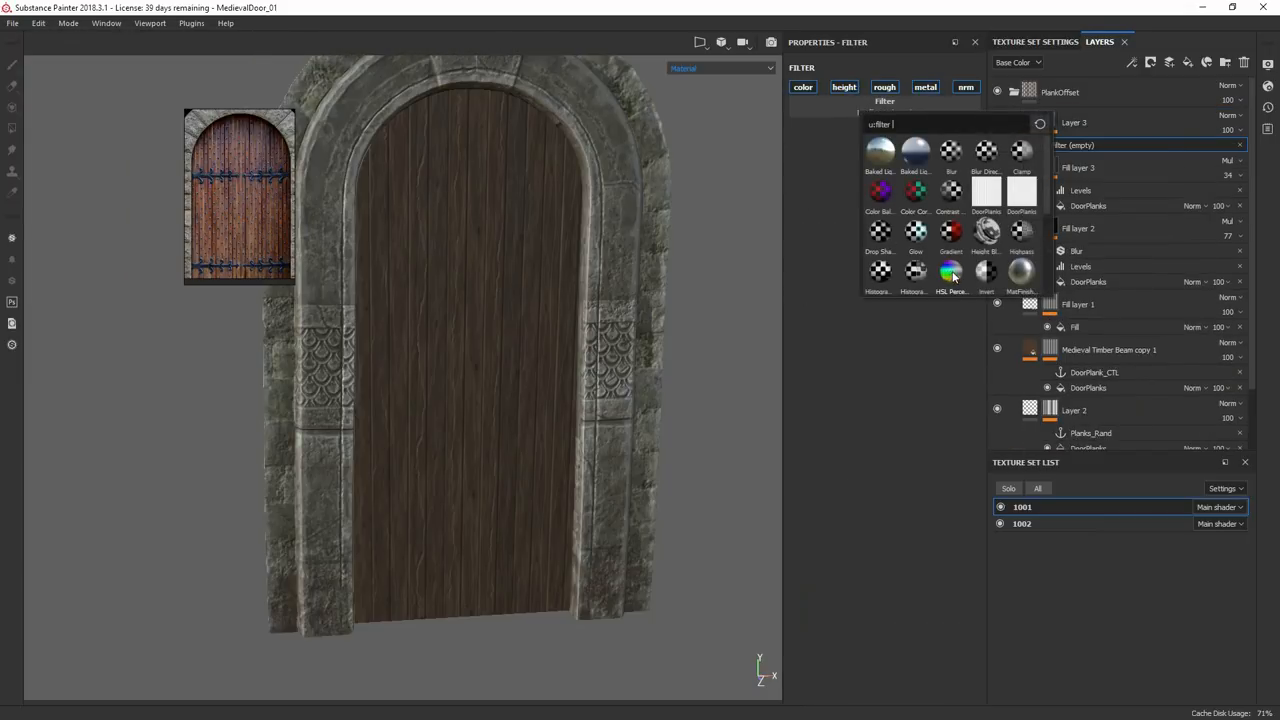
pyautogui.click(950, 270)
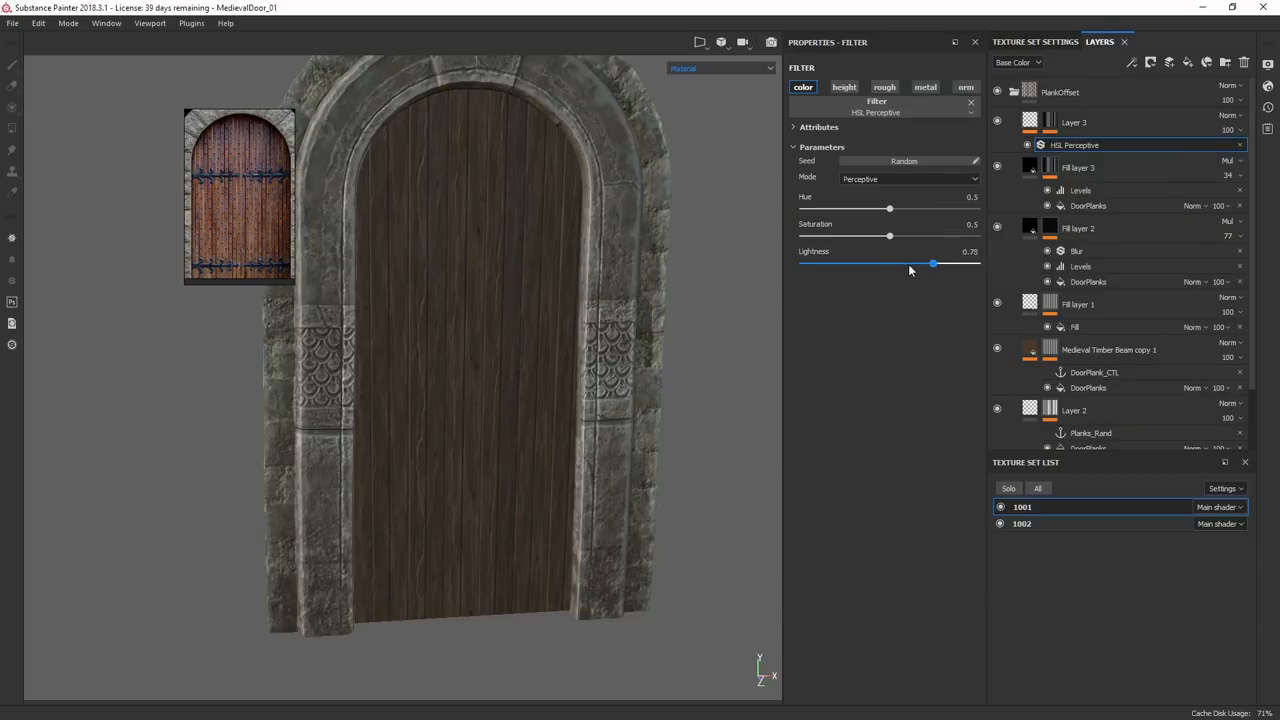
pyautogui.moveTo(932, 264); pyautogui.dragTo(916, 264)
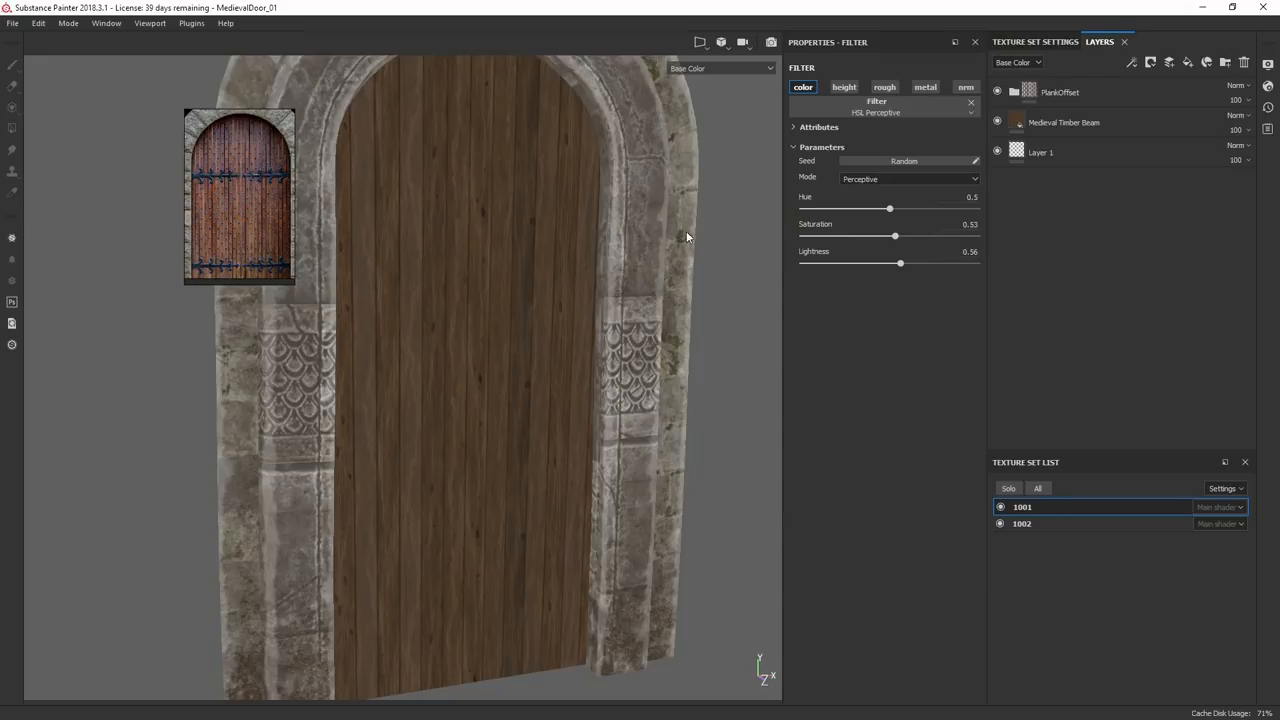
pyautogui.moveTo(688, 236); pyautogui.dragTo(648, 250)
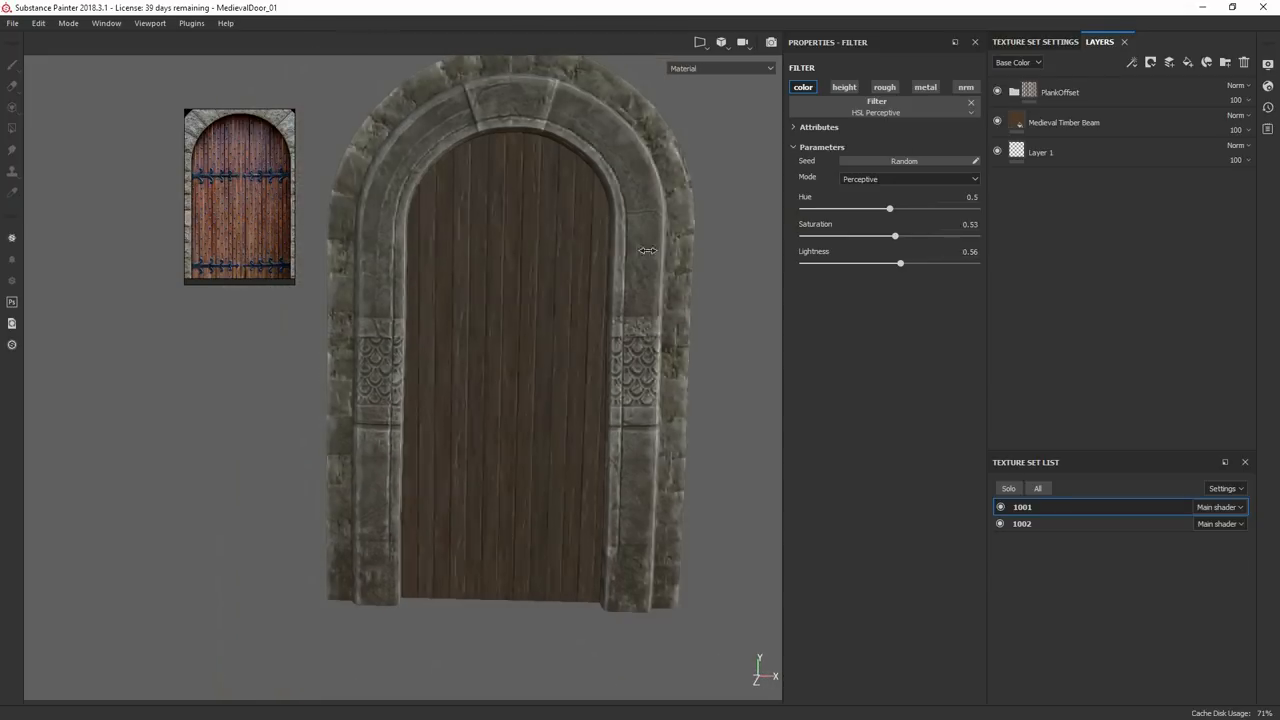
pyautogui.moveTo(648, 250); pyautogui.dragTo(640, 284)
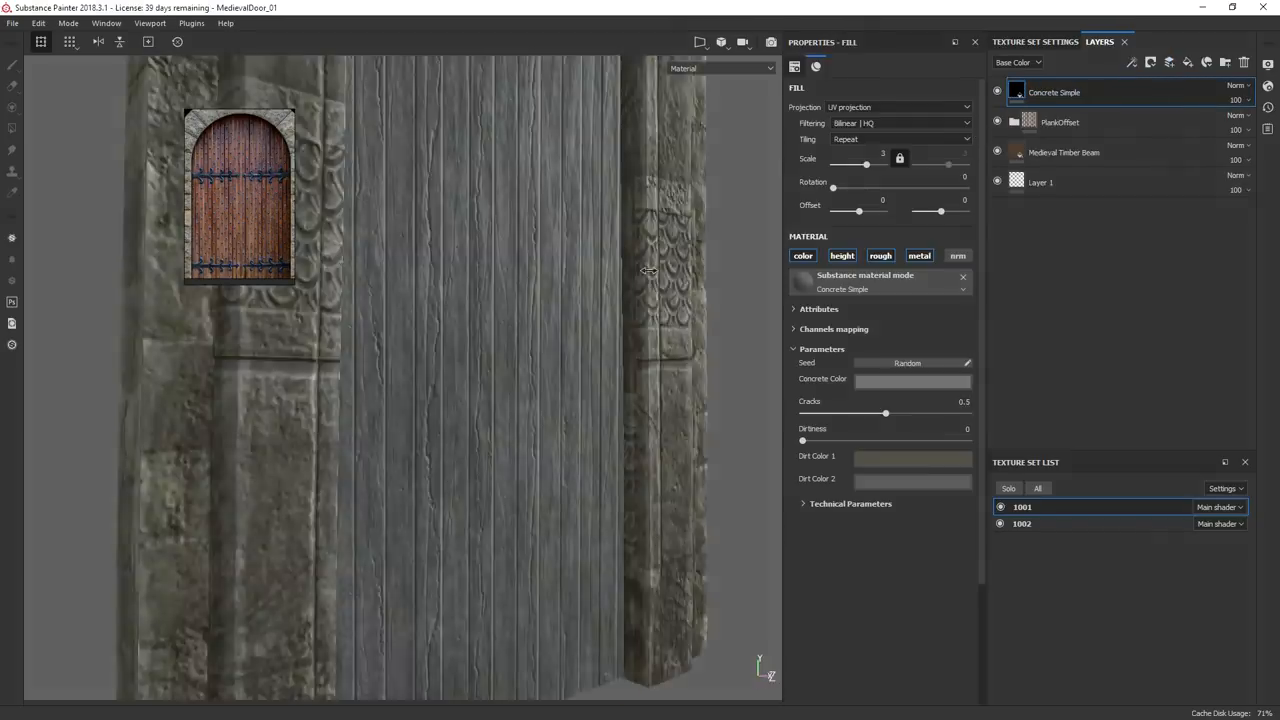
# Step: Raise the concrete dirtiness, add a black mask with a Grunge Map and Mask Editor, and tune its contrast
pyautogui.moveTo(802, 440); pyautogui.dragTo(892, 440)
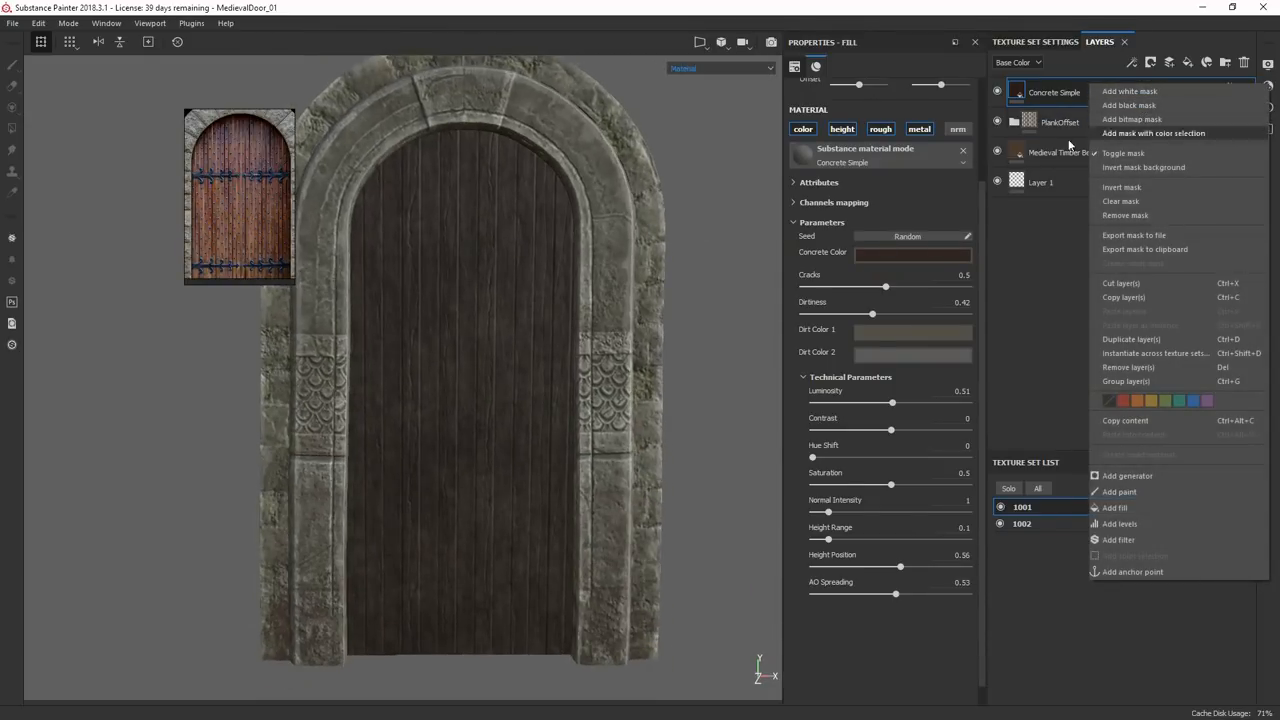
pyautogui.click(1118, 492)
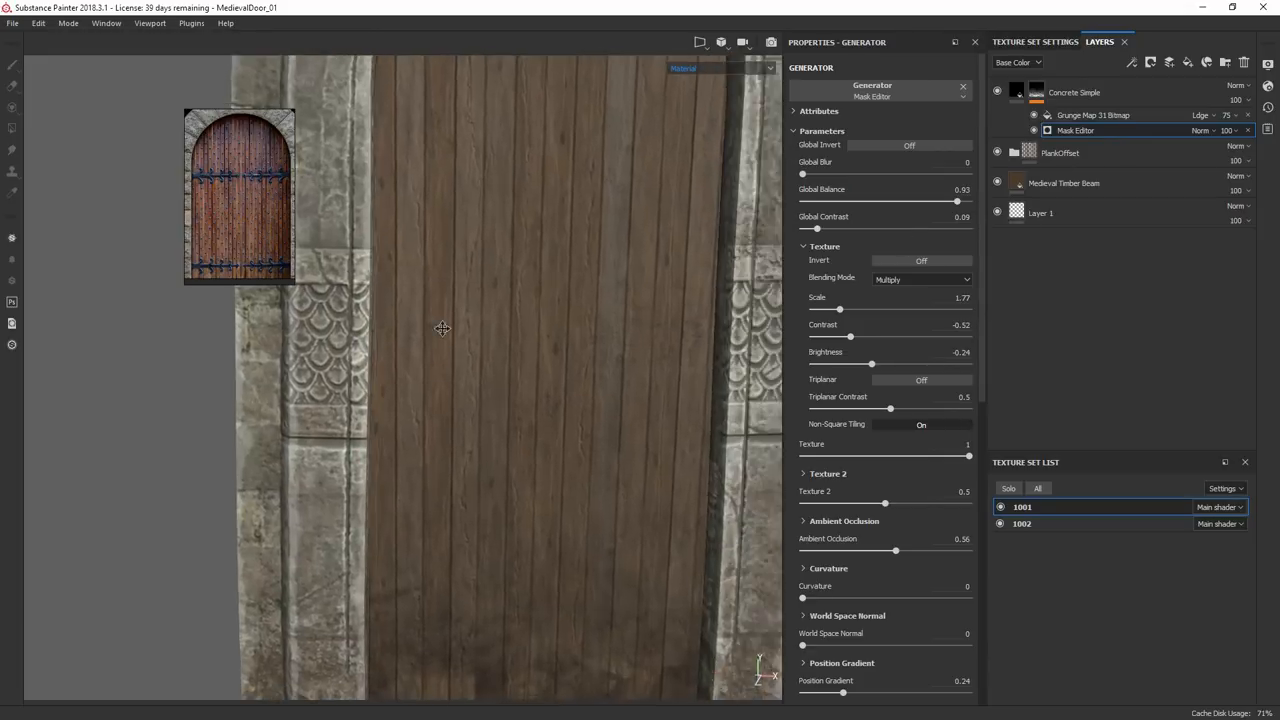
pyautogui.moveTo(442, 328); pyautogui.dragTo(556, 358)
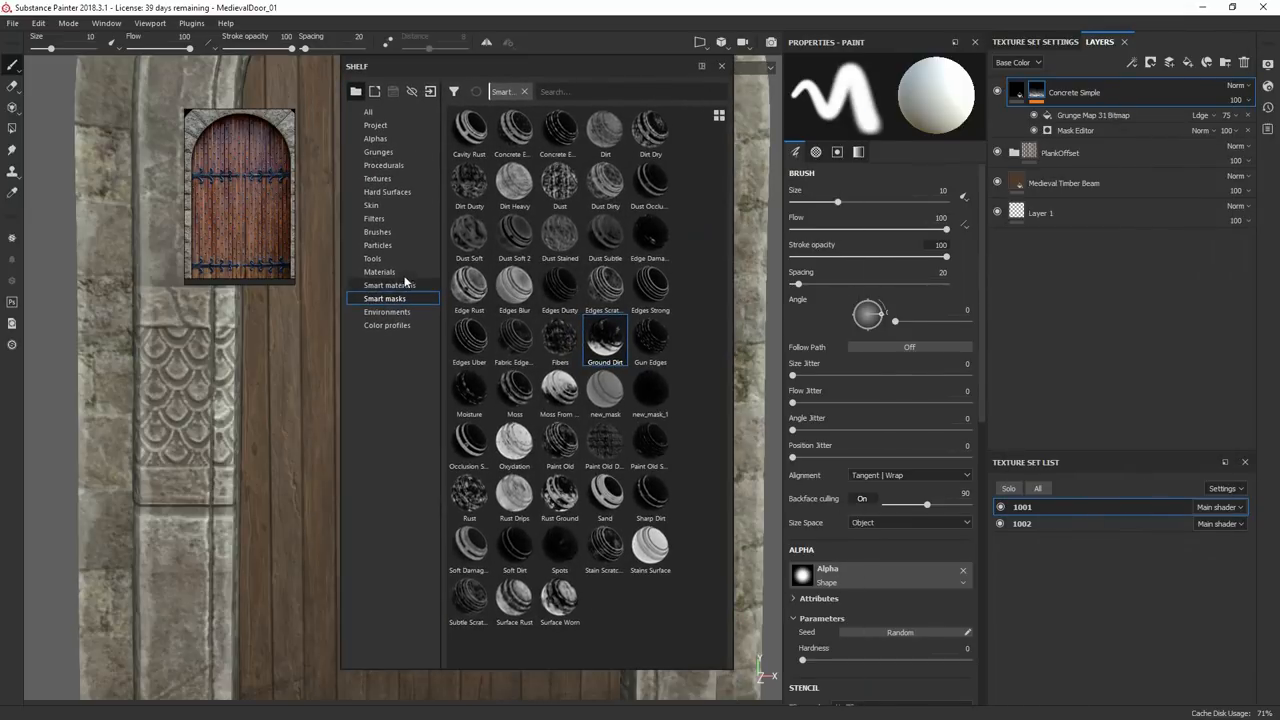
# Step: Add Steel Dark Stained, mask it with DoorPlanks set to Rivet_Plank_Switch, and add a Levels adjustment
pyautogui.click(388, 284)
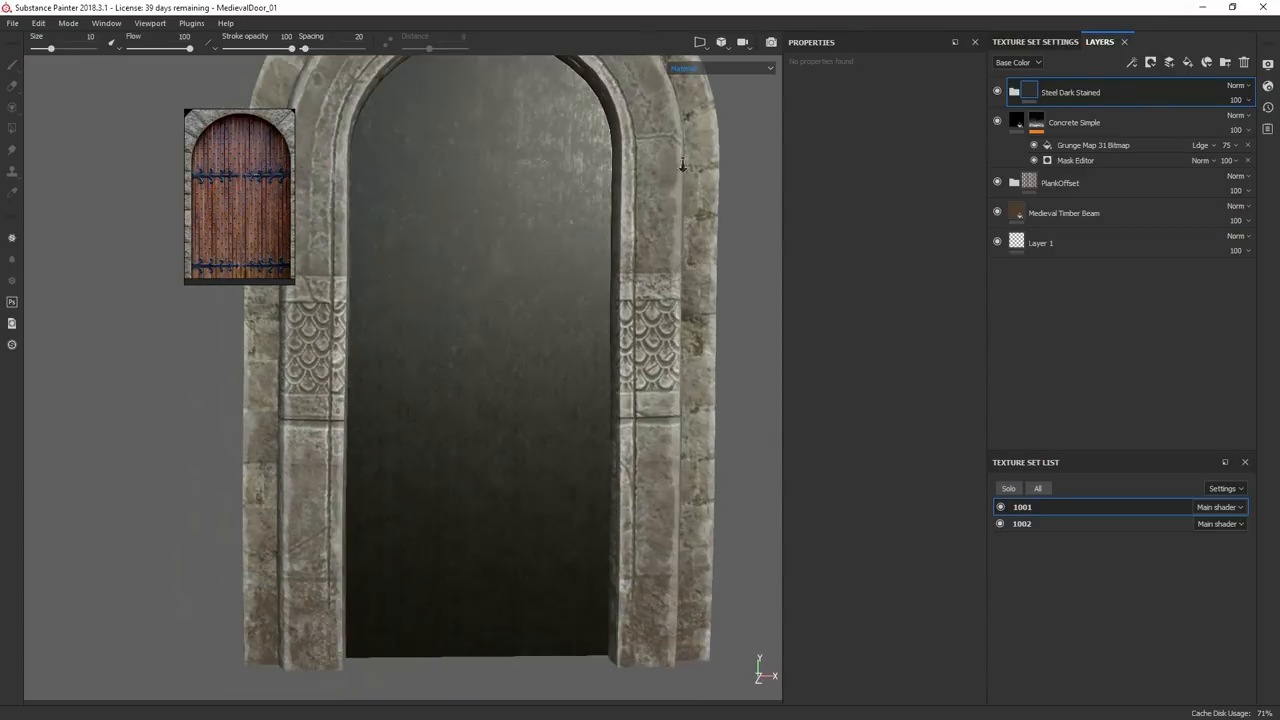
pyautogui.click(12, 64)
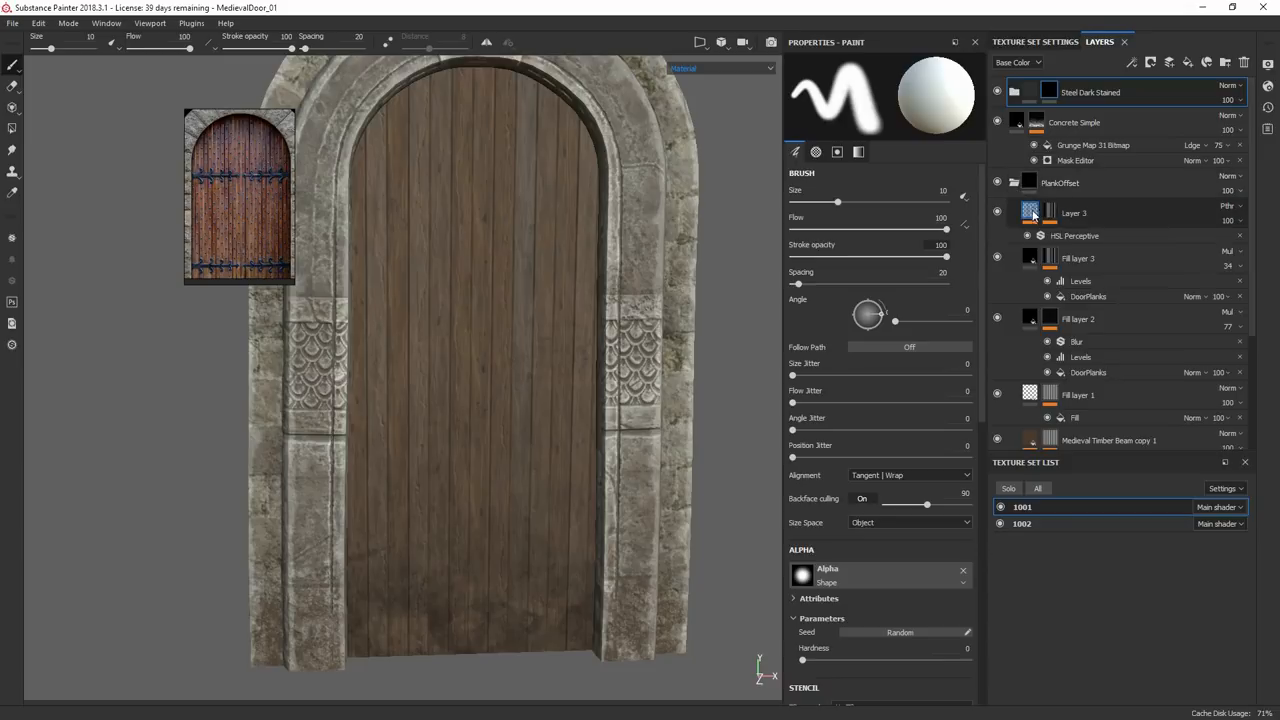
pyautogui.rightClick(1032, 258)
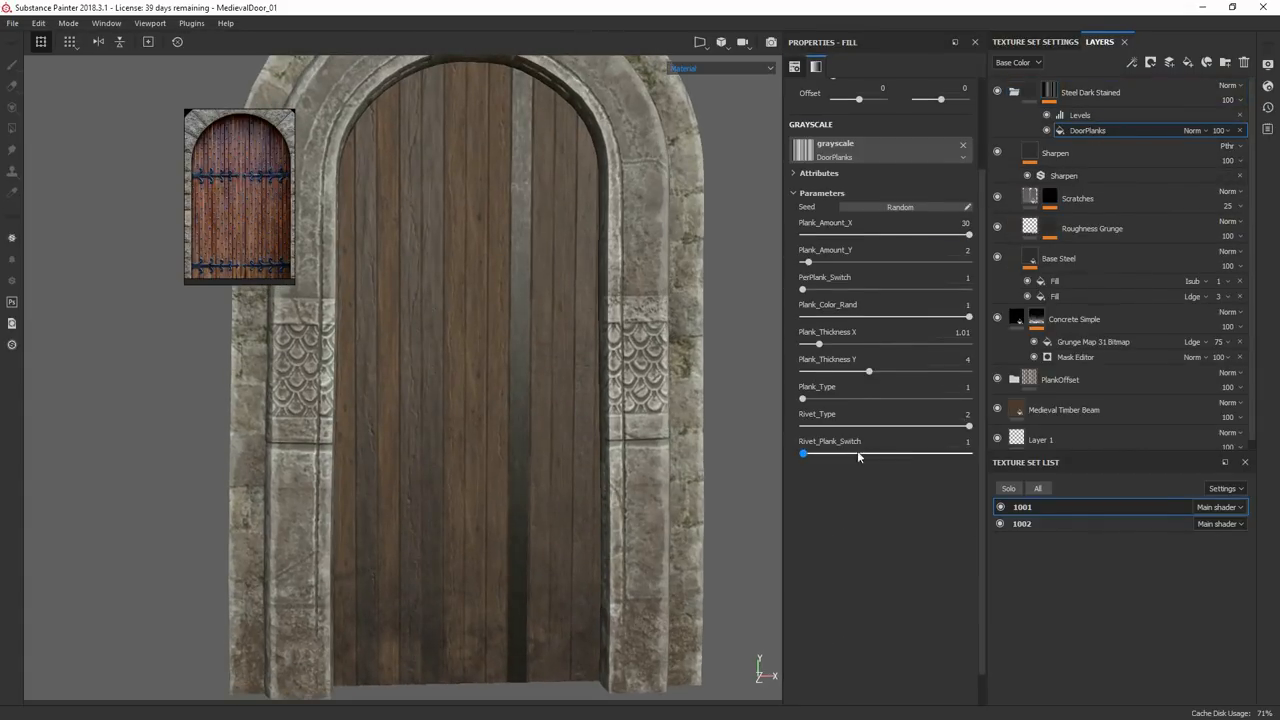
pyautogui.moveTo(996, 234); pyautogui.dragTo(858, 234)
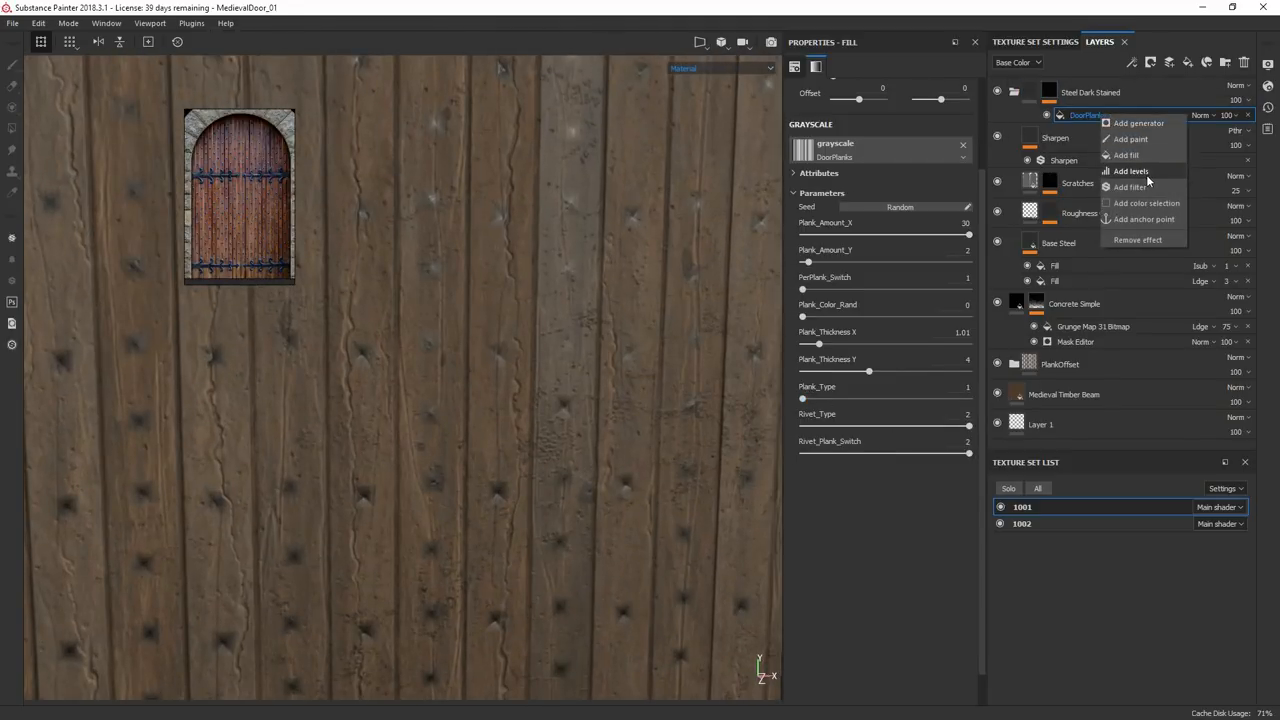
pyautogui.click(1130, 172)
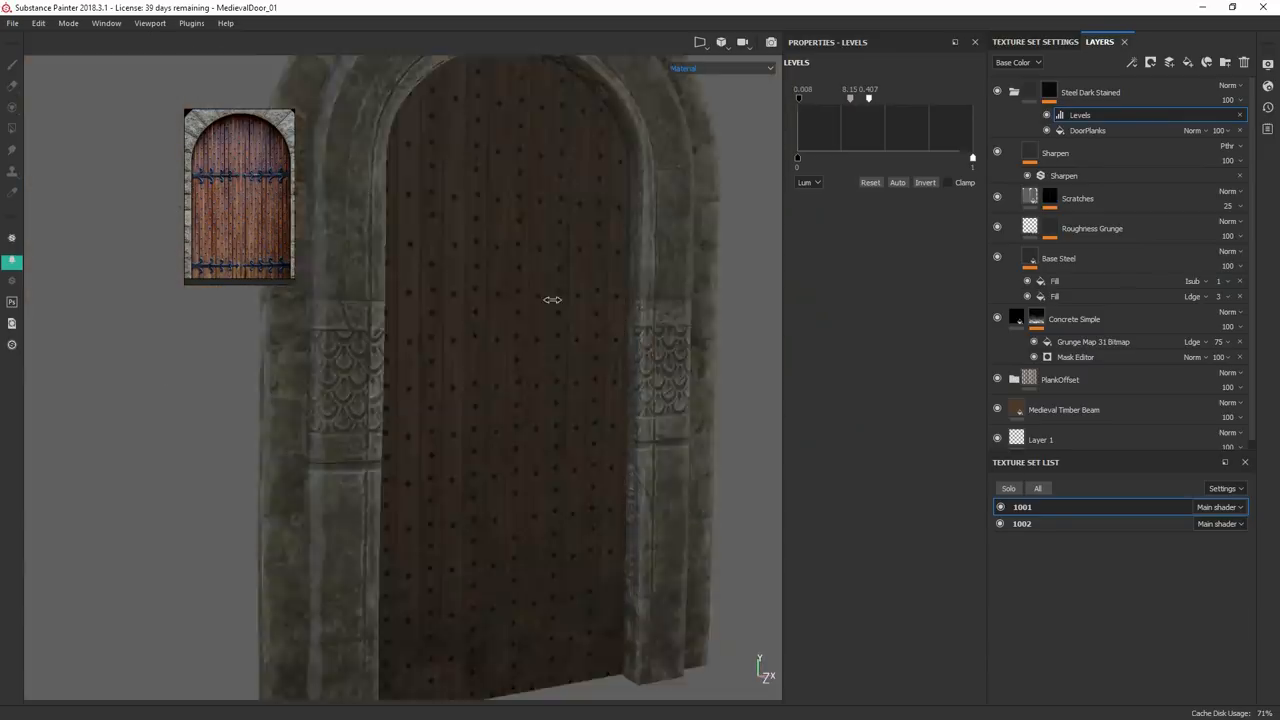
# Step: Add a height-only Fill layer 4 for the rivet relief
pyautogui.click(996, 92)
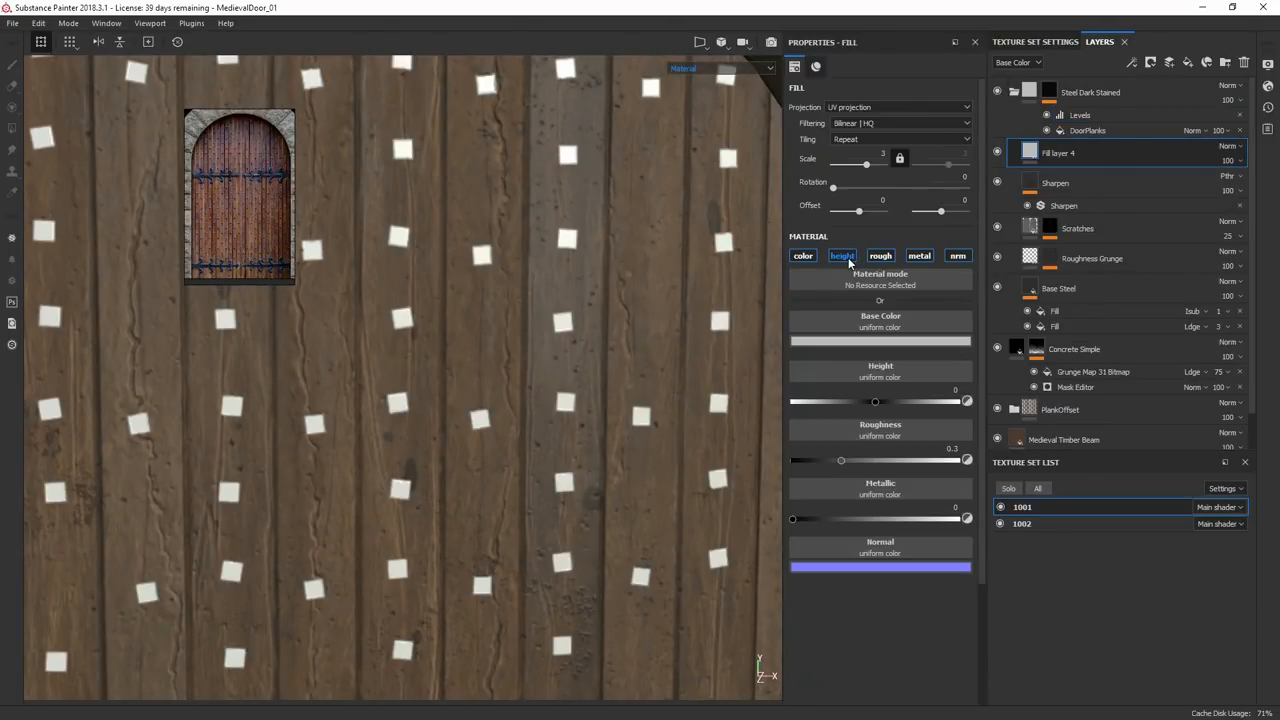
pyautogui.click(12, 64)
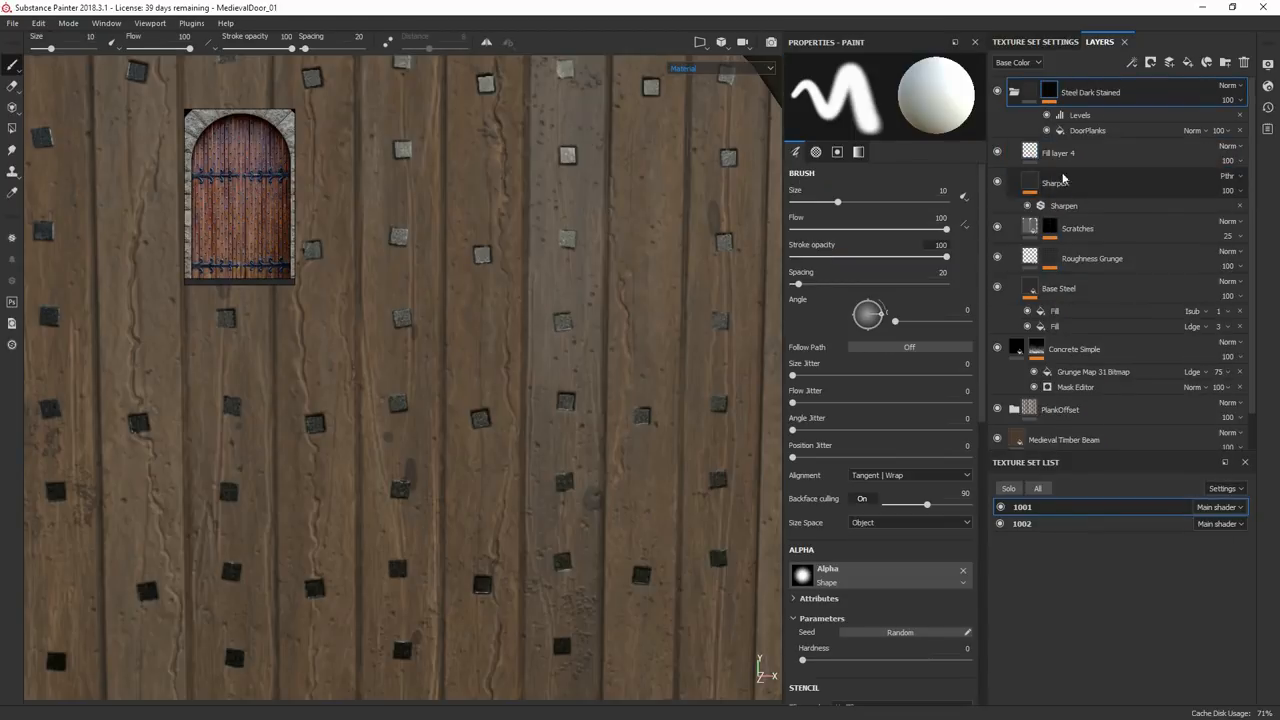
pyautogui.click(1078, 152)
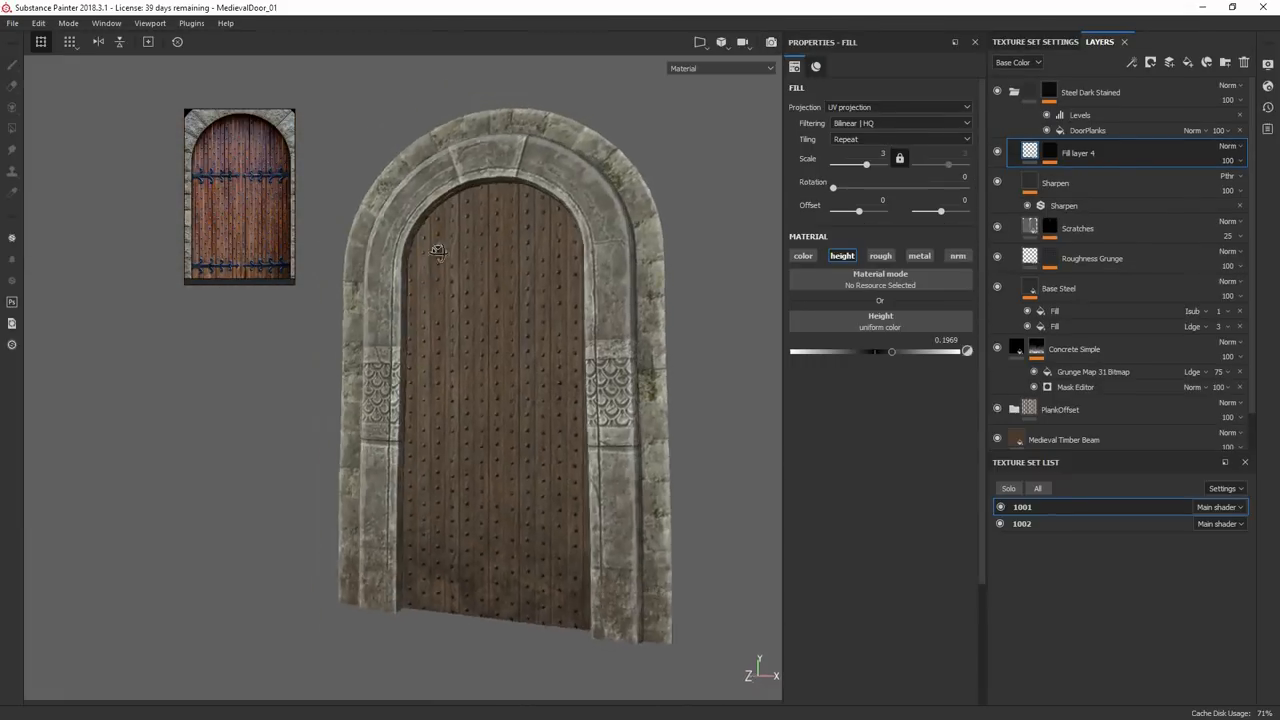
# Step: Add an anchor point to DoorPlanks and mask Fill layer 5 with a fill referencing Rivet_CTL
pyautogui.scroll(-3)
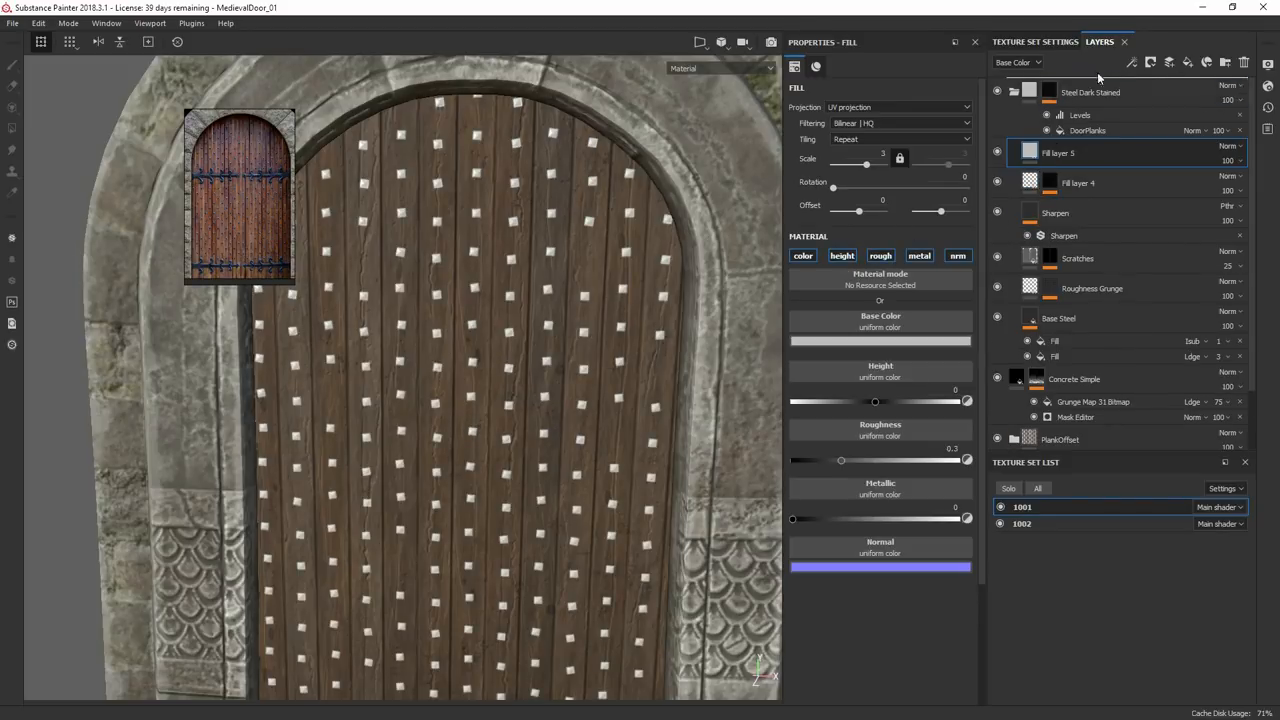
pyautogui.rightClick(1088, 160)
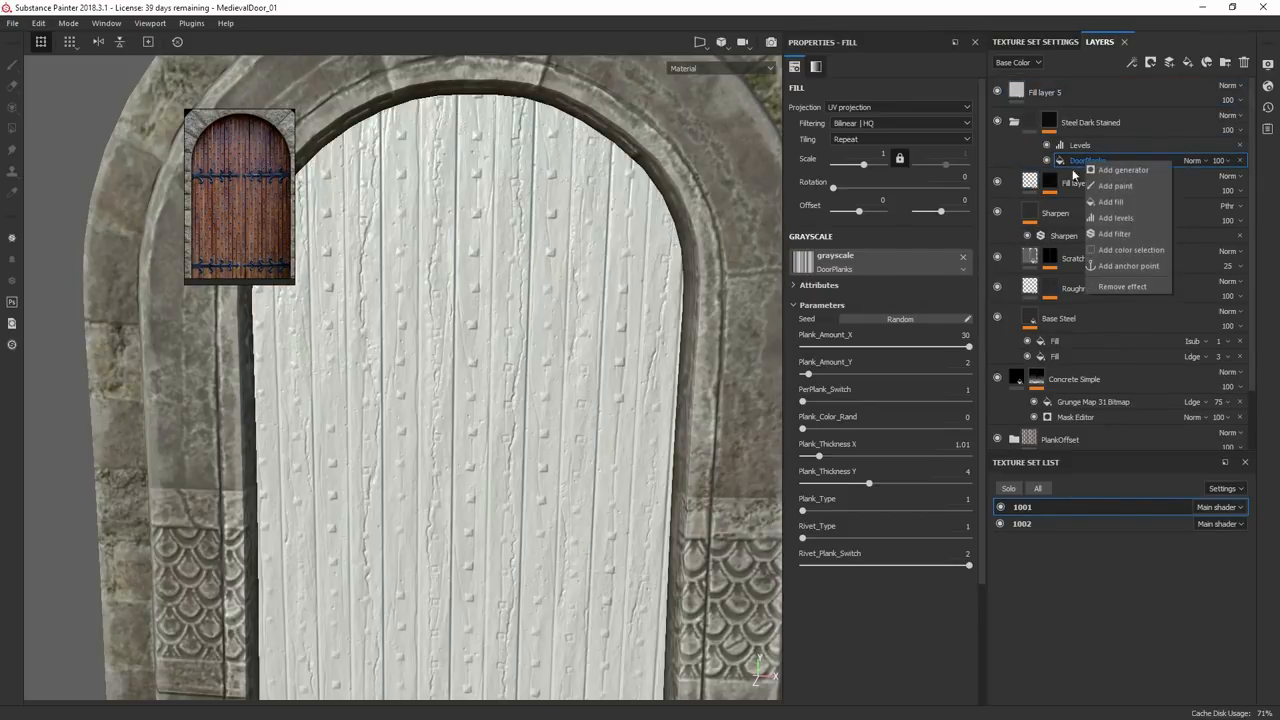
pyautogui.click(1128, 264)
pyautogui.write('R')
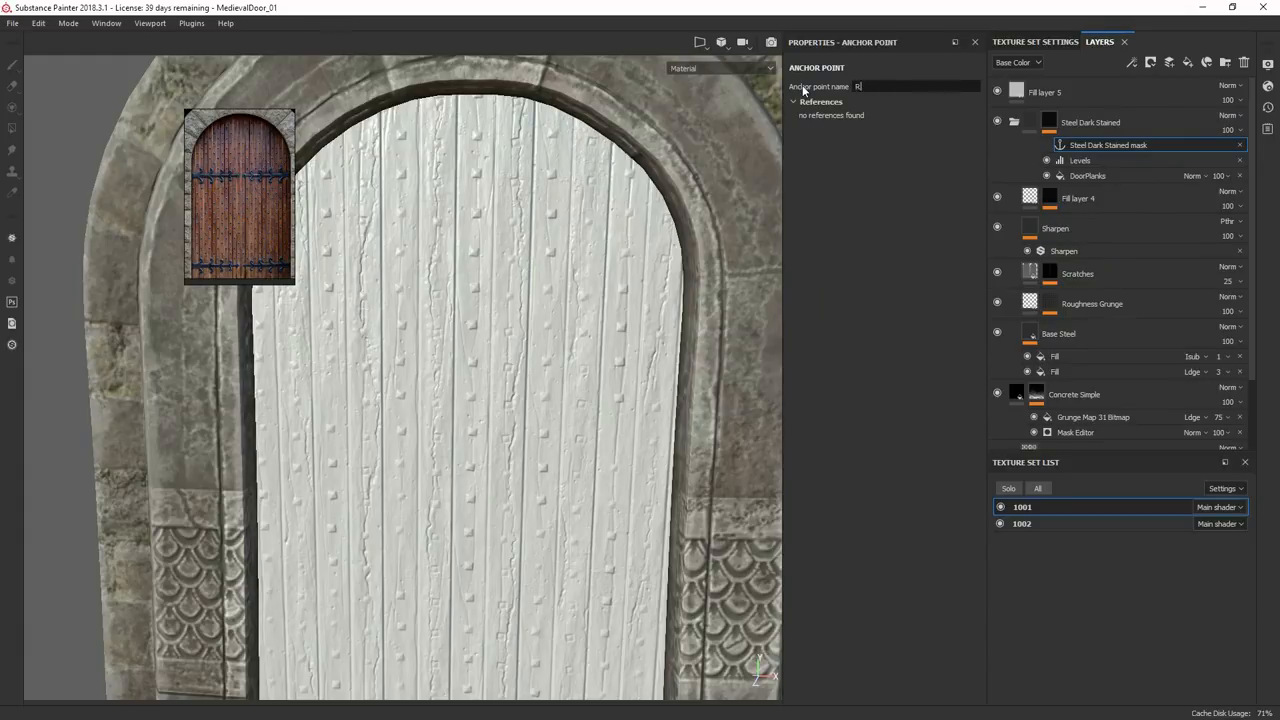
pyautogui.rightClick(1044, 92)
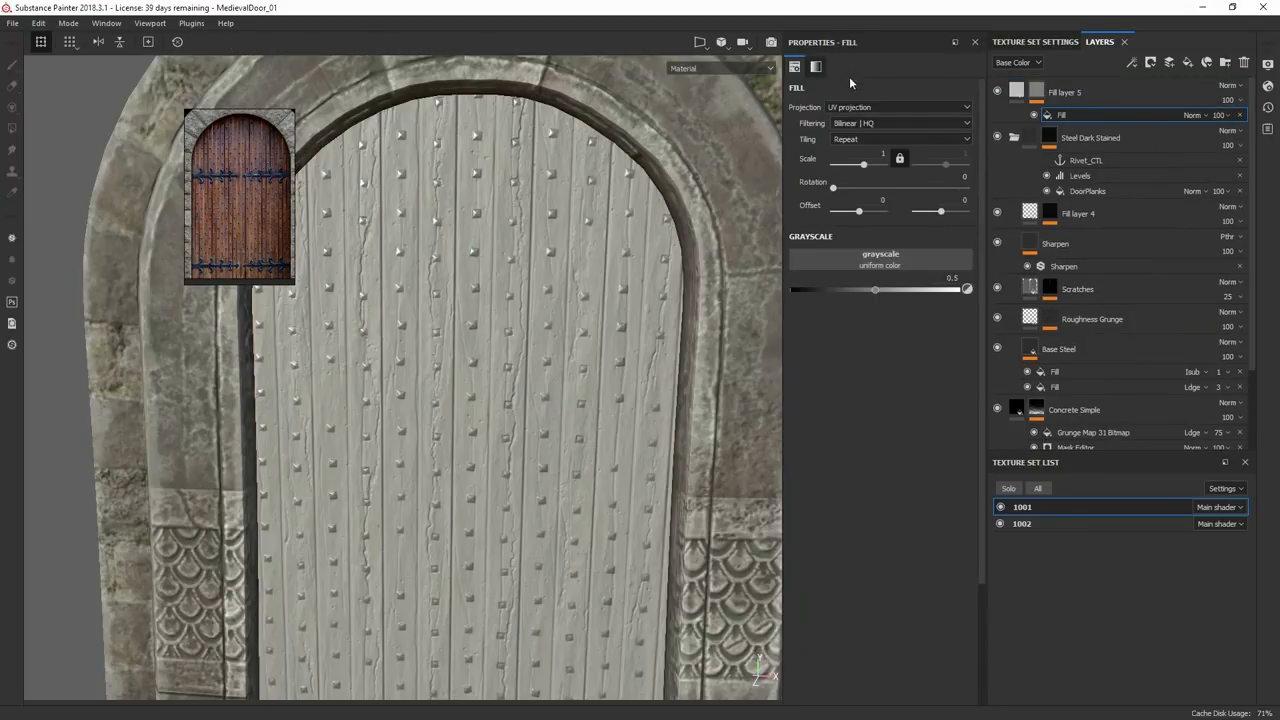
pyautogui.click(880, 254)
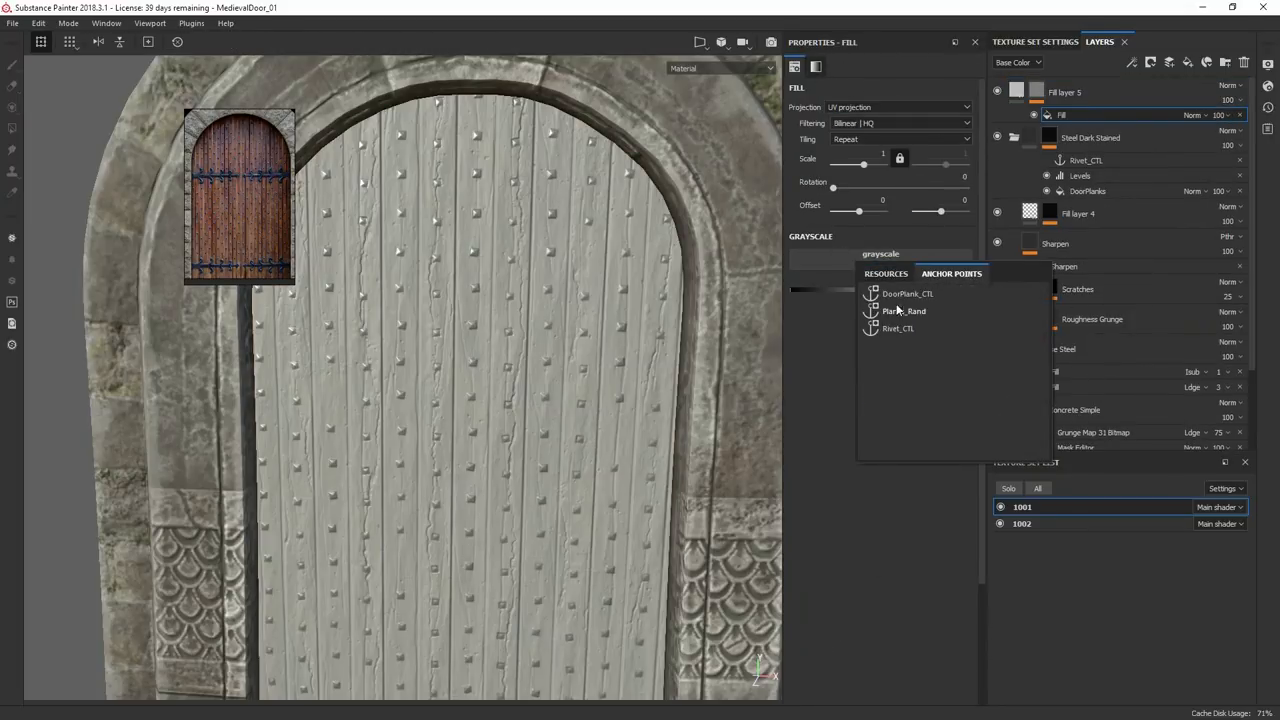
pyautogui.click(896, 328)
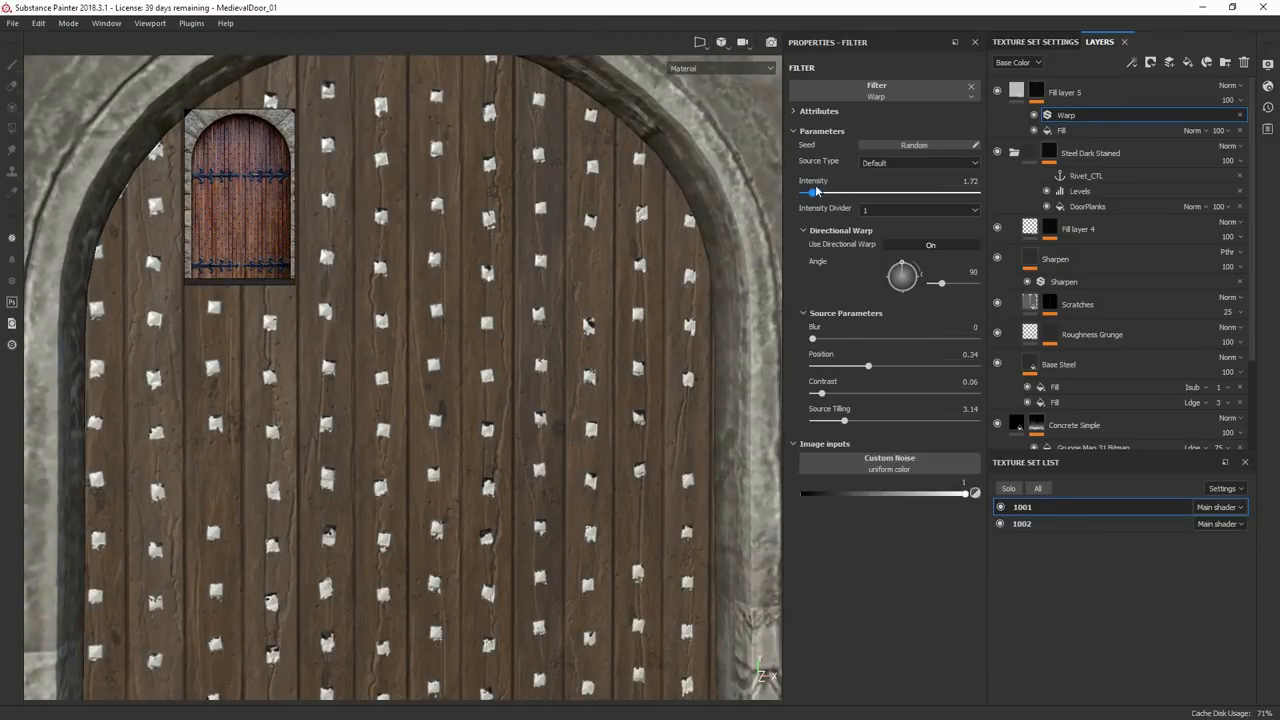
# Step: Raise the Warp intensity on the rivet mask and add another fill effect referencing a door anchor point
pyautogui.moveTo(804, 192); pyautogui.dragTo(840, 192)
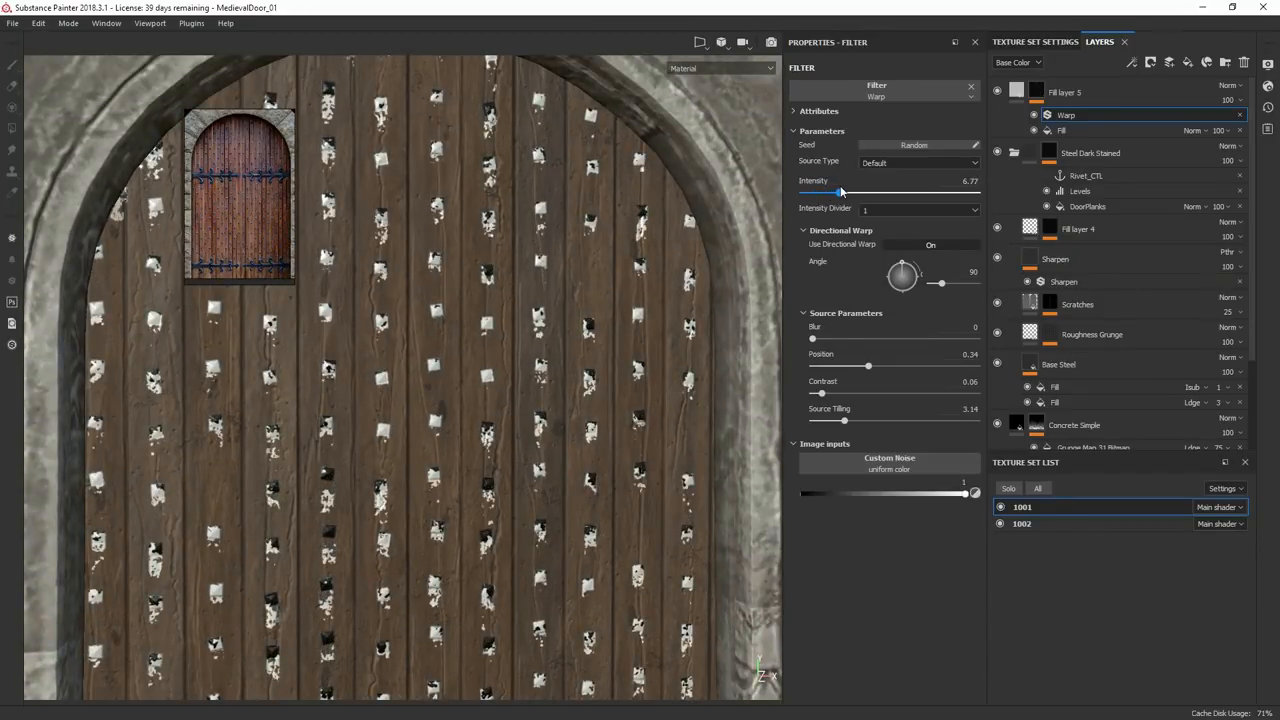
pyautogui.moveTo(840, 192); pyautogui.dragTo(824, 192)
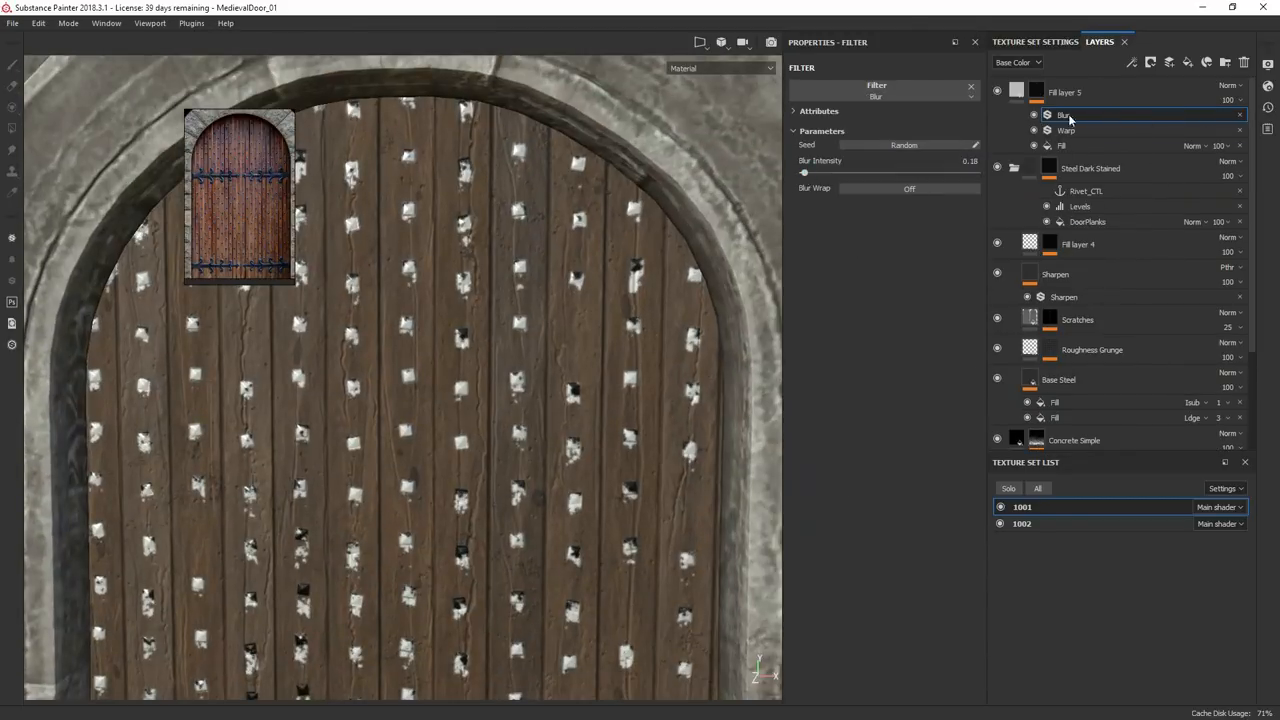
pyautogui.rightClick(1062, 114)
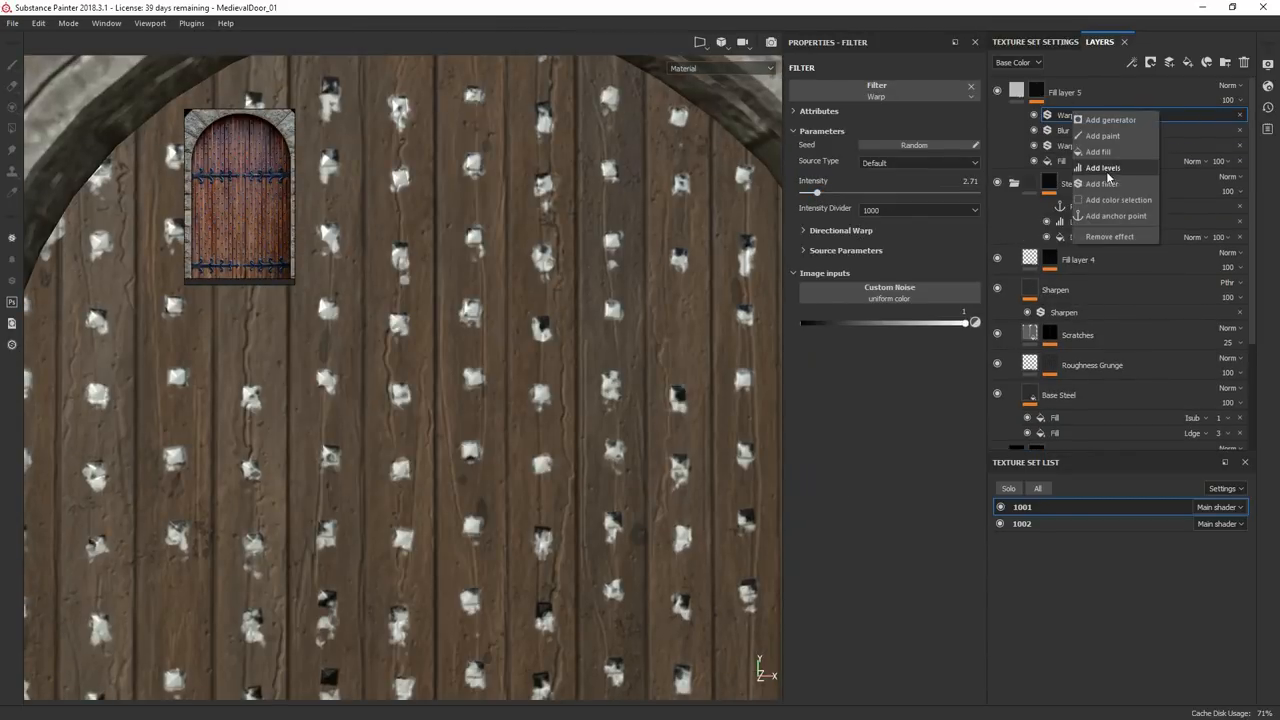
pyautogui.click(1098, 152)
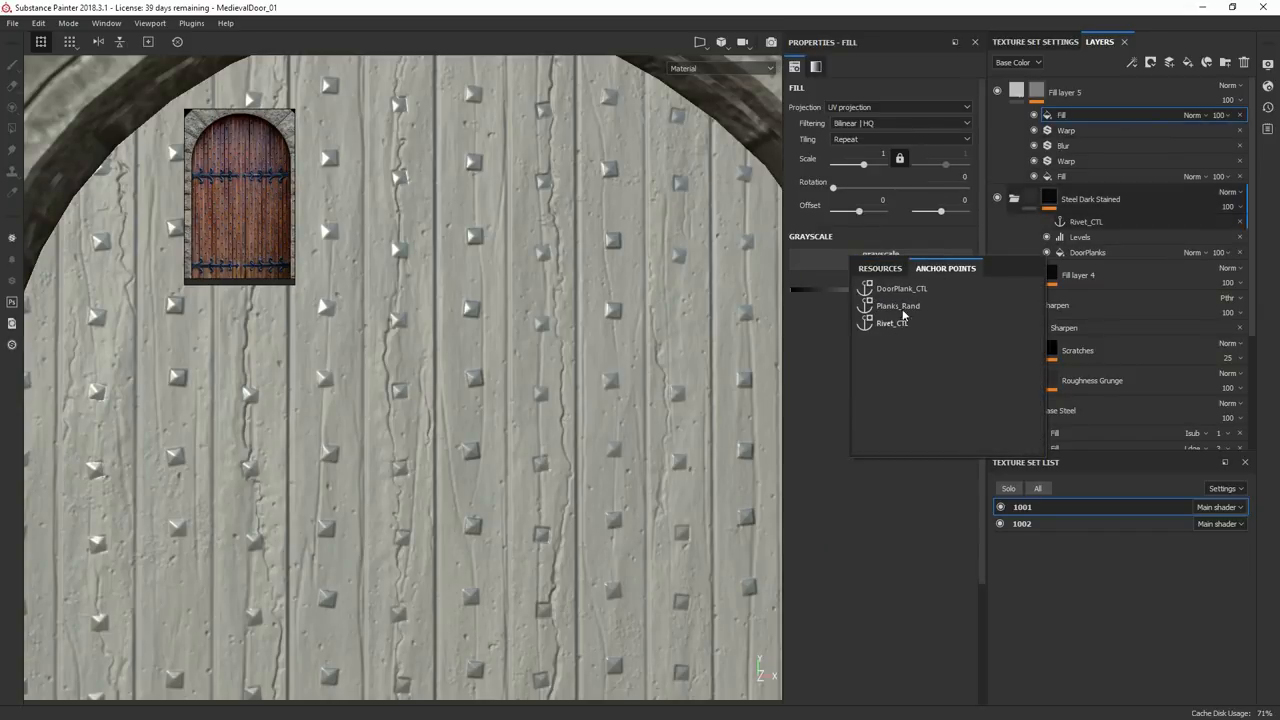
pyautogui.click(892, 324)
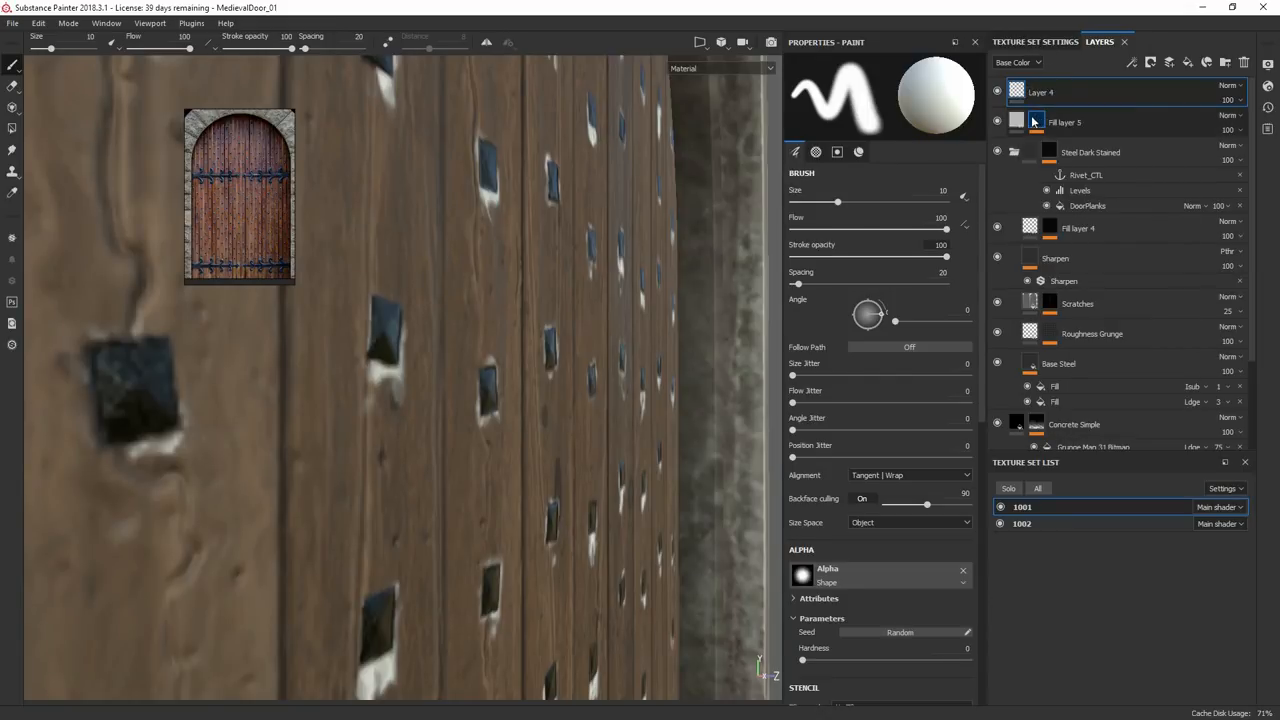
# Step: Group the rivet-surround layers, add a Levels effect to the mask, and rotate back to face the door
pyautogui.click(1010, 122)
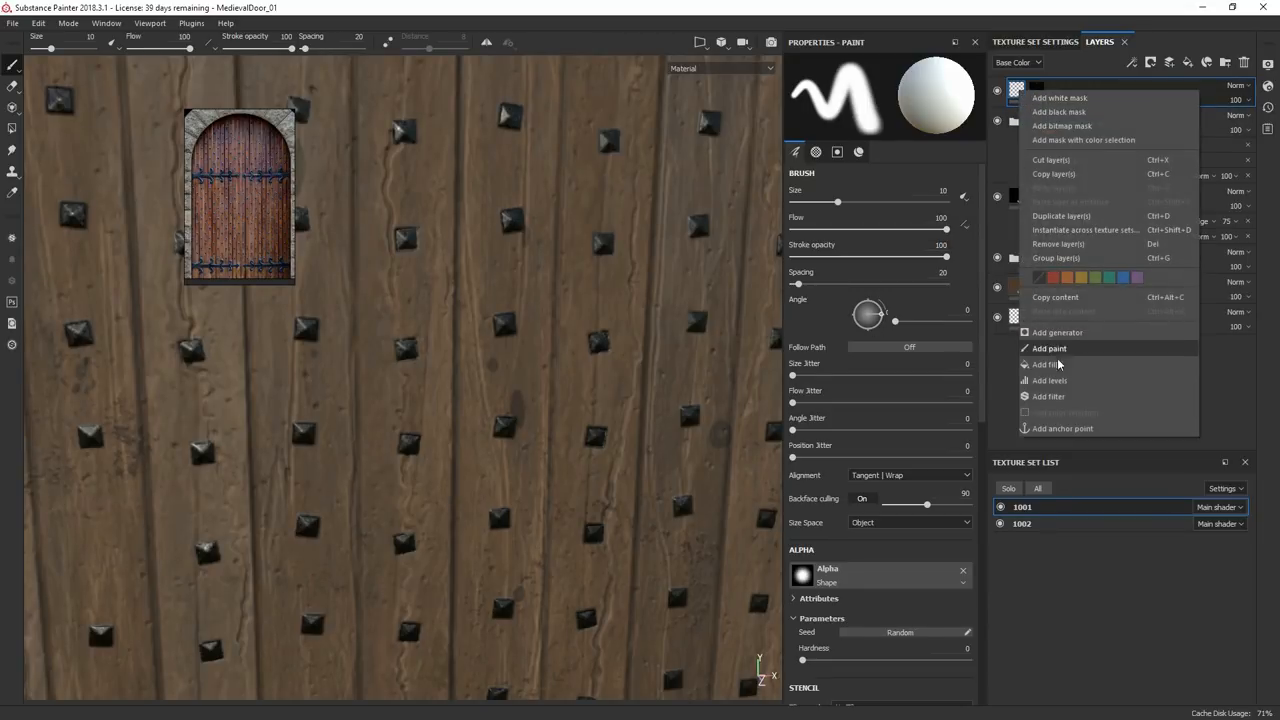
pyautogui.click(1048, 396)
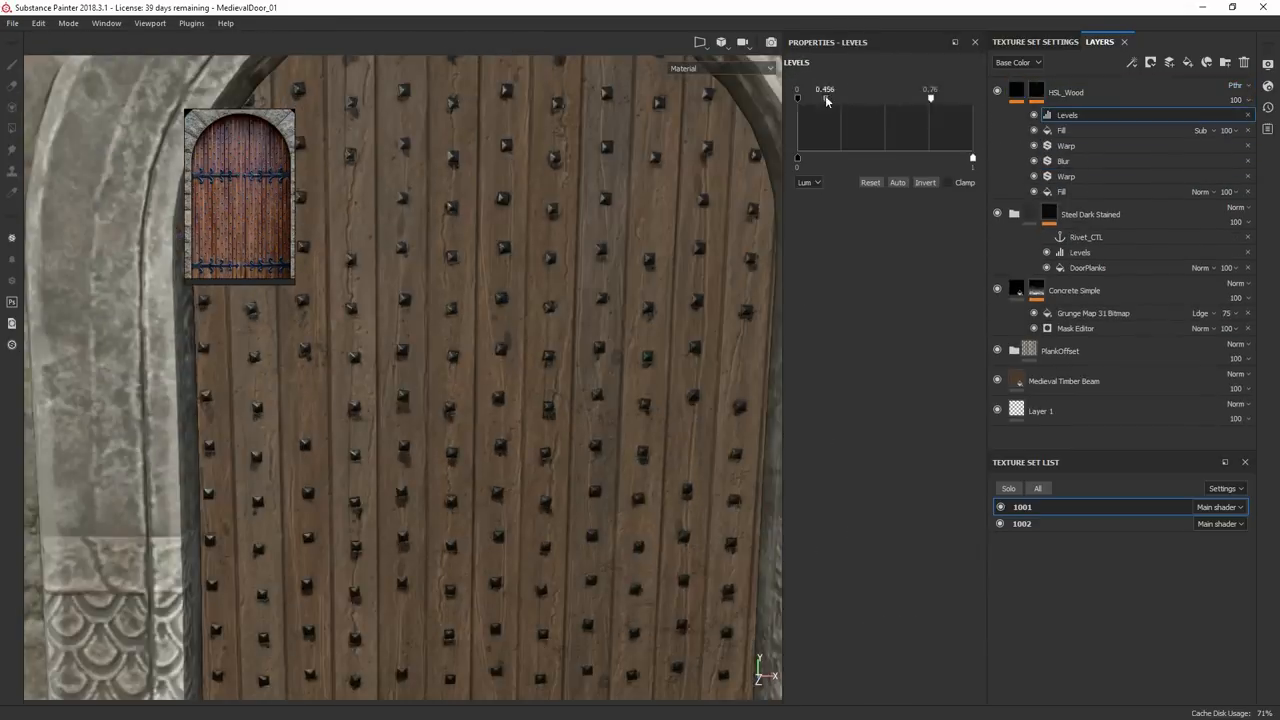
pyautogui.click(1088, 268)
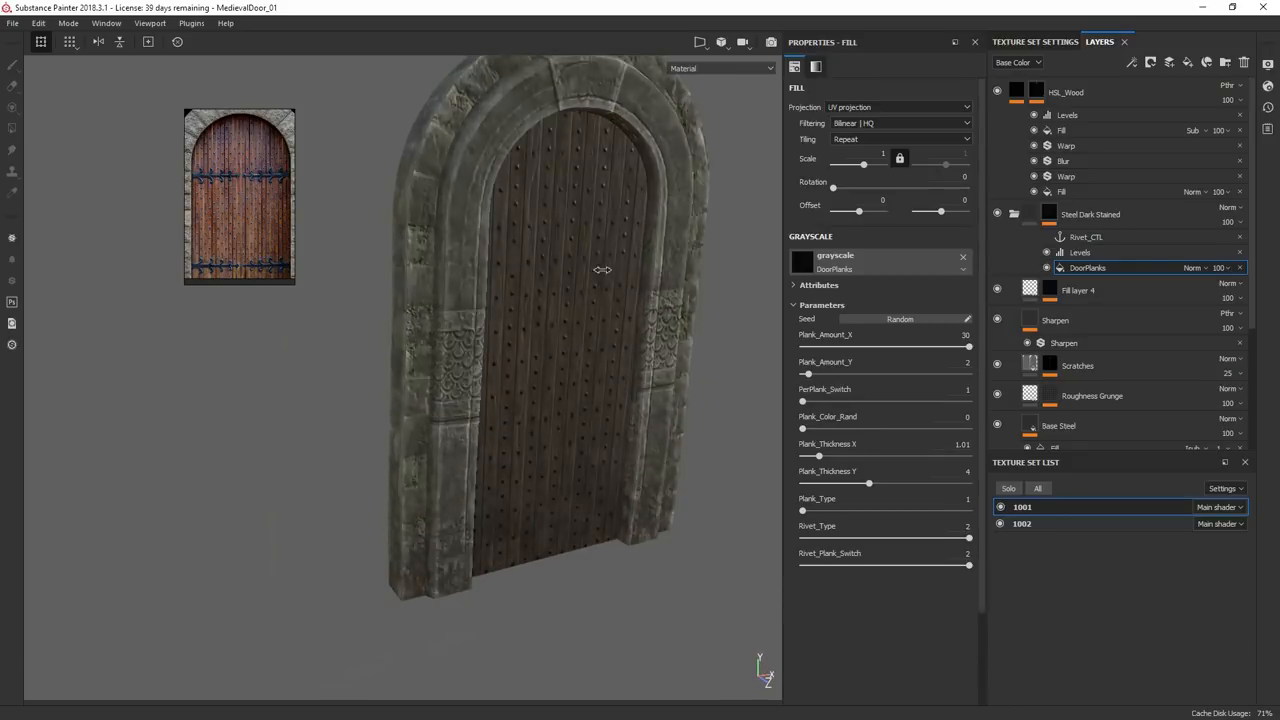
pyautogui.moveTo(602, 270); pyautogui.dragTo(544, 286)
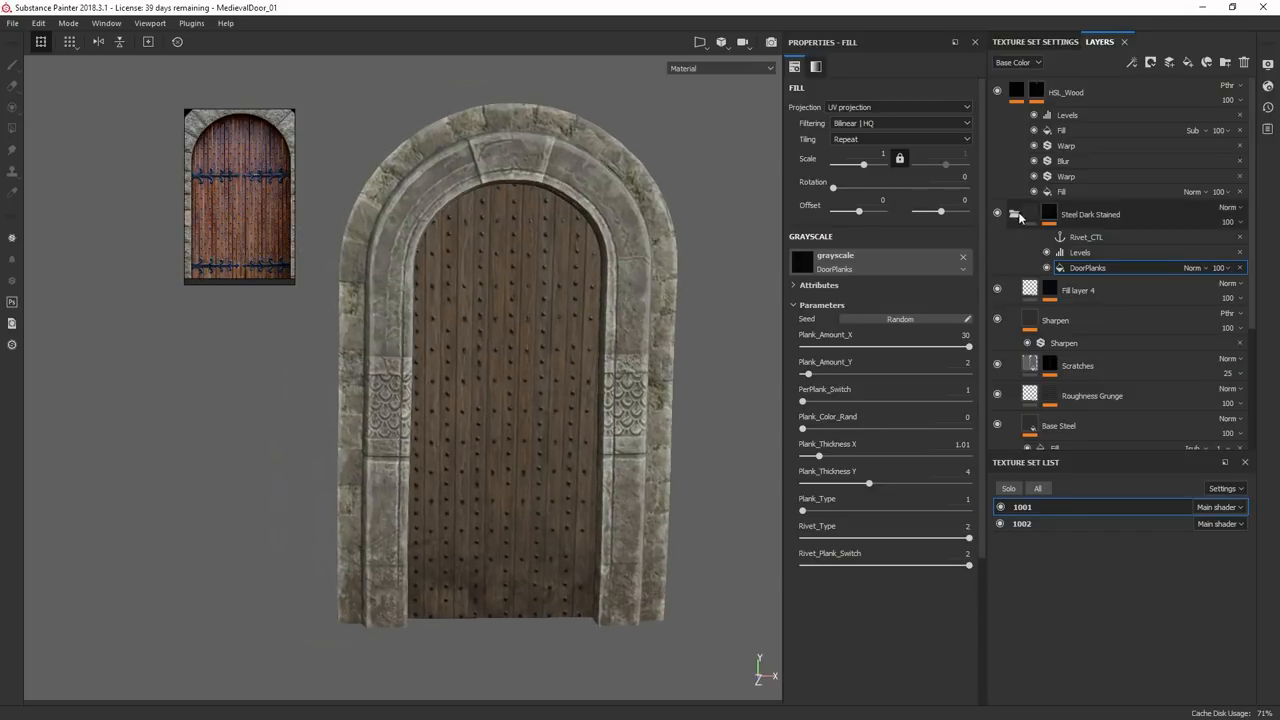
# Step: In the variations project, hide the metal-banded planks and show the SquarePlank riveted folder
pyautogui.click(1016, 214)
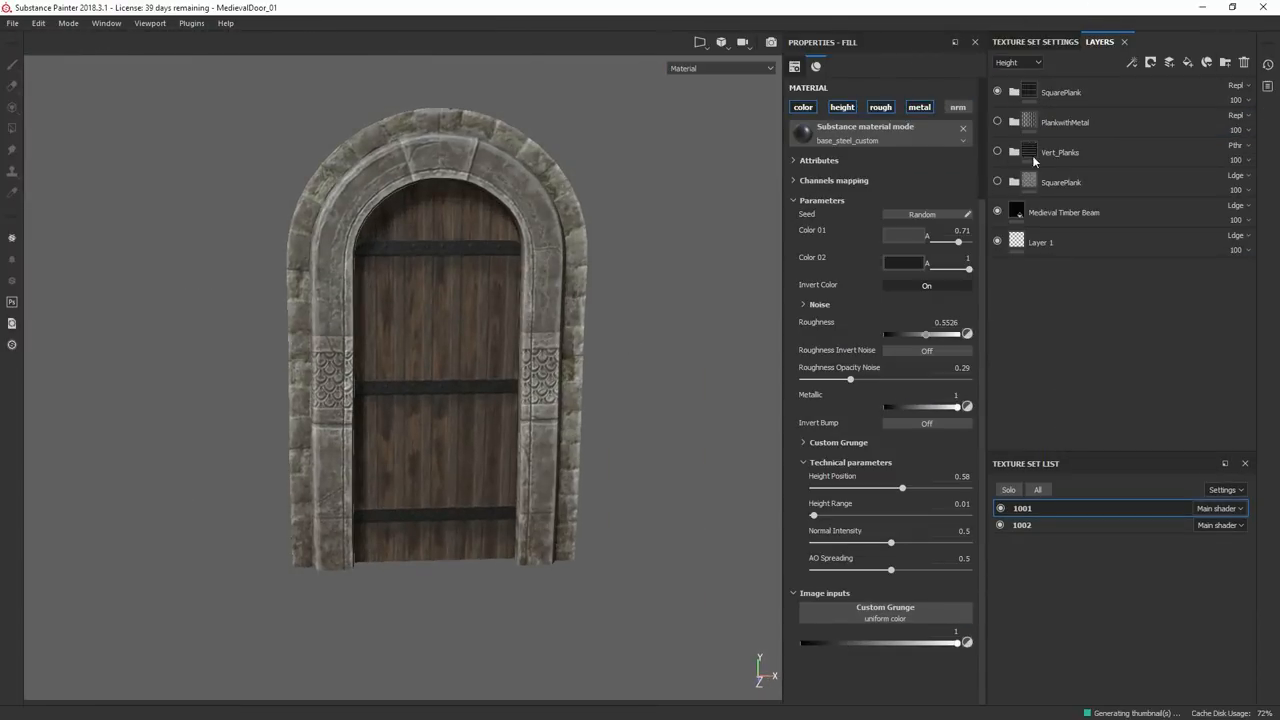
pyautogui.moveTo(984, 152)
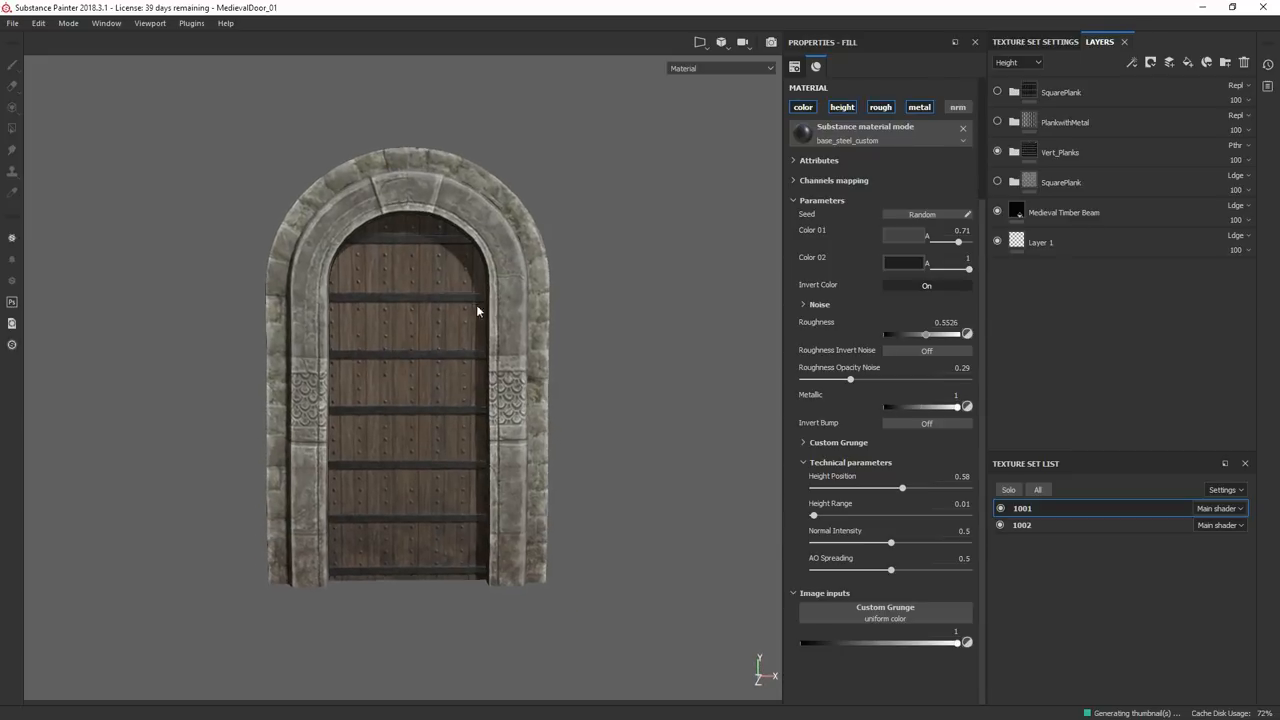
pyautogui.click(996, 182)
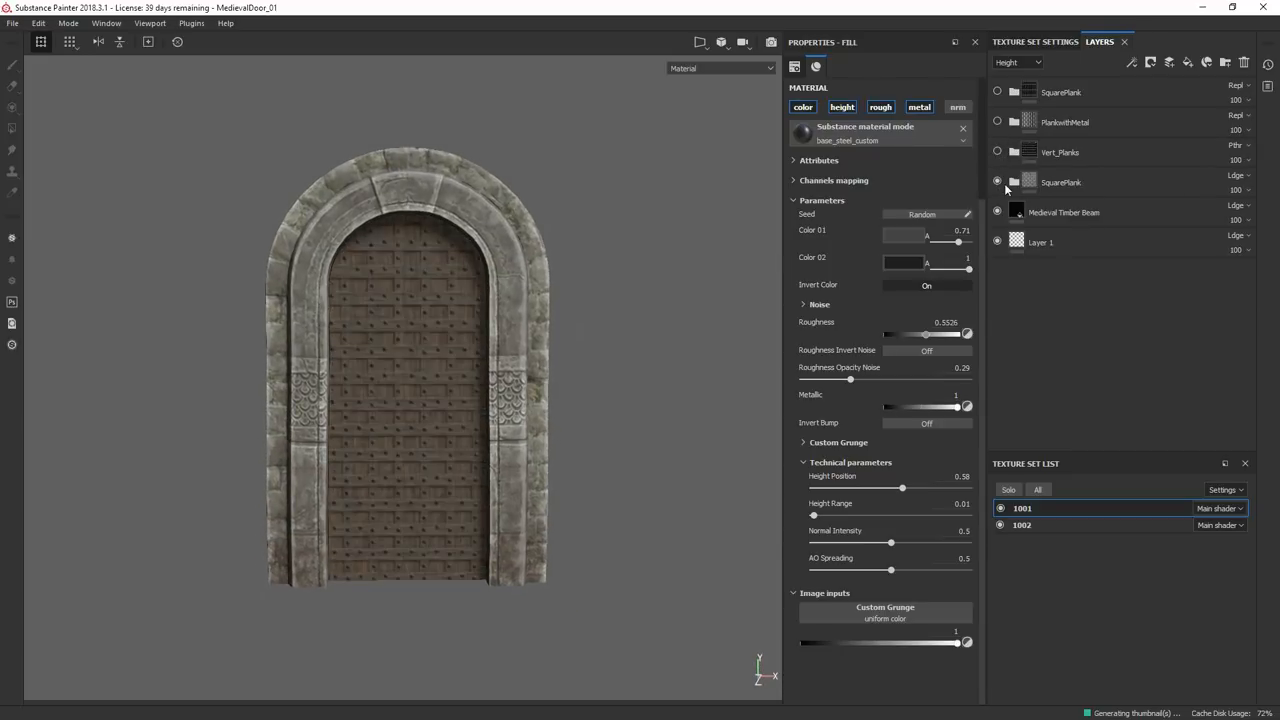
pyautogui.click(996, 180)
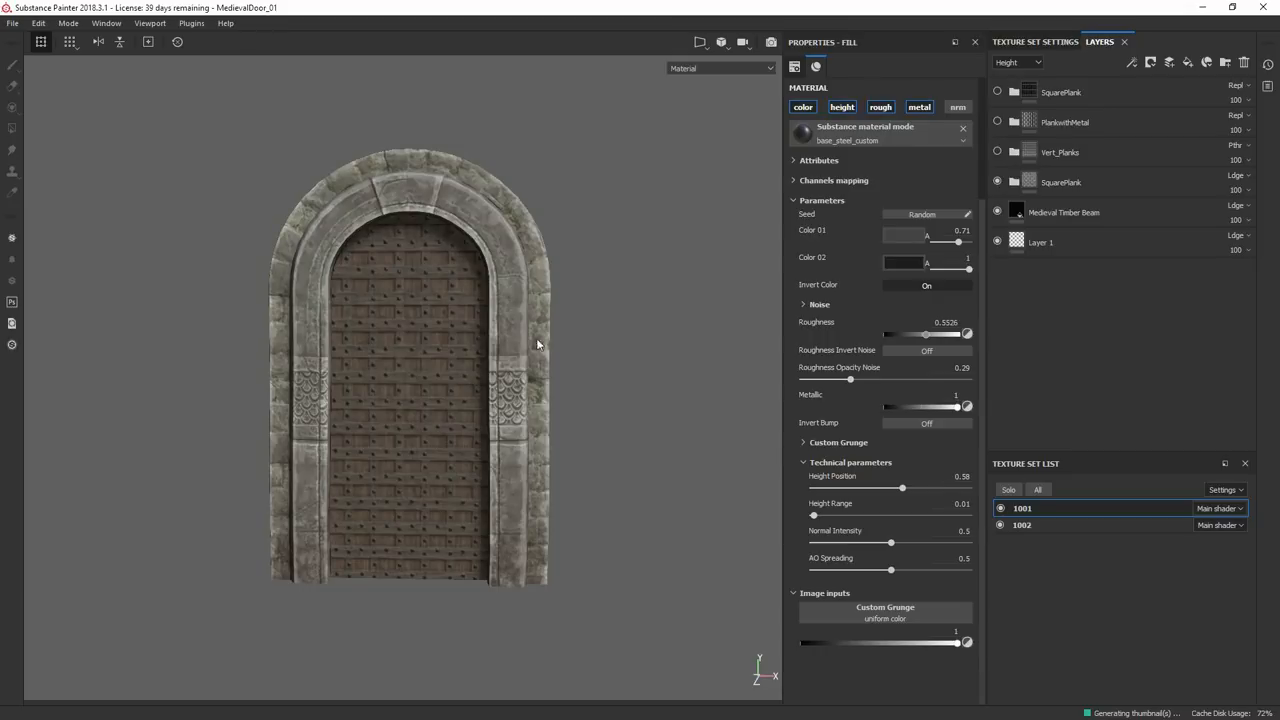